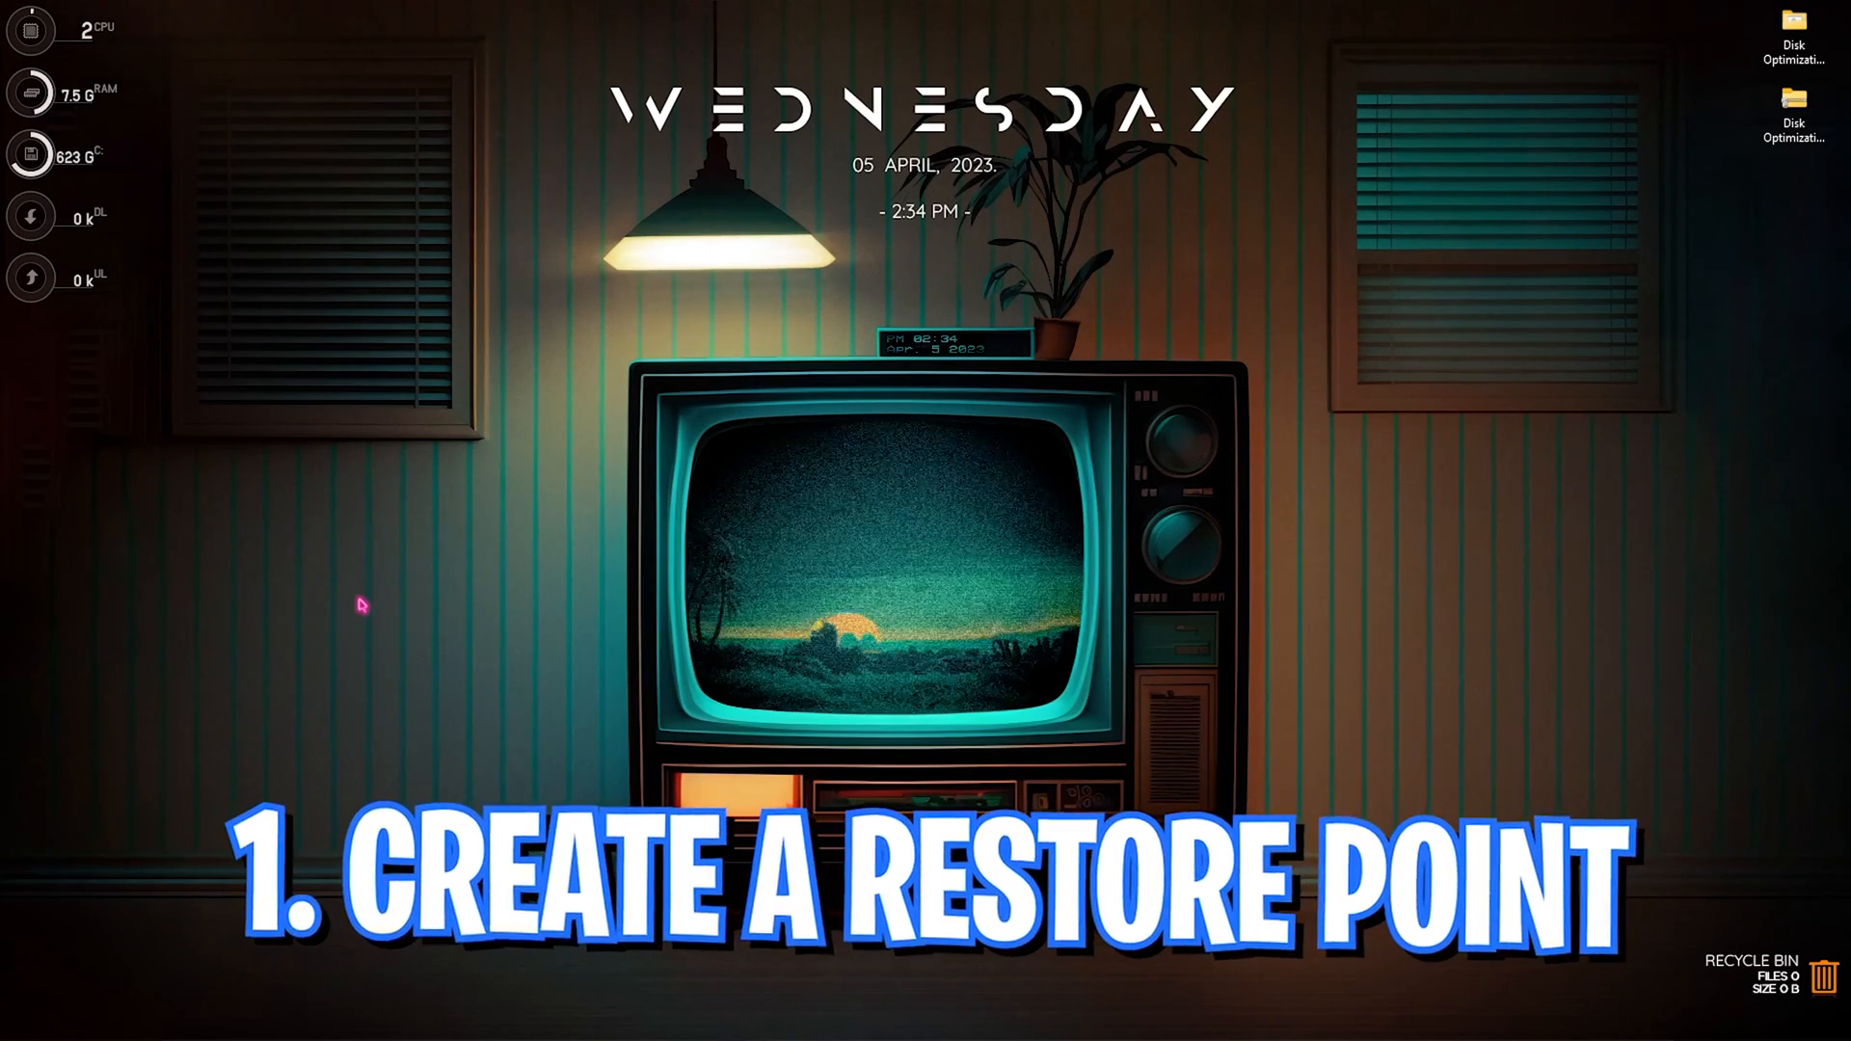
# Create a restore point described as 'Disk' from the System Protection tab
pyautogui.click(775, 1018)
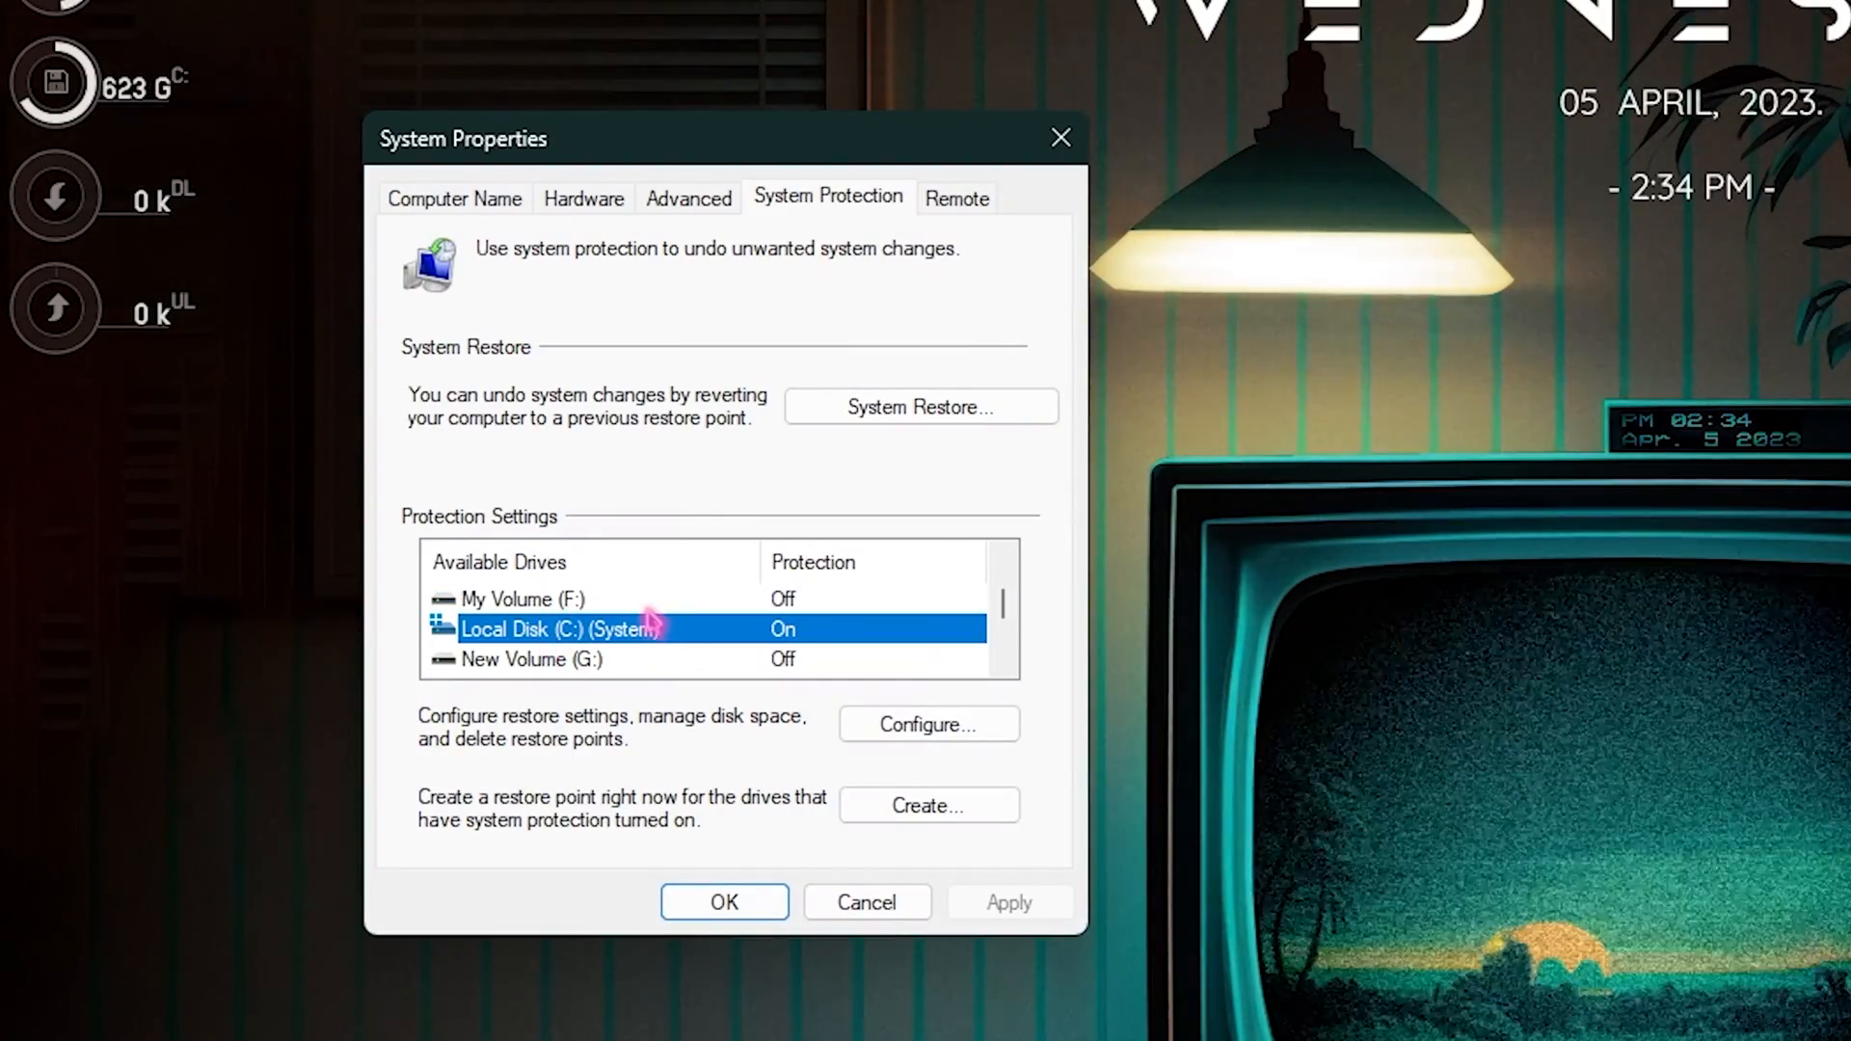
pyautogui.click(927, 806)
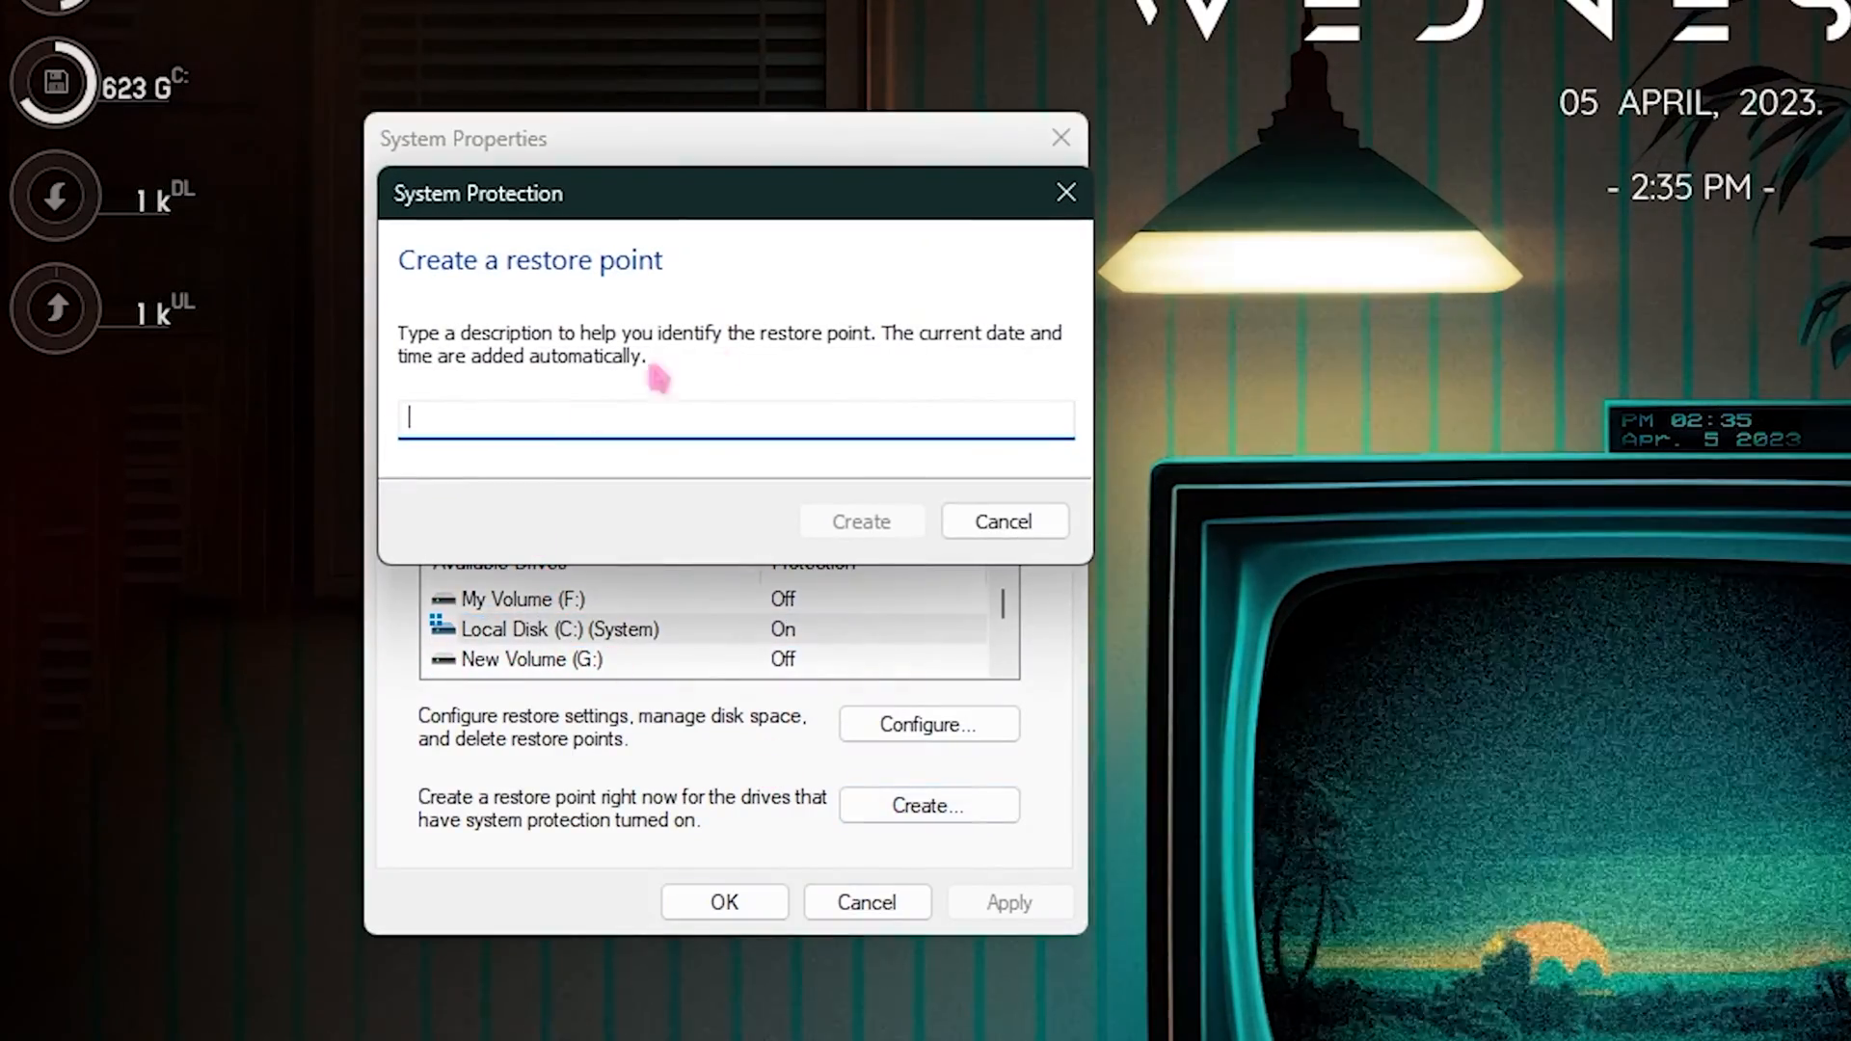
pyautogui.write('Disk')
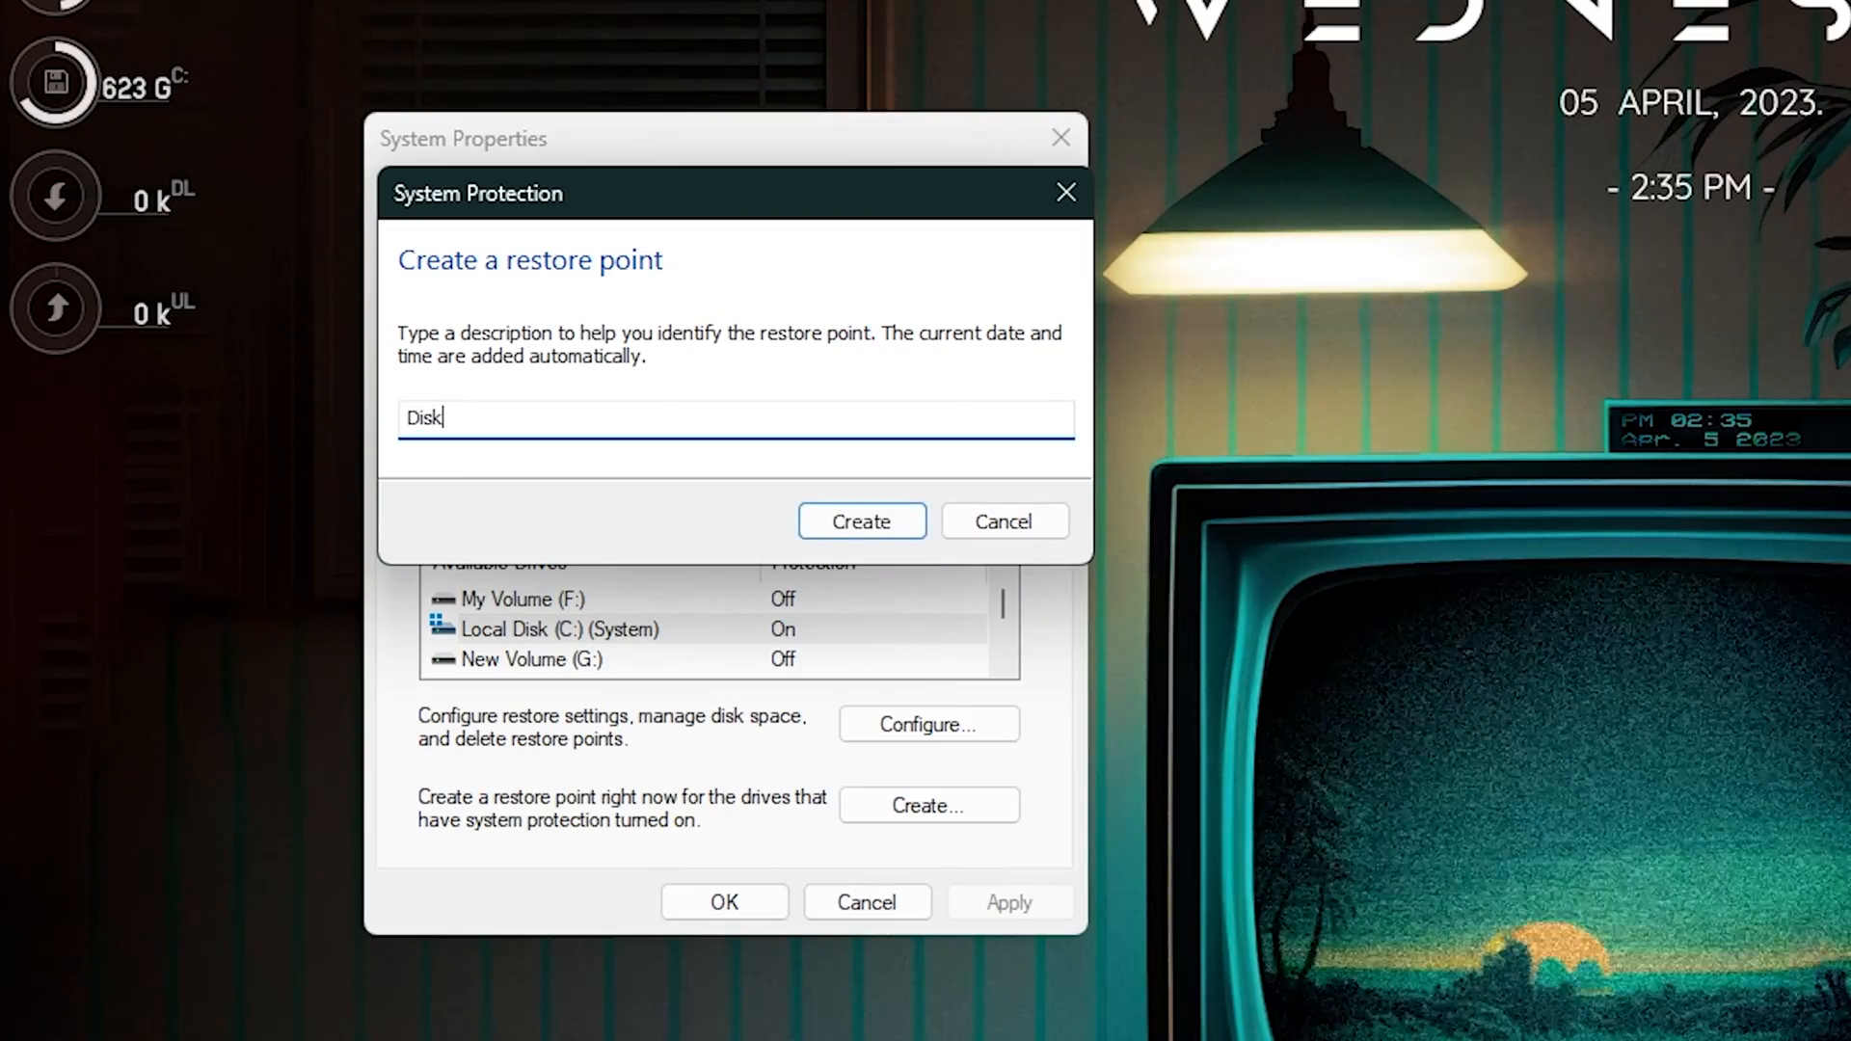
pyautogui.click(860, 520)
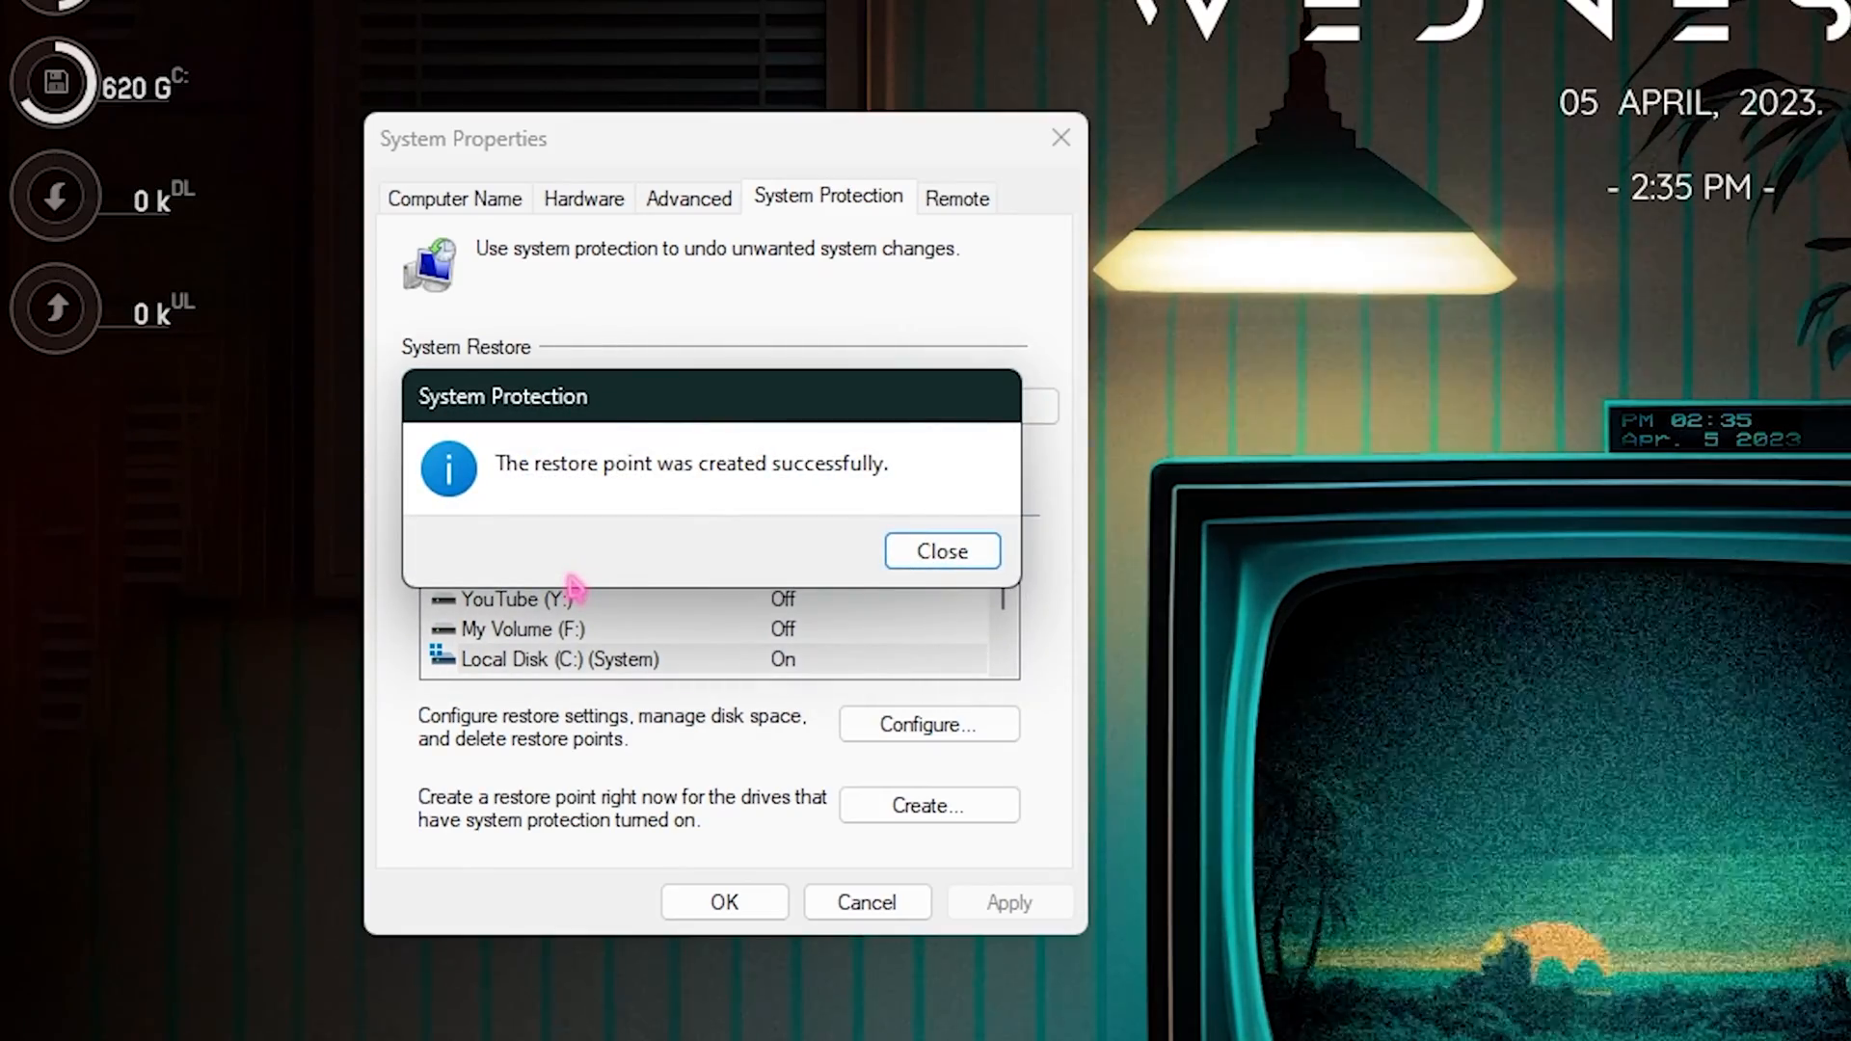
# Dismiss the restore-point success message and close System Properties
pyautogui.click(941, 551)
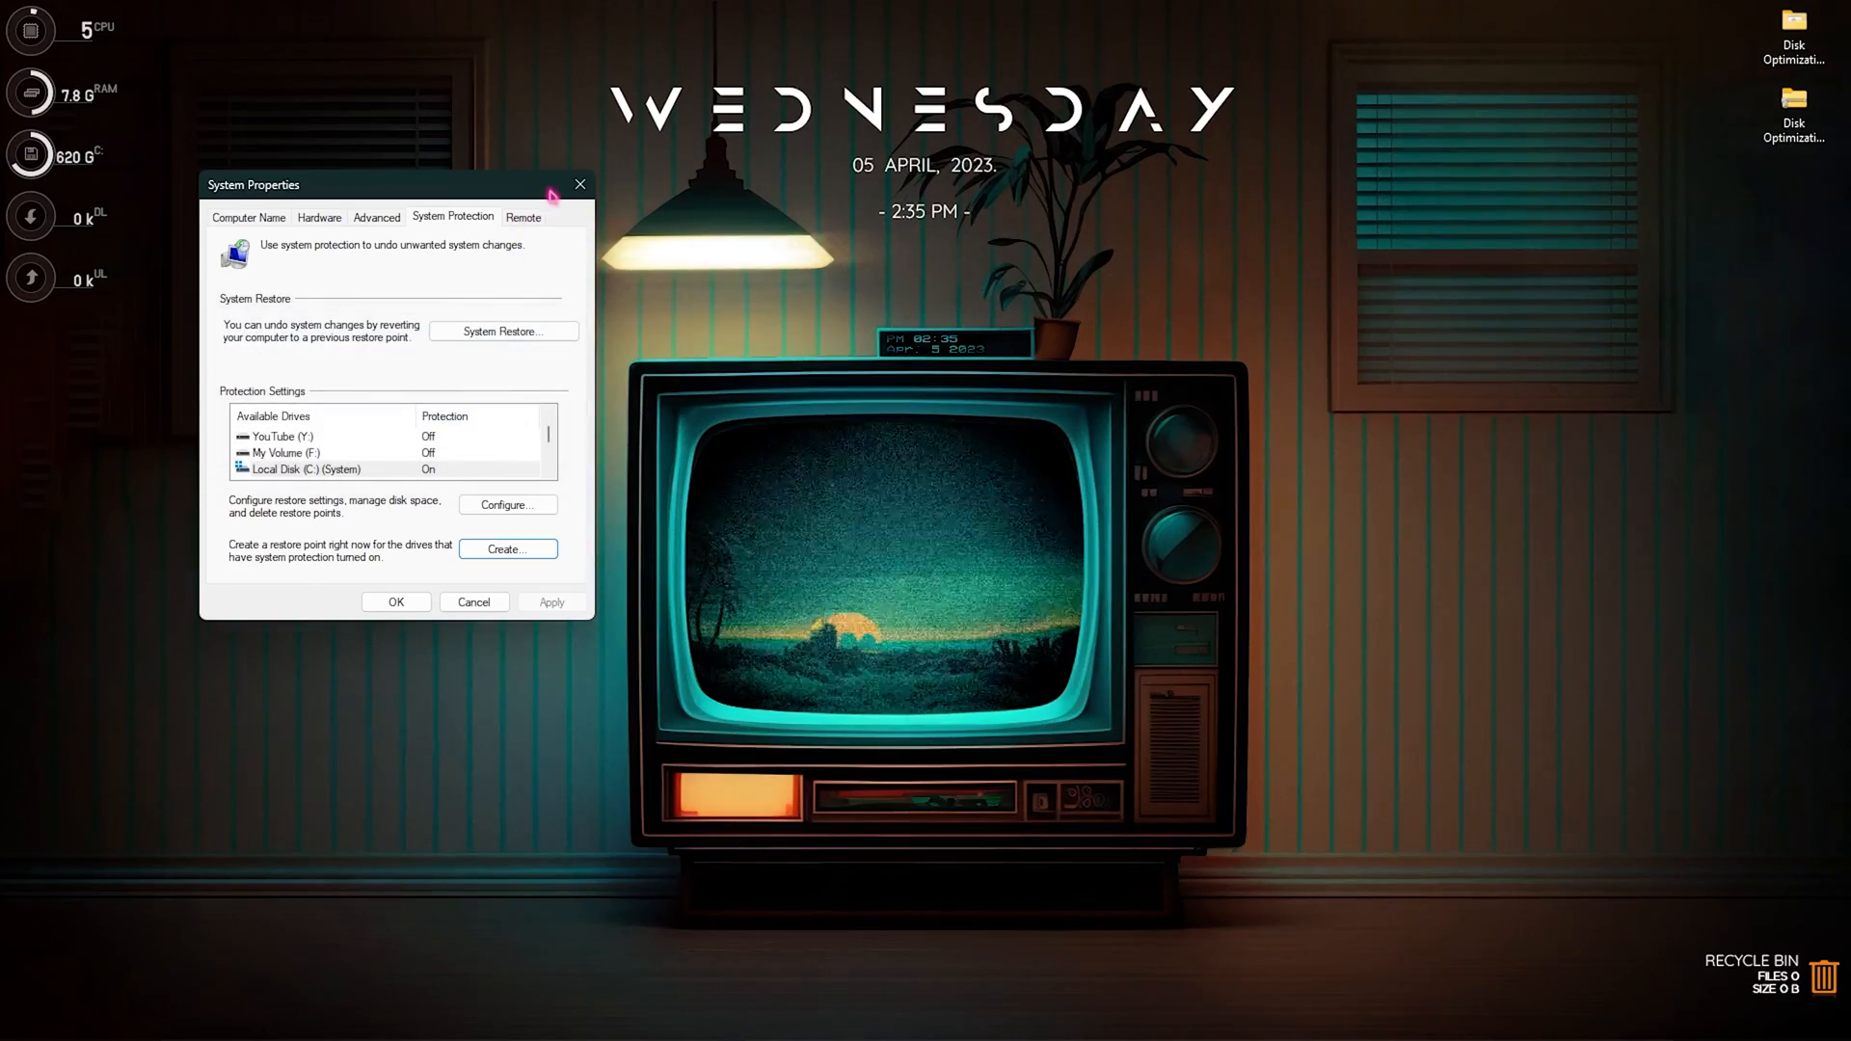
pyautogui.click(581, 185)
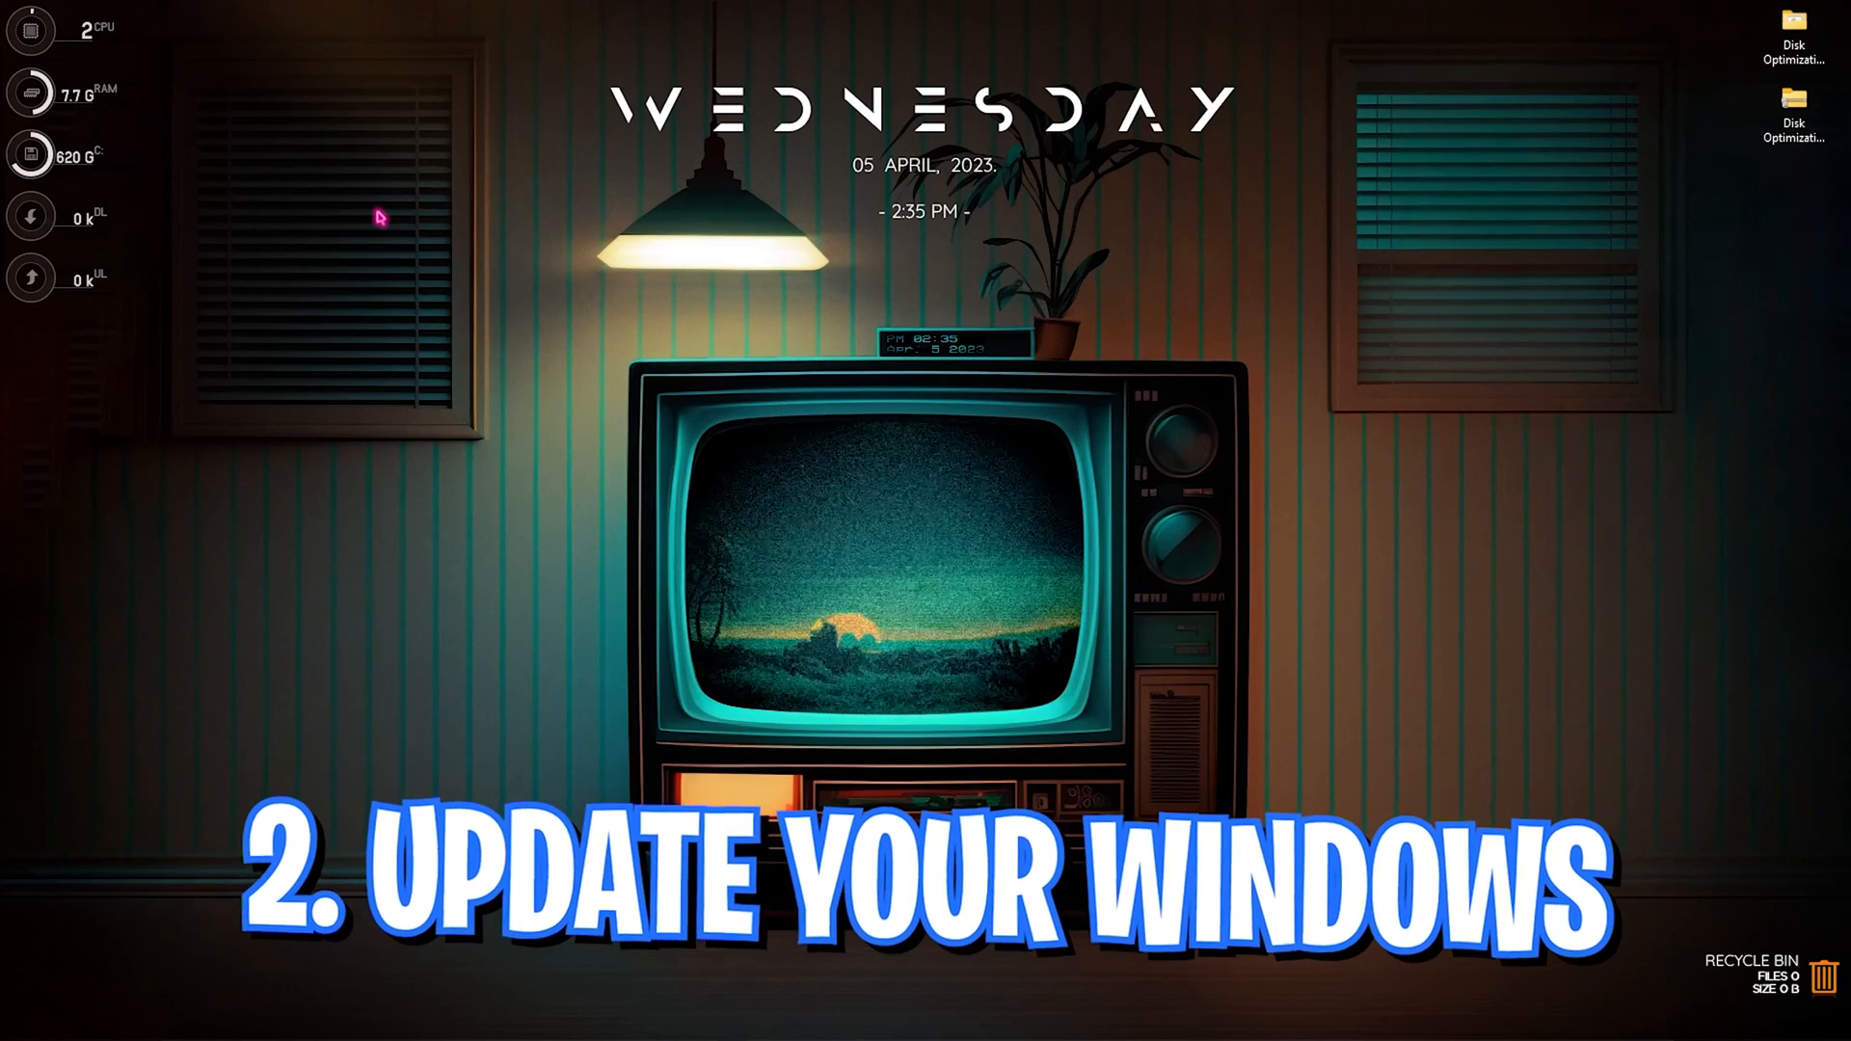
# Check for Windows updates and start downloading the cumulative update preview
pyautogui.click(775, 1016)
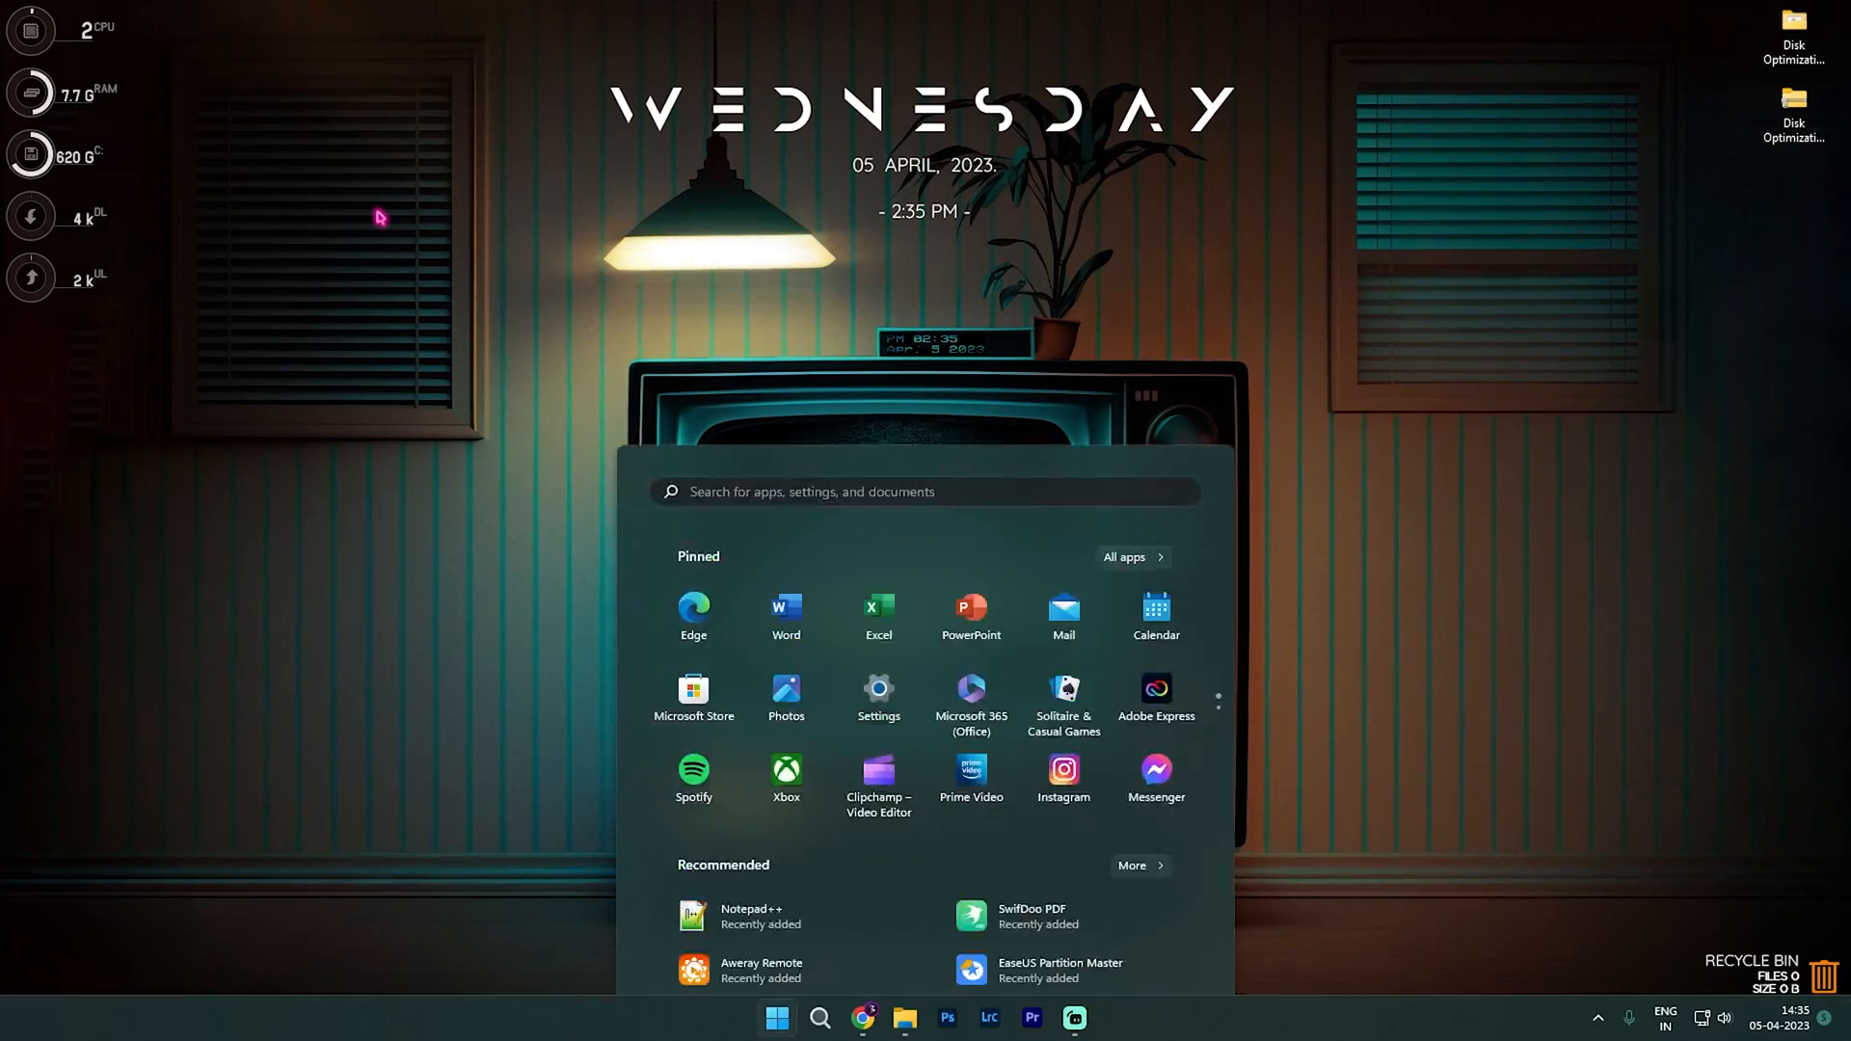
pyautogui.click(877, 691)
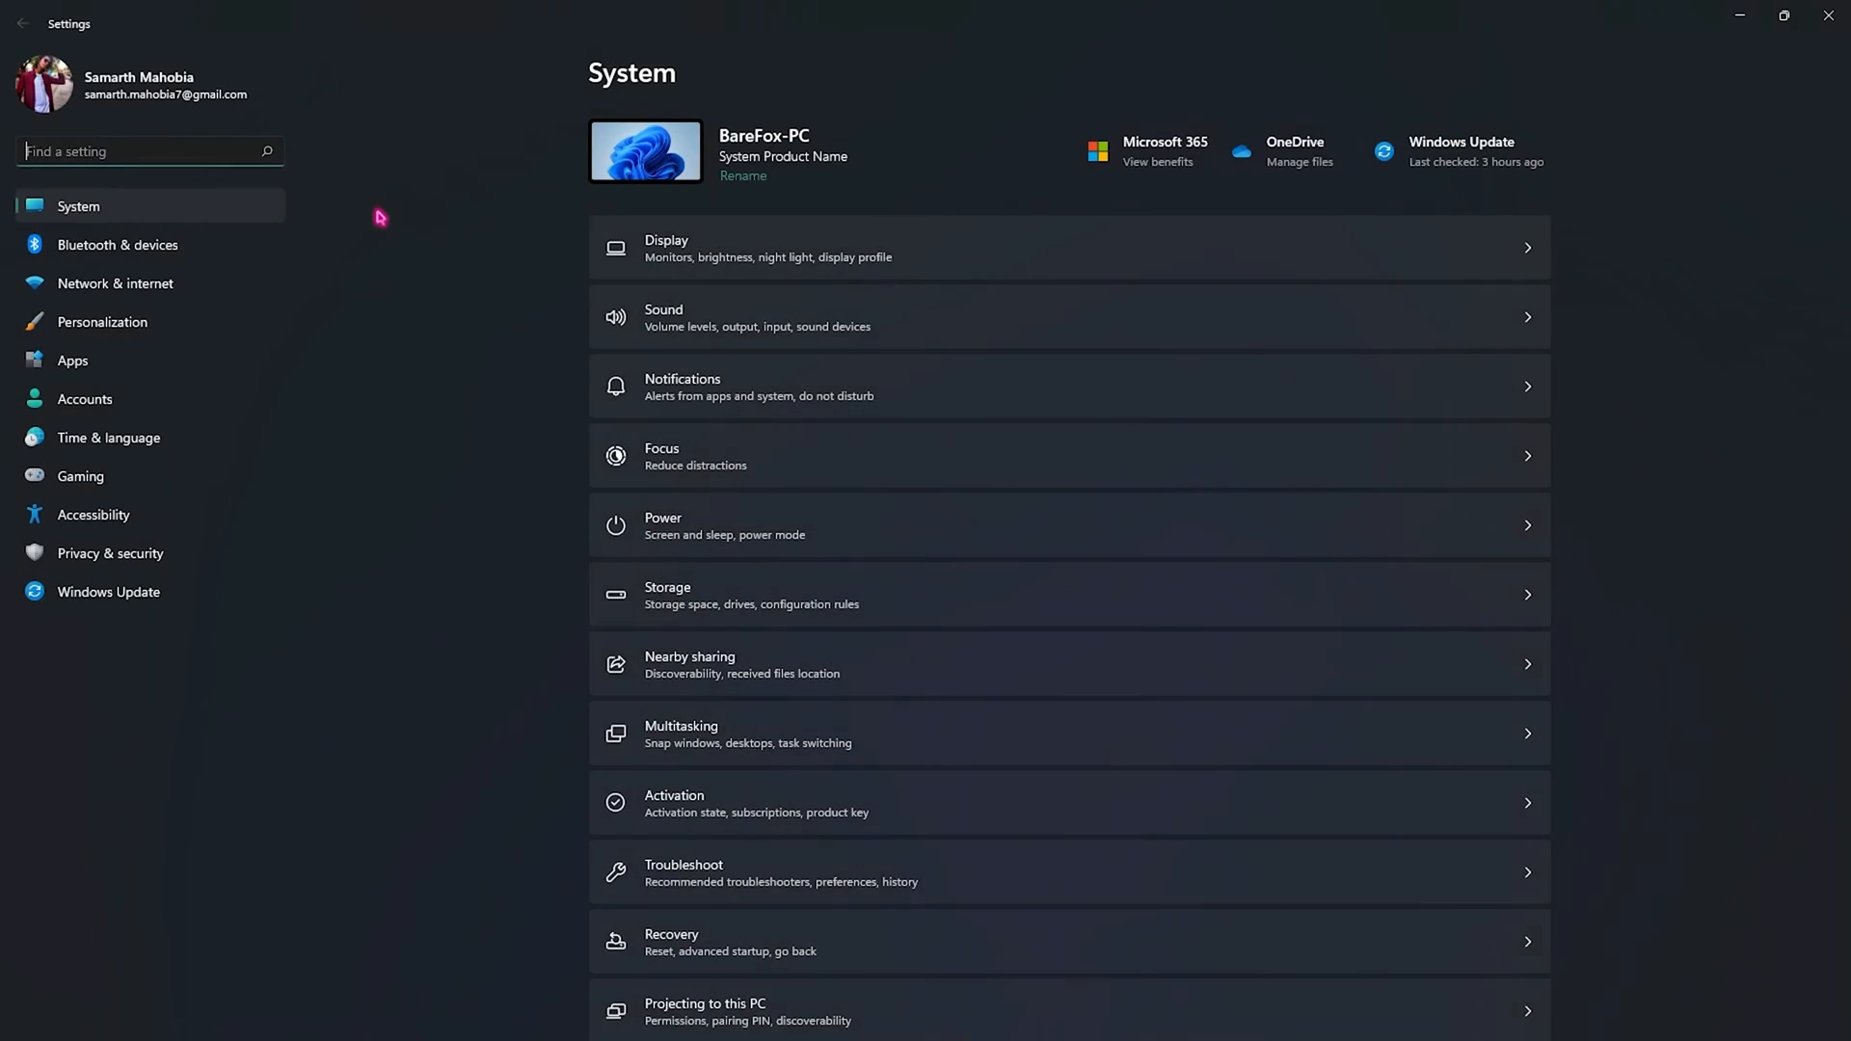
pyautogui.click(108, 592)
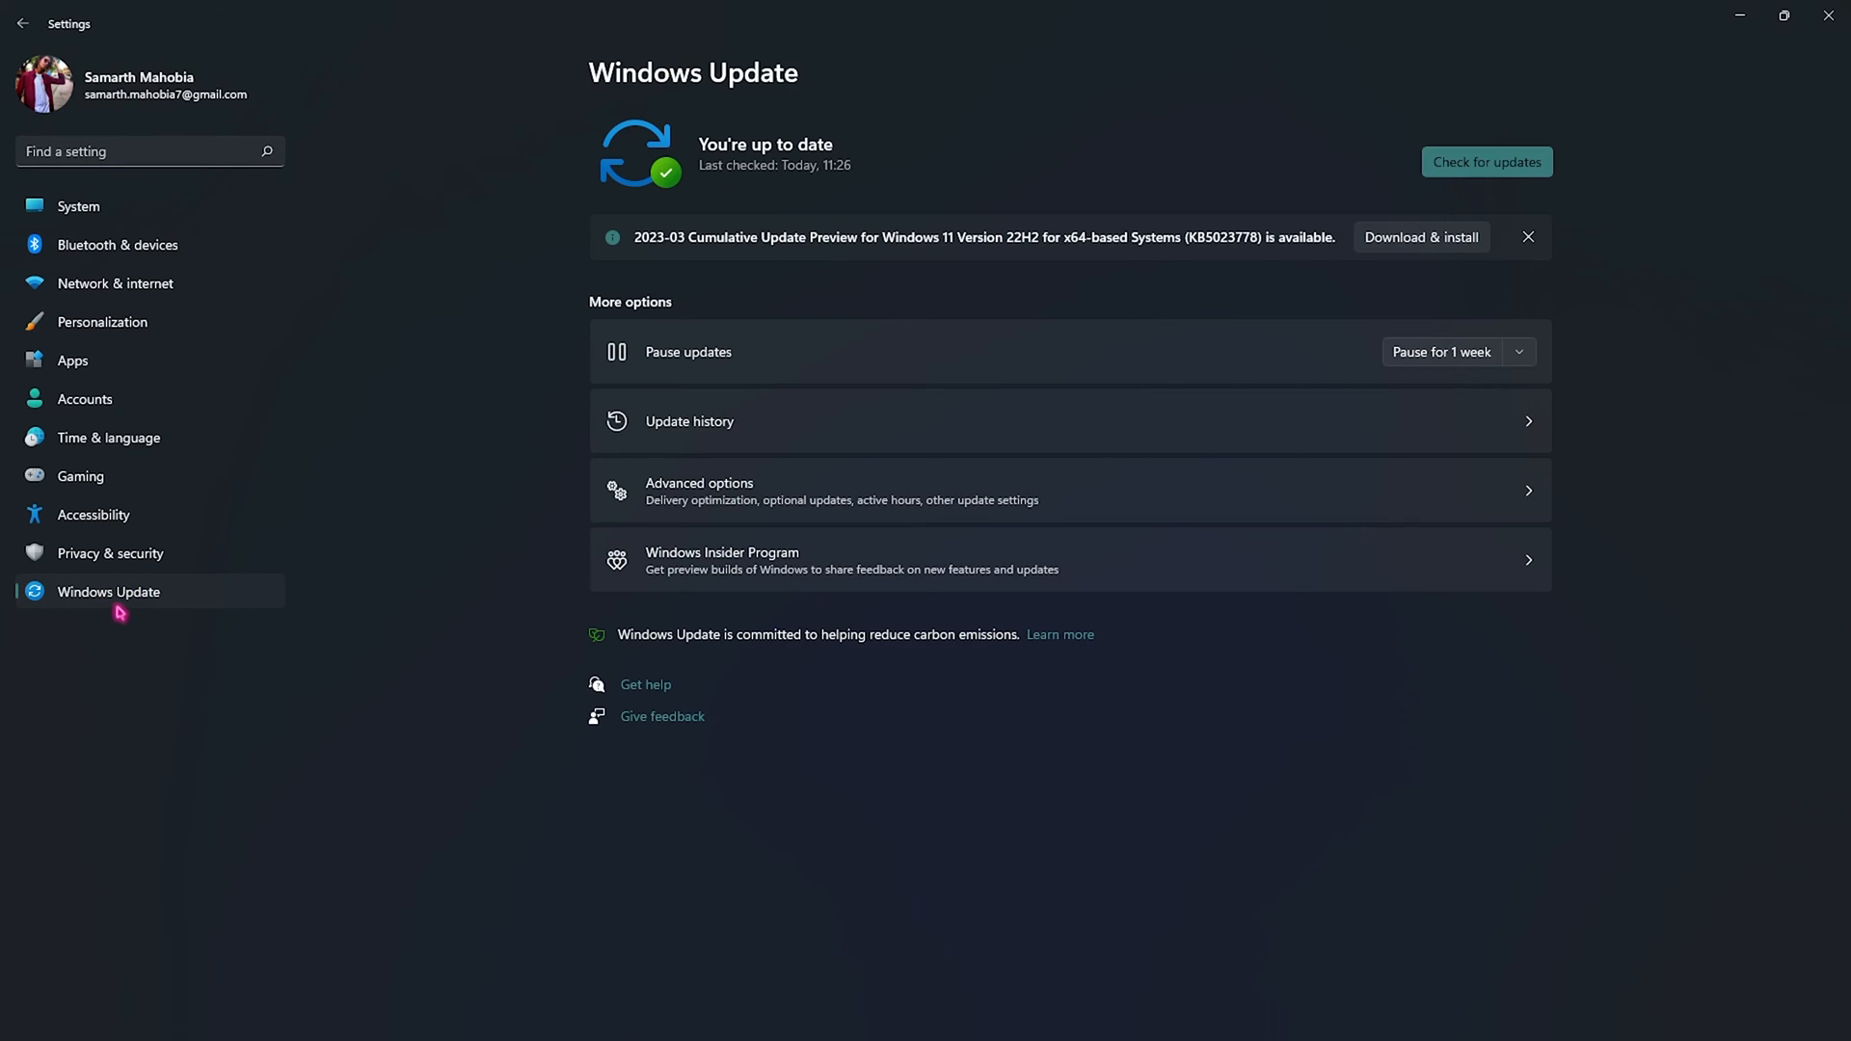
pyautogui.moveTo(872, 422)
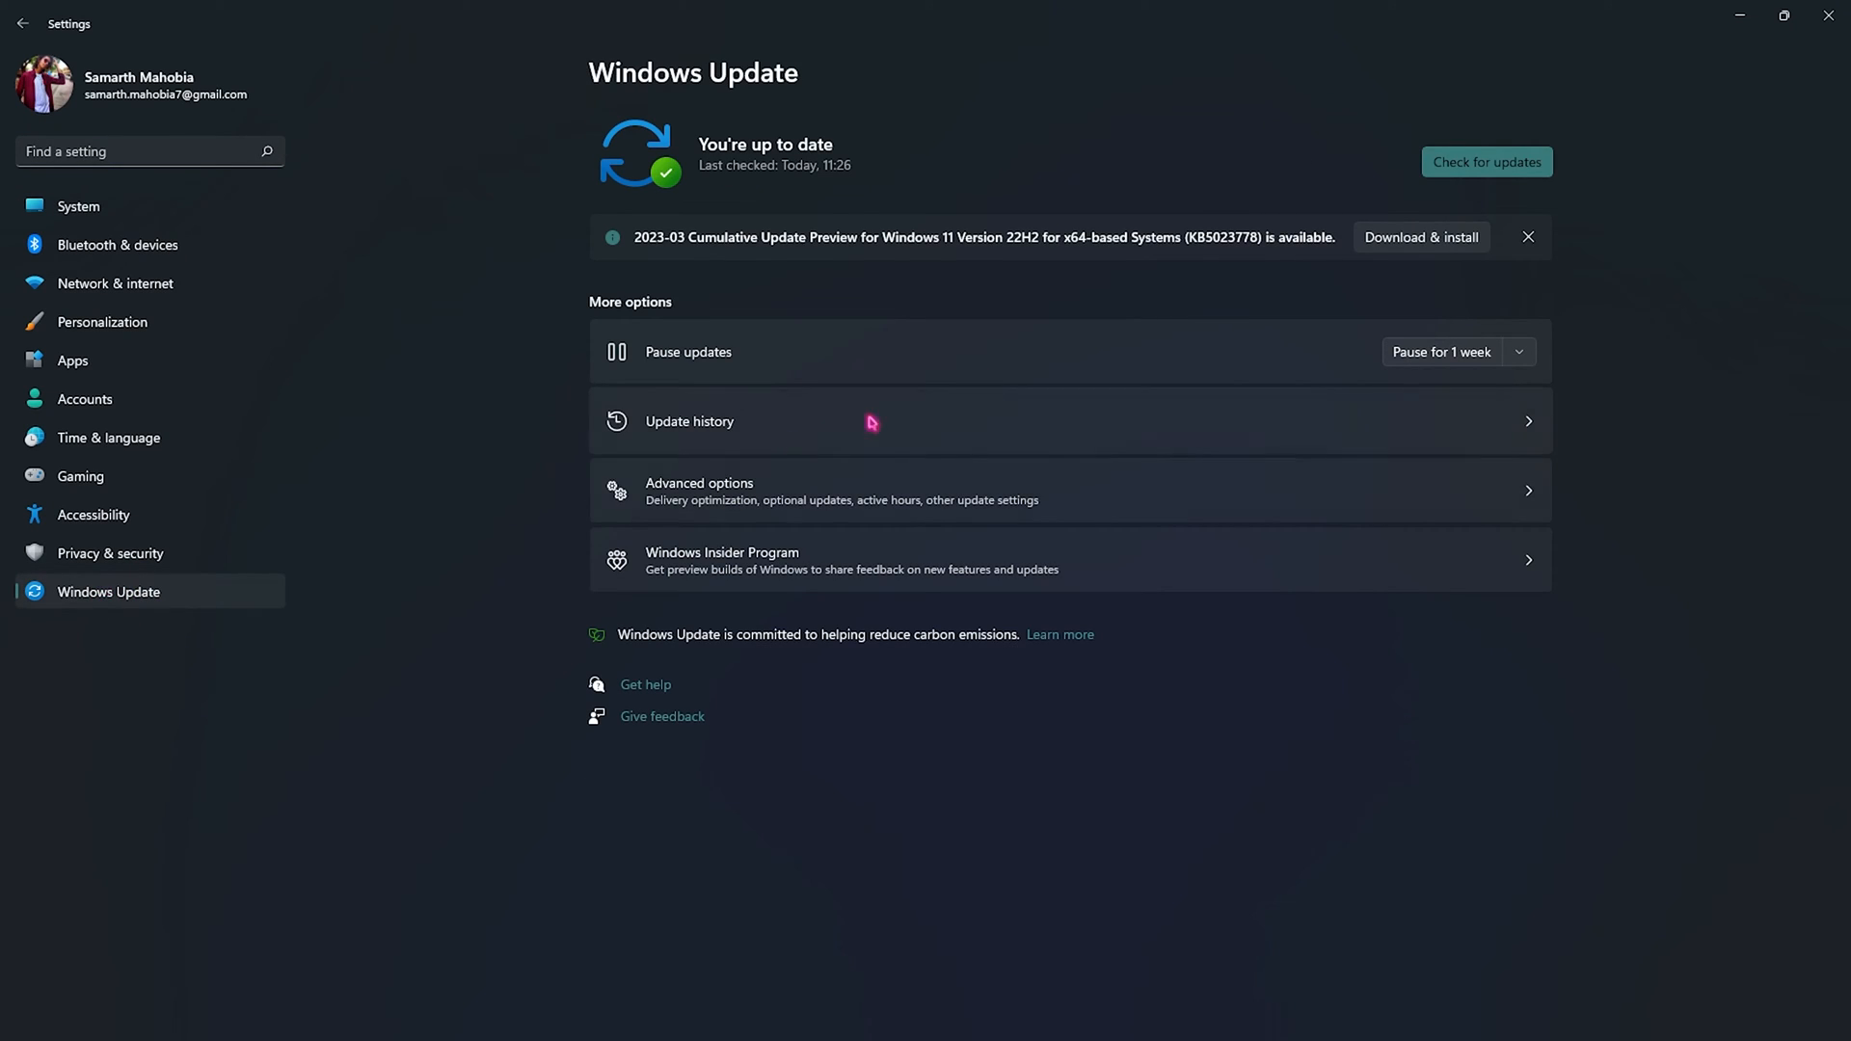
pyautogui.click(1487, 162)
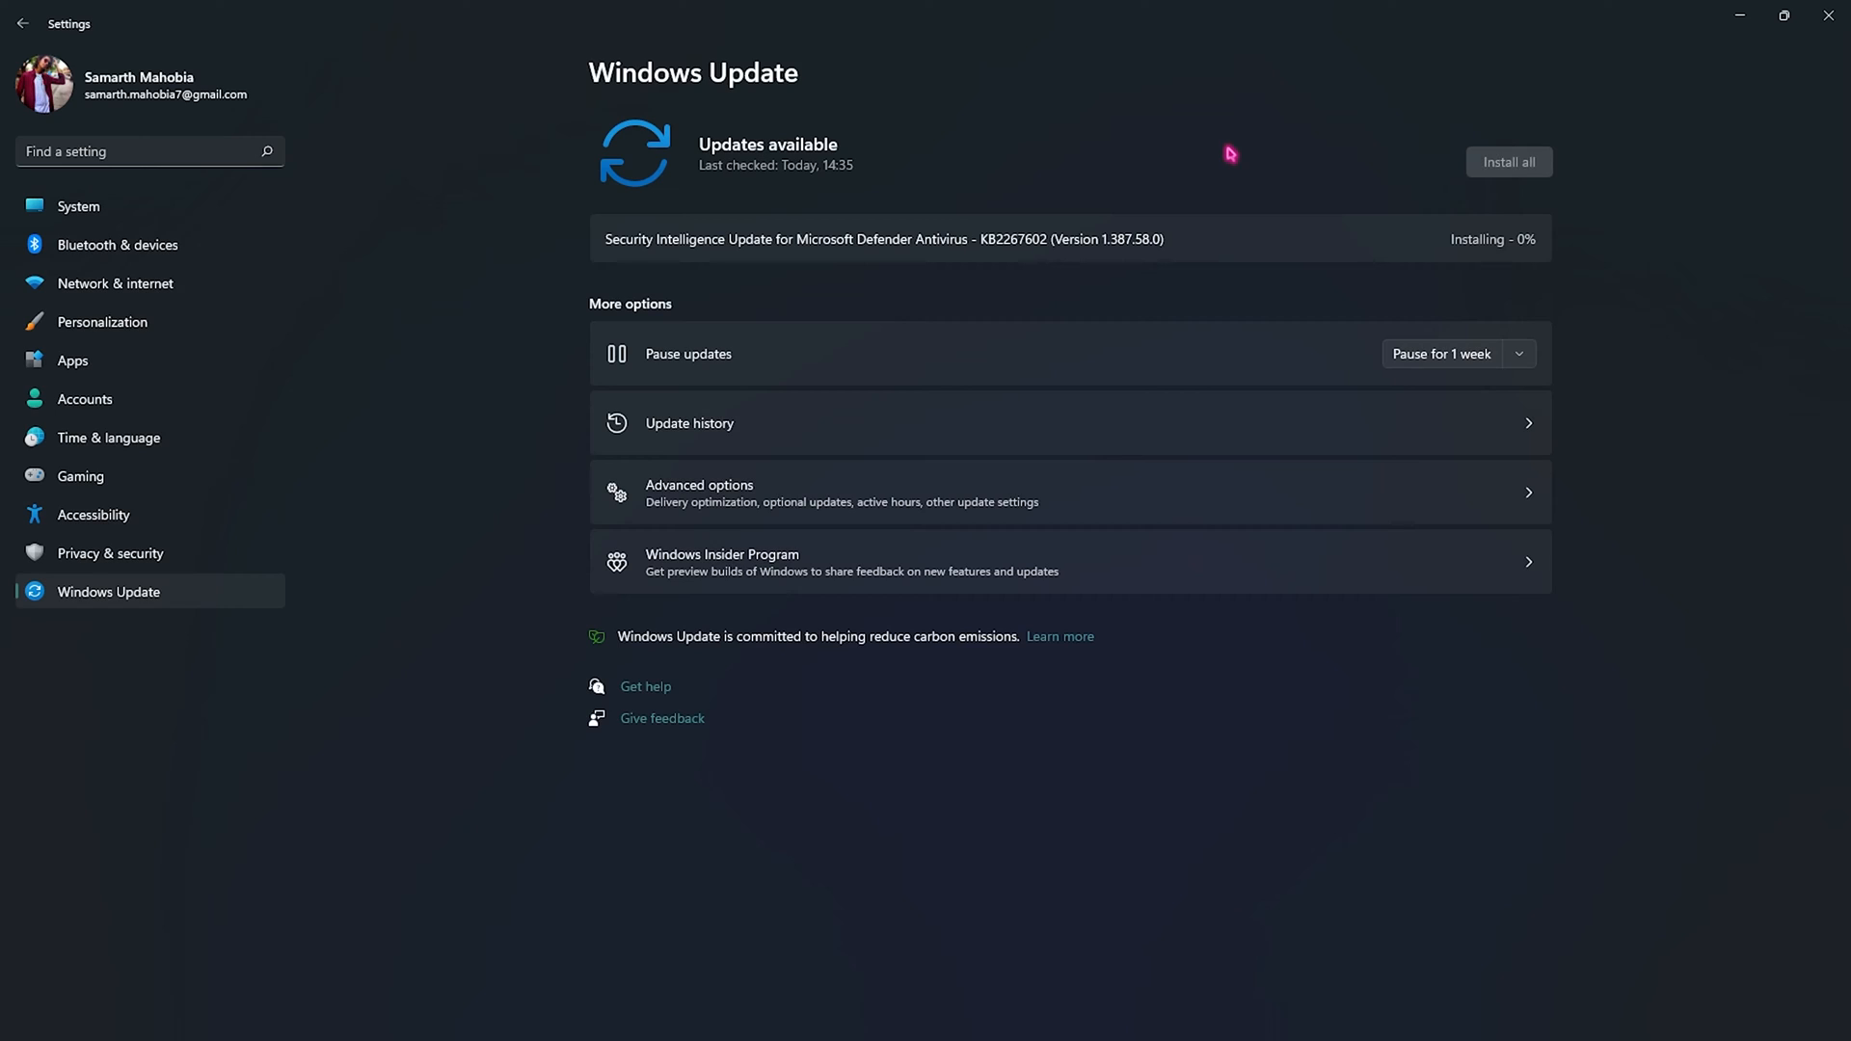
pyautogui.moveTo(1508, 255)
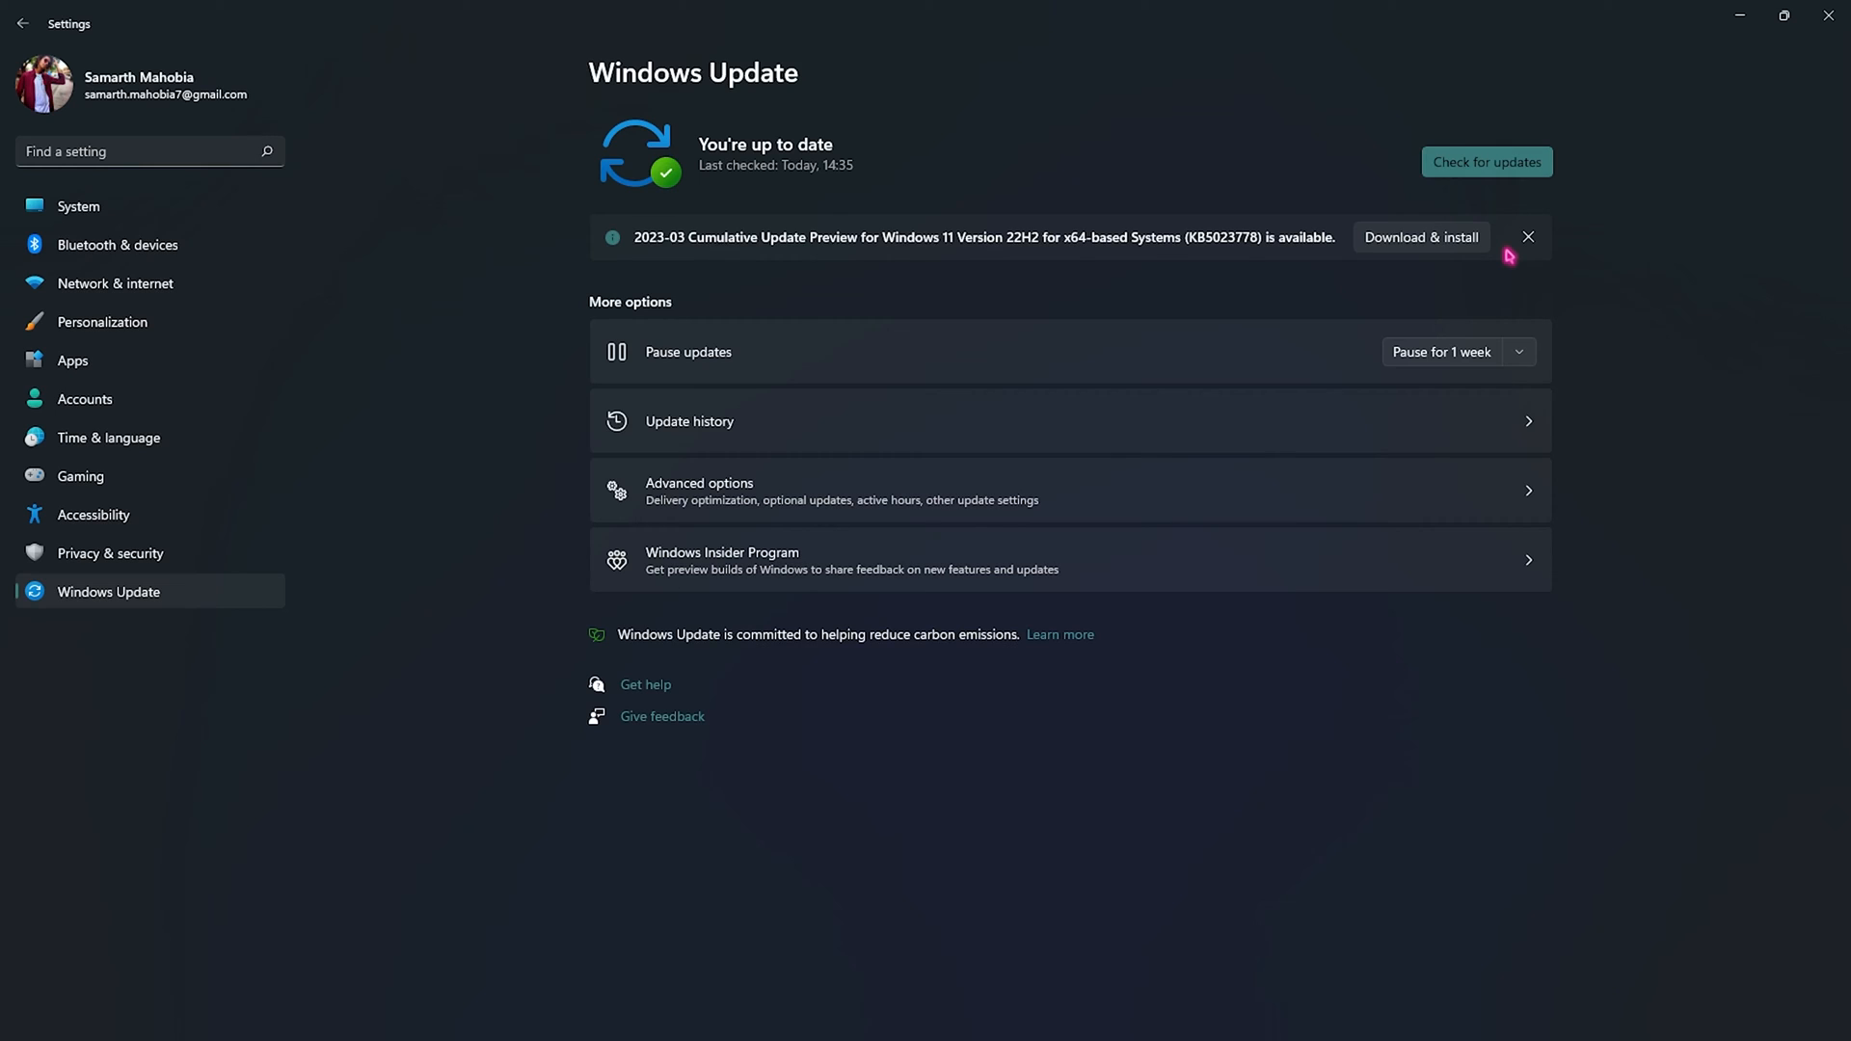
pyautogui.moveTo(1225, 243)
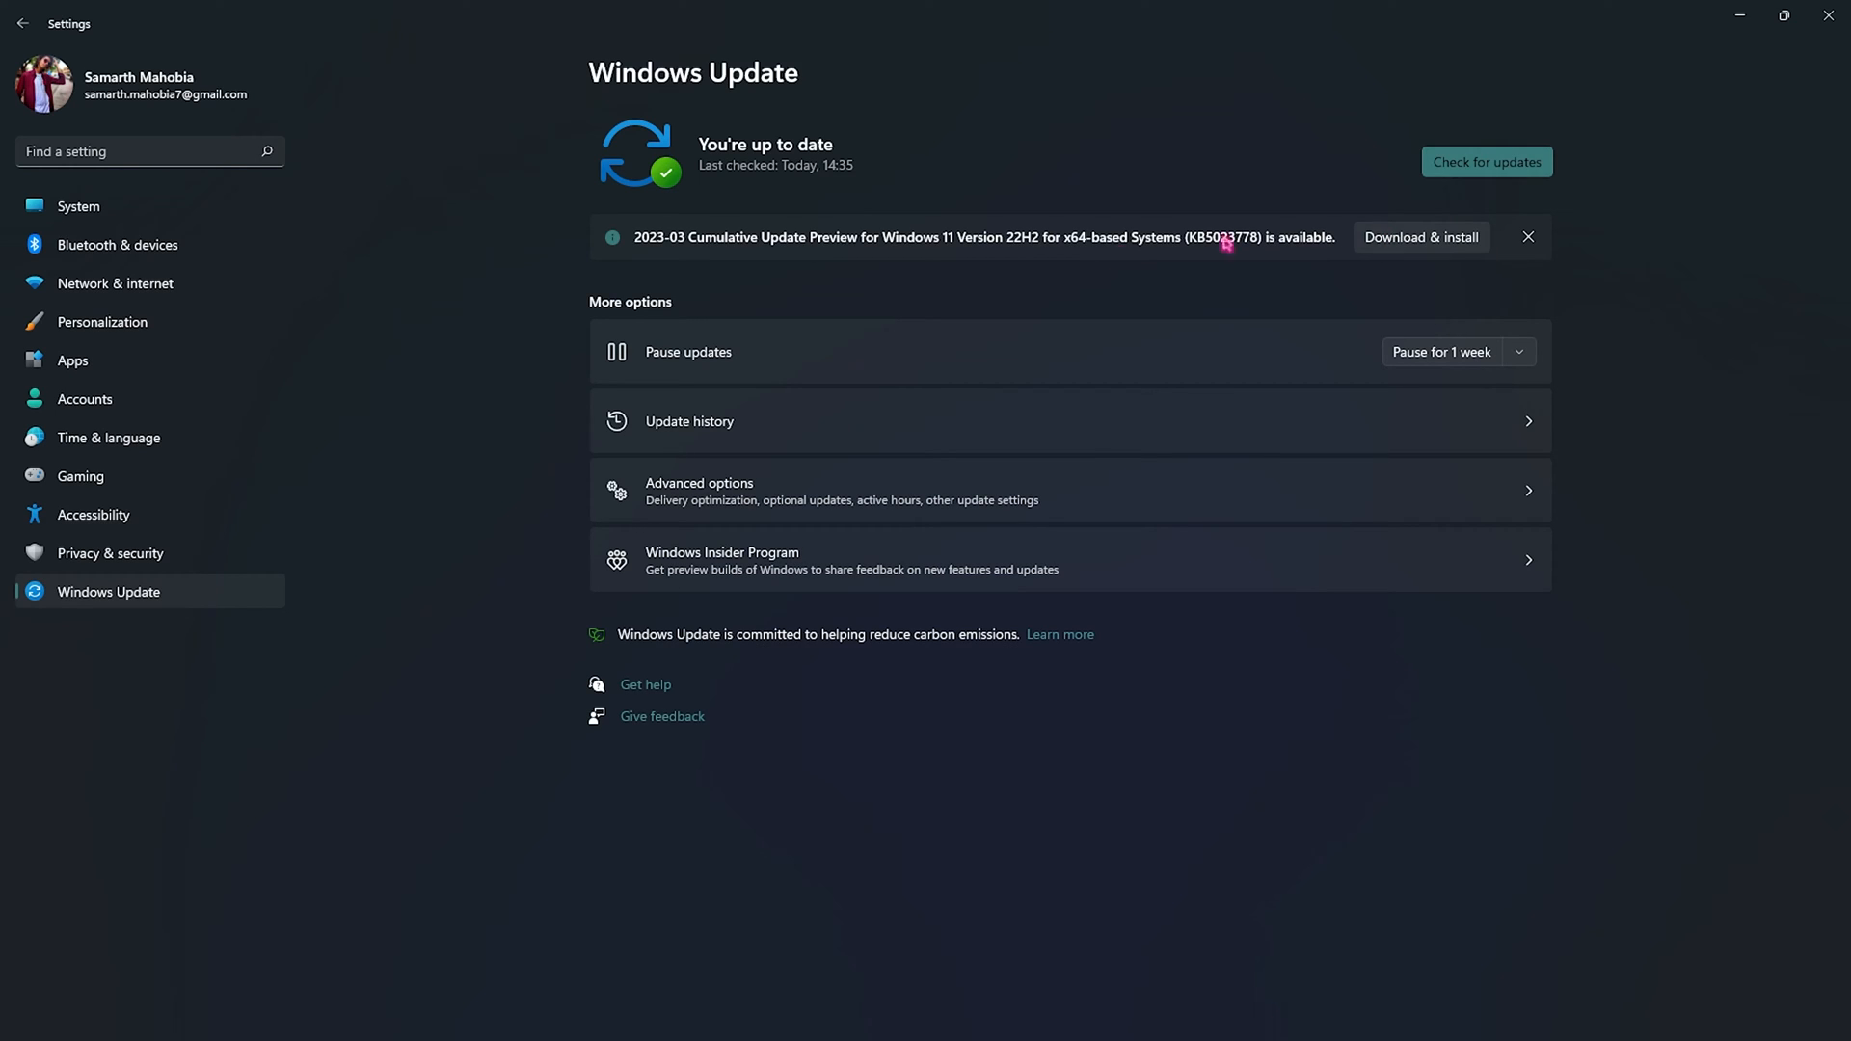
pyautogui.click(1421, 238)
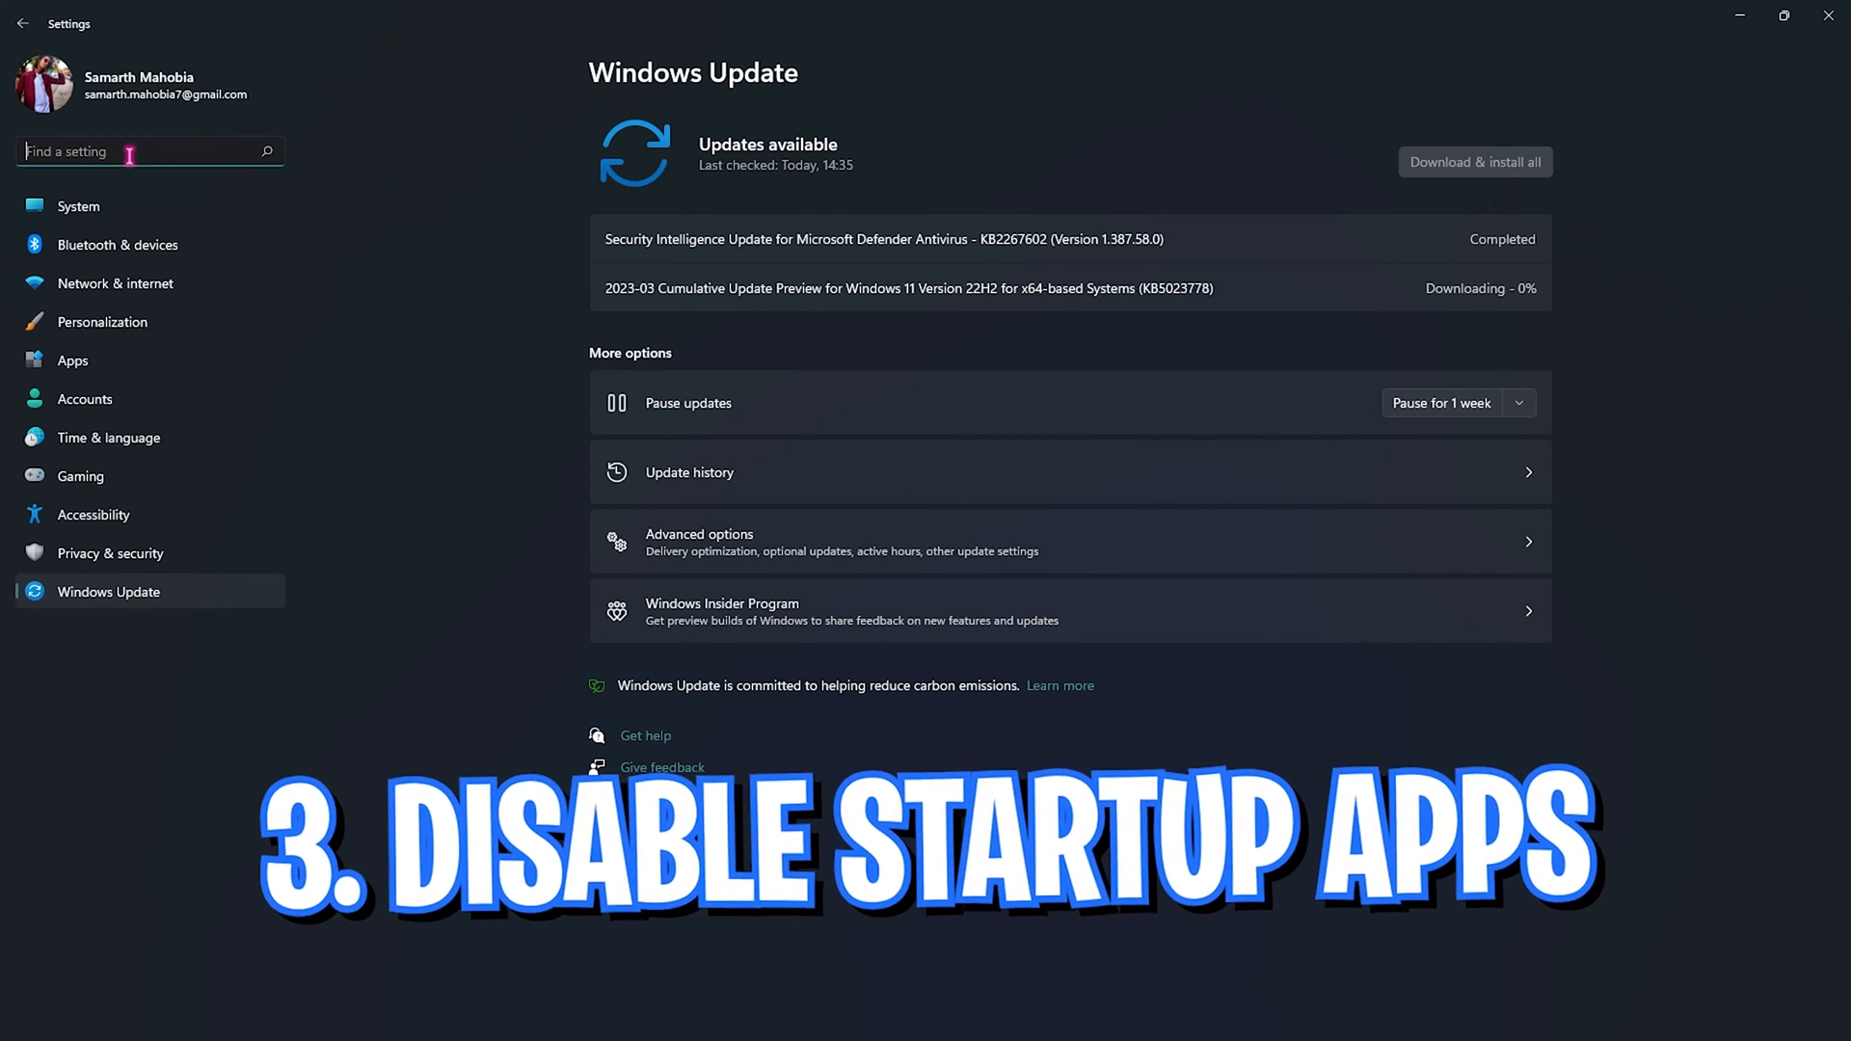
# Scroll through the Startup apps list reviewing enabled entries like Steam and Razer Synapse
pyautogui.click(73, 361)
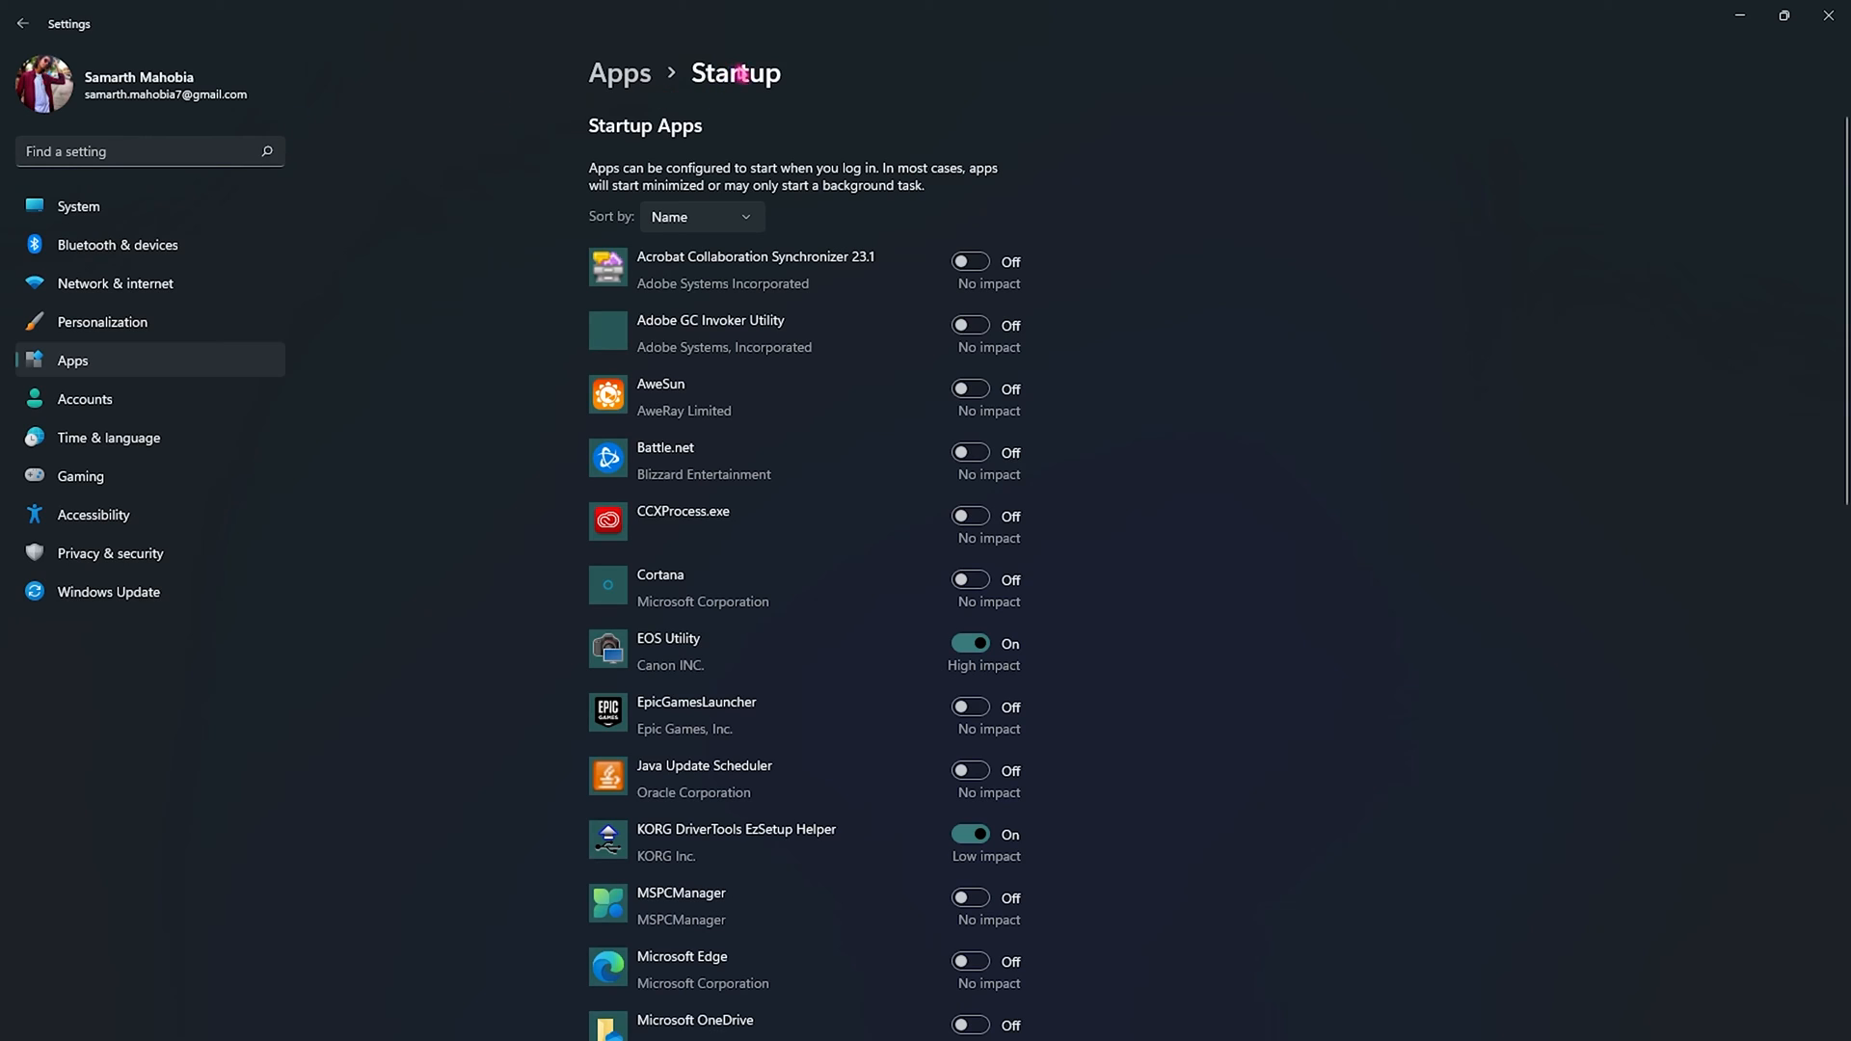
pyautogui.scroll(-3)
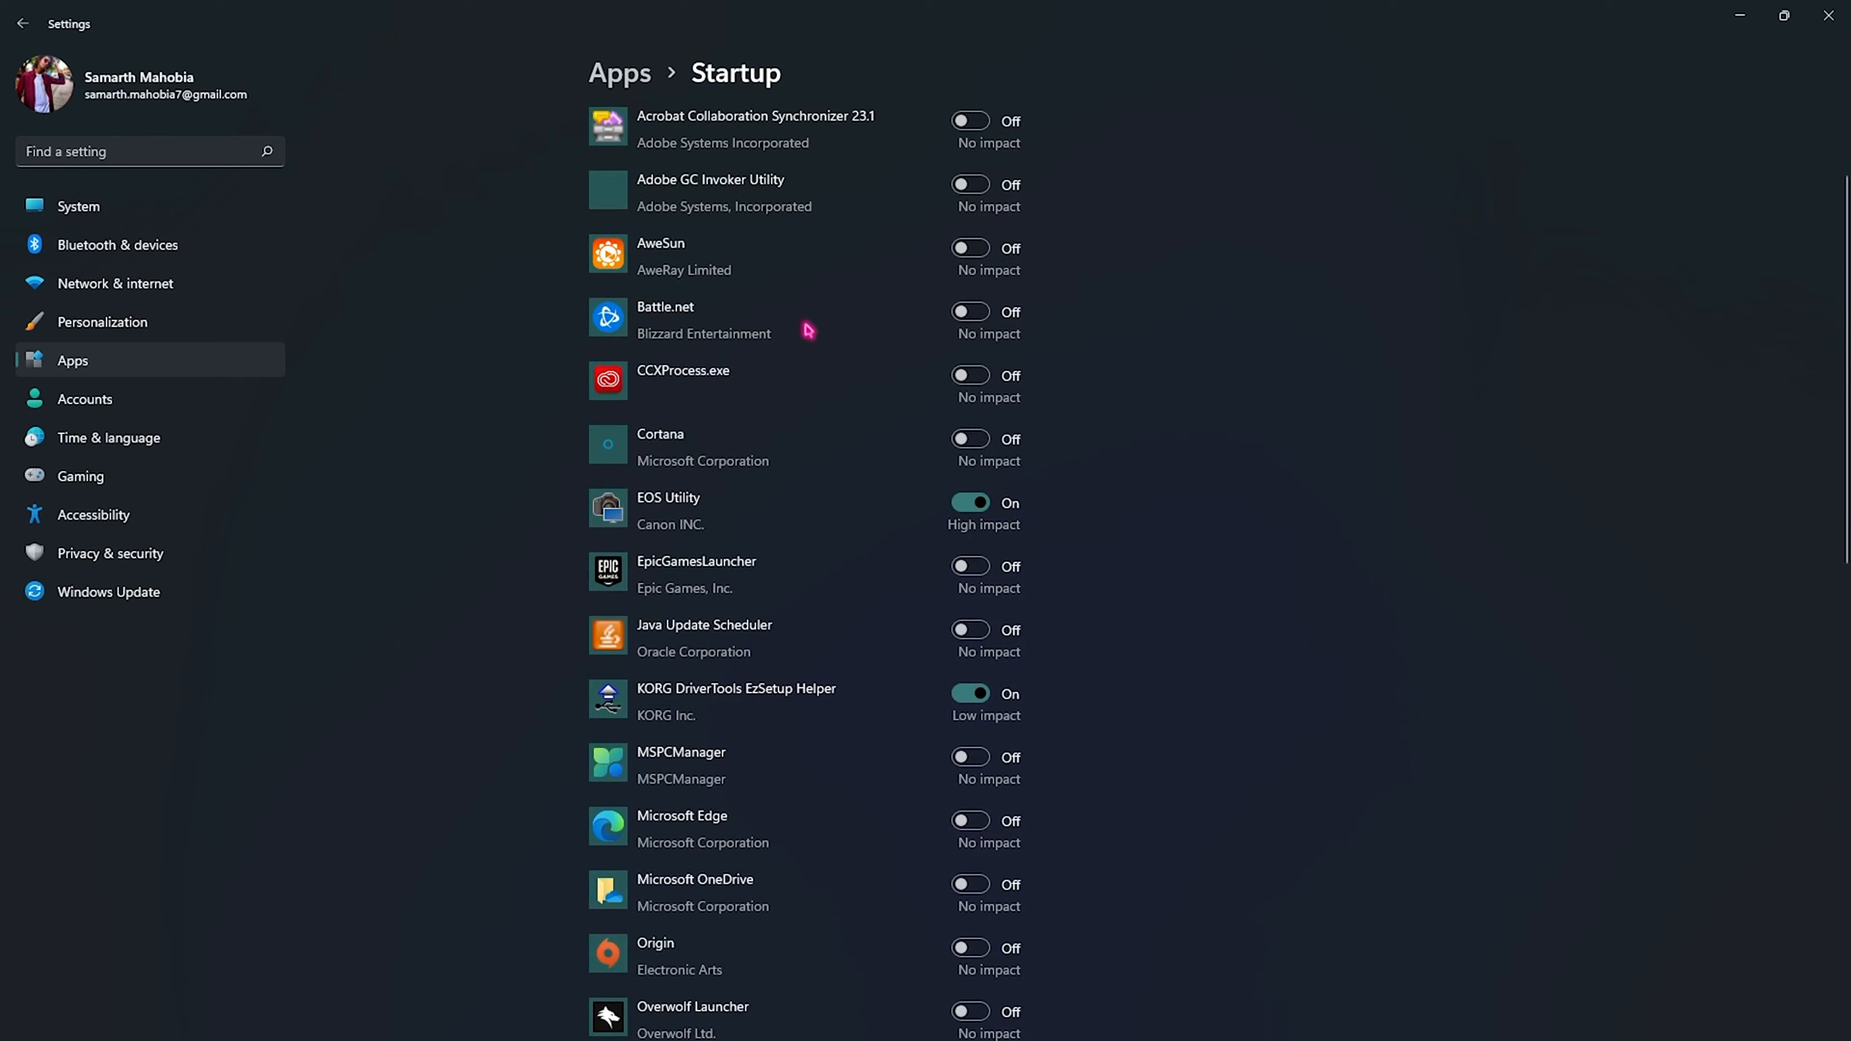
pyautogui.scroll(-3)
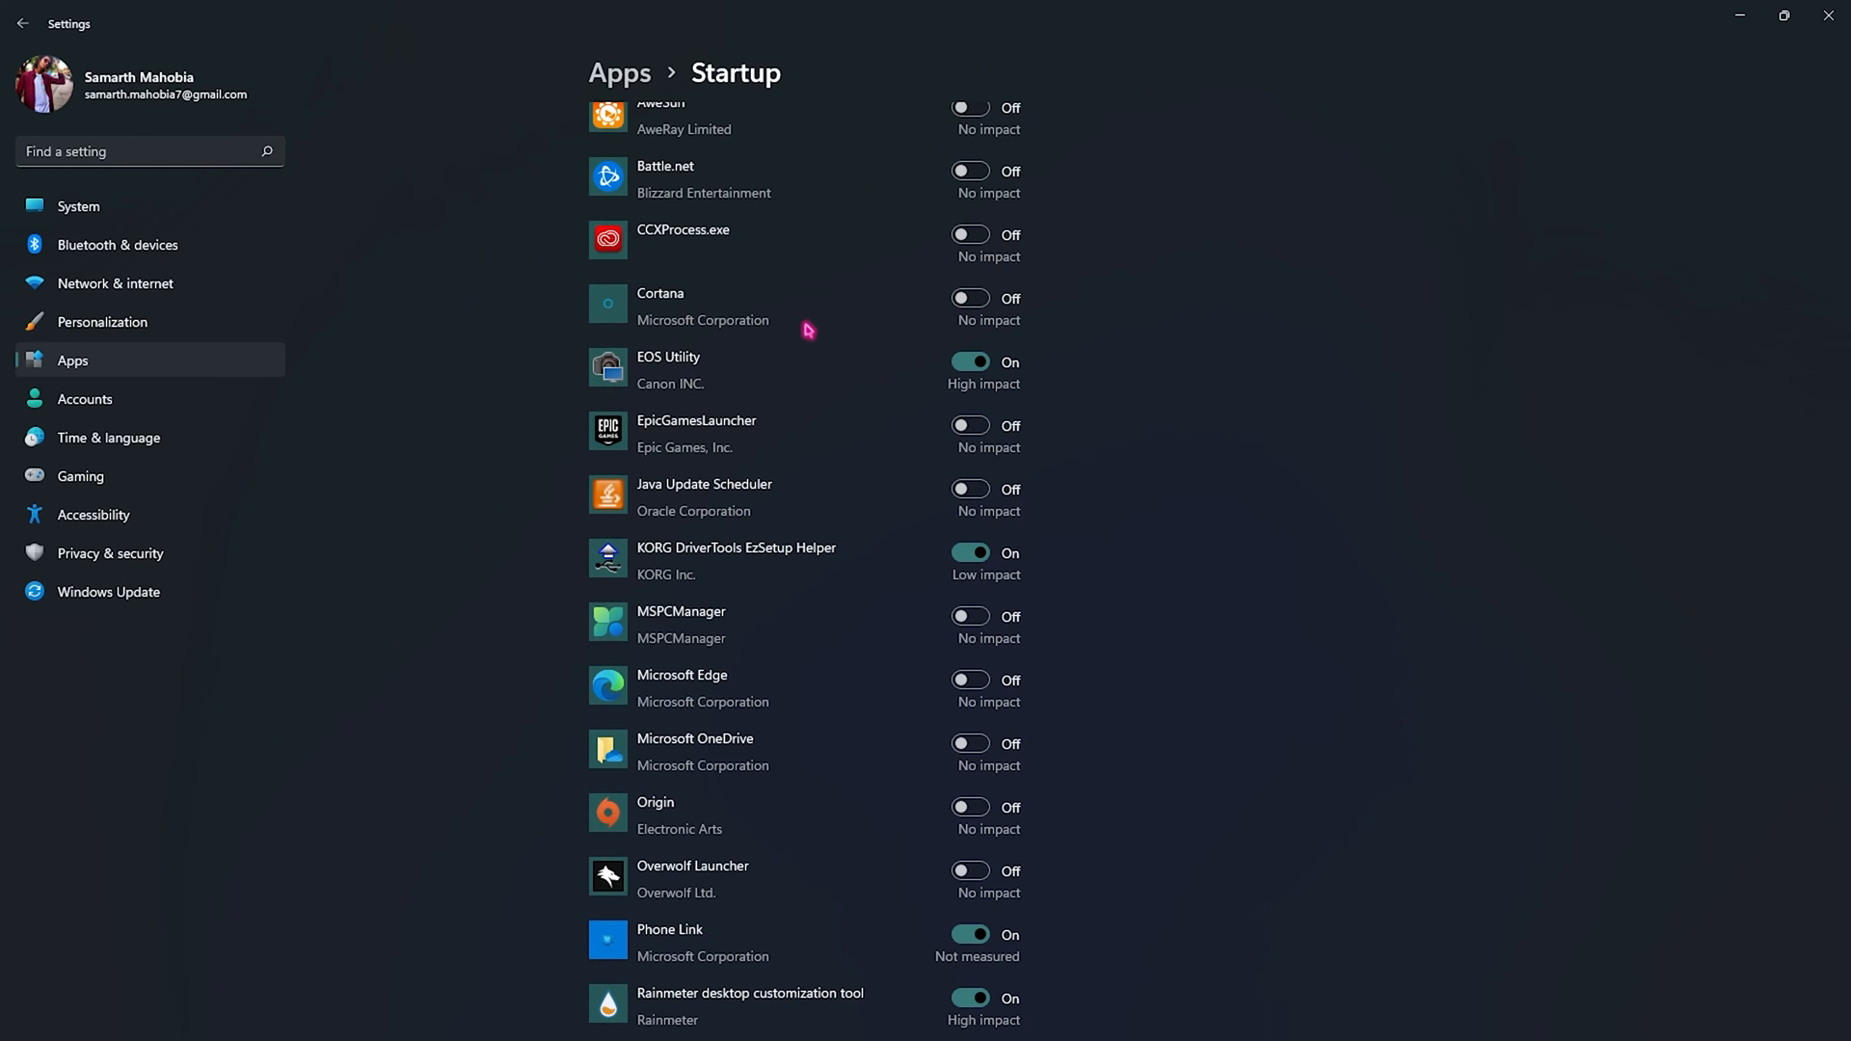
pyautogui.scroll(-3)
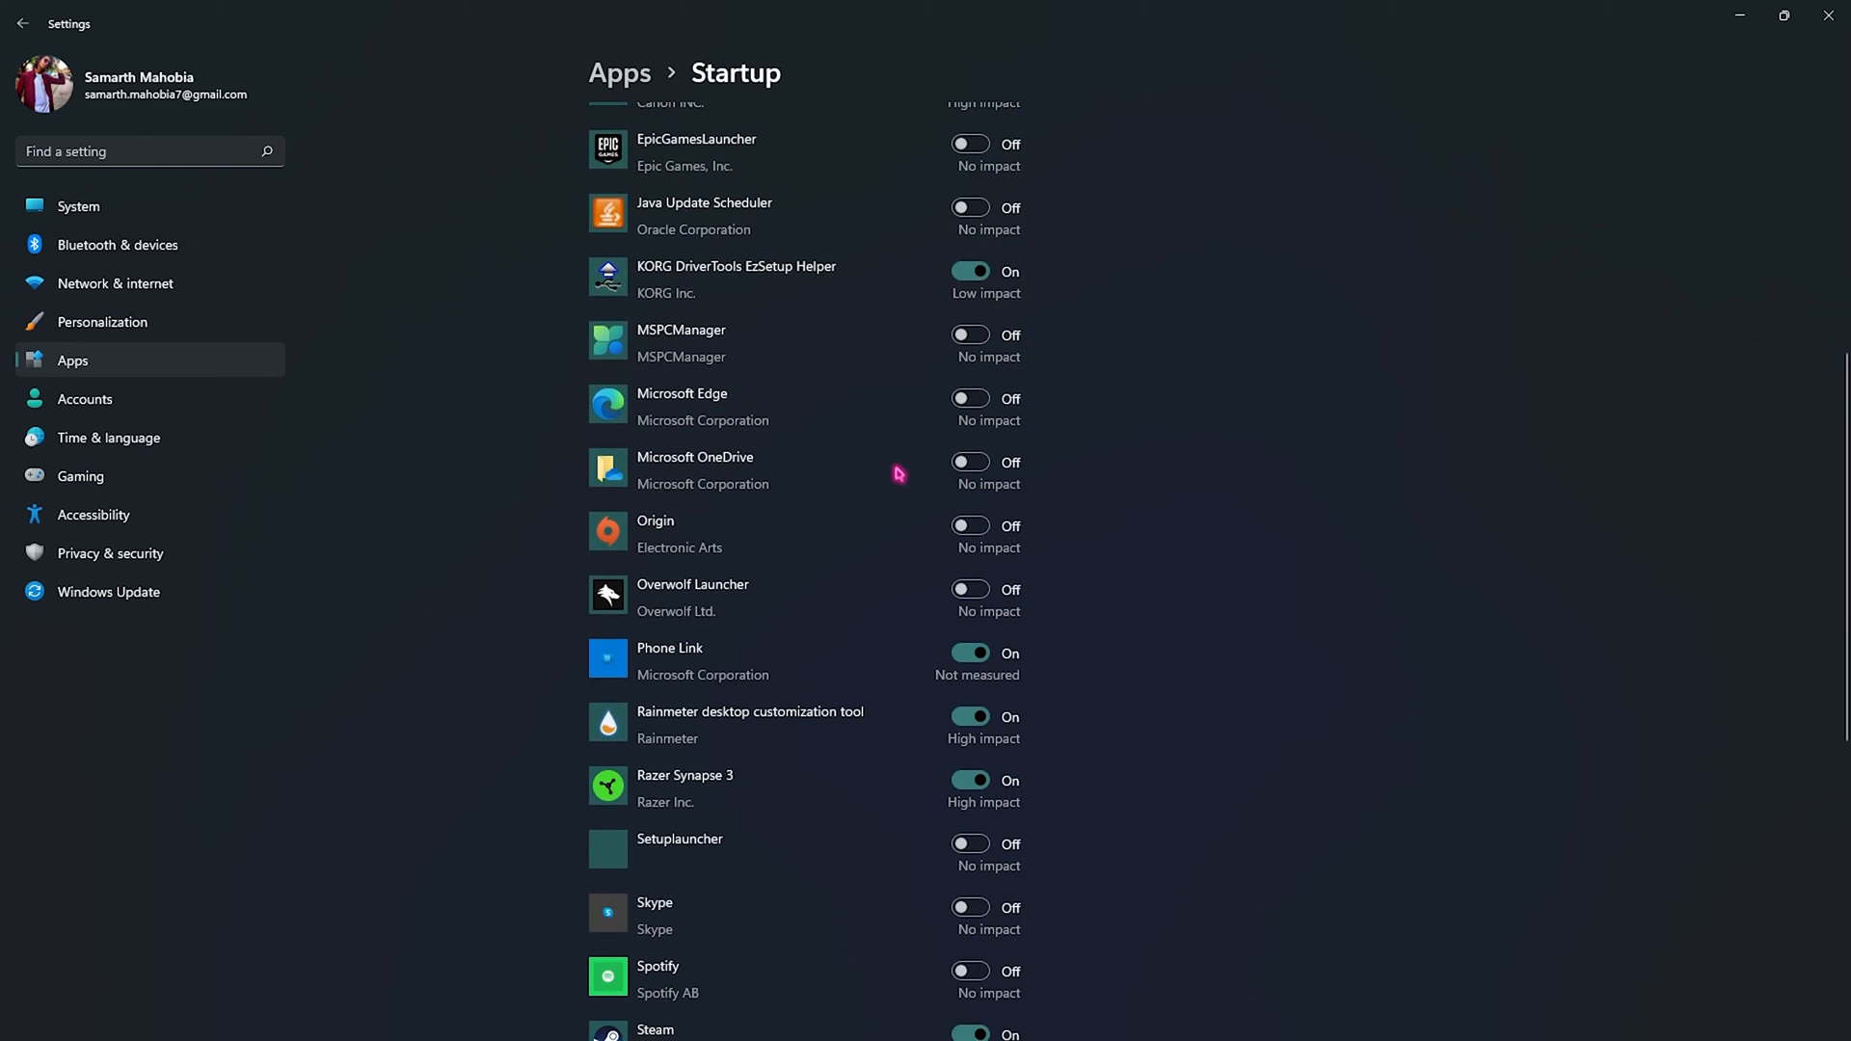
pyautogui.scroll(-3)
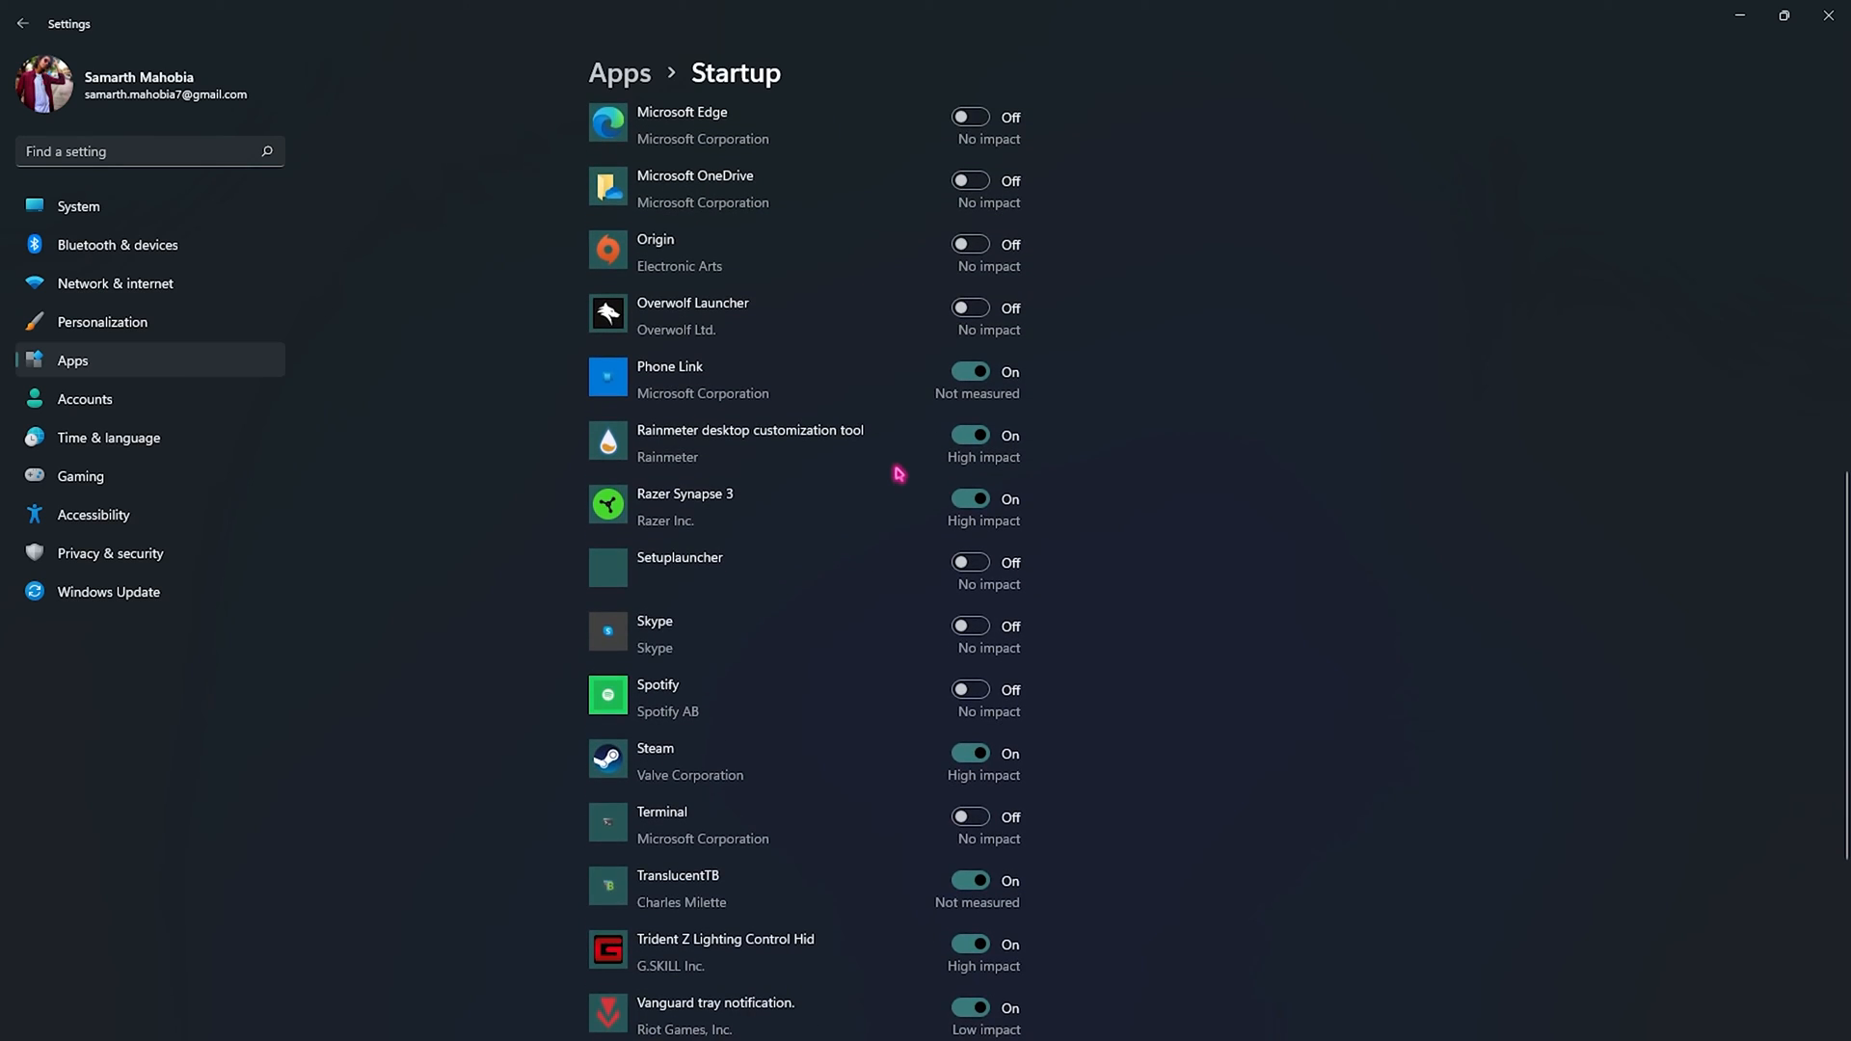
pyautogui.scroll(-3)
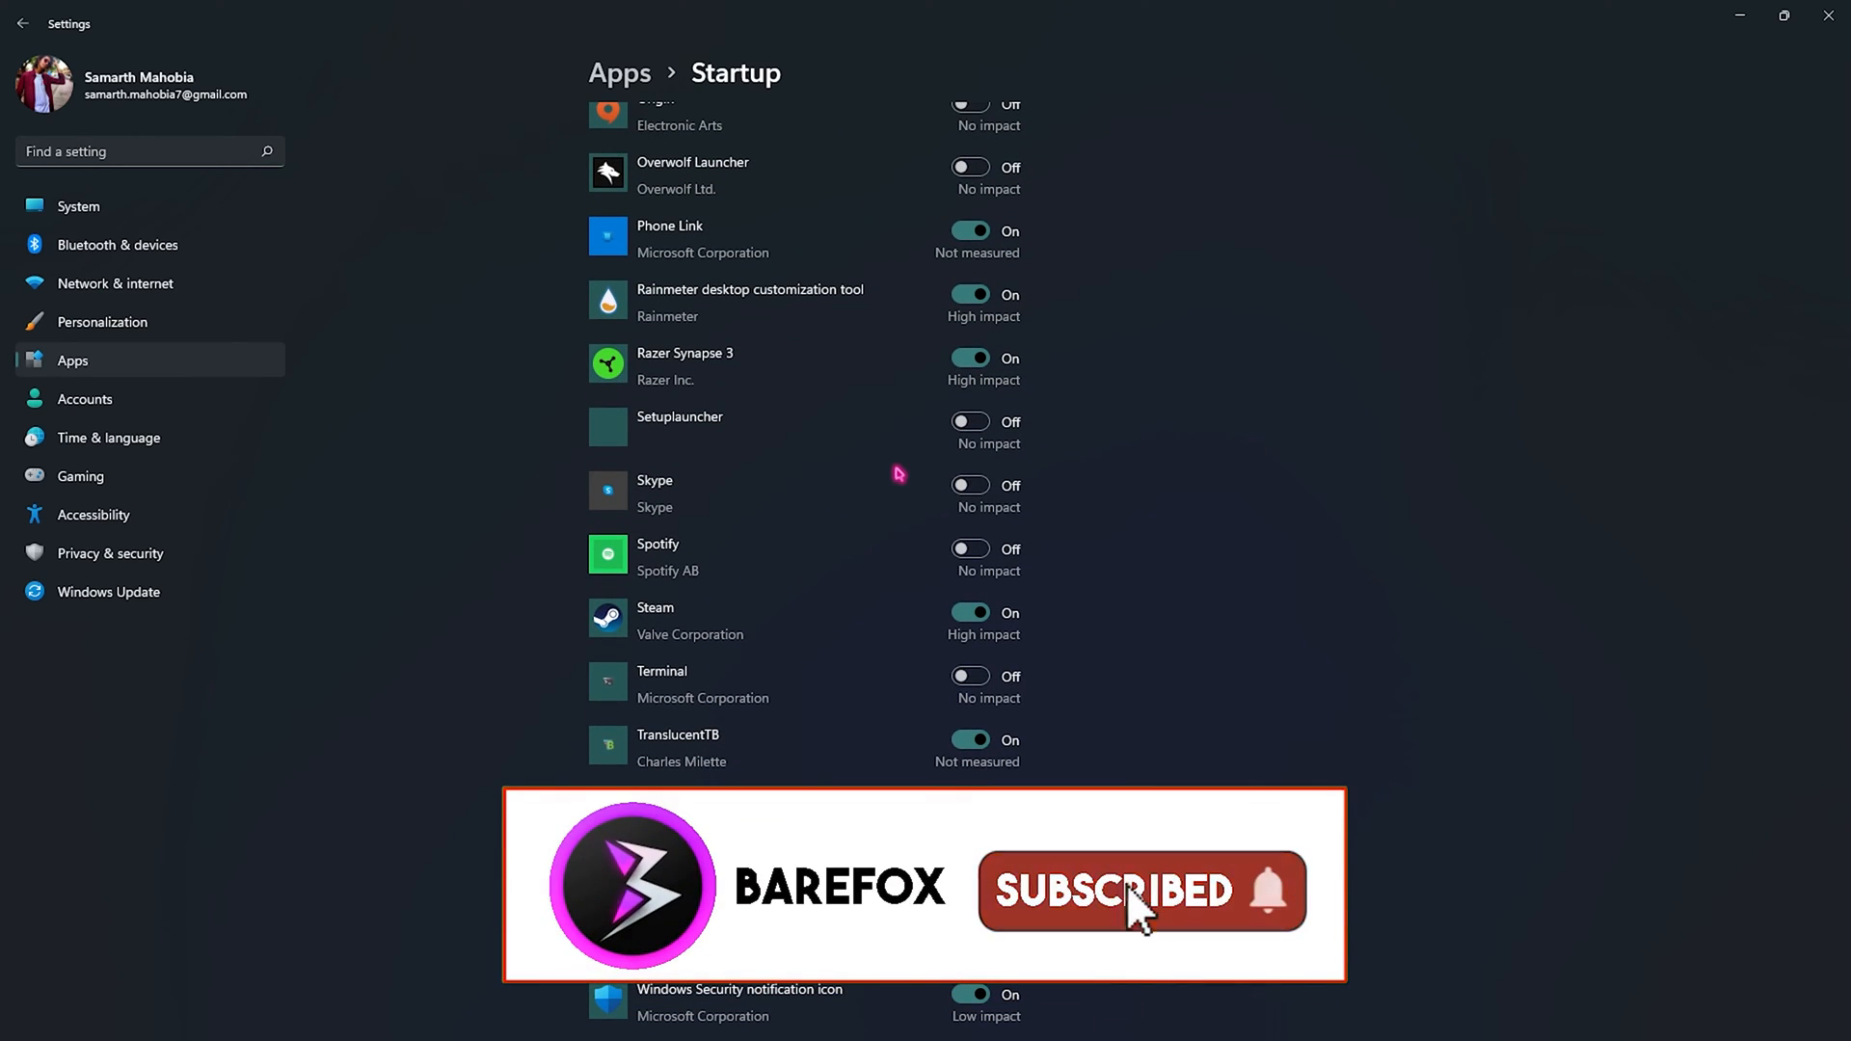
pyautogui.scroll(-3)
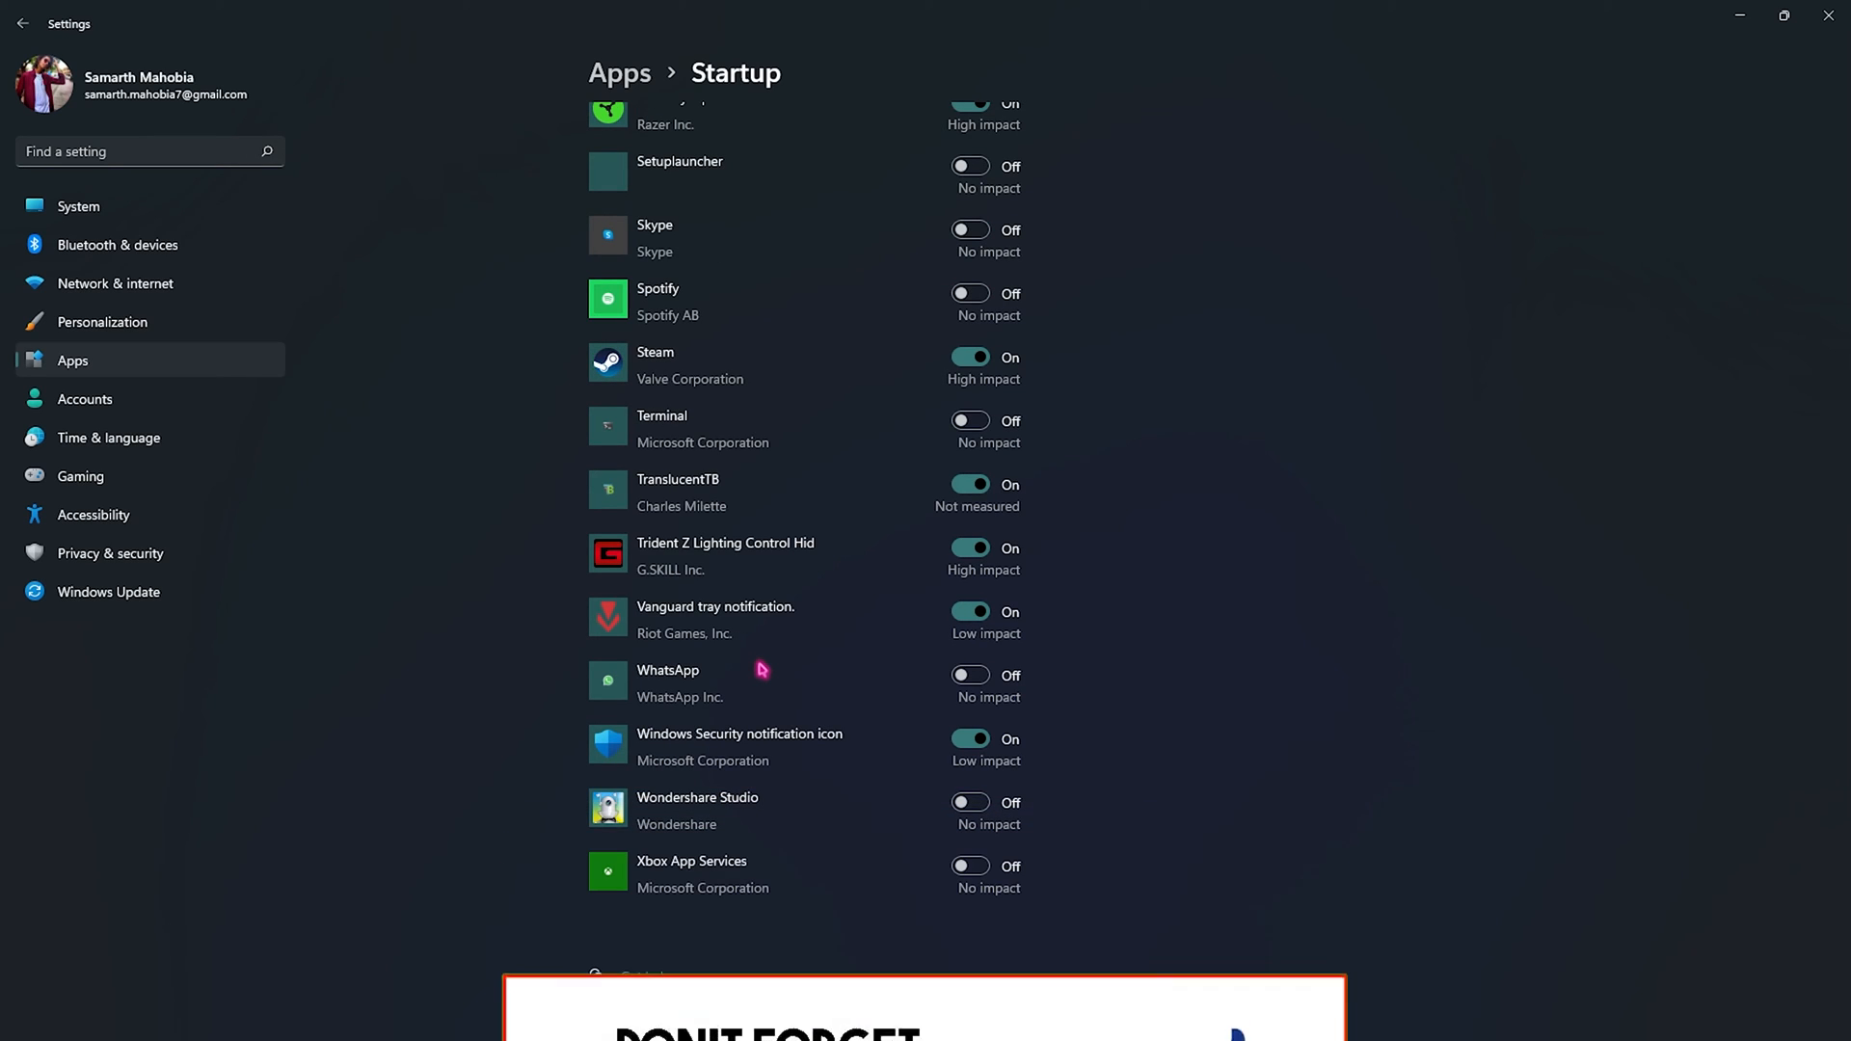
pyautogui.scroll(3)
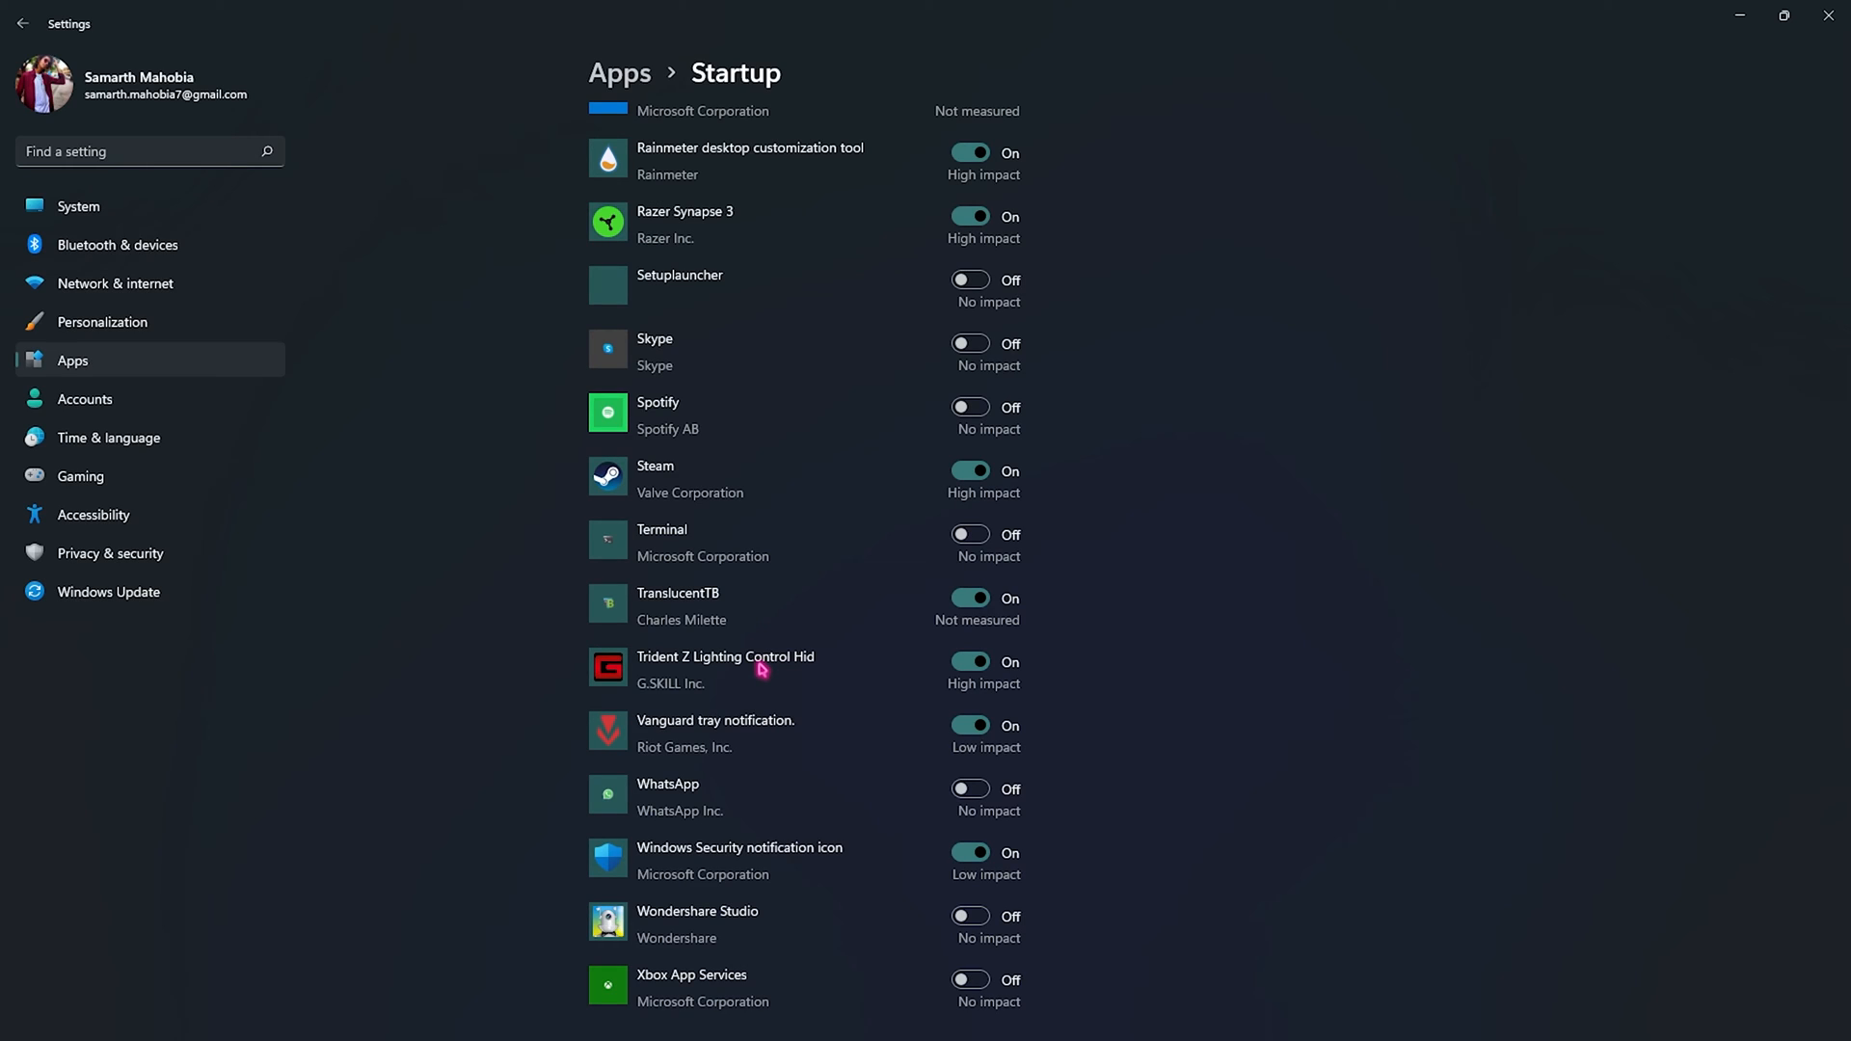
pyautogui.scroll(3)
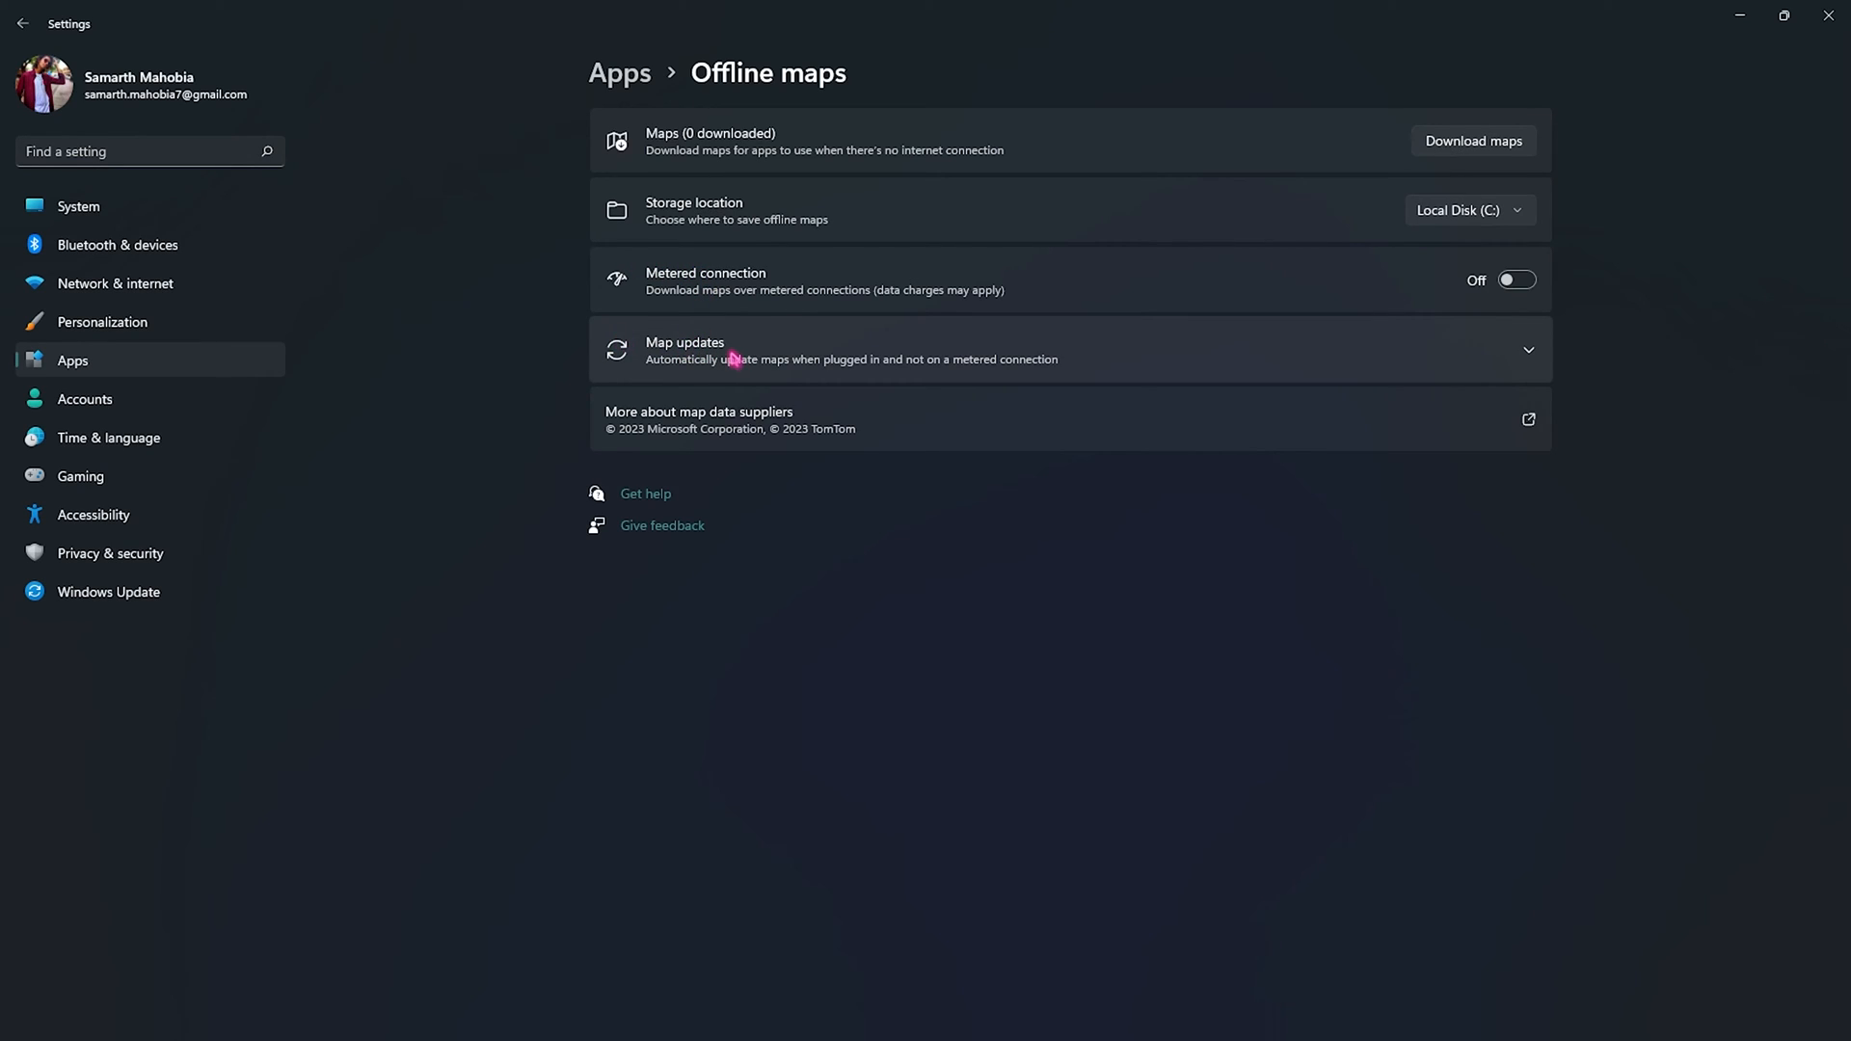
# Expand Map updates on Offline maps, leaving automatic updates when plugged in unchecked
pyautogui.click(1527, 349)
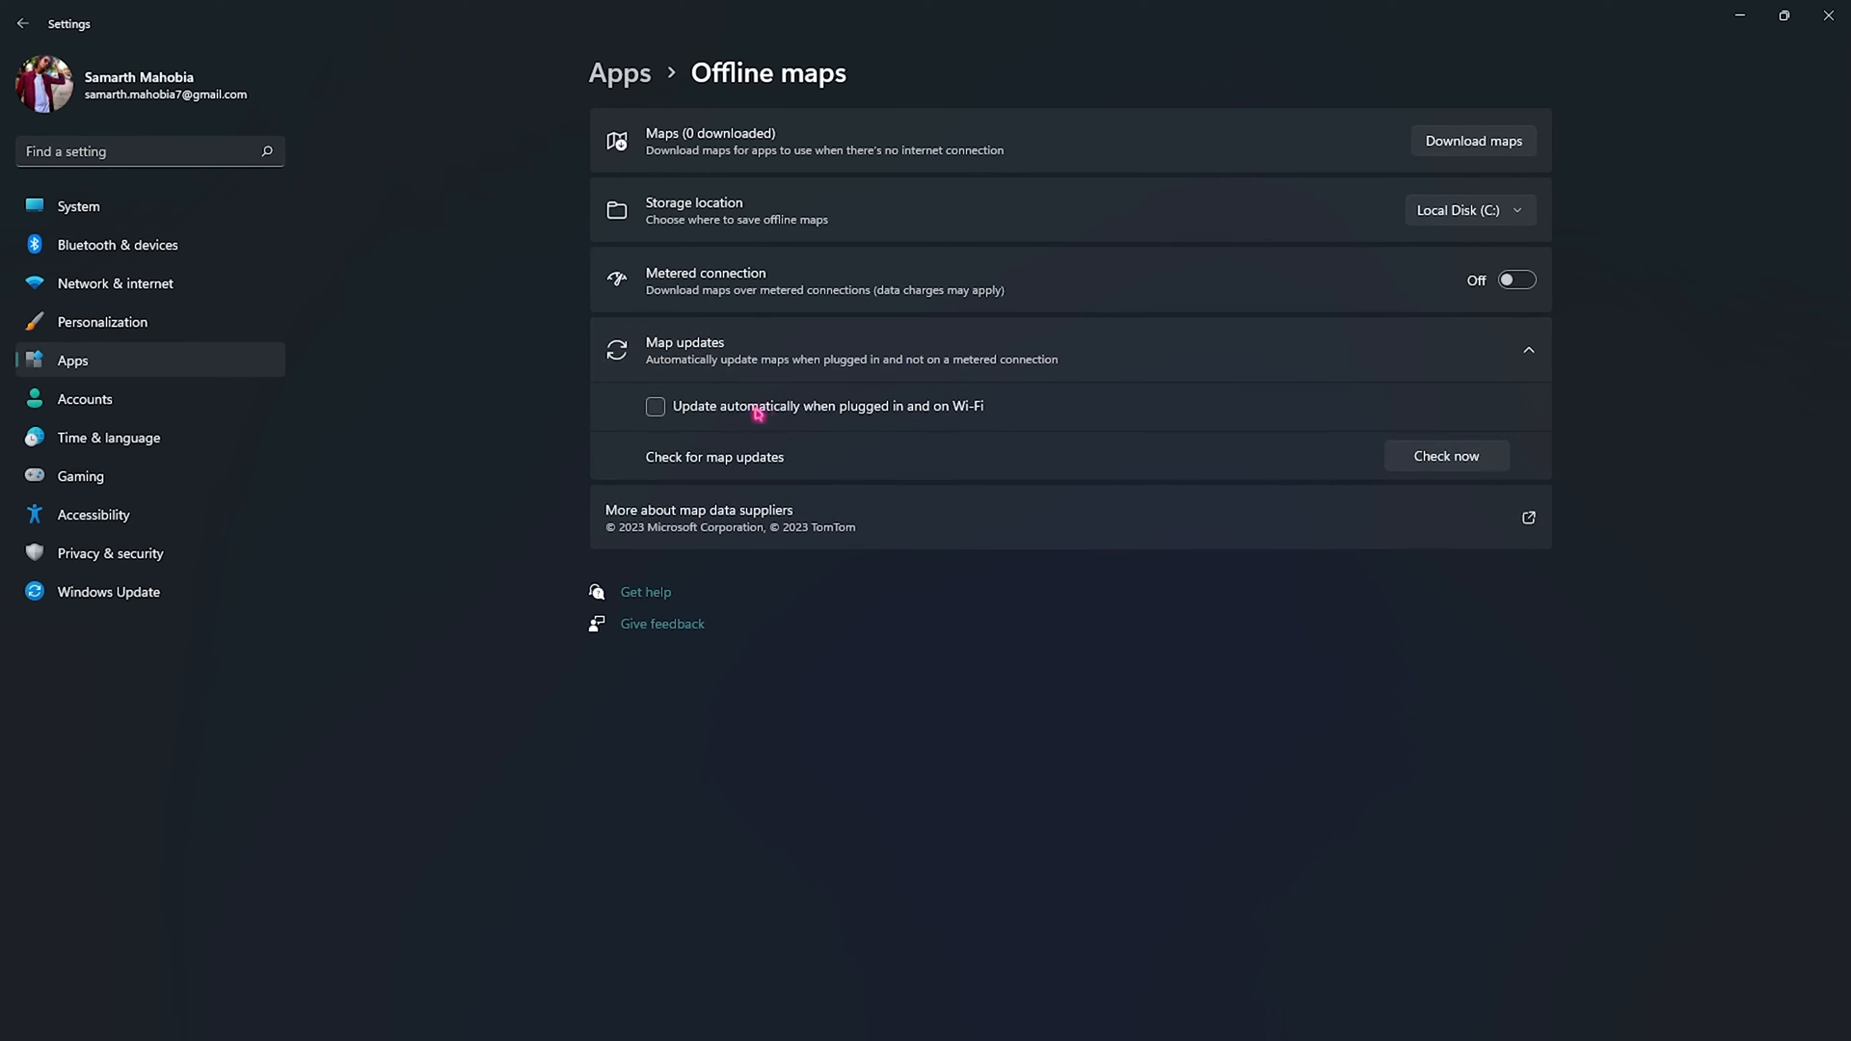
pyautogui.moveTo(814, 420)
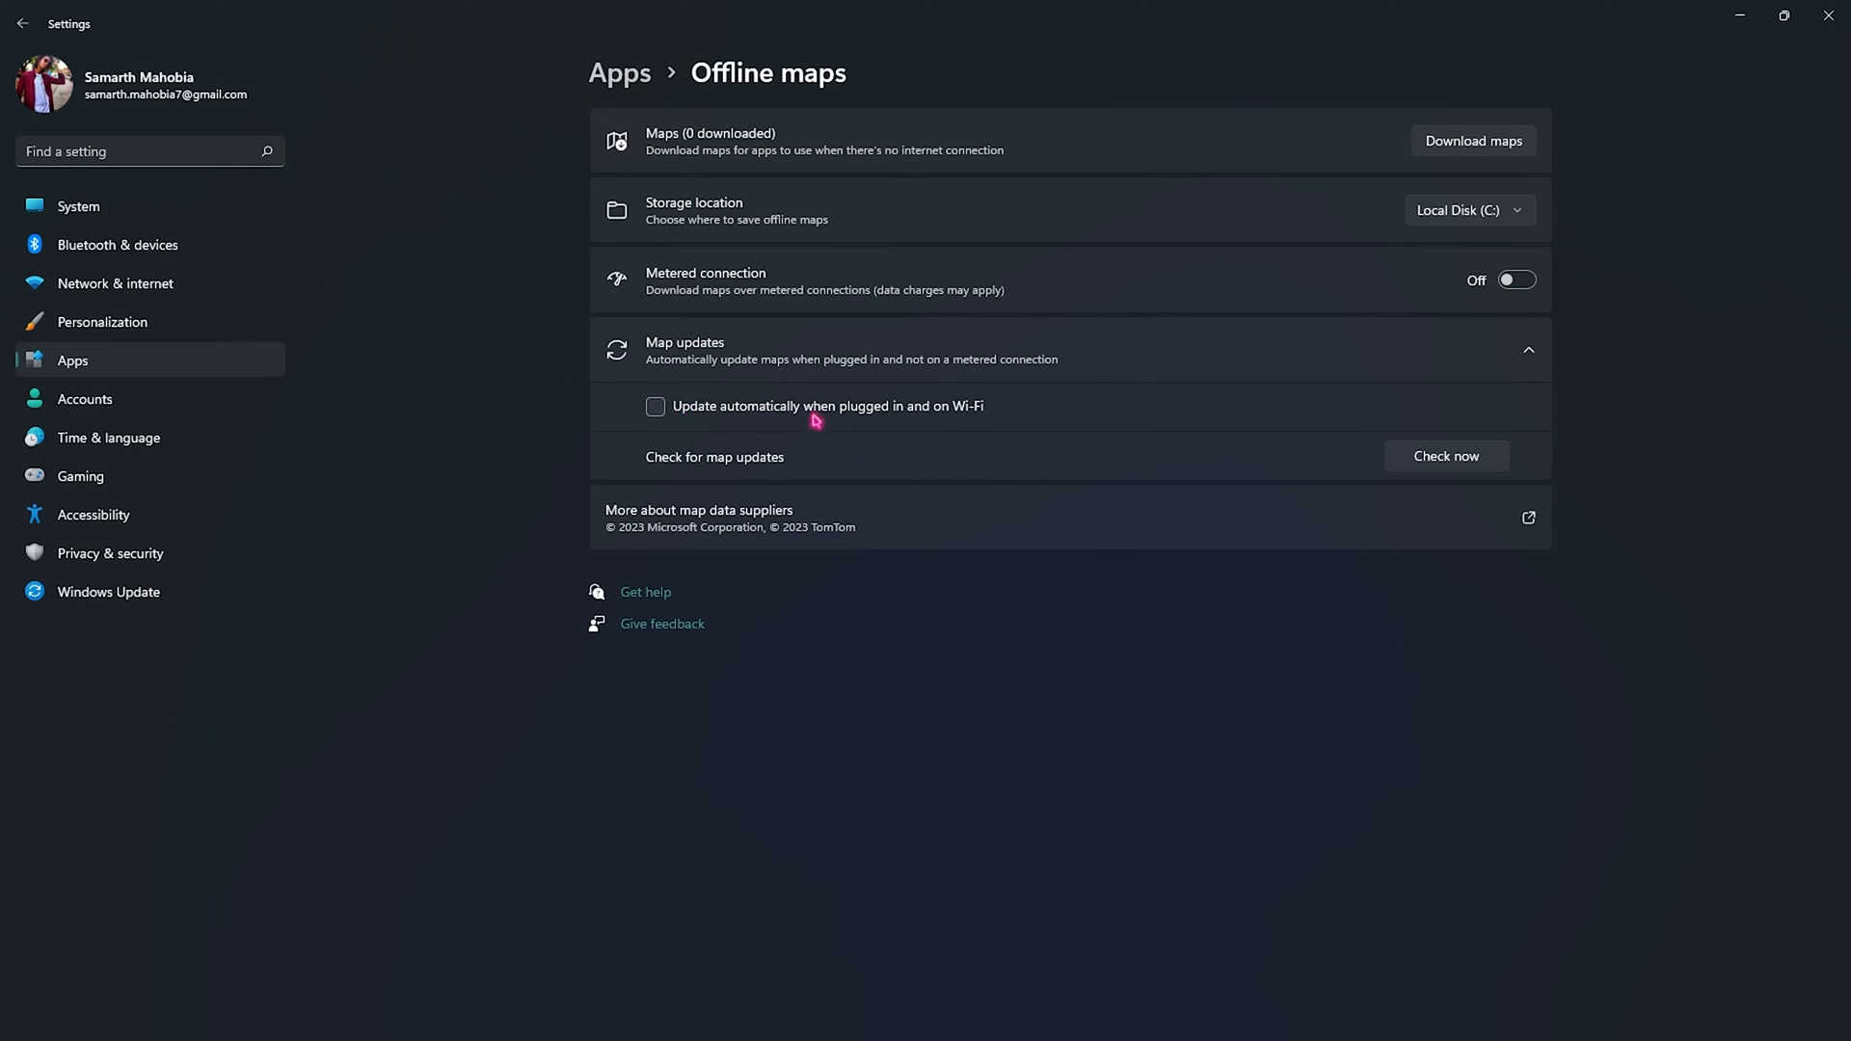
pyautogui.moveTo(842, 421)
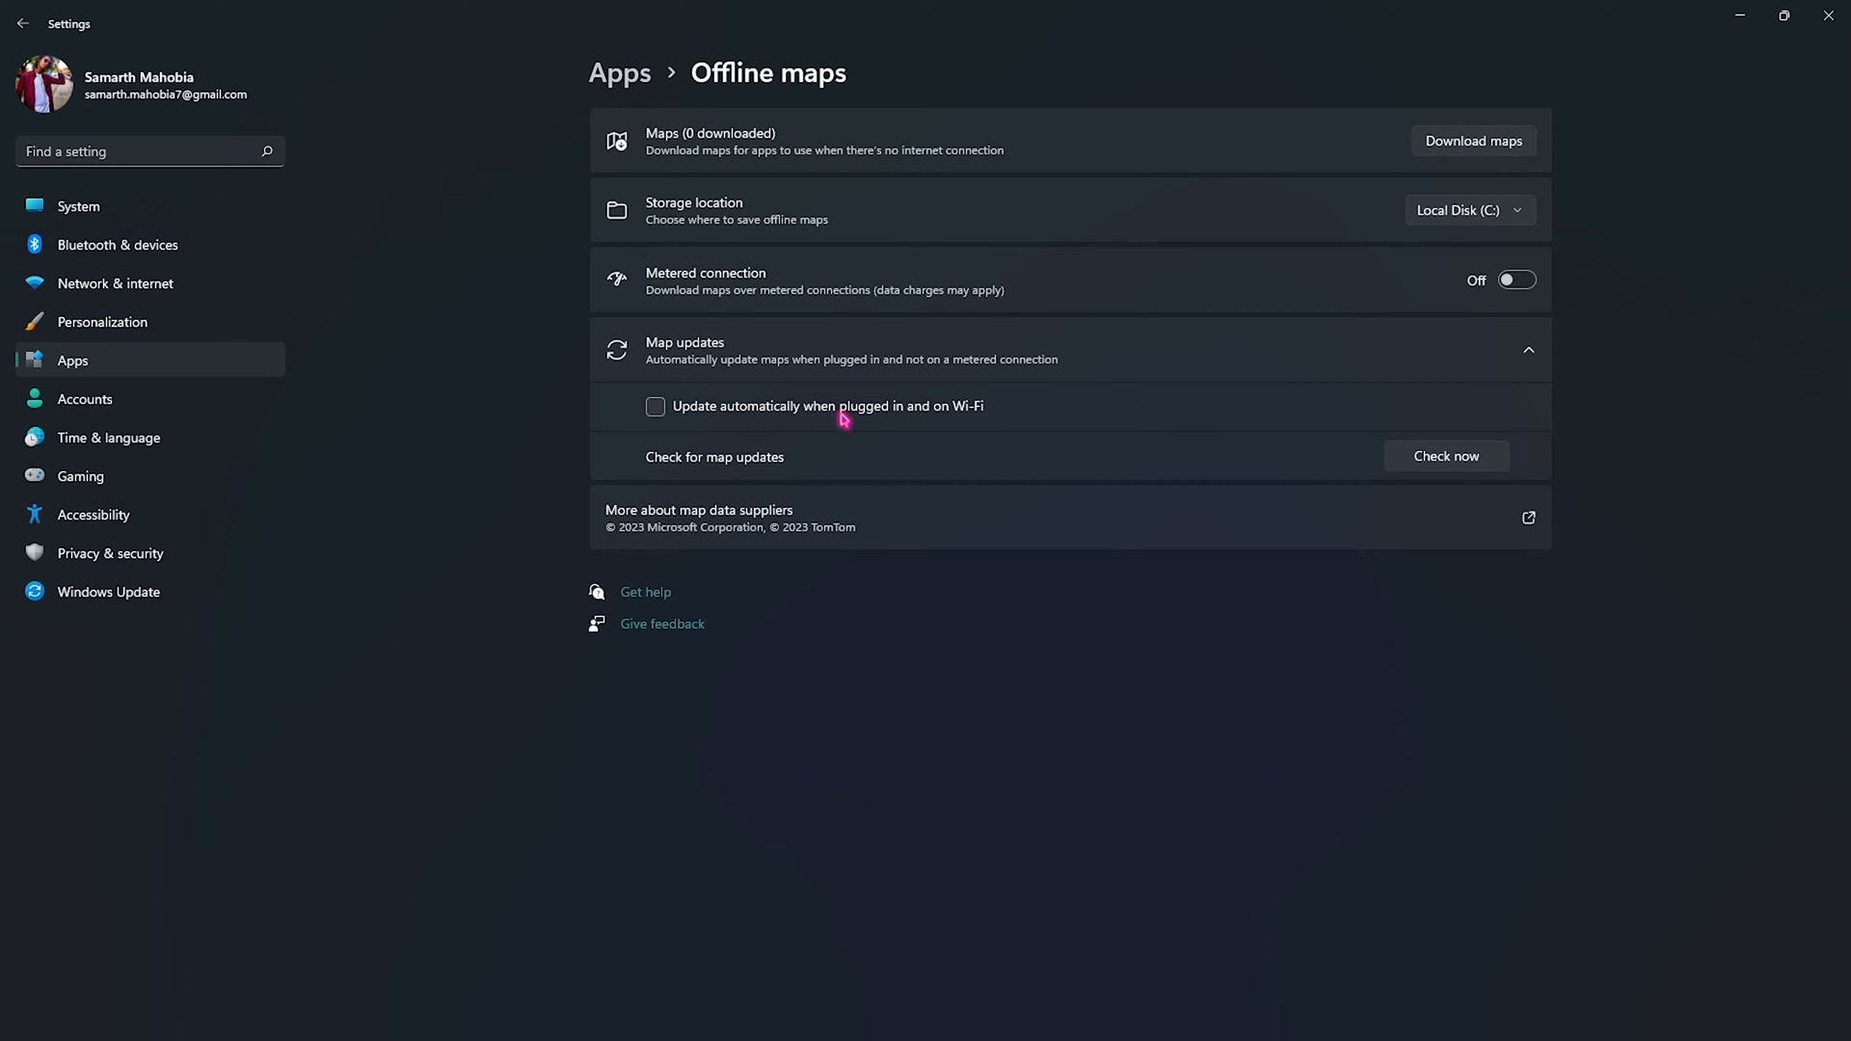
pyautogui.moveTo(1192, 376)
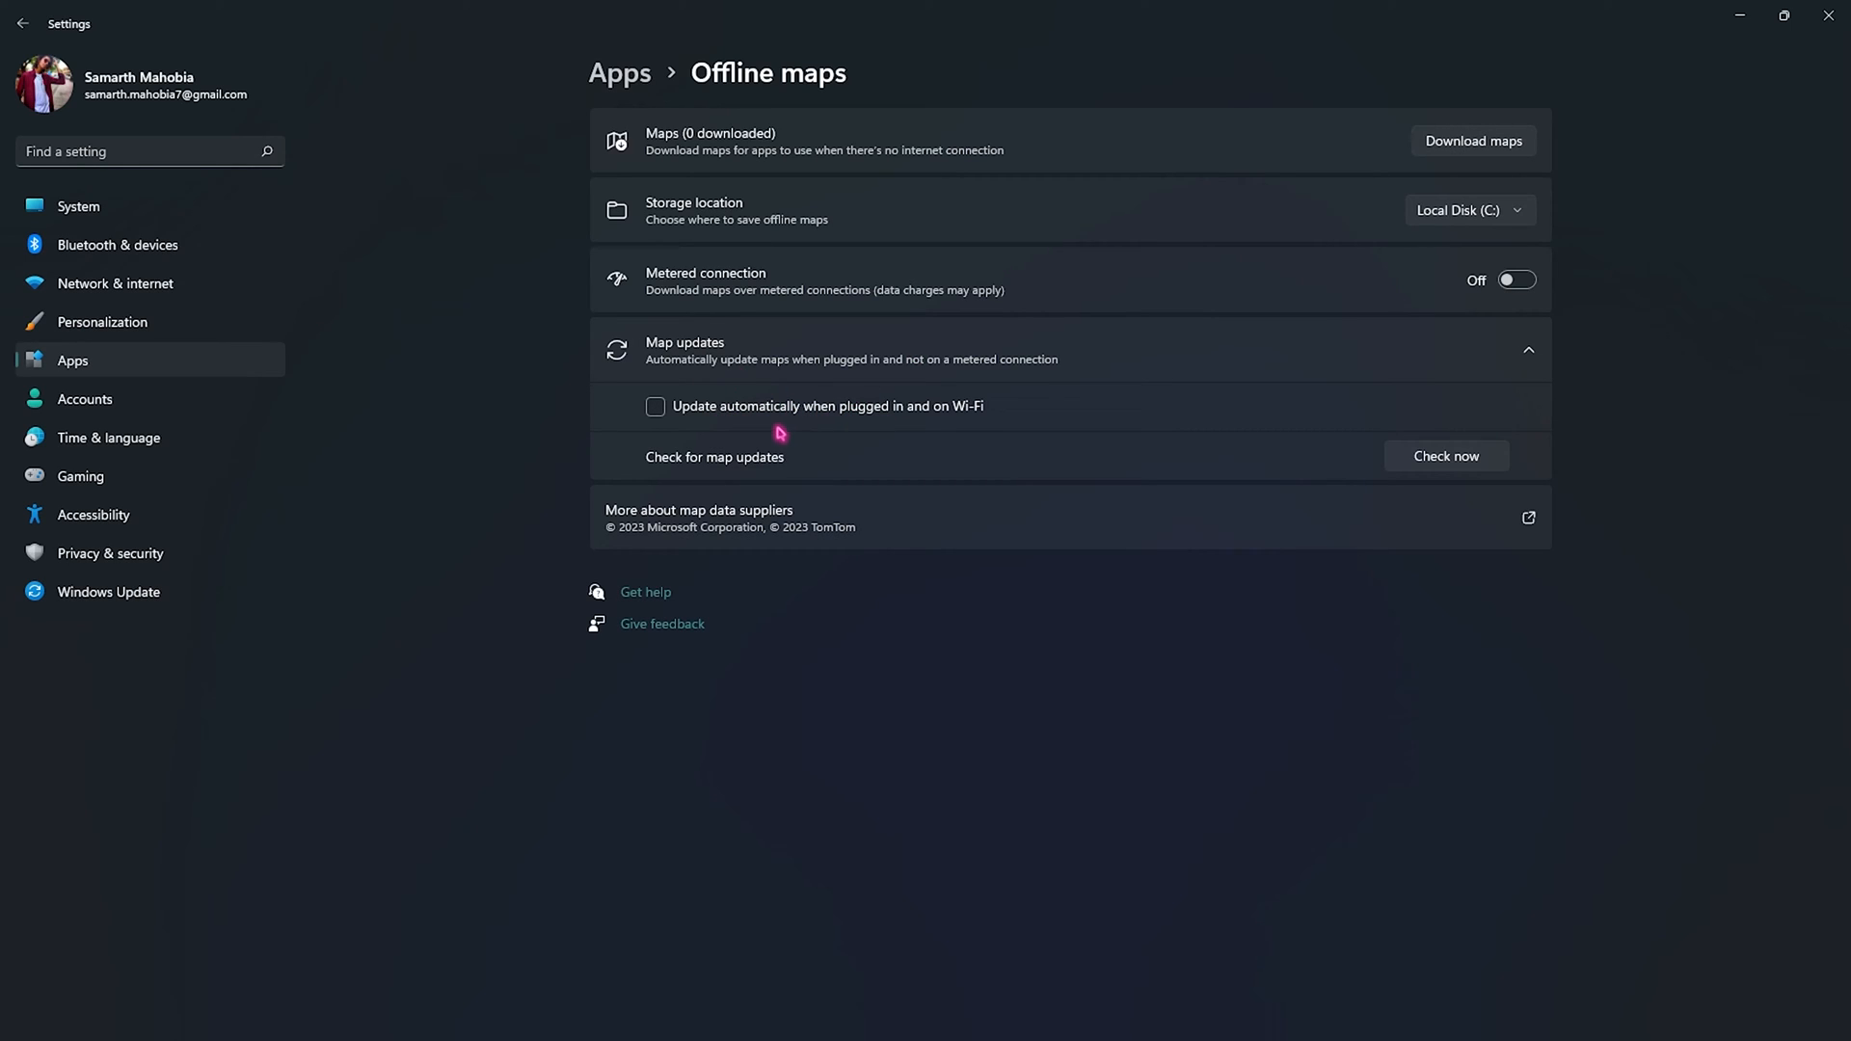
pyautogui.moveTo(937, 403)
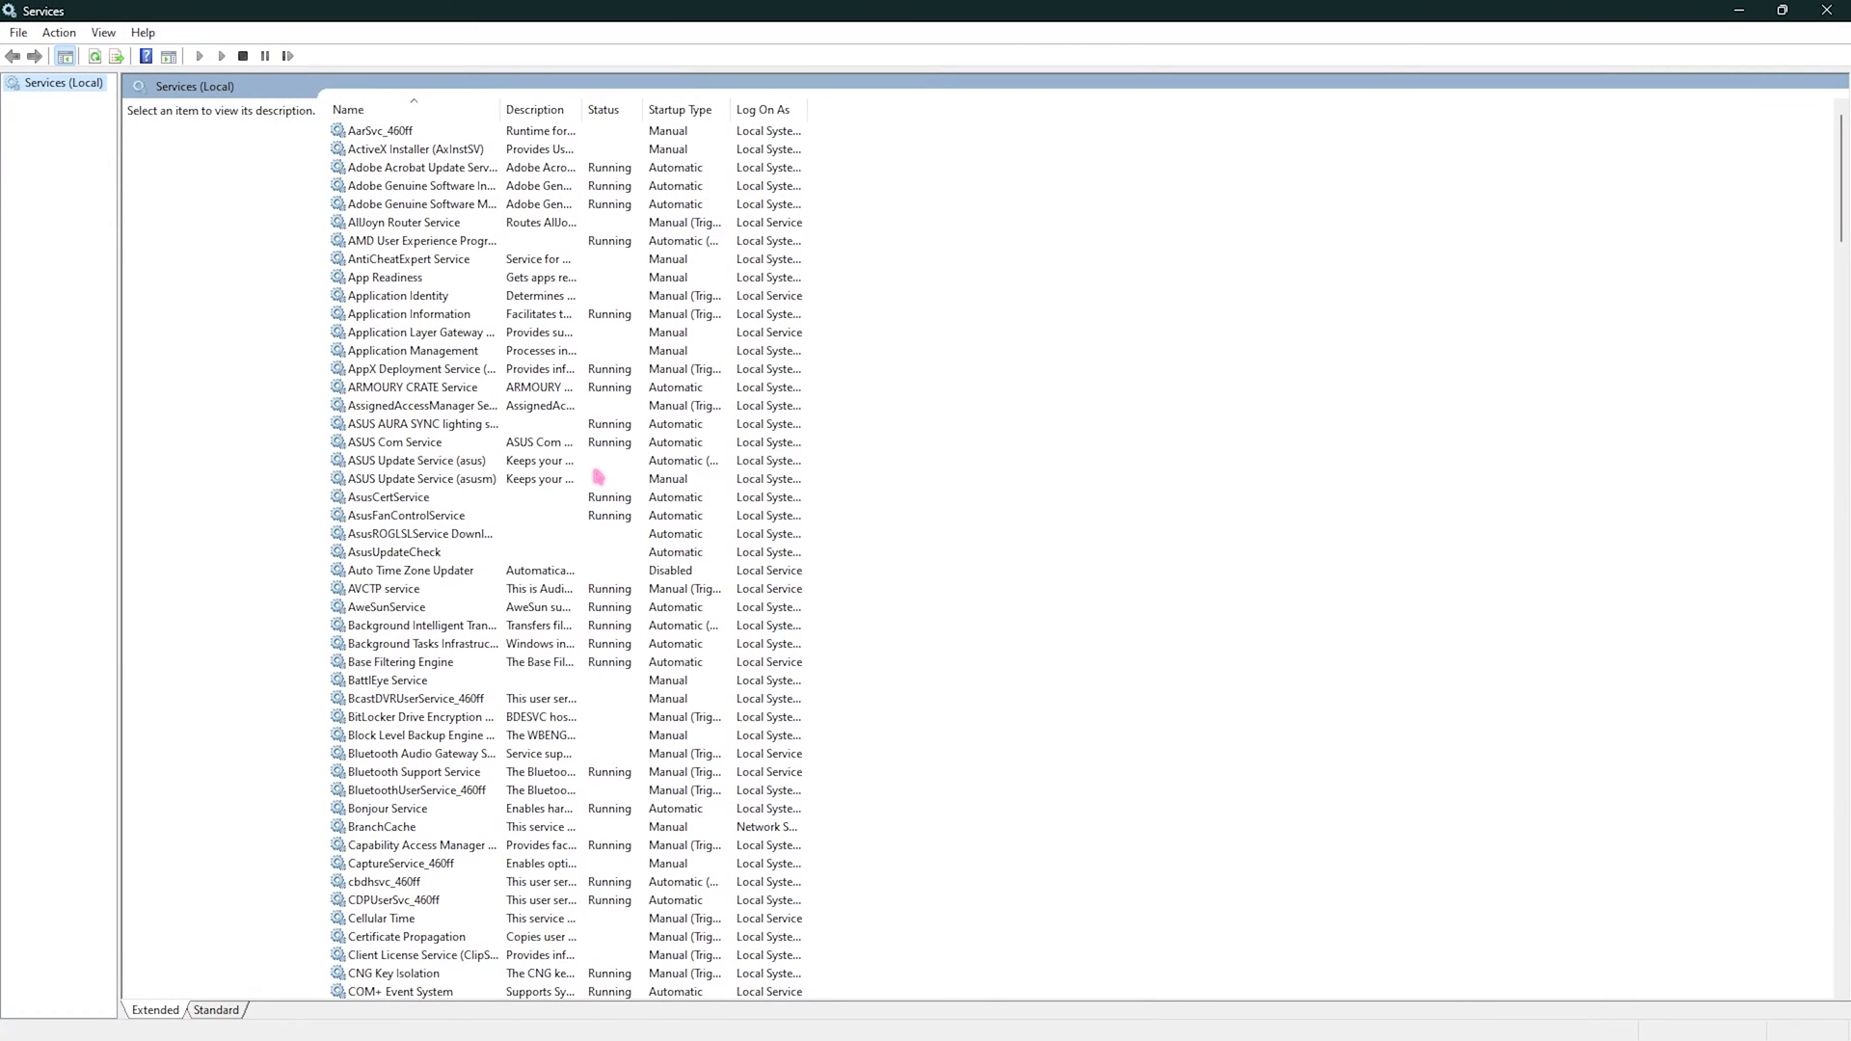
# Locate SysMain in the Services list and stop it
pyautogui.click(413, 351)
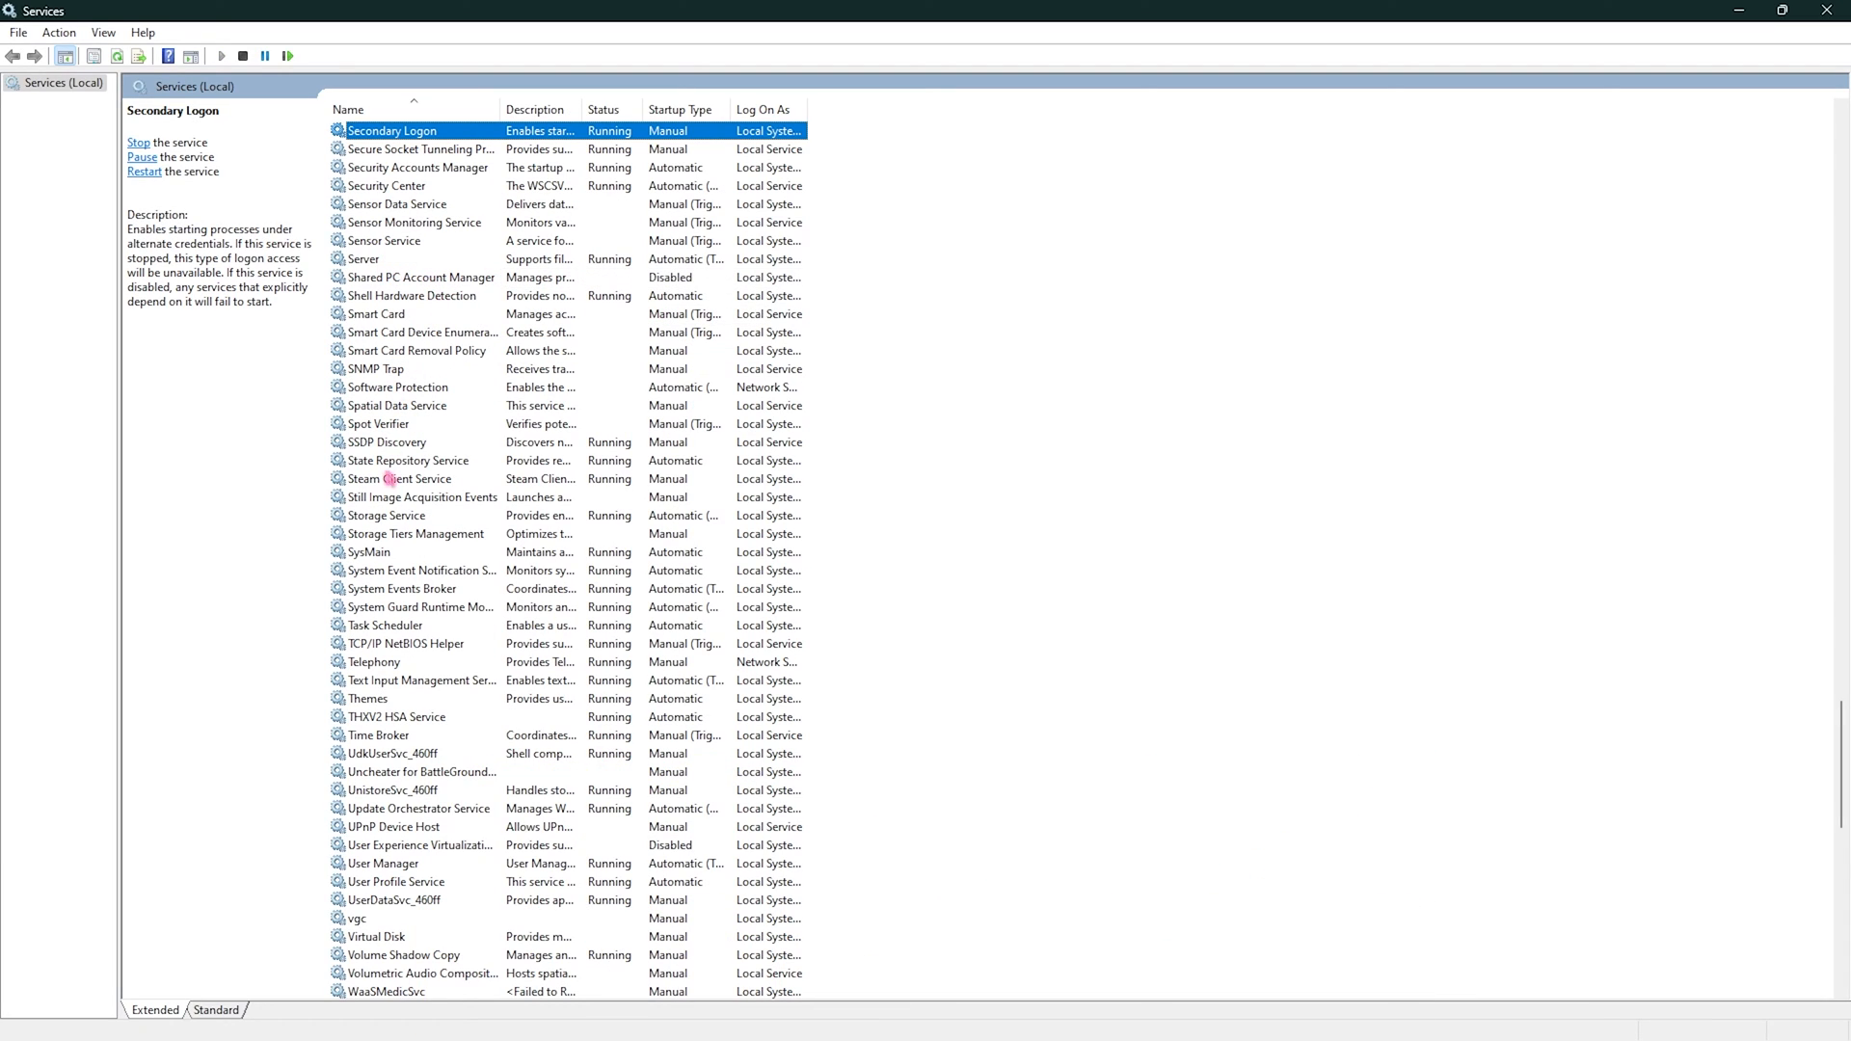
pyautogui.click(366, 552)
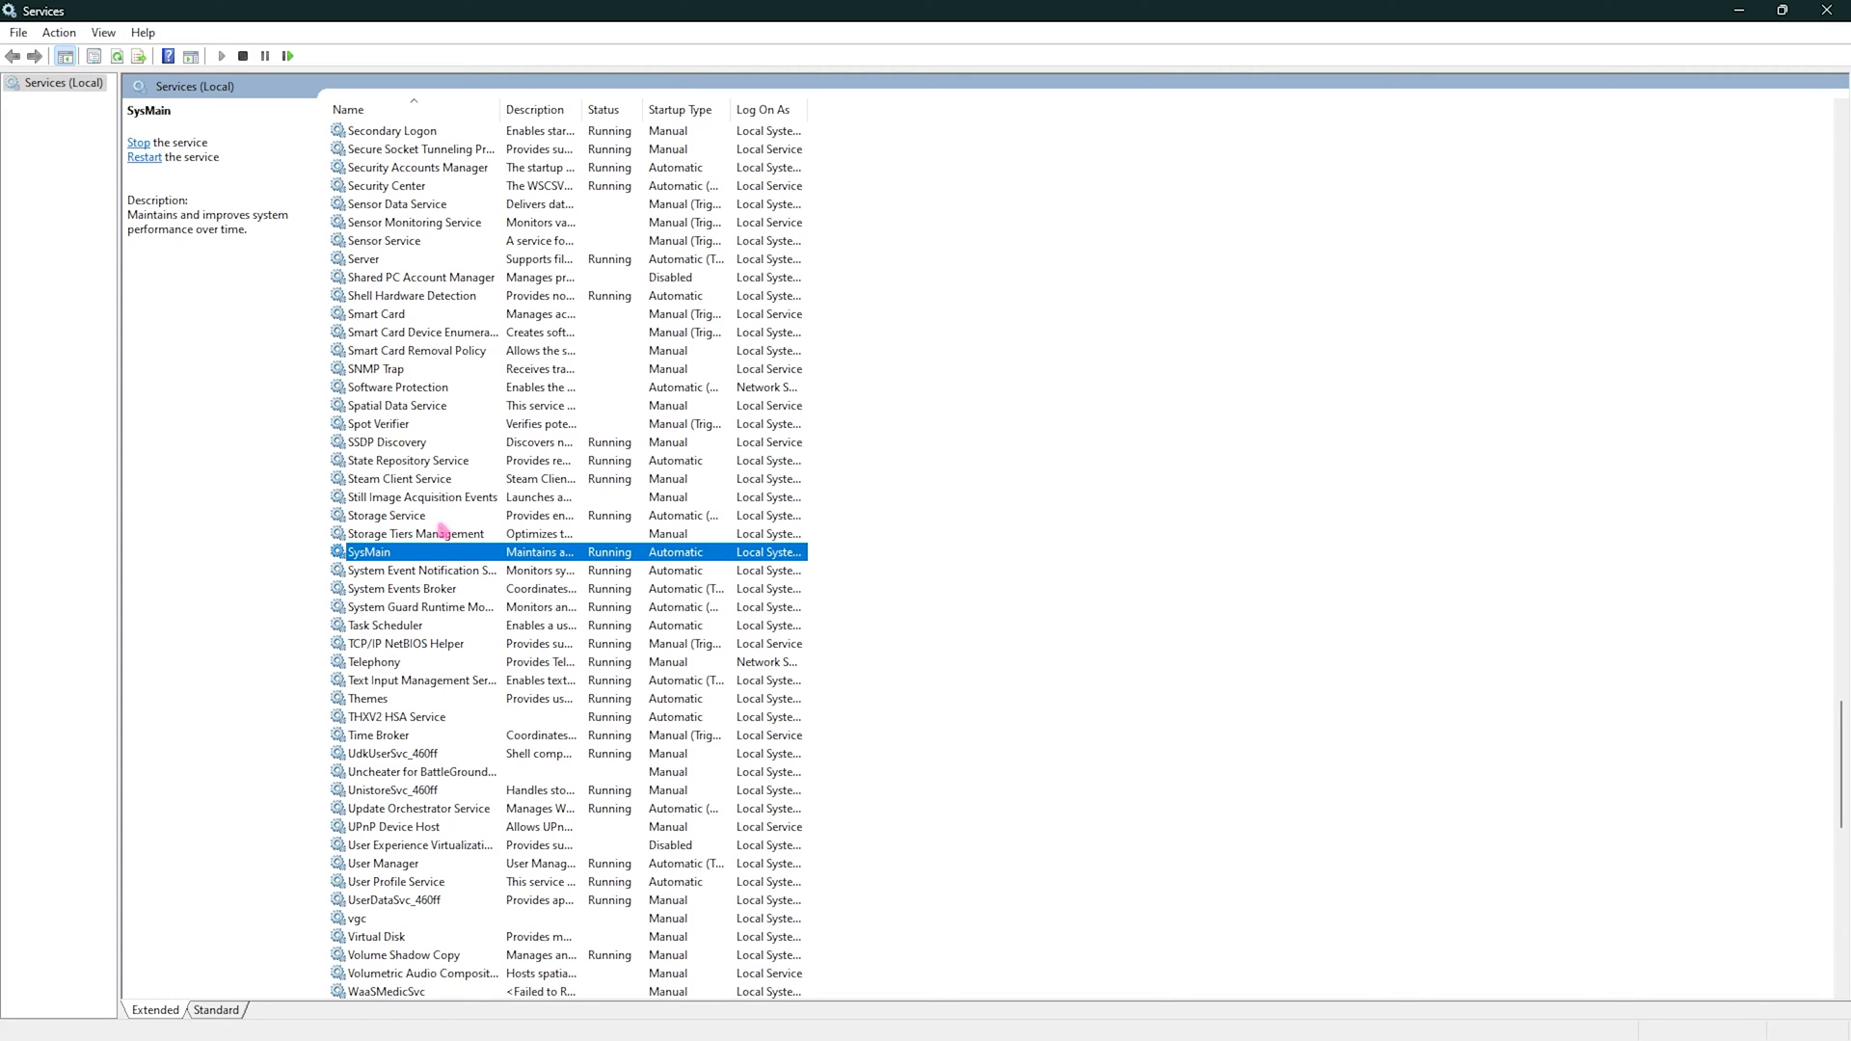
pyautogui.moveTo(632, 555)
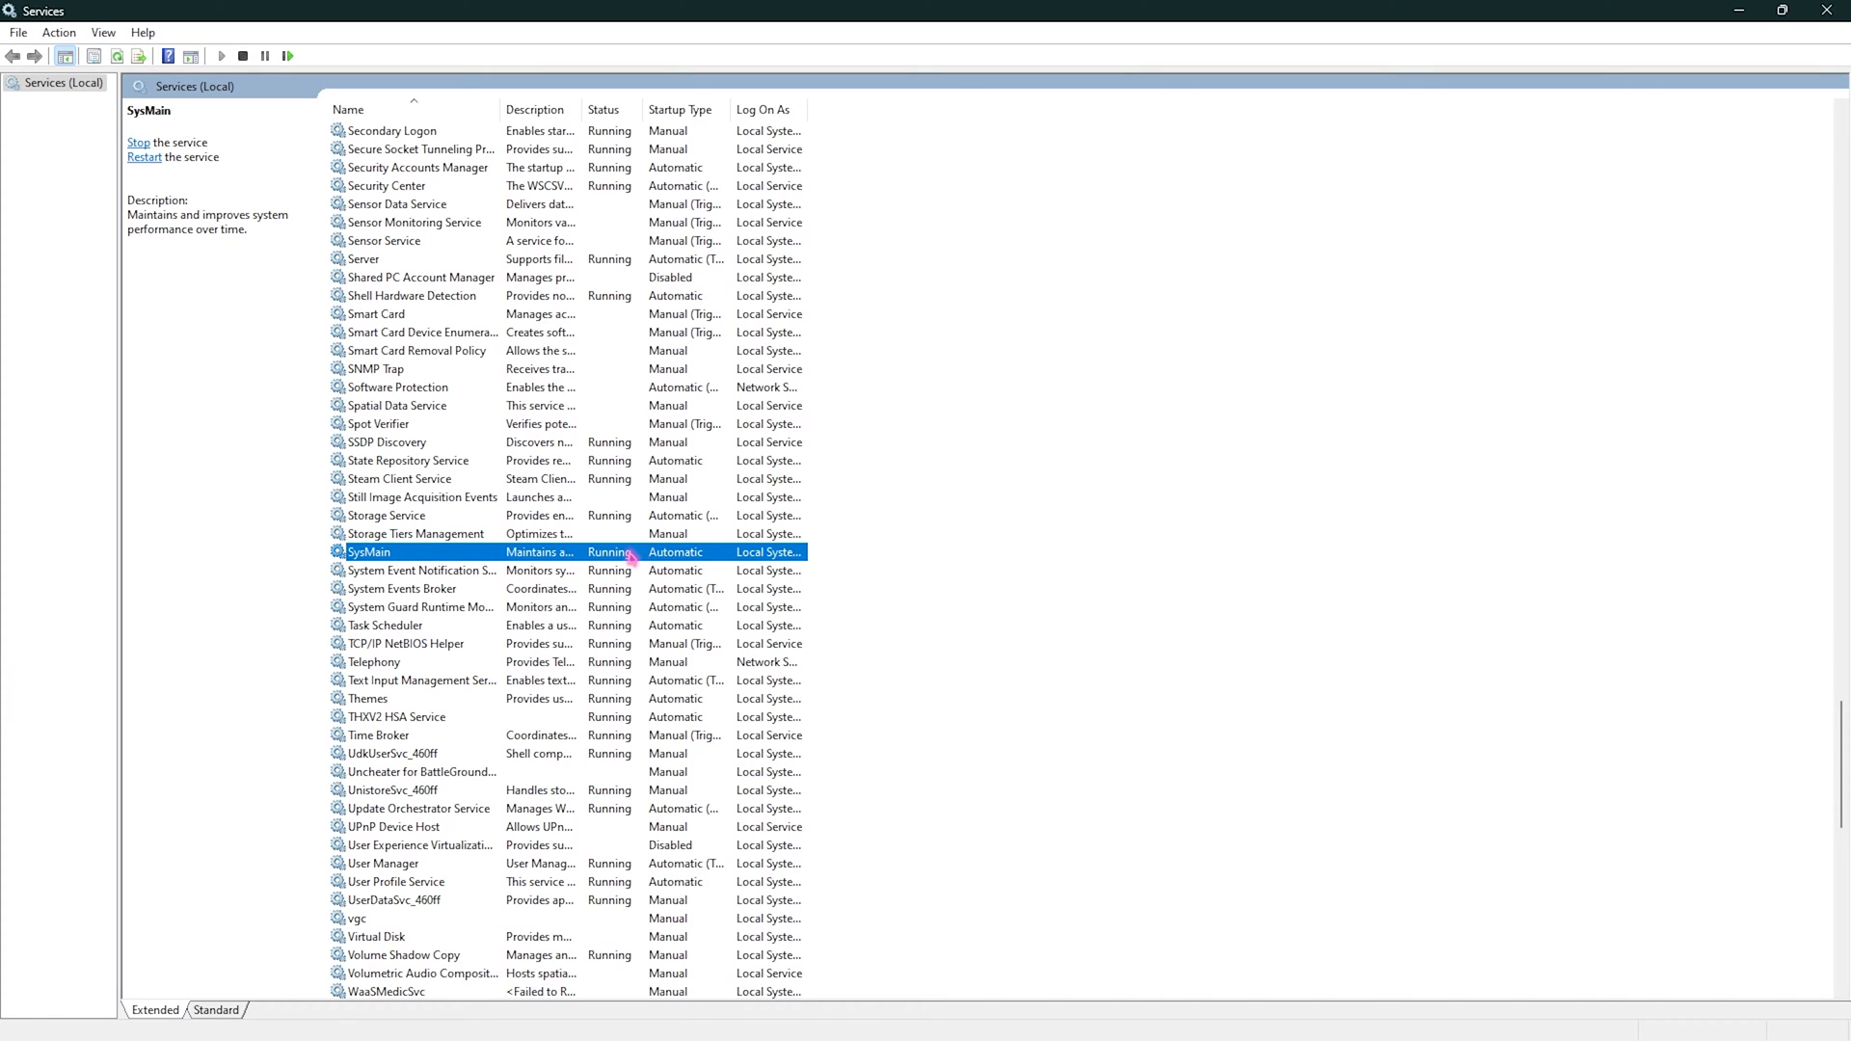
pyautogui.click(138, 140)
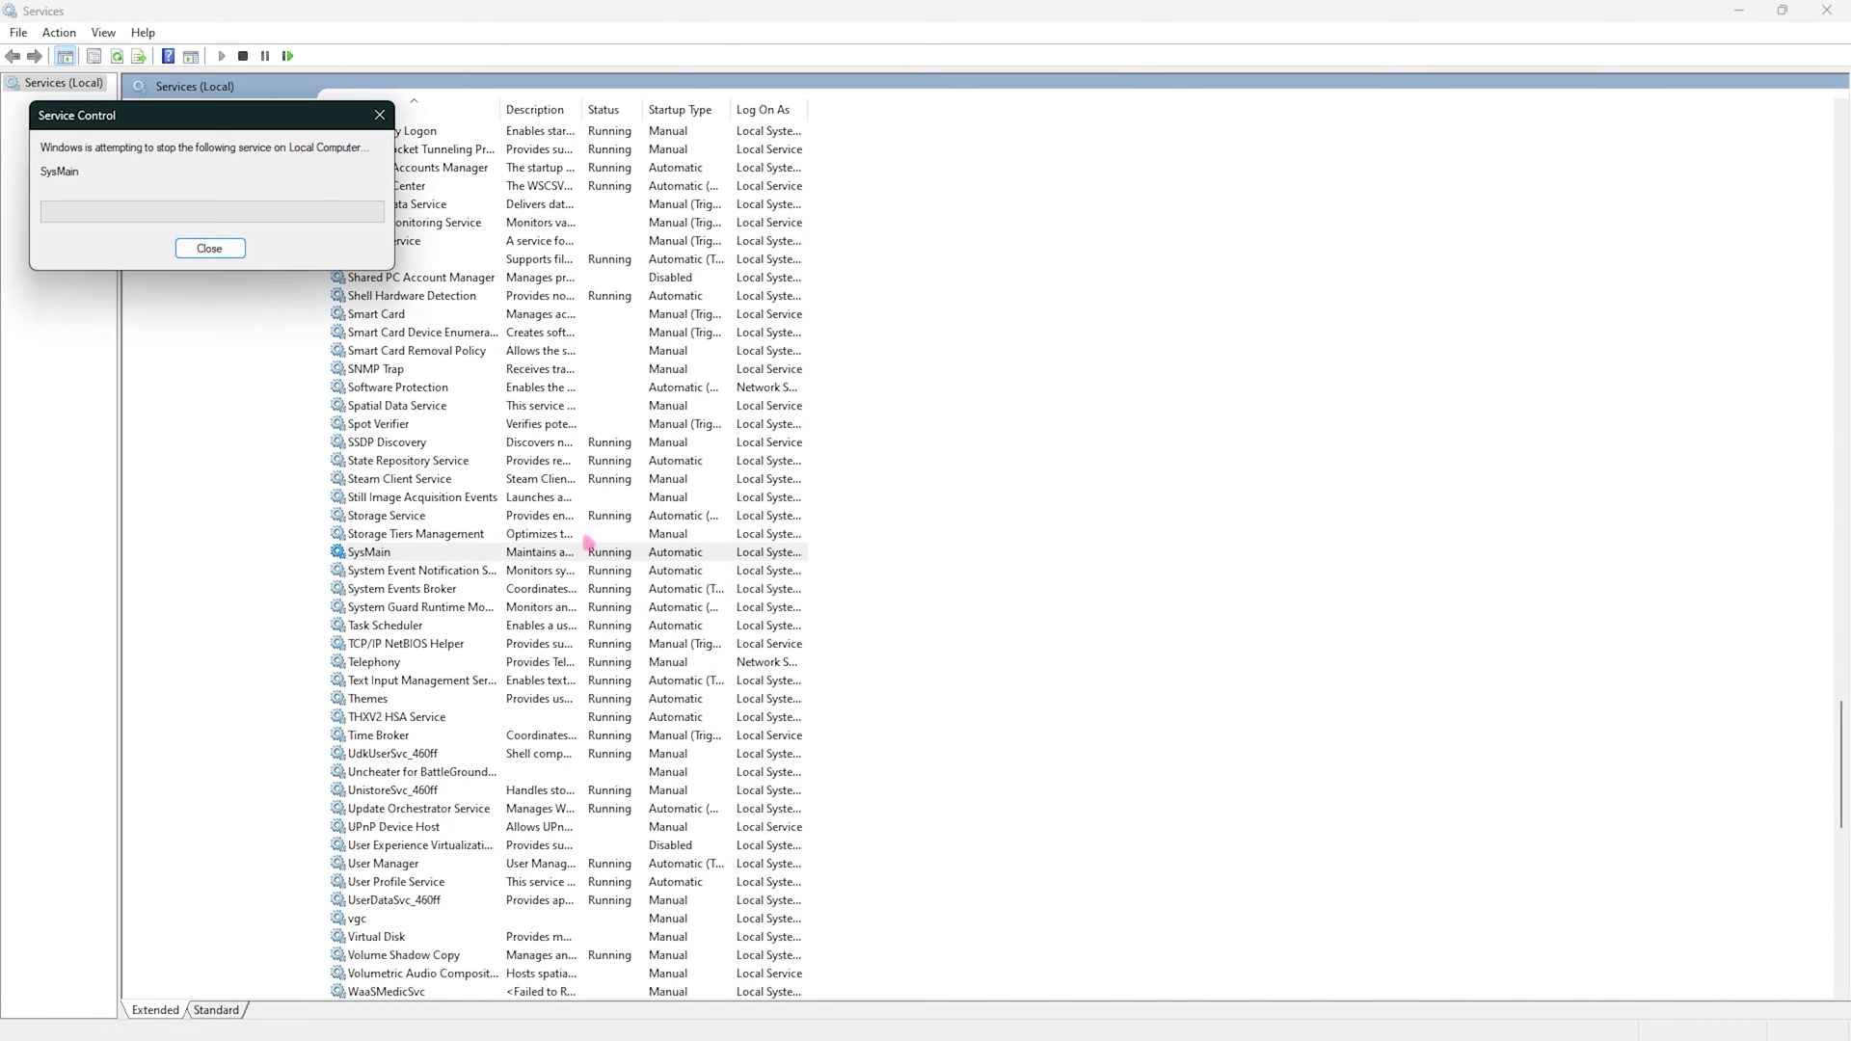
# Set SysMain's startup type to Disabled via its Properties and confirm
pyautogui.click(210, 249)
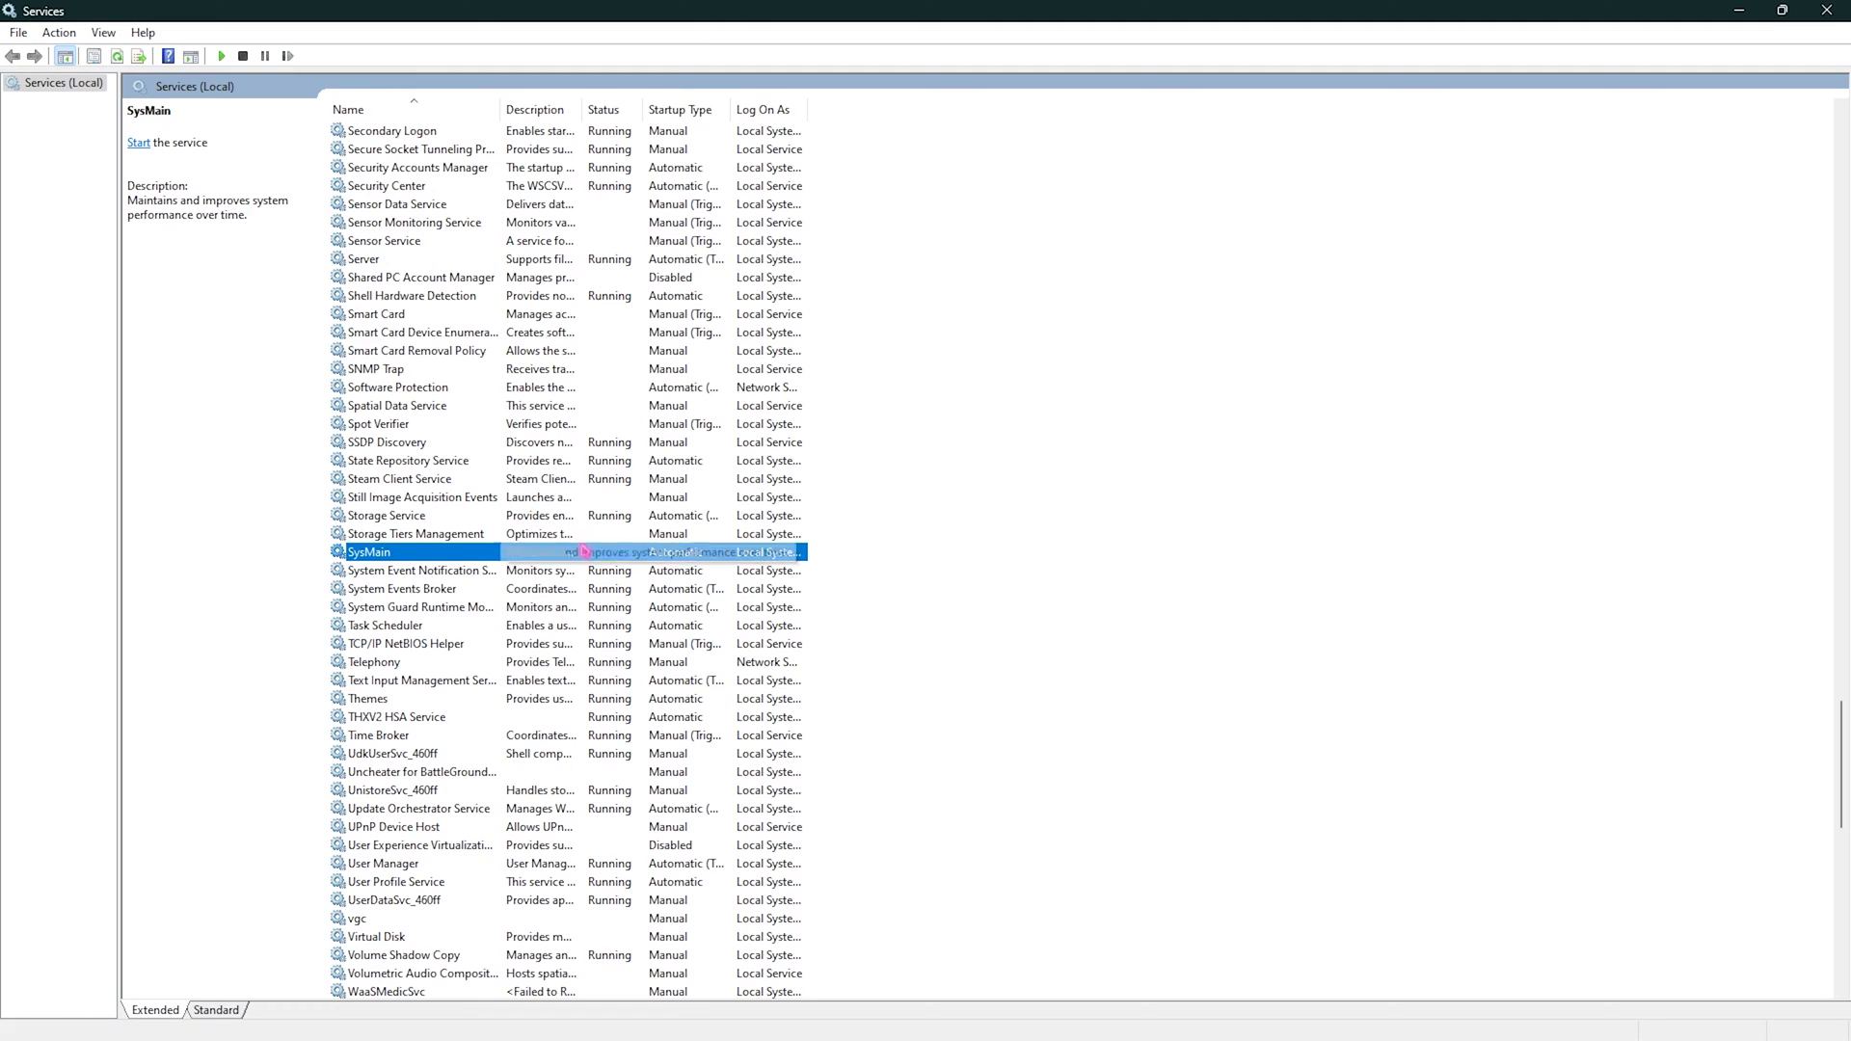
pyautogui.rightClick(367, 551)
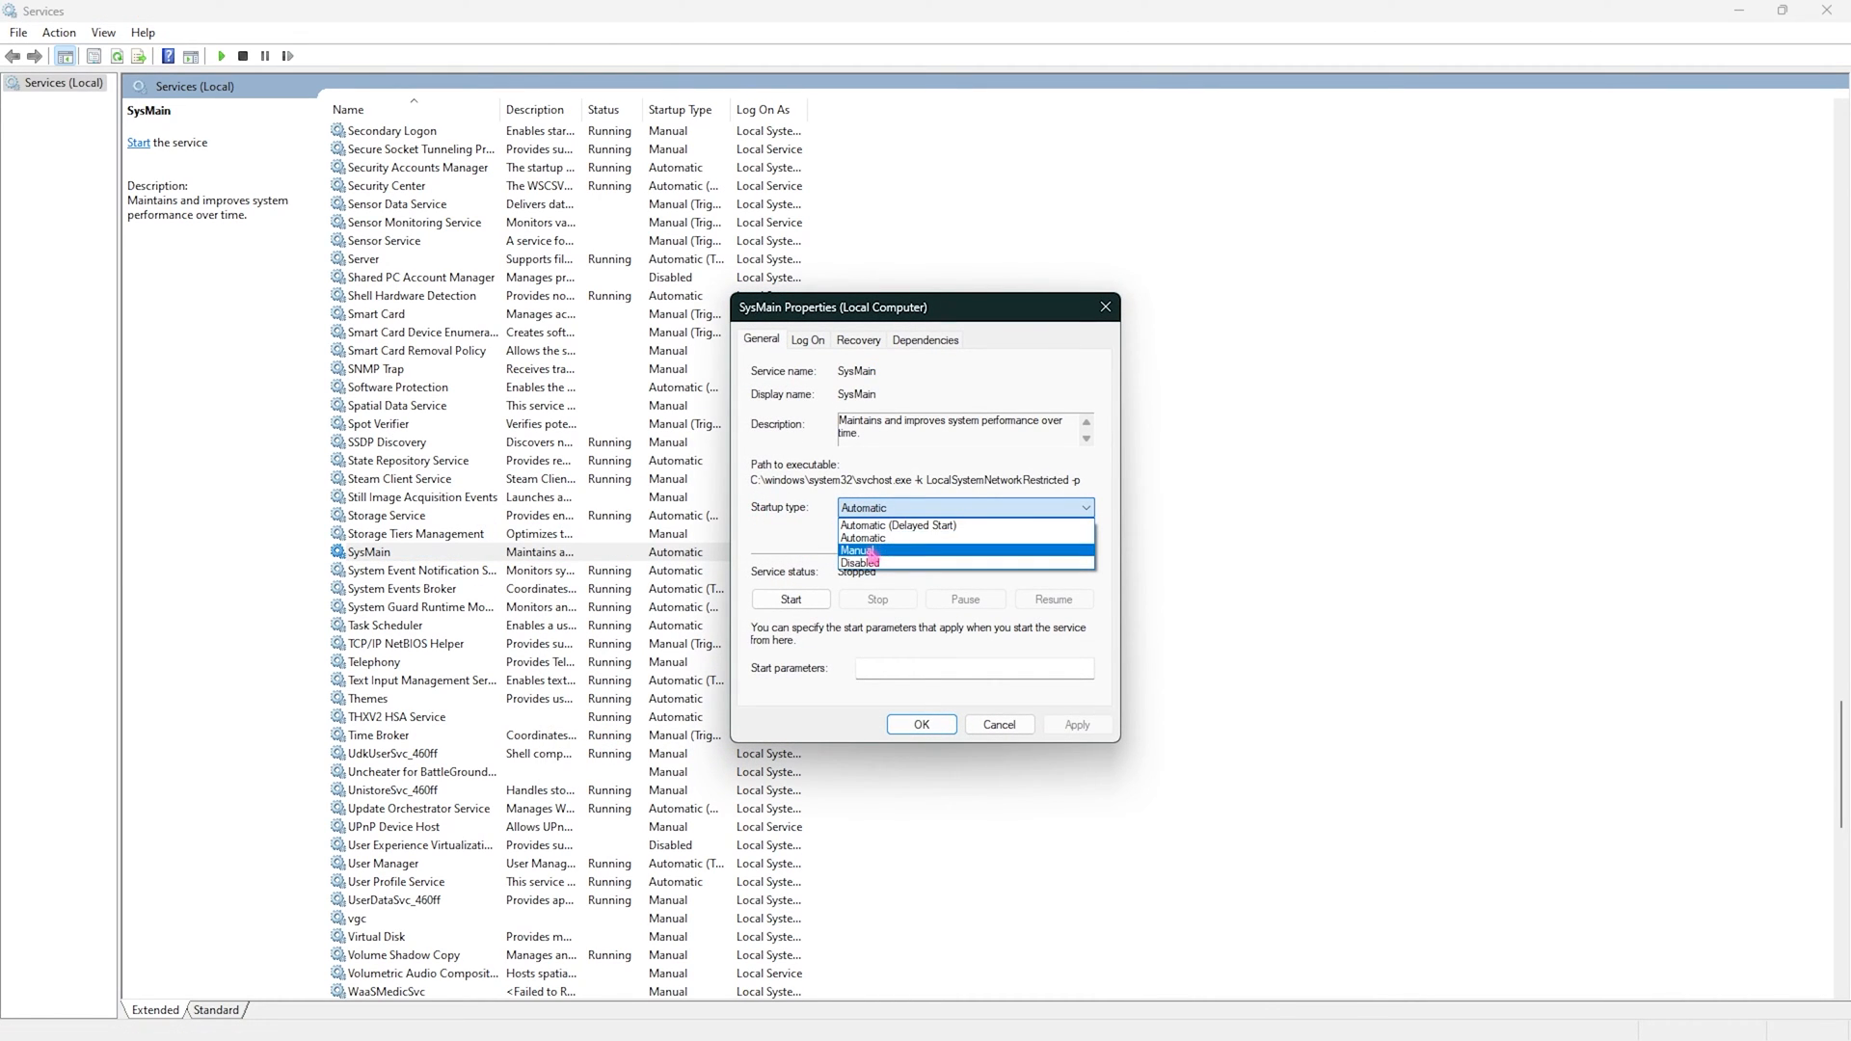
pyautogui.click(860, 563)
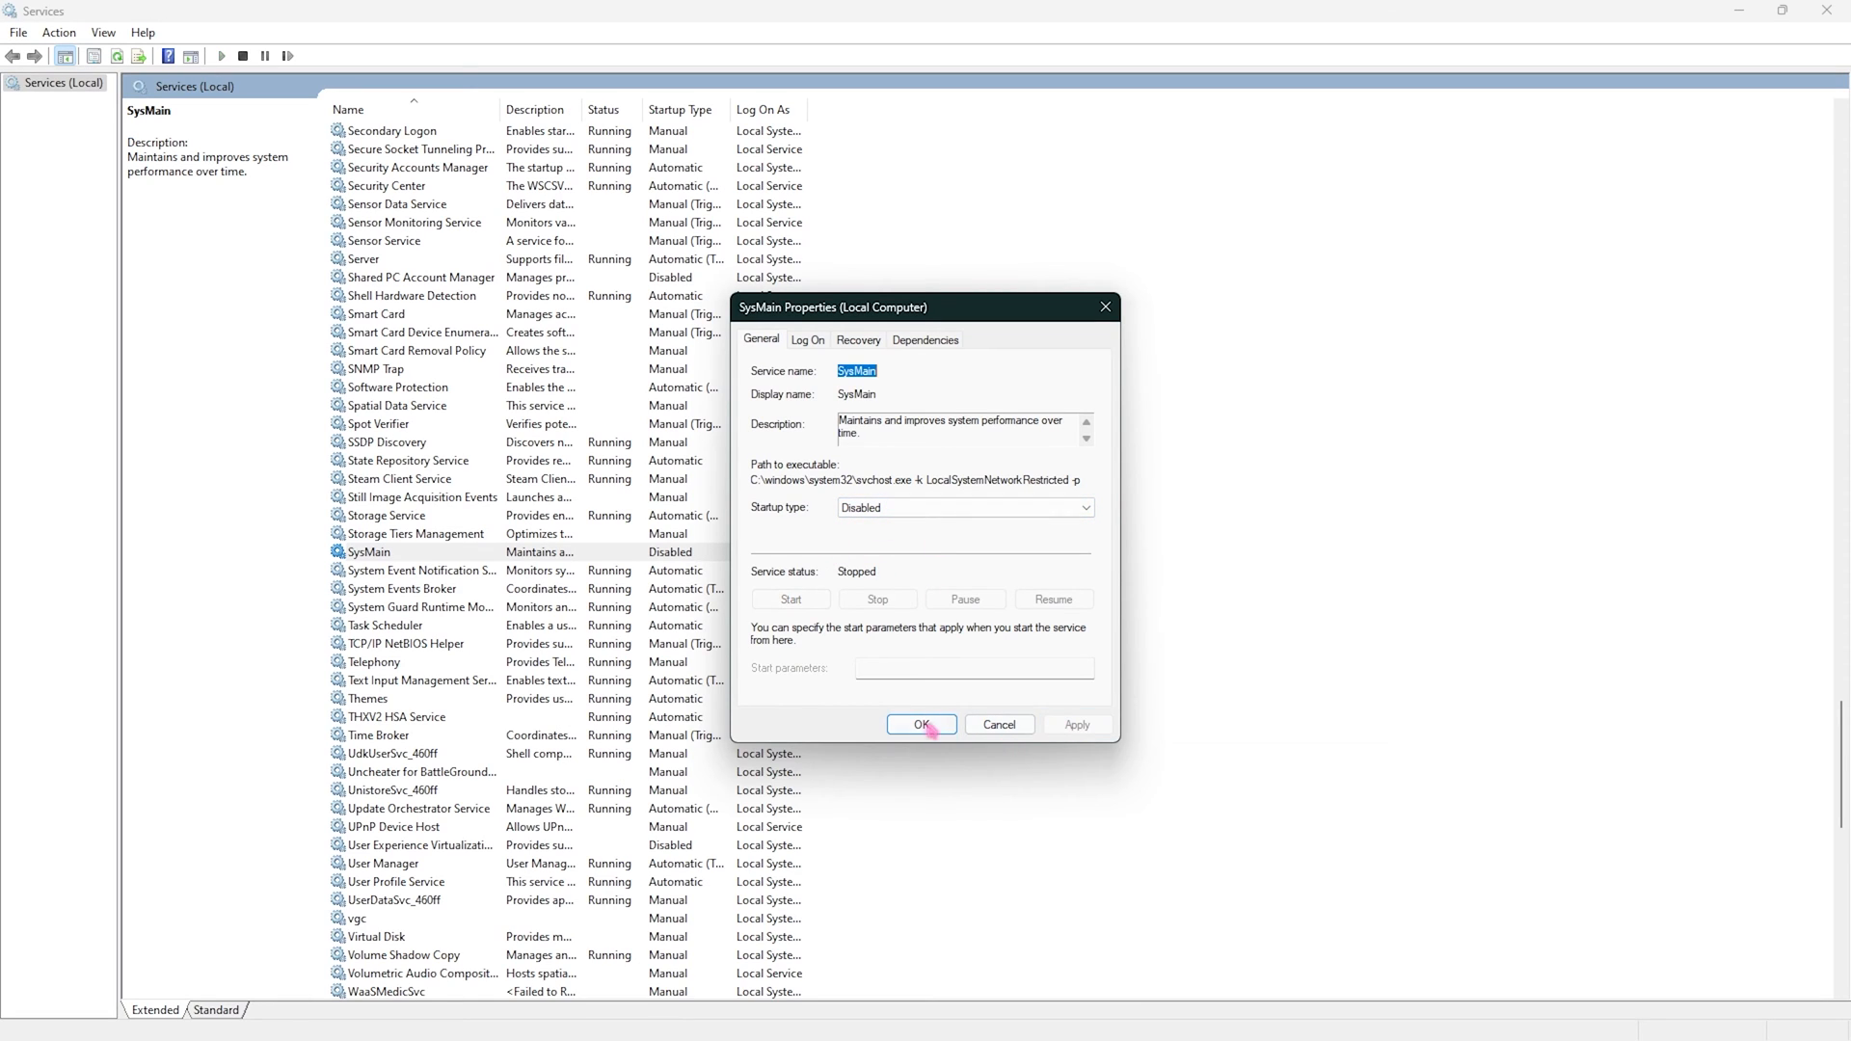
pyautogui.click(922, 723)
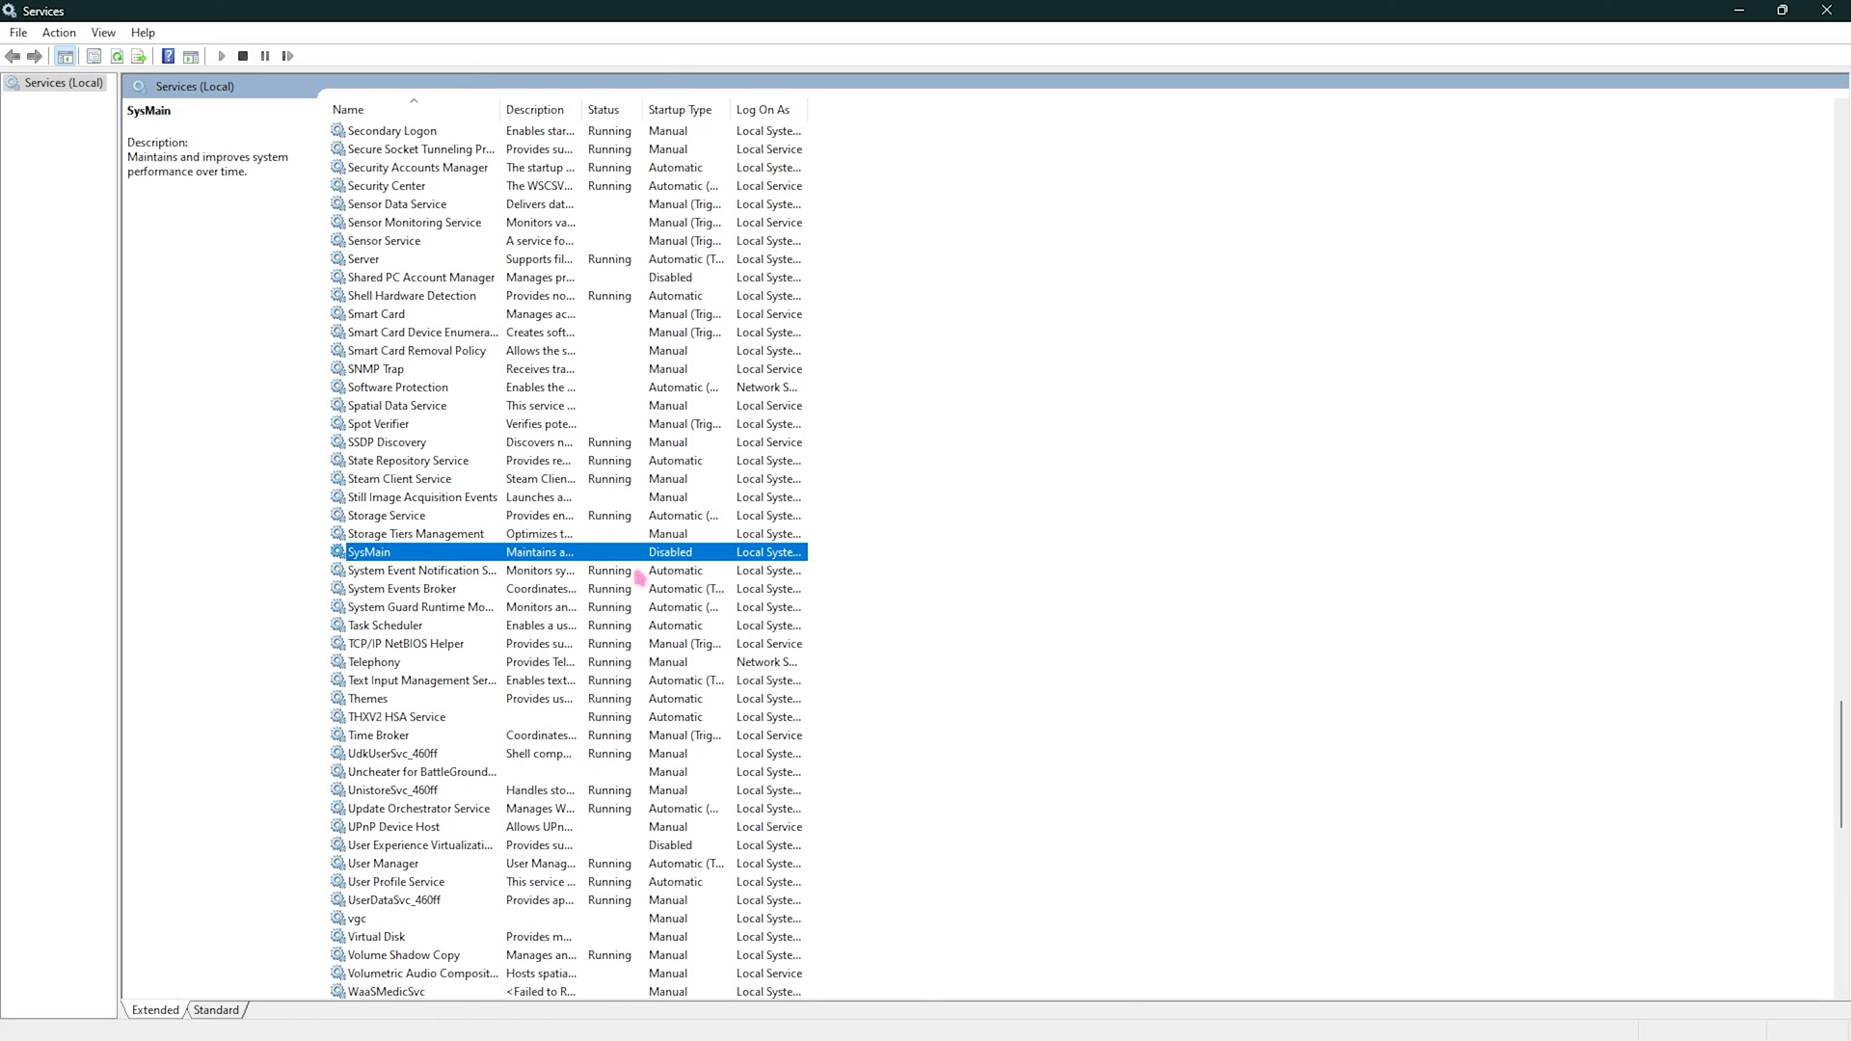
pyautogui.moveTo(978, 552)
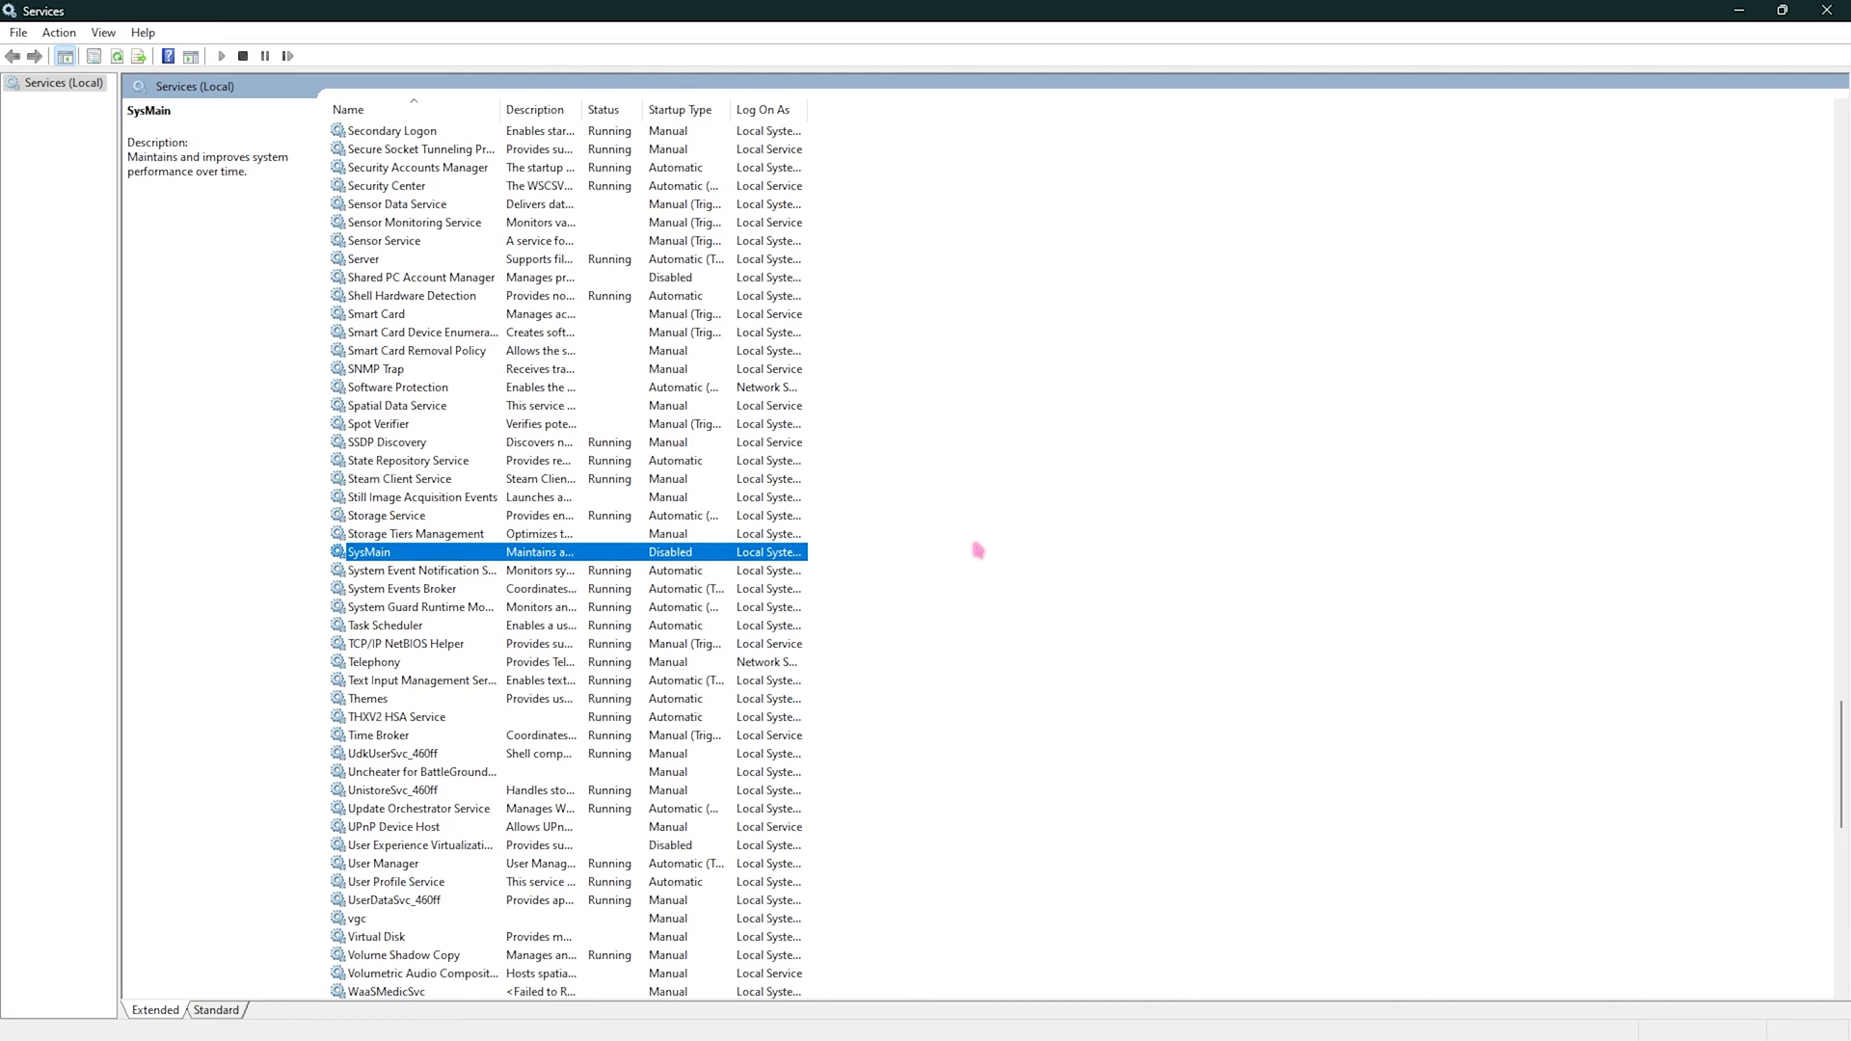
pyautogui.moveTo(660, 561)
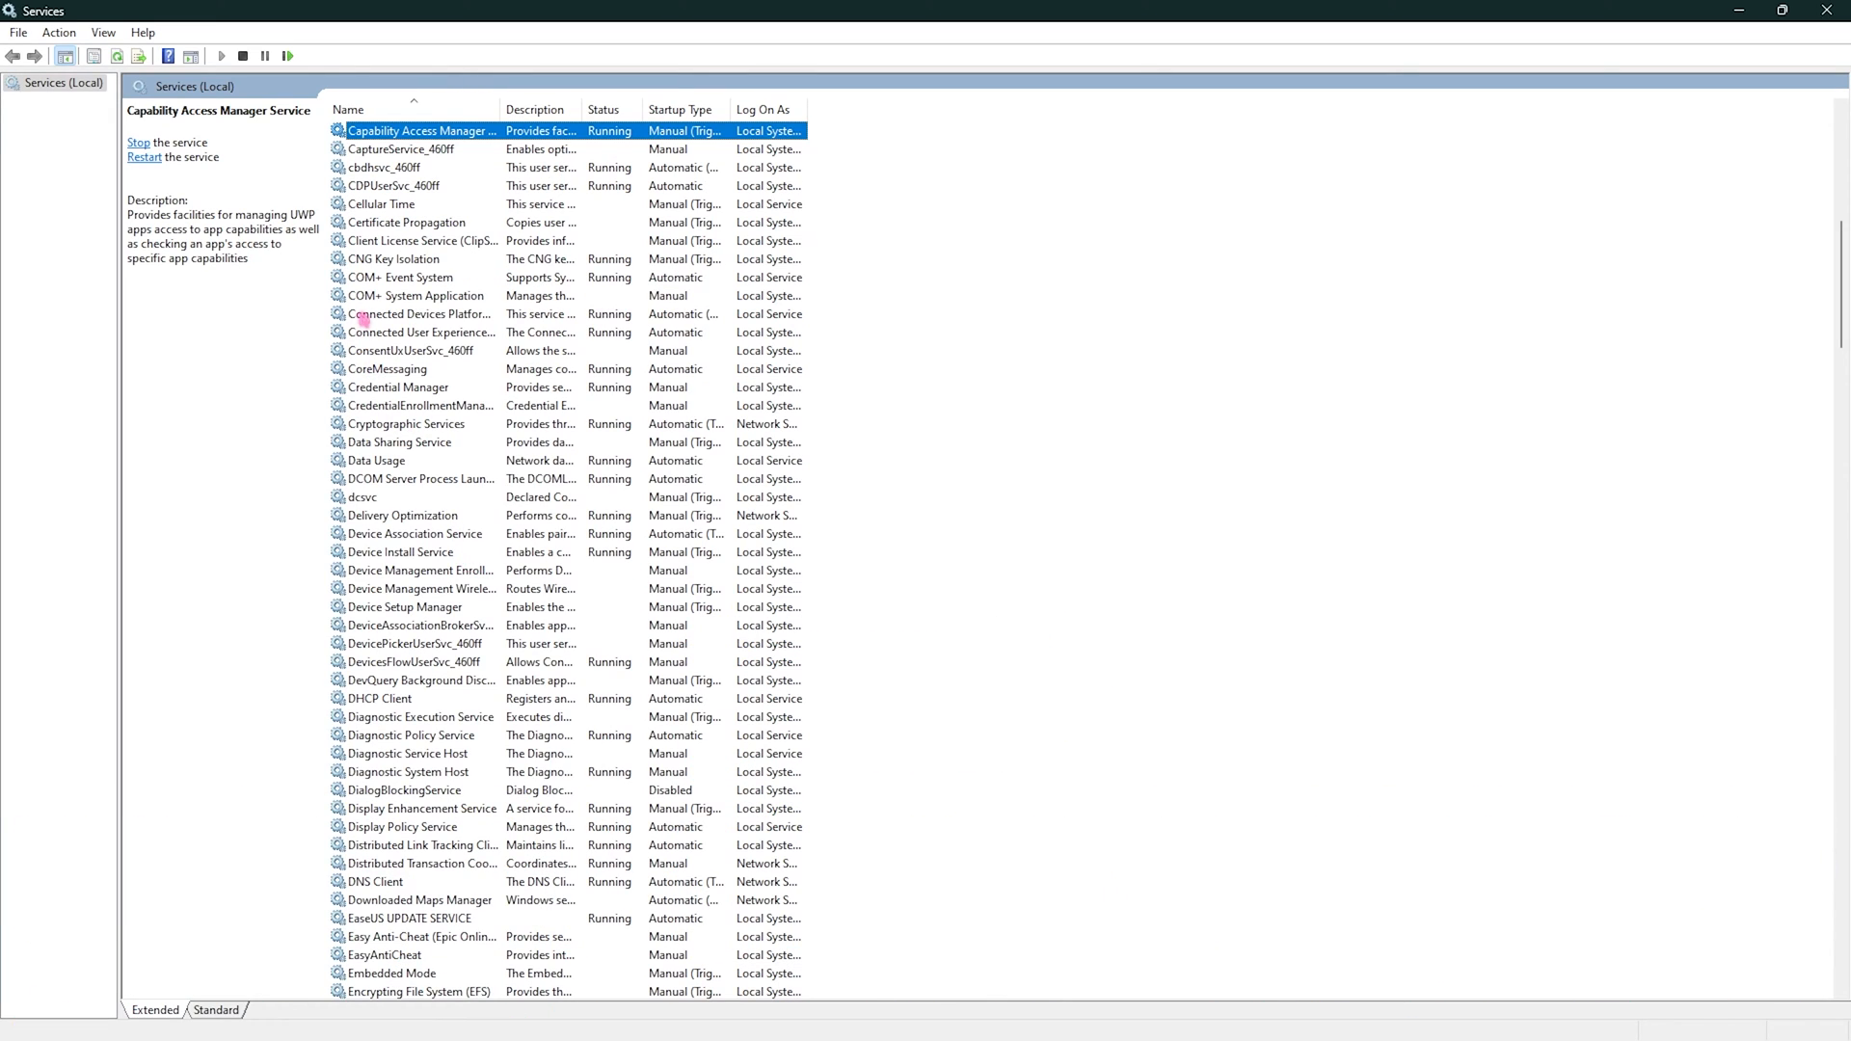
pyautogui.moveTo(371, 195)
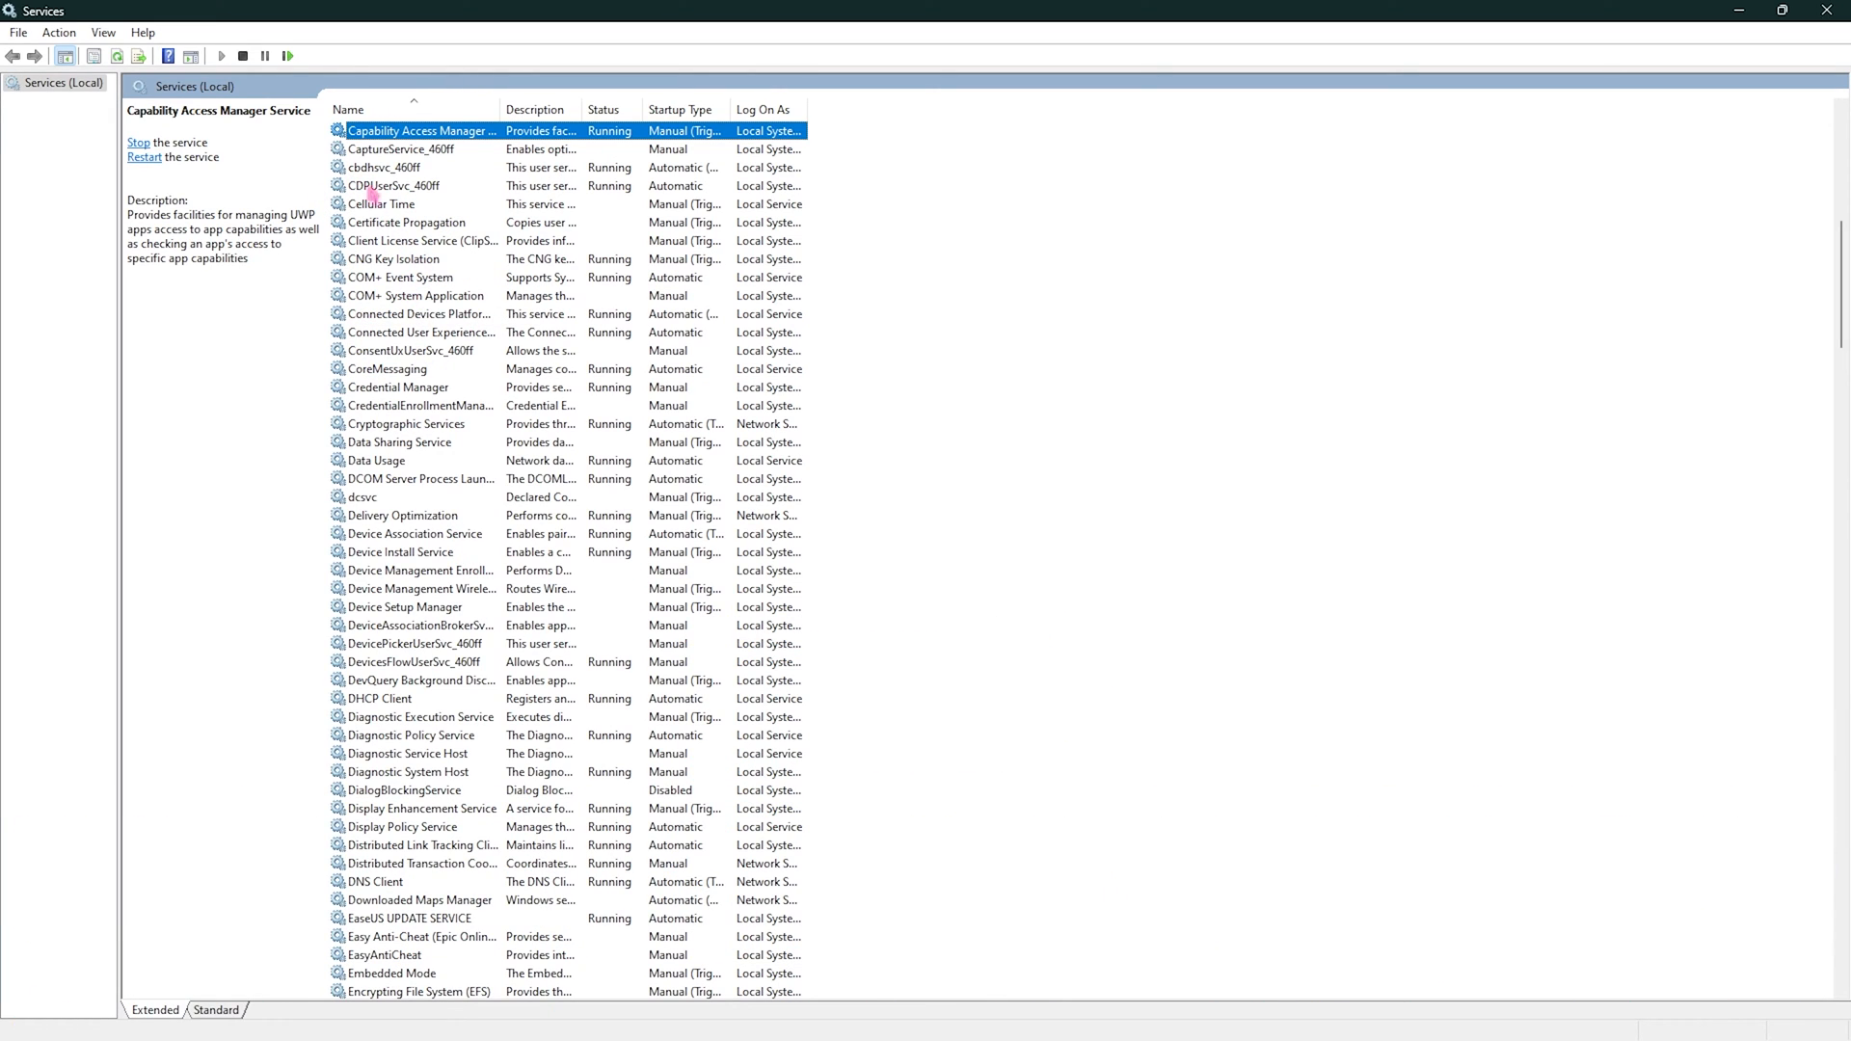
pyautogui.moveTo(407, 319)
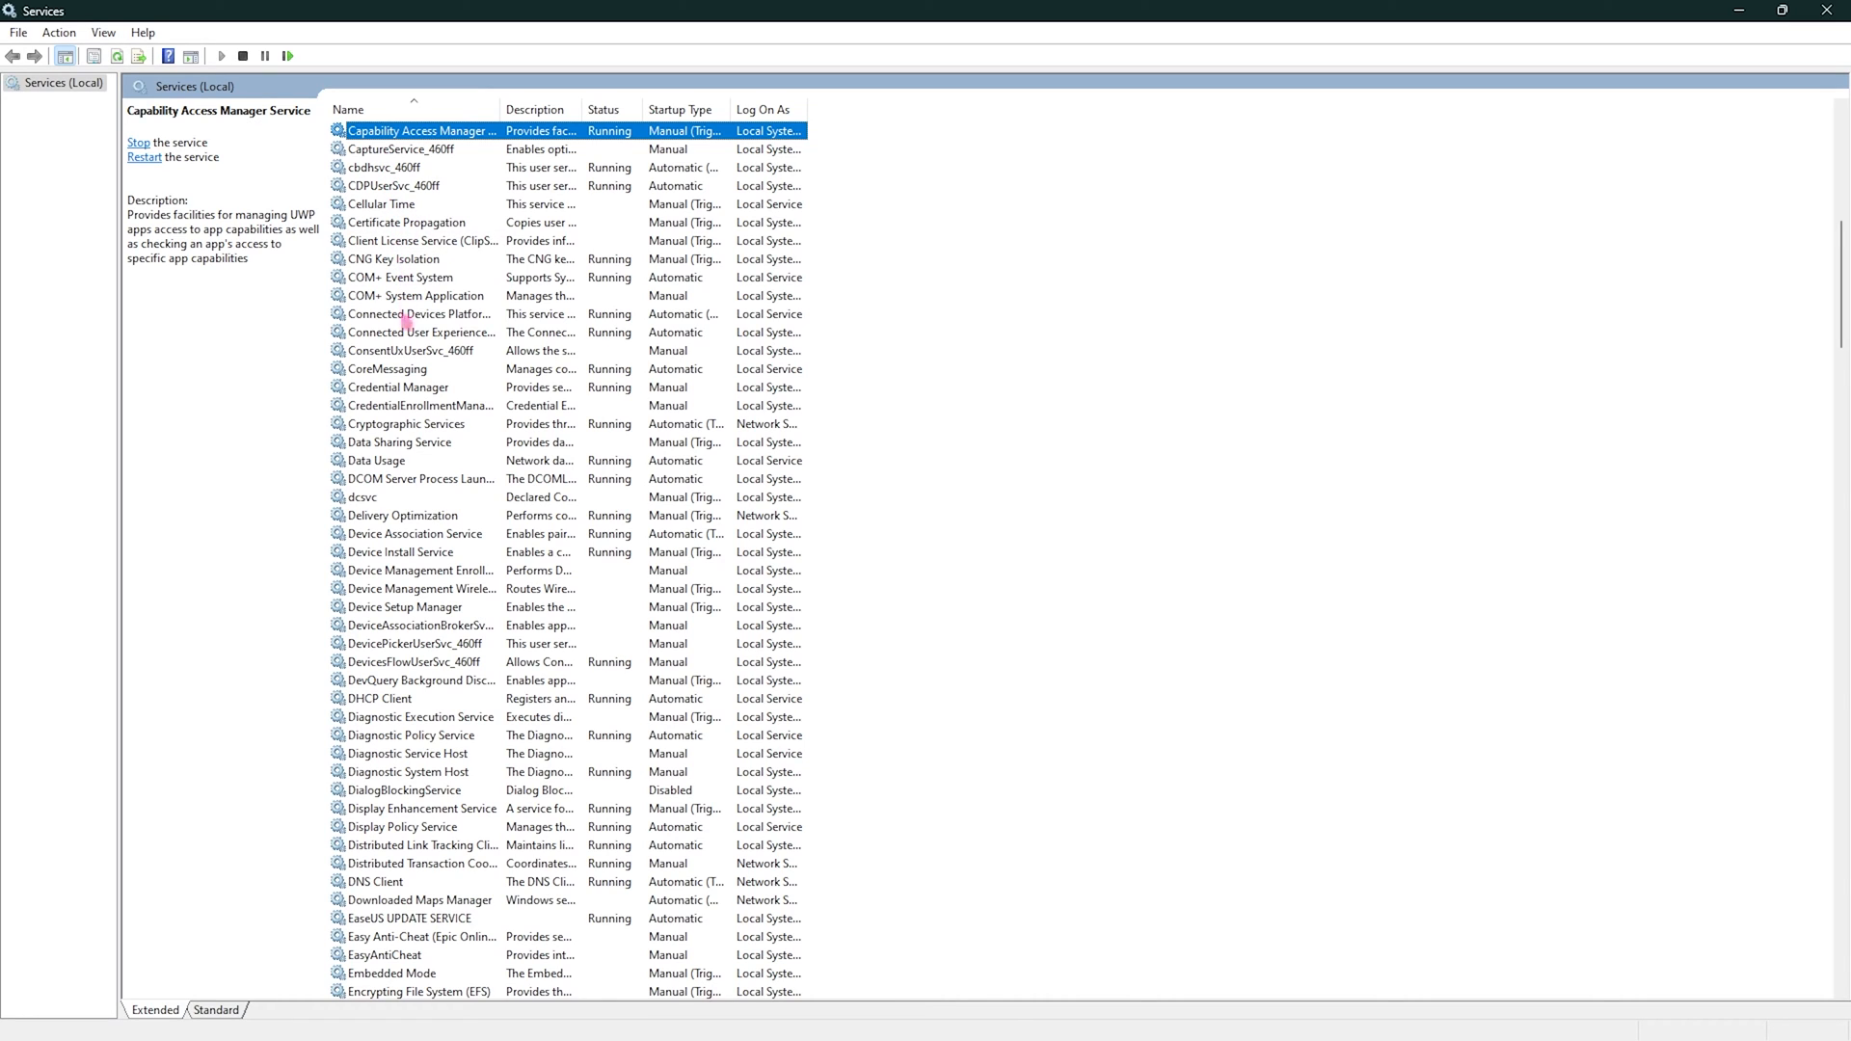
# Set Connected Devices Platform Service's startup type to Disabled and confirm
pyautogui.click(440, 314)
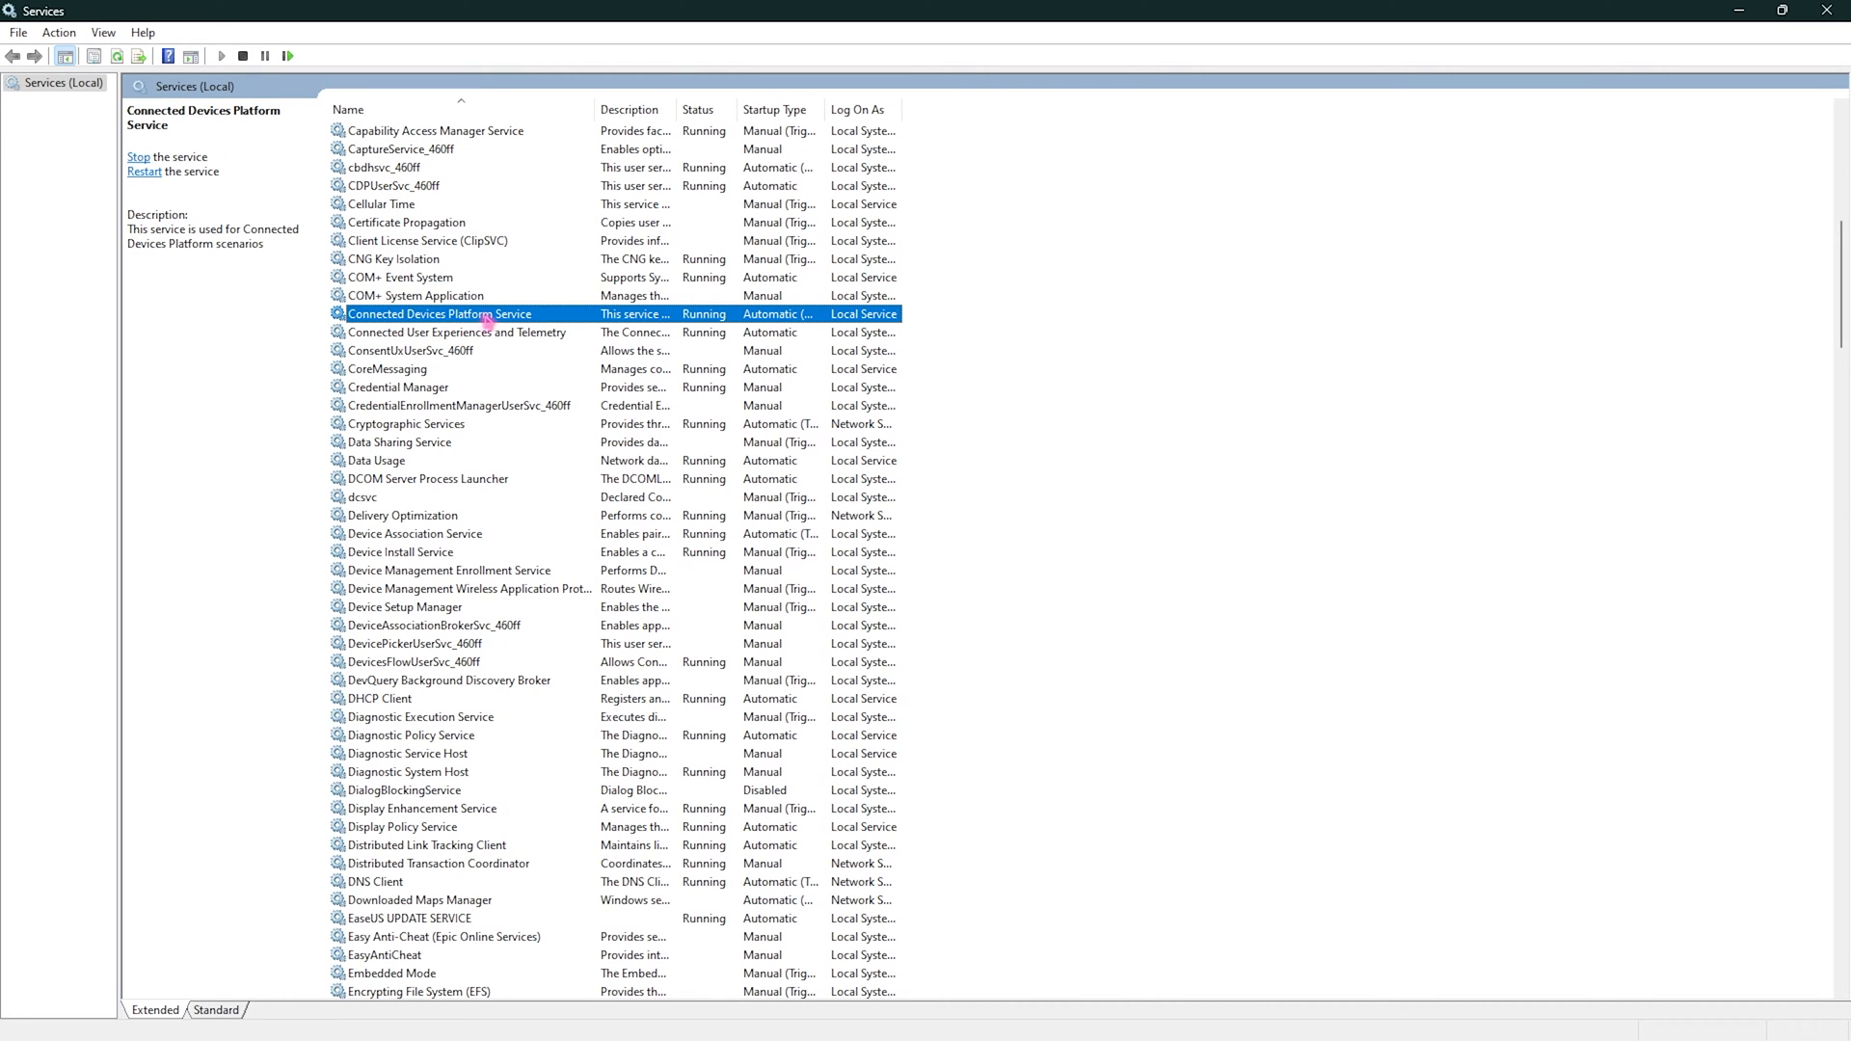
pyautogui.rightClick(438, 313)
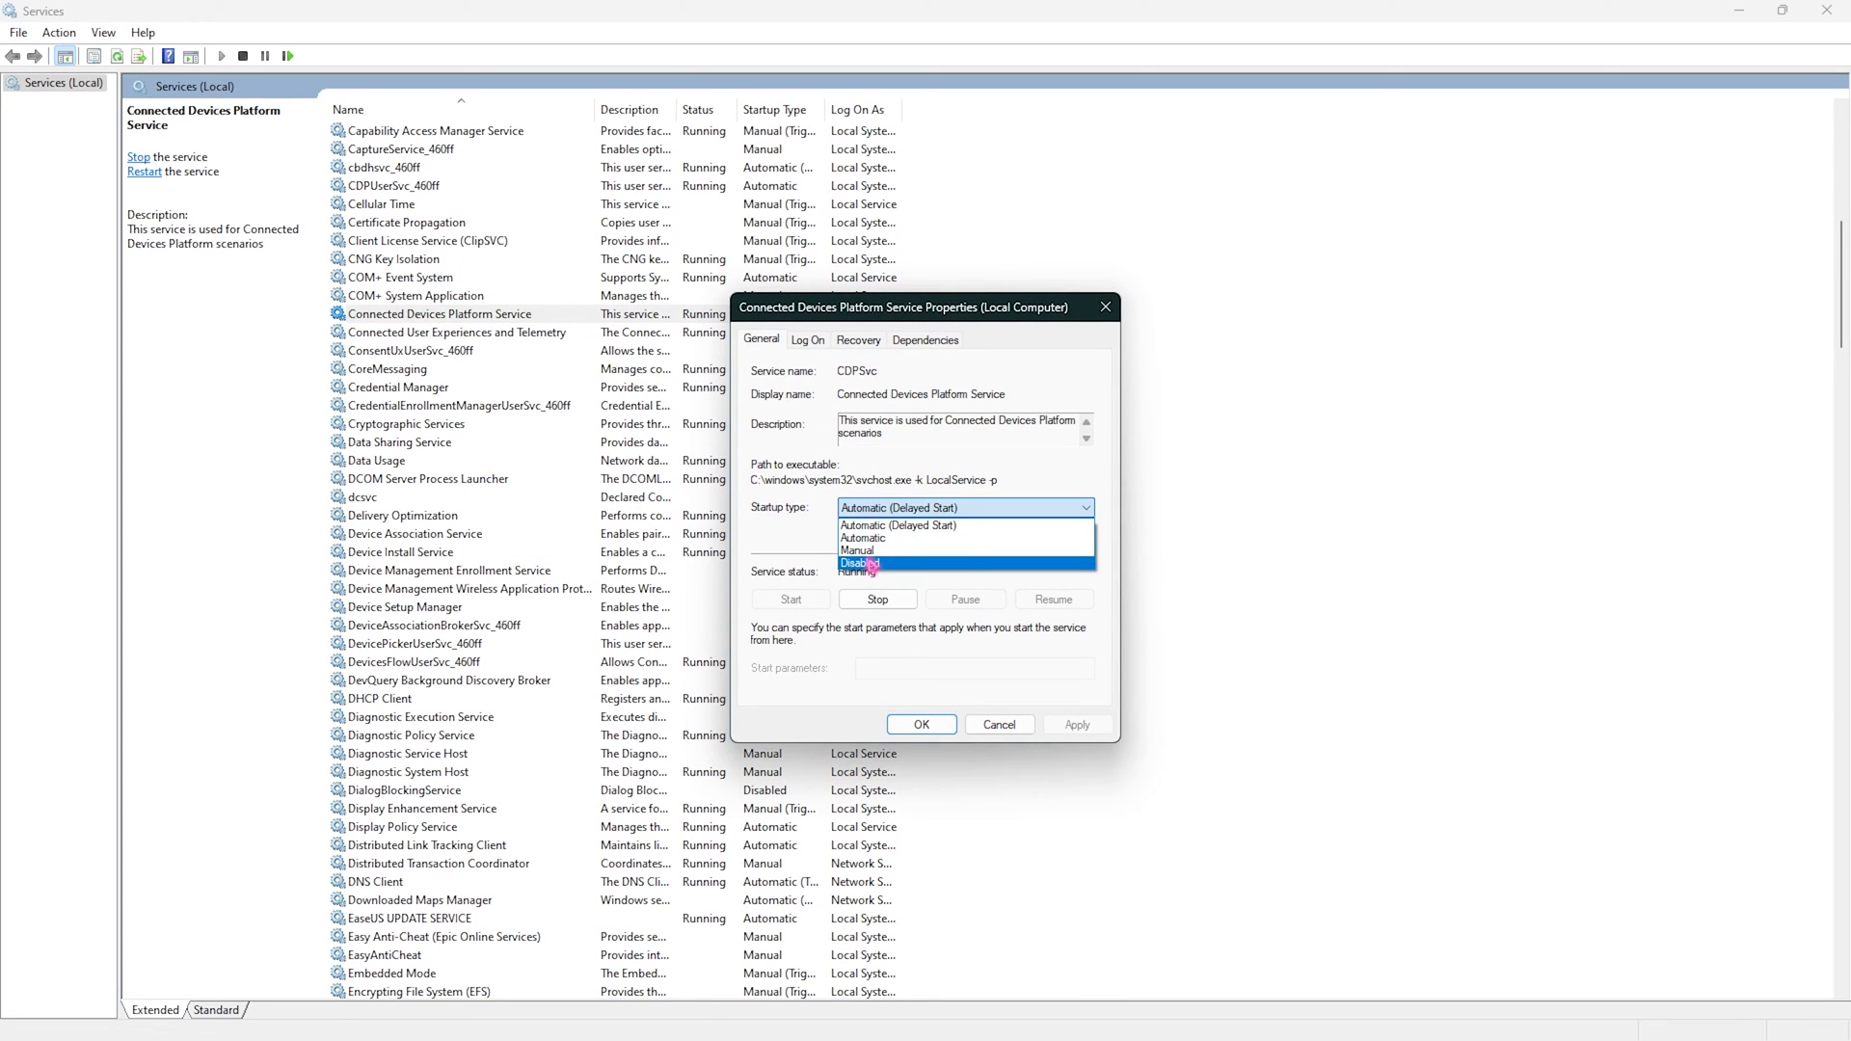
pyautogui.click(860, 563)
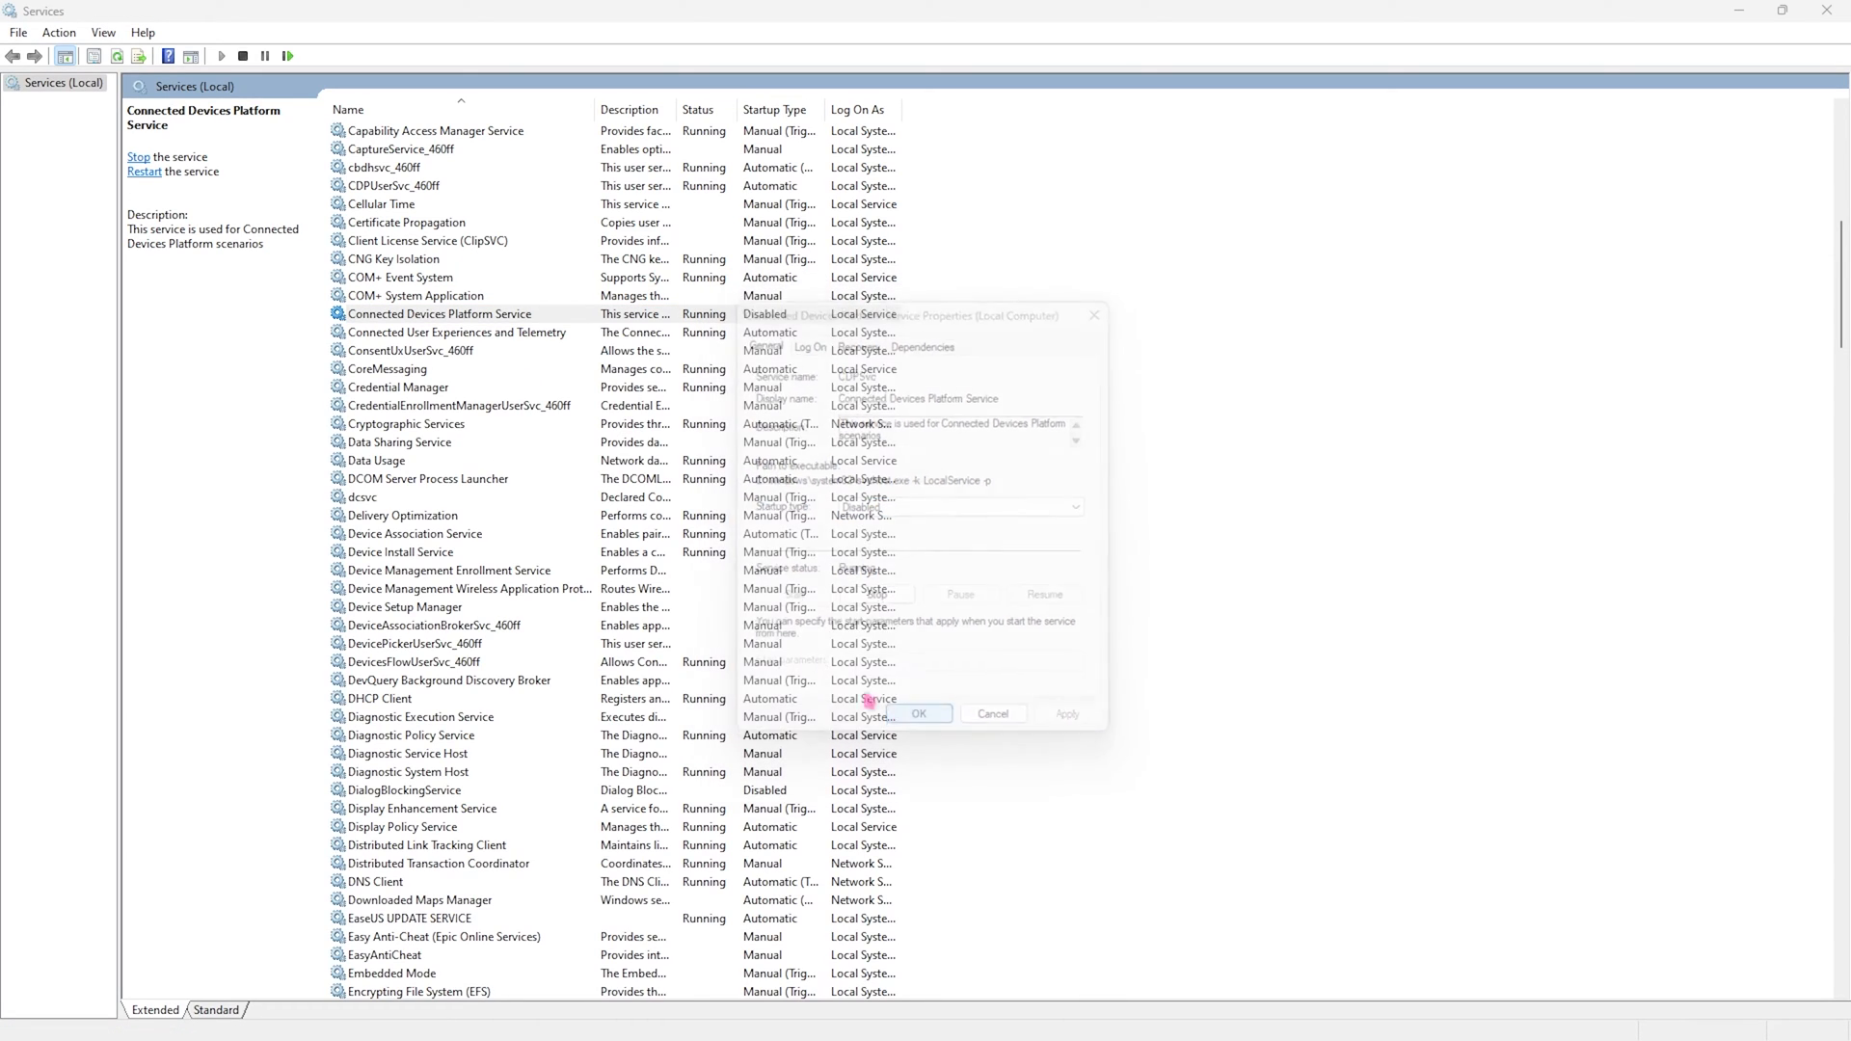
pyautogui.click(920, 713)
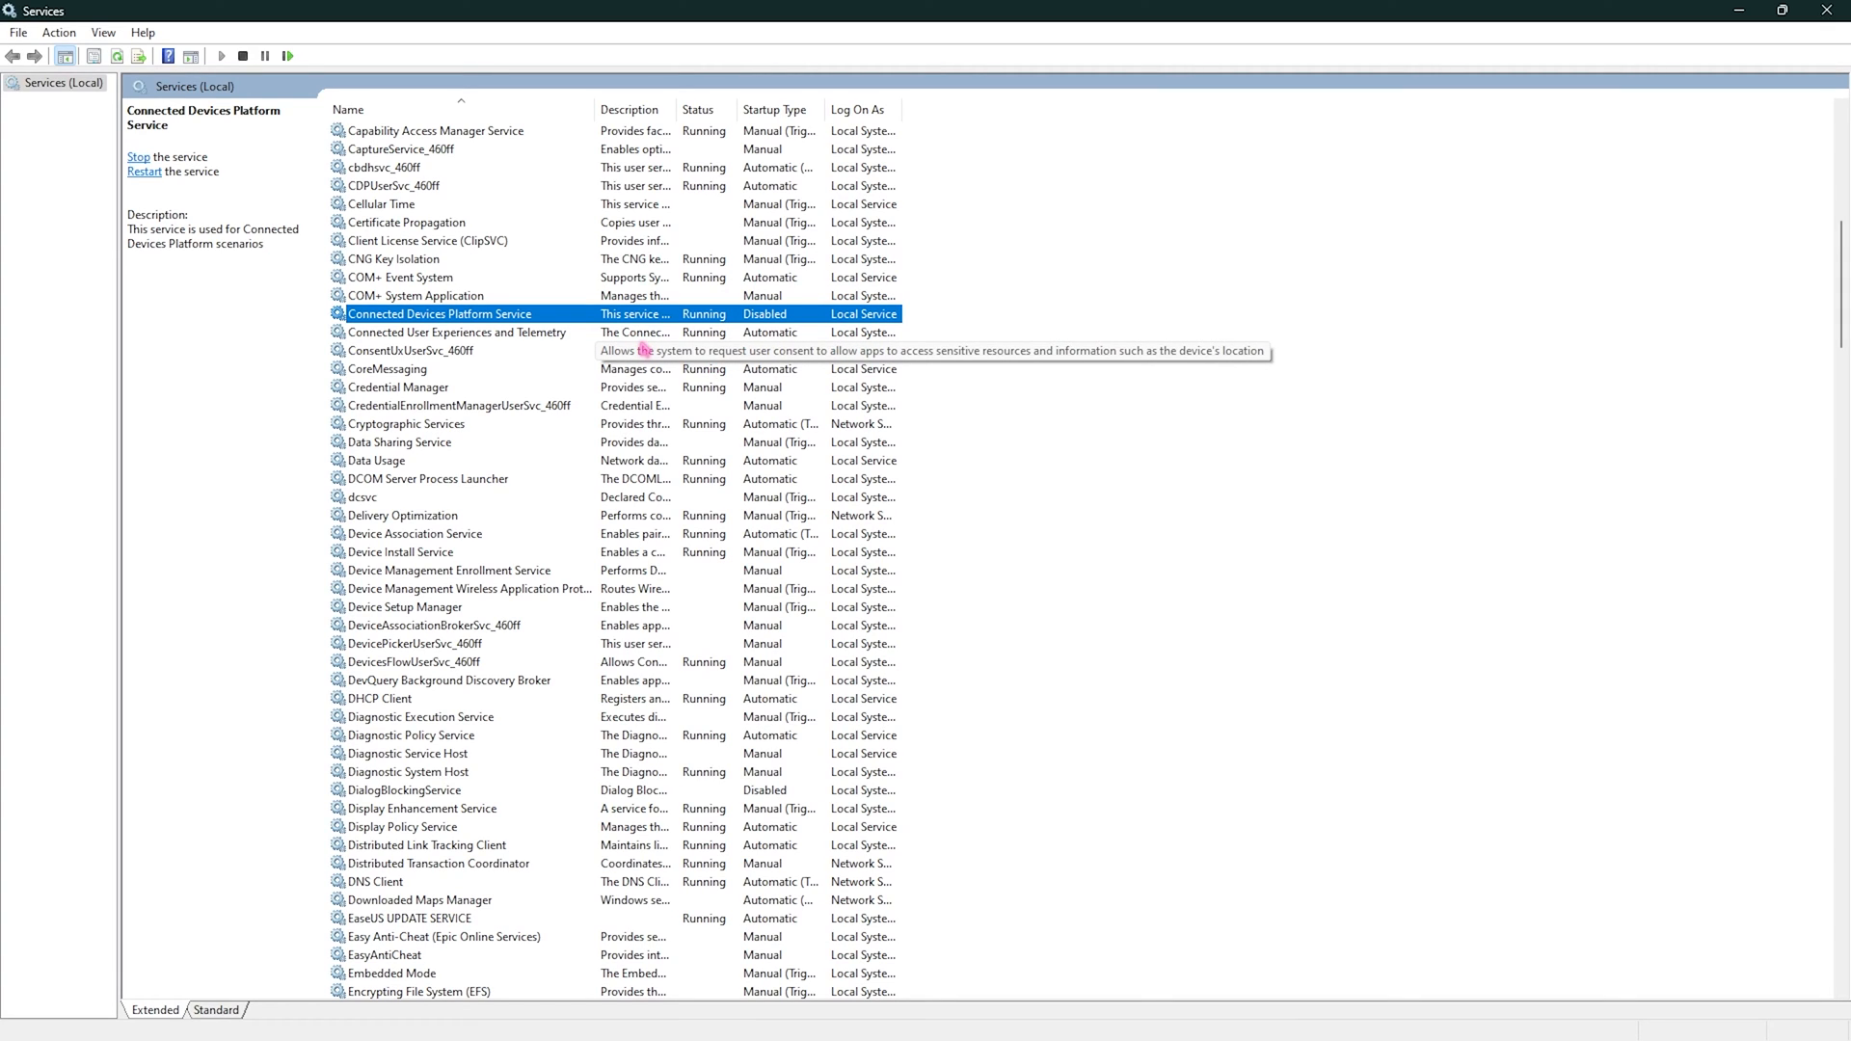
pyautogui.moveTo(444, 332)
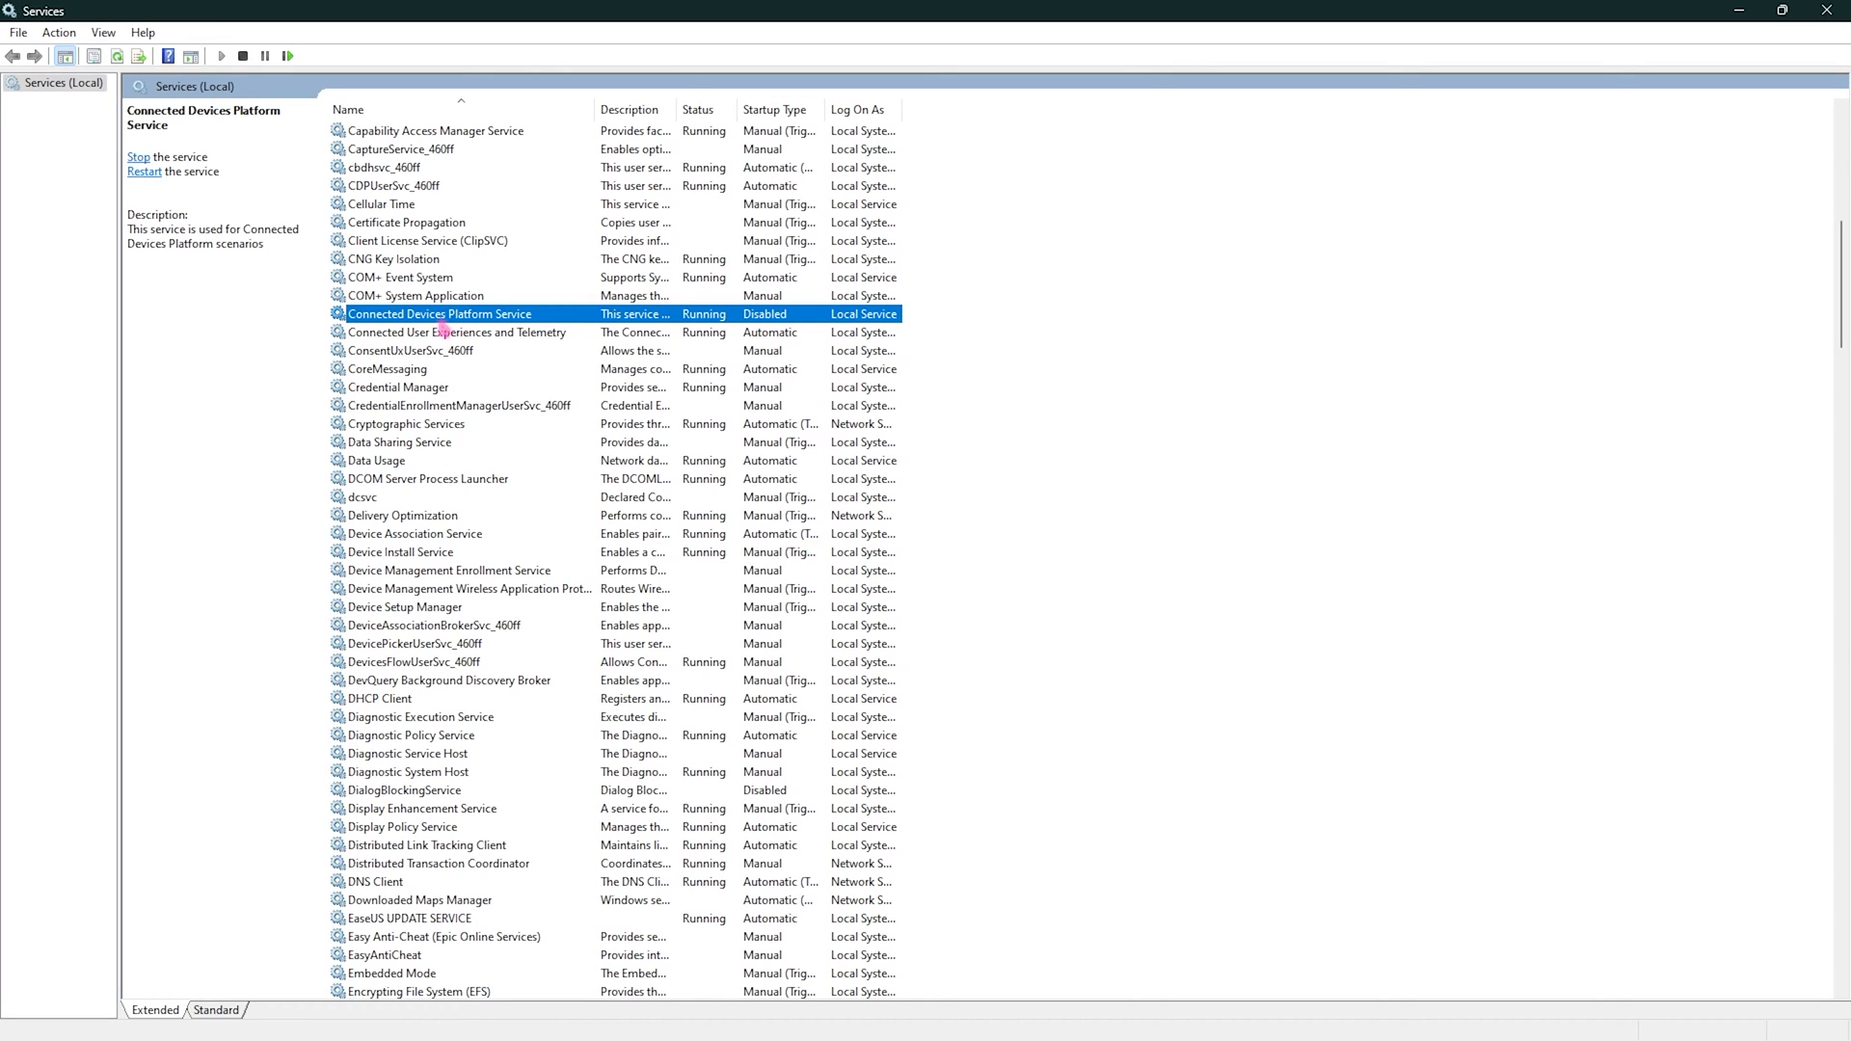
pyautogui.moveTo(626, 320)
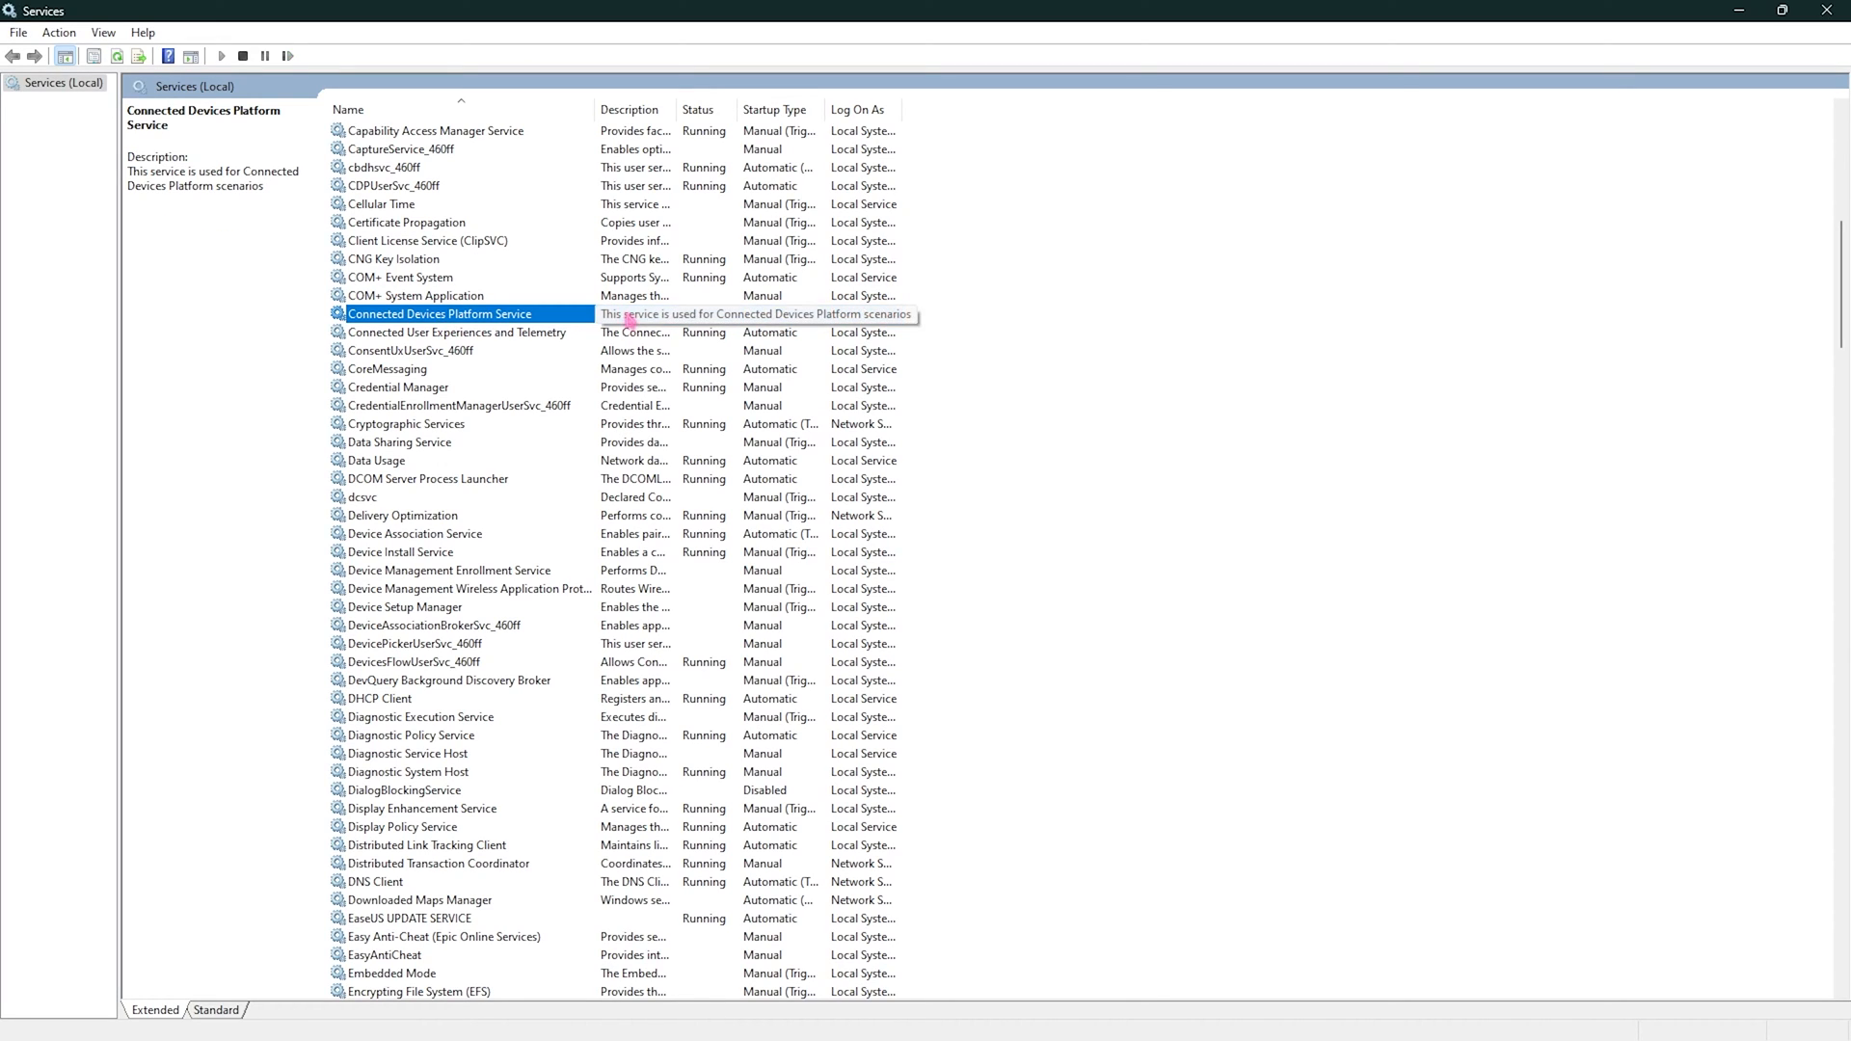
pyautogui.click(439, 313)
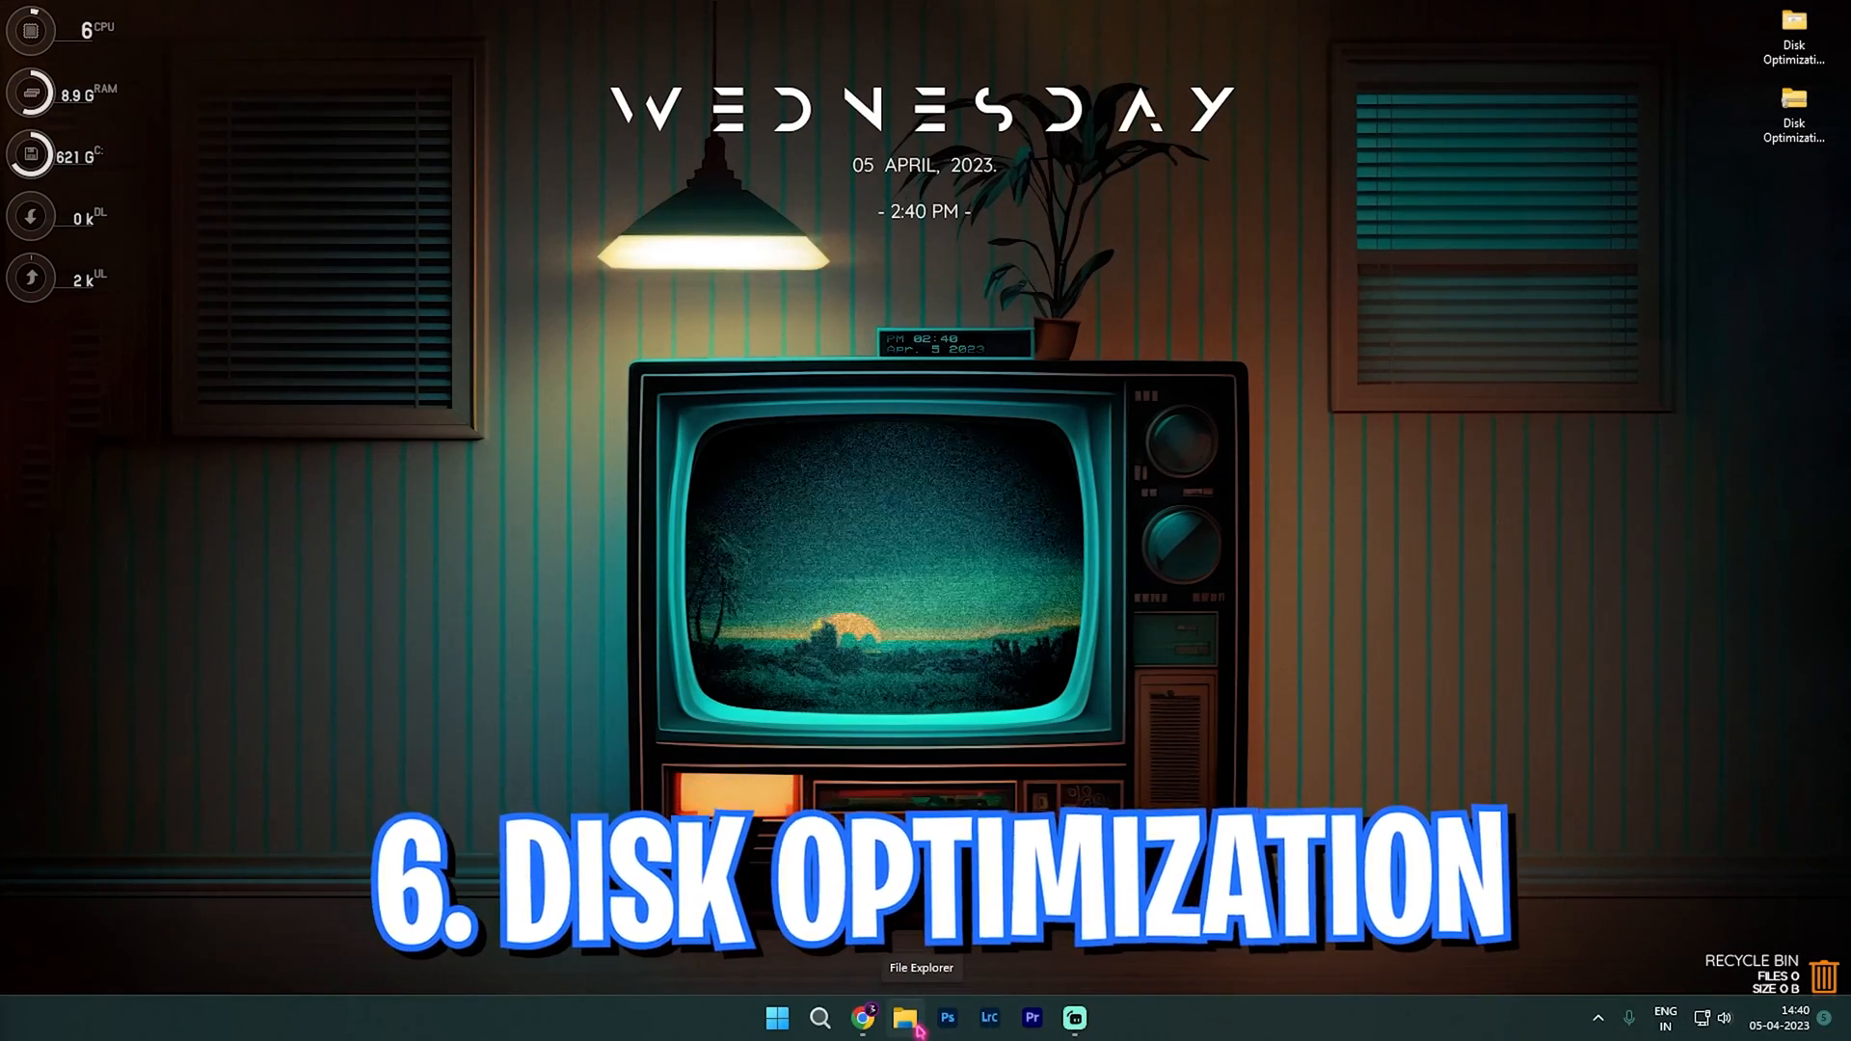
# Show This PC in File Explorer with all local drives listed
pyautogui.click(906, 1018)
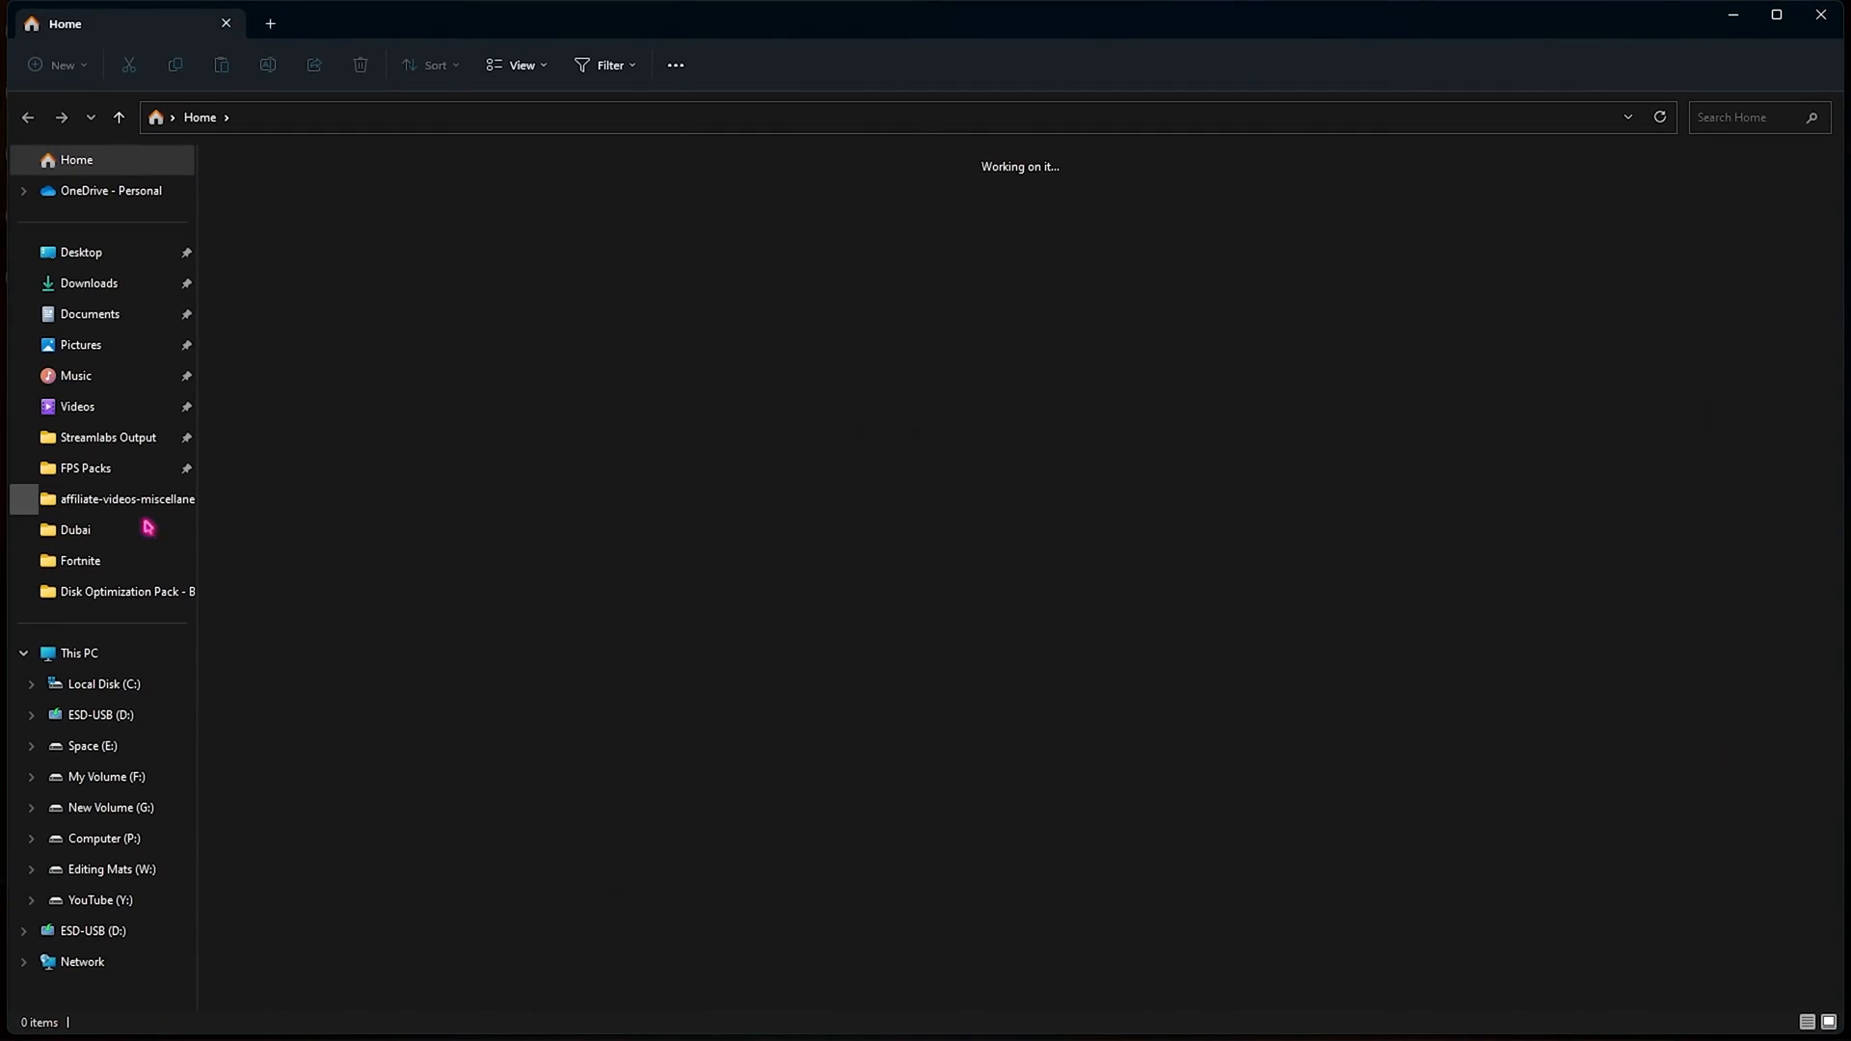
pyautogui.click(77, 654)
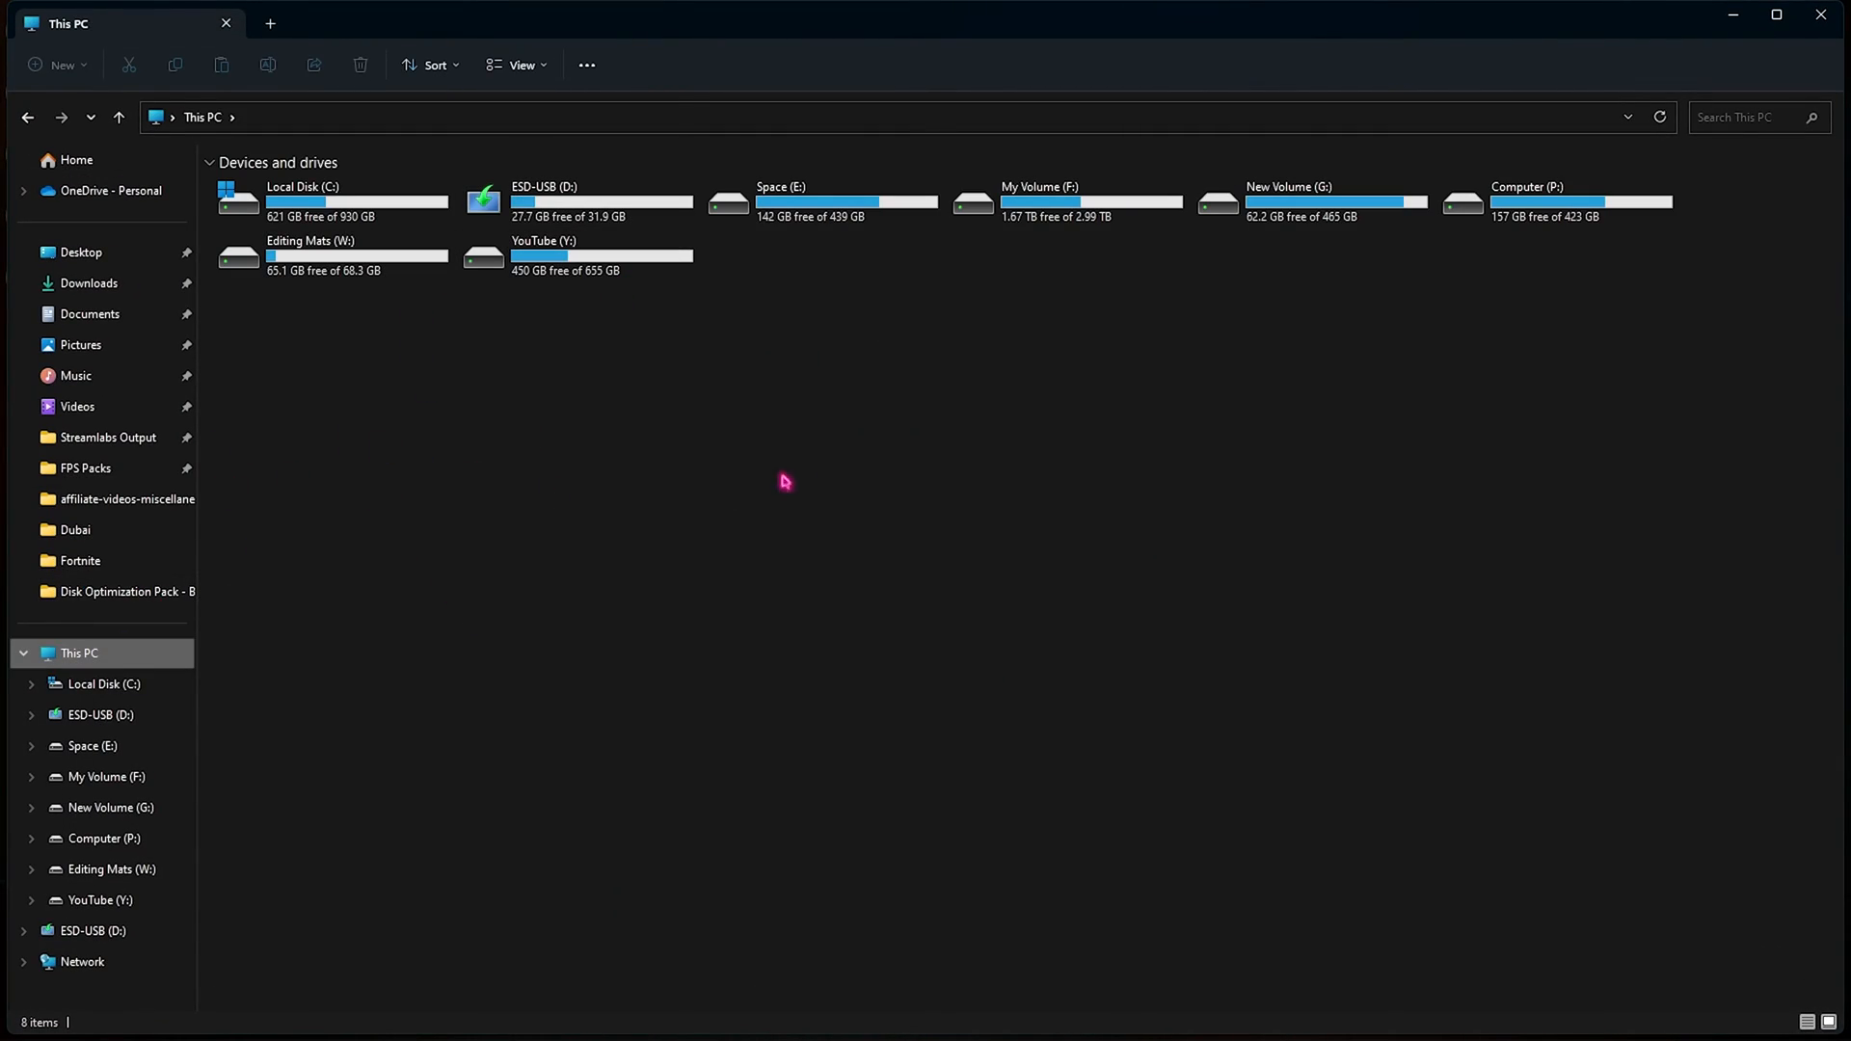
pyautogui.moveTo(756, 463)
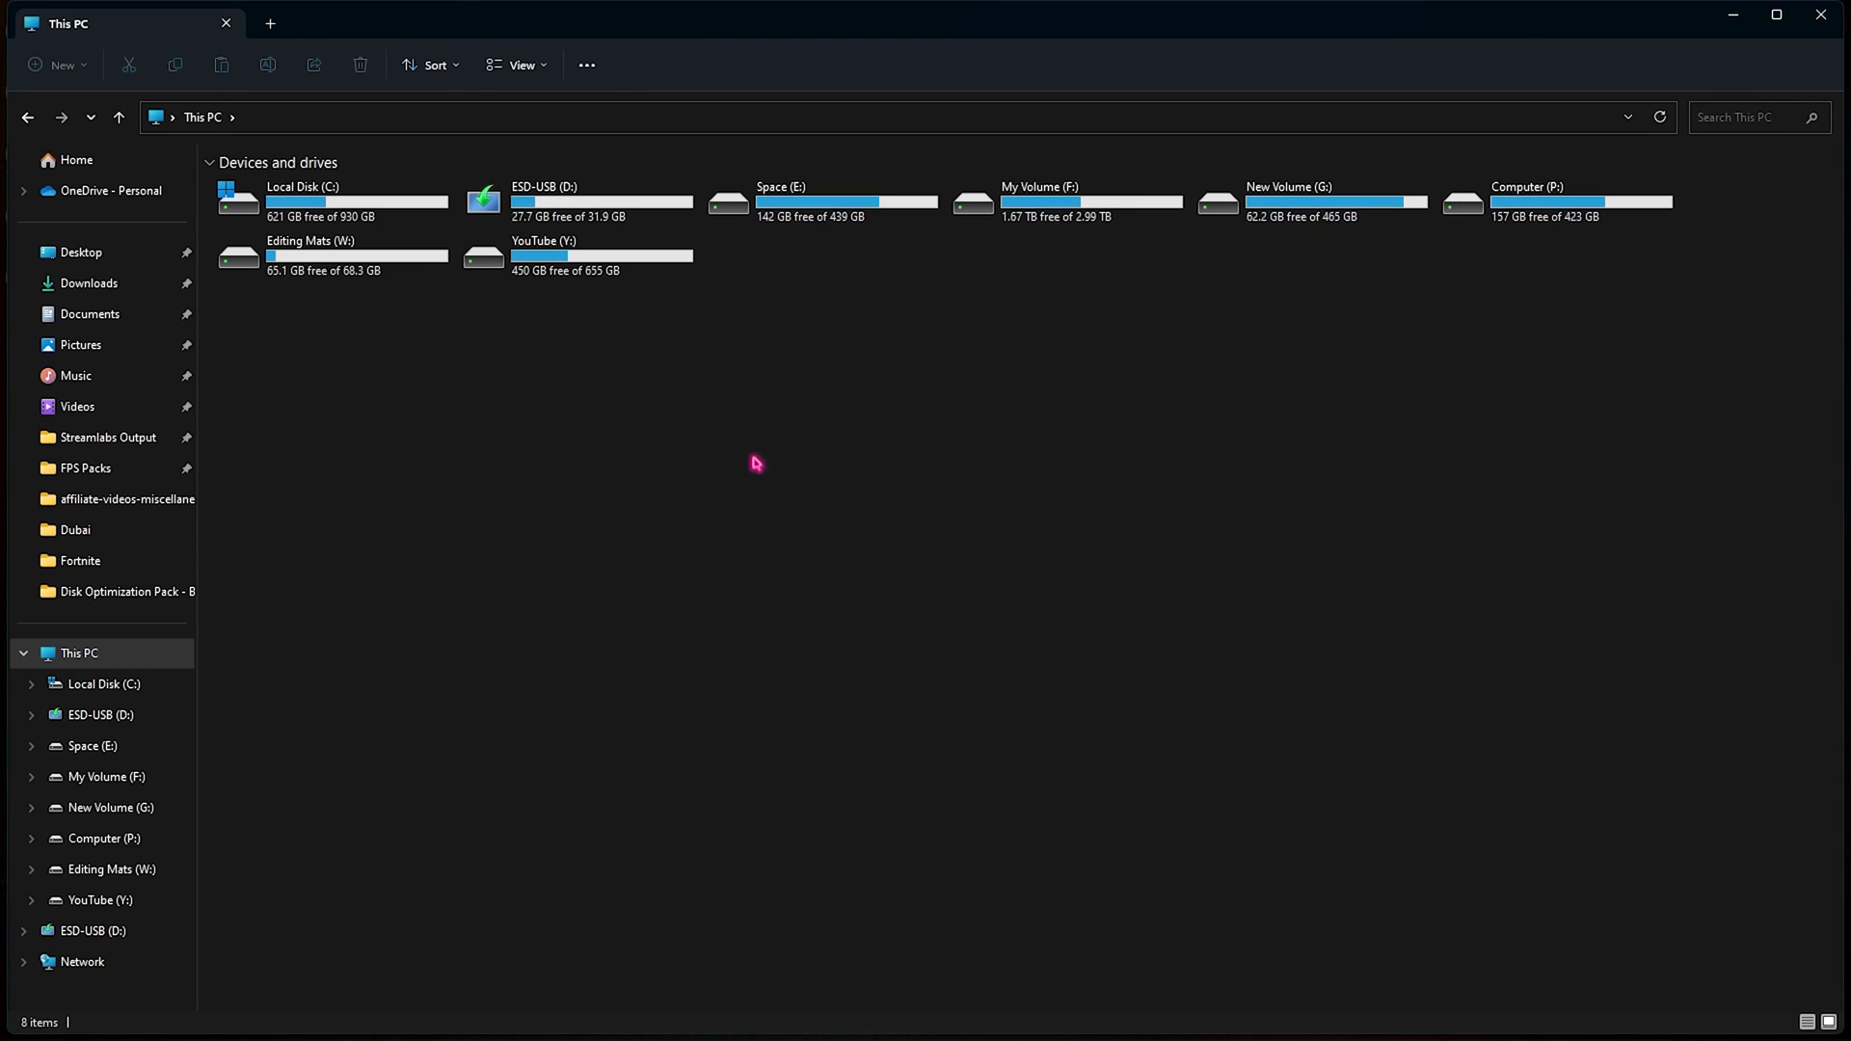
# Launch Optimize Drives from Local Disk (C:) Properties, Tools tab
pyautogui.rightClick(301, 201)
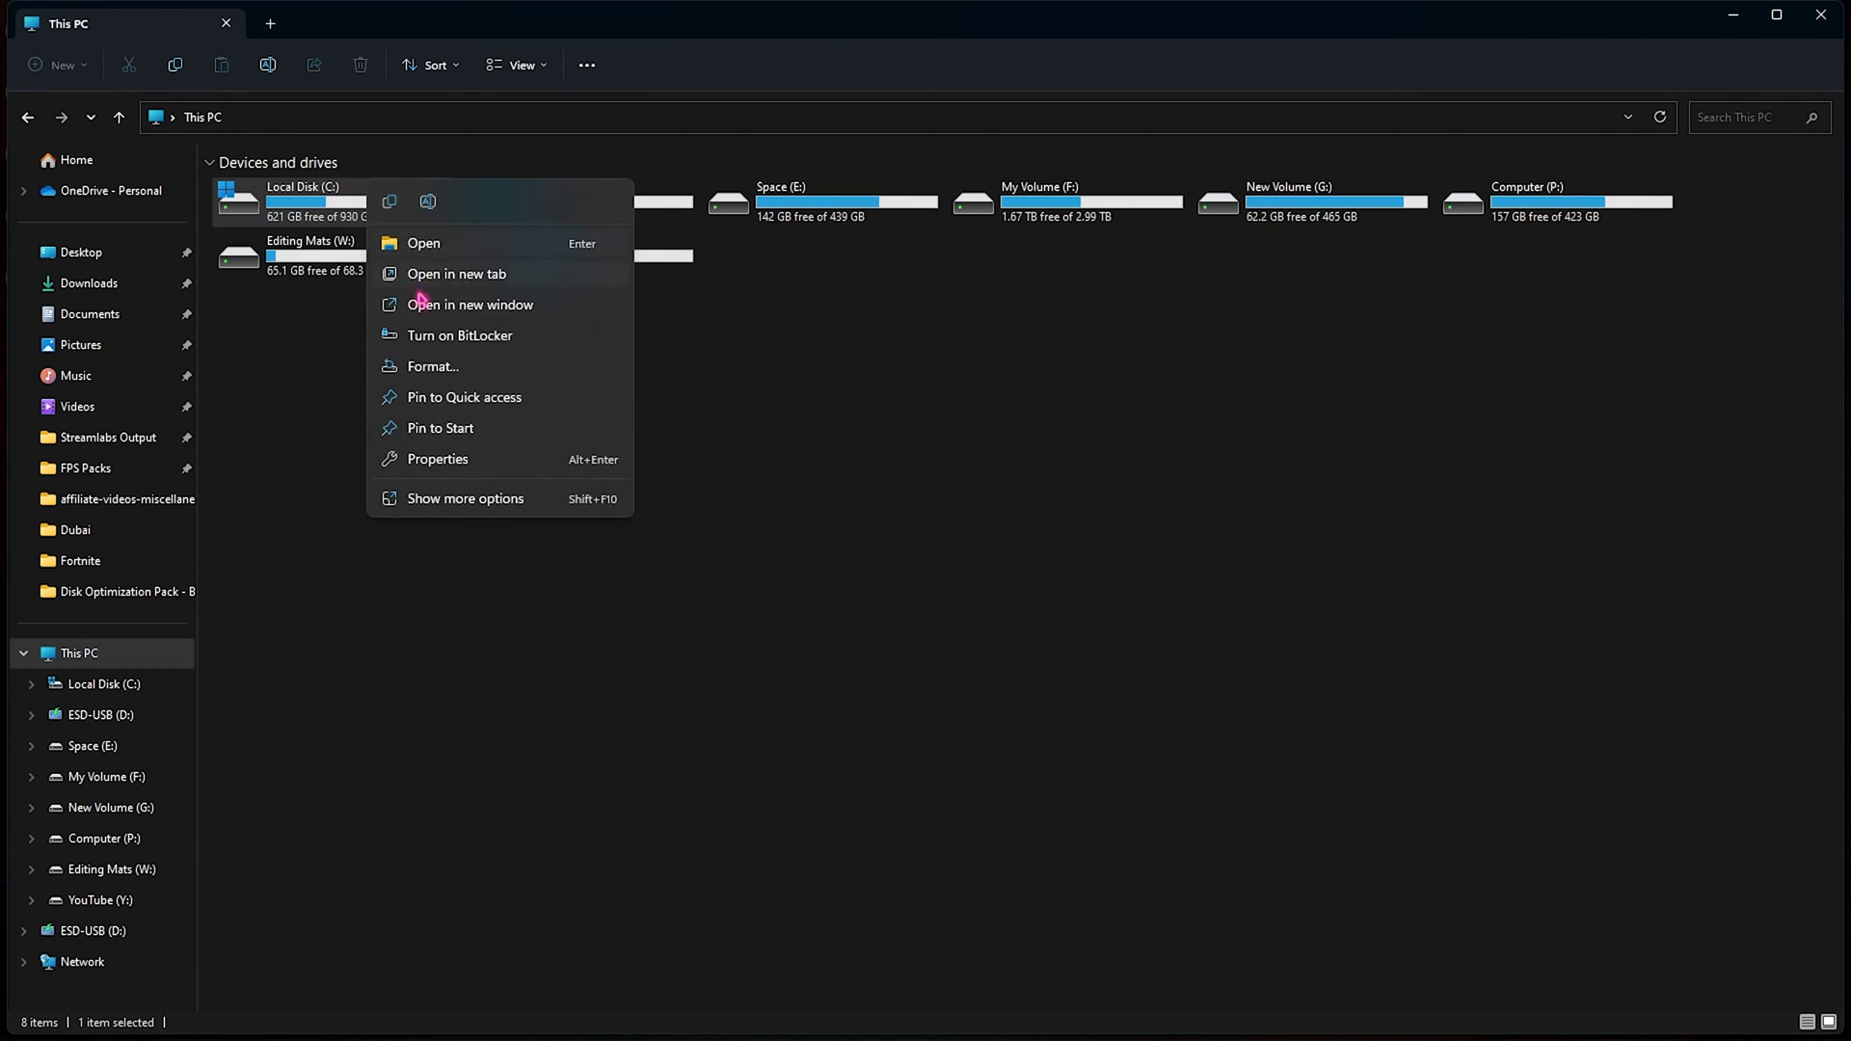
pyautogui.click(436, 458)
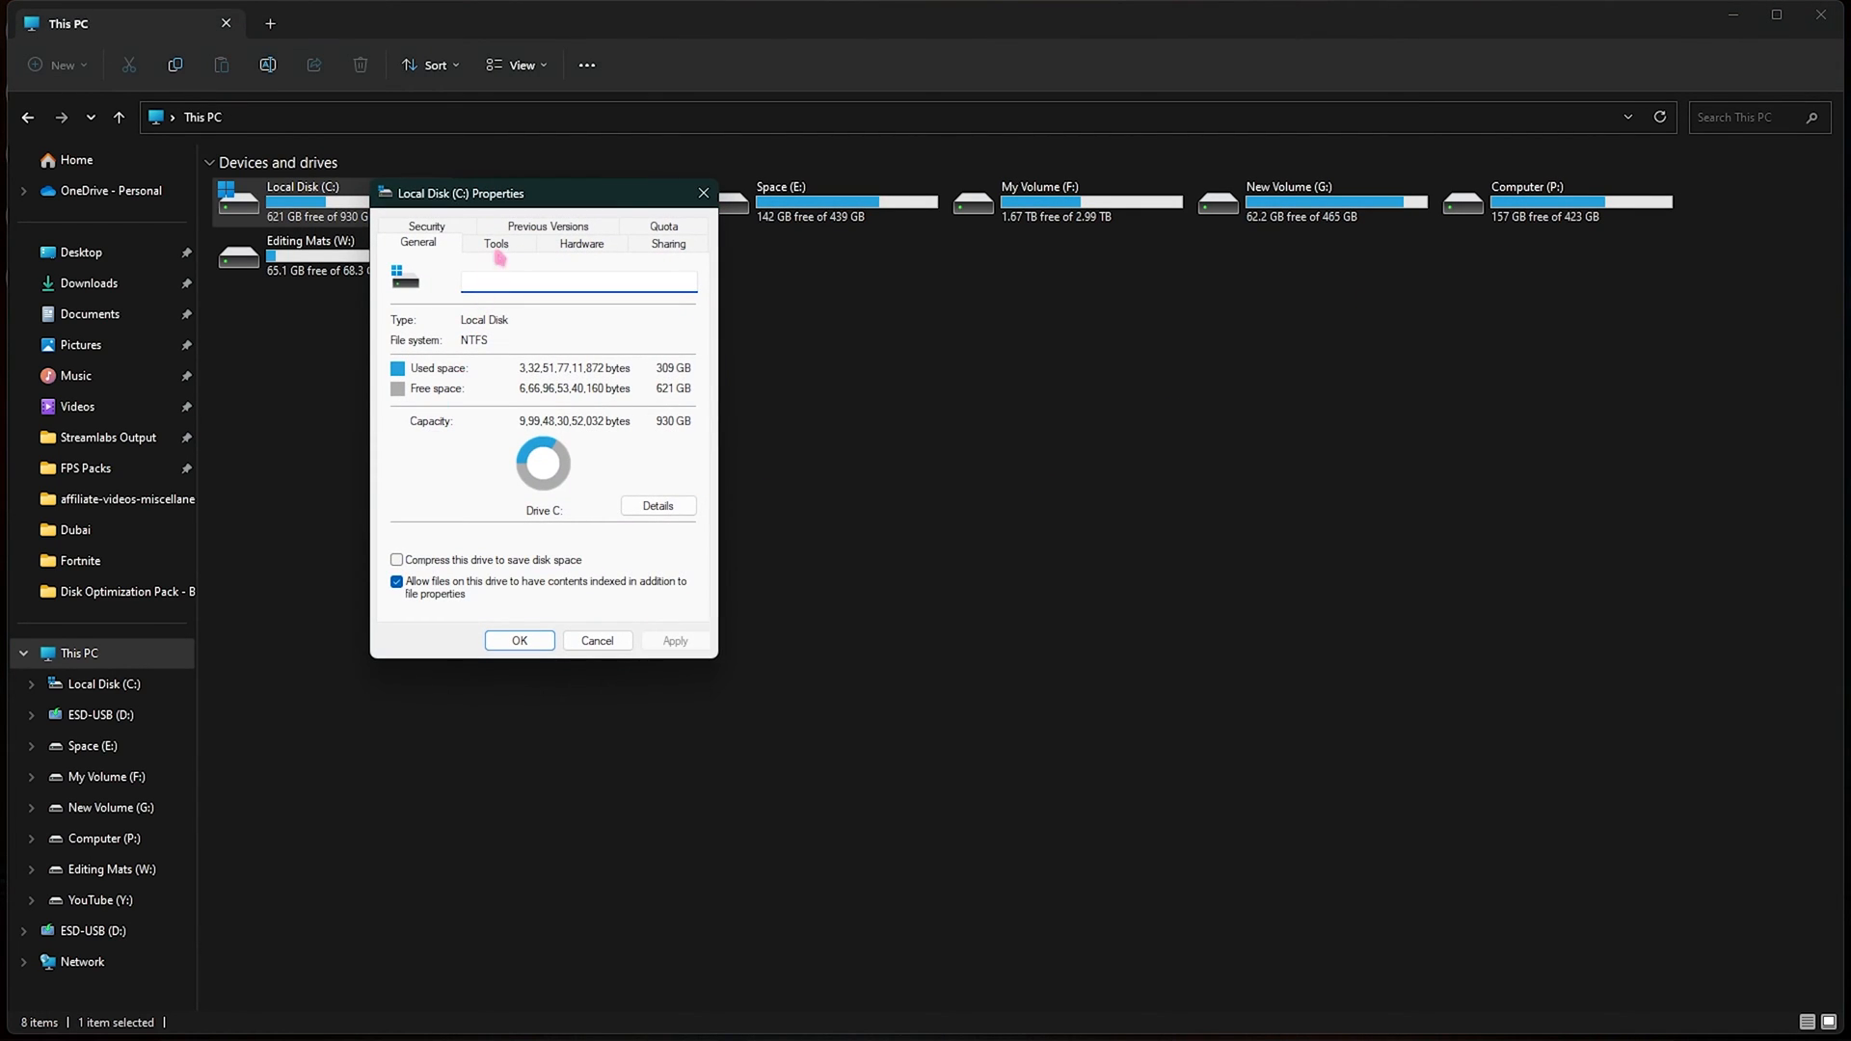
pyautogui.click(496, 243)
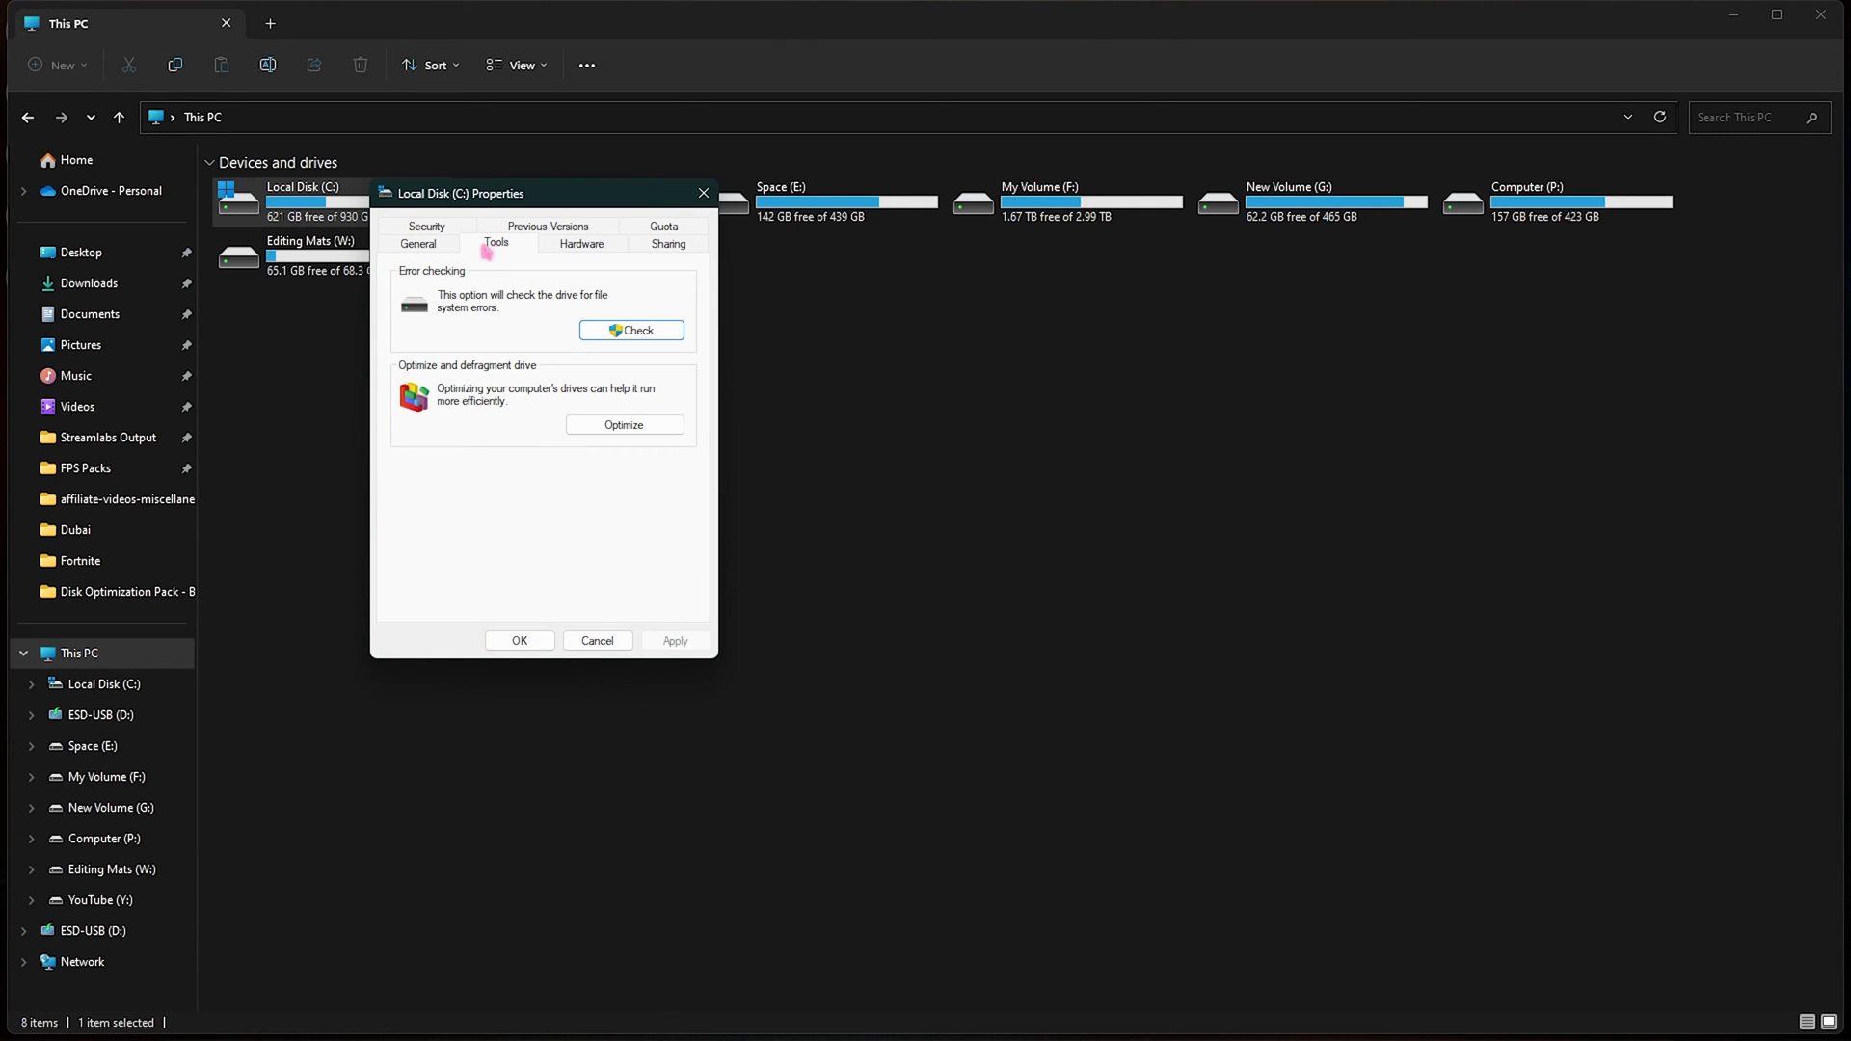
pyautogui.click(623, 425)
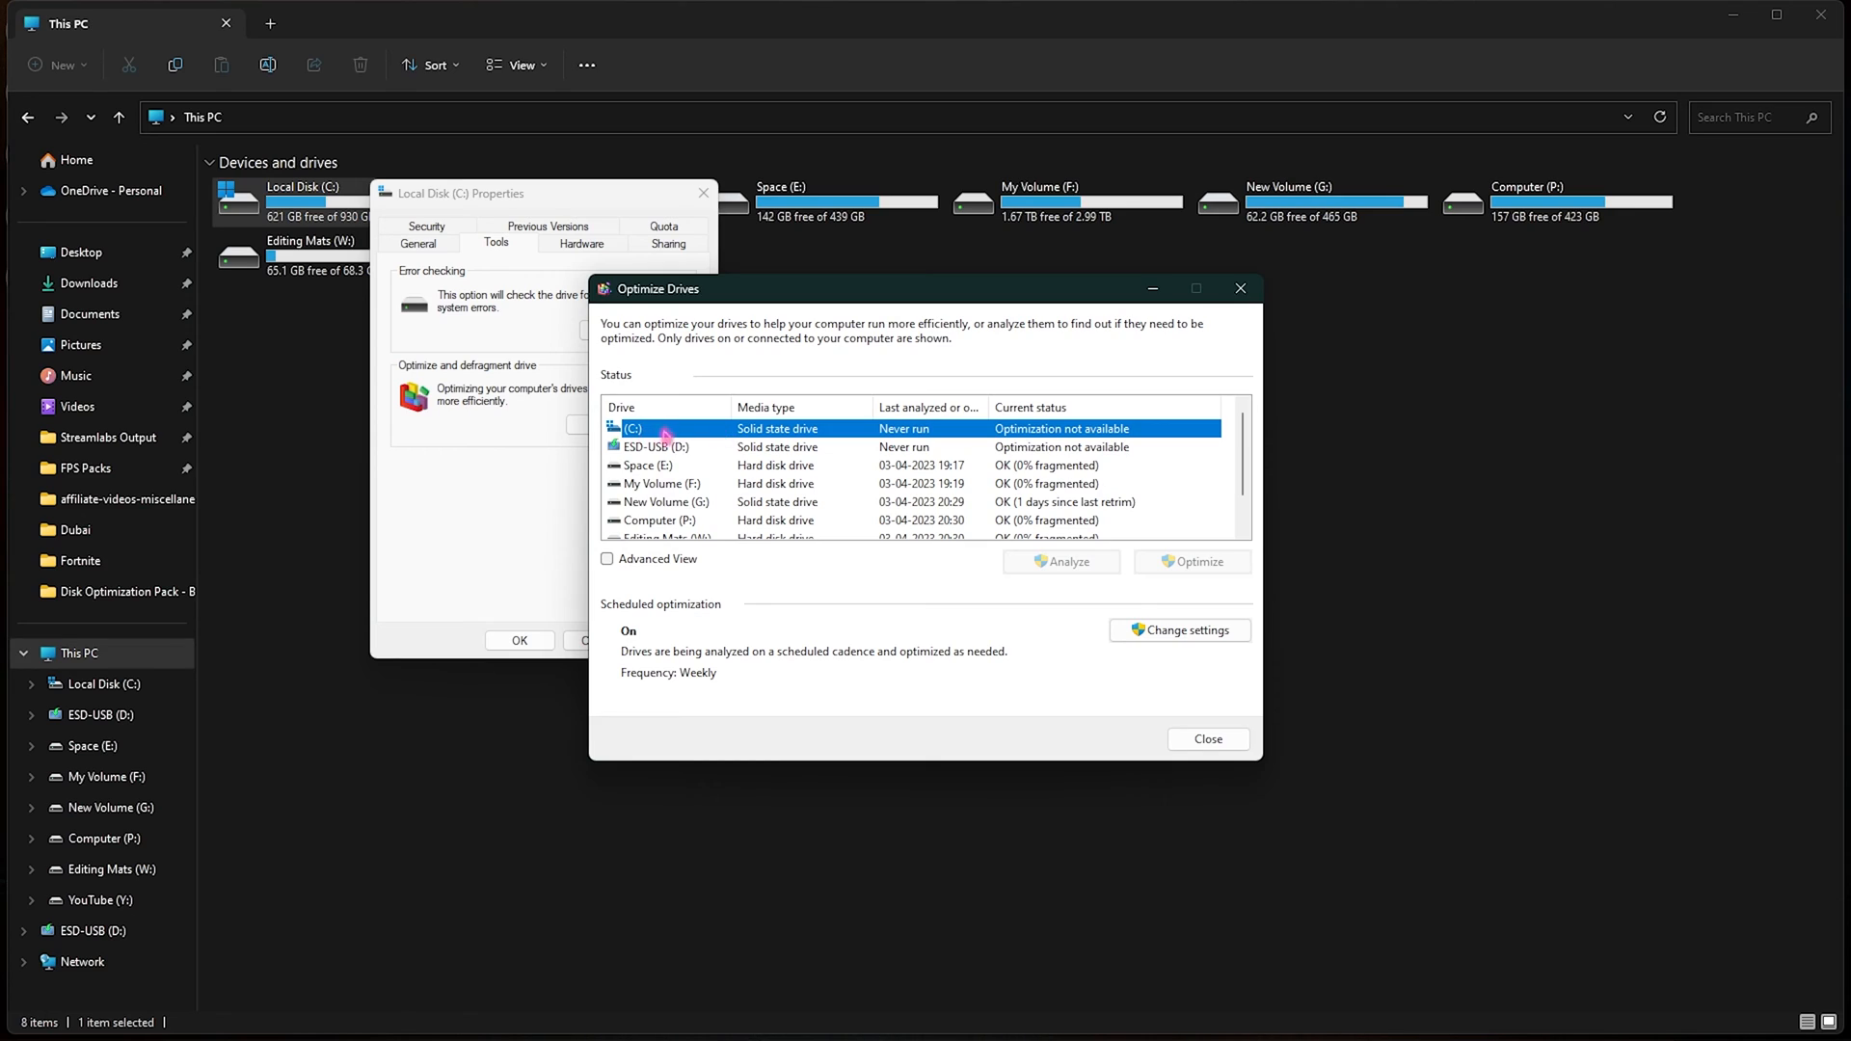
pyautogui.moveTo(952, 434)
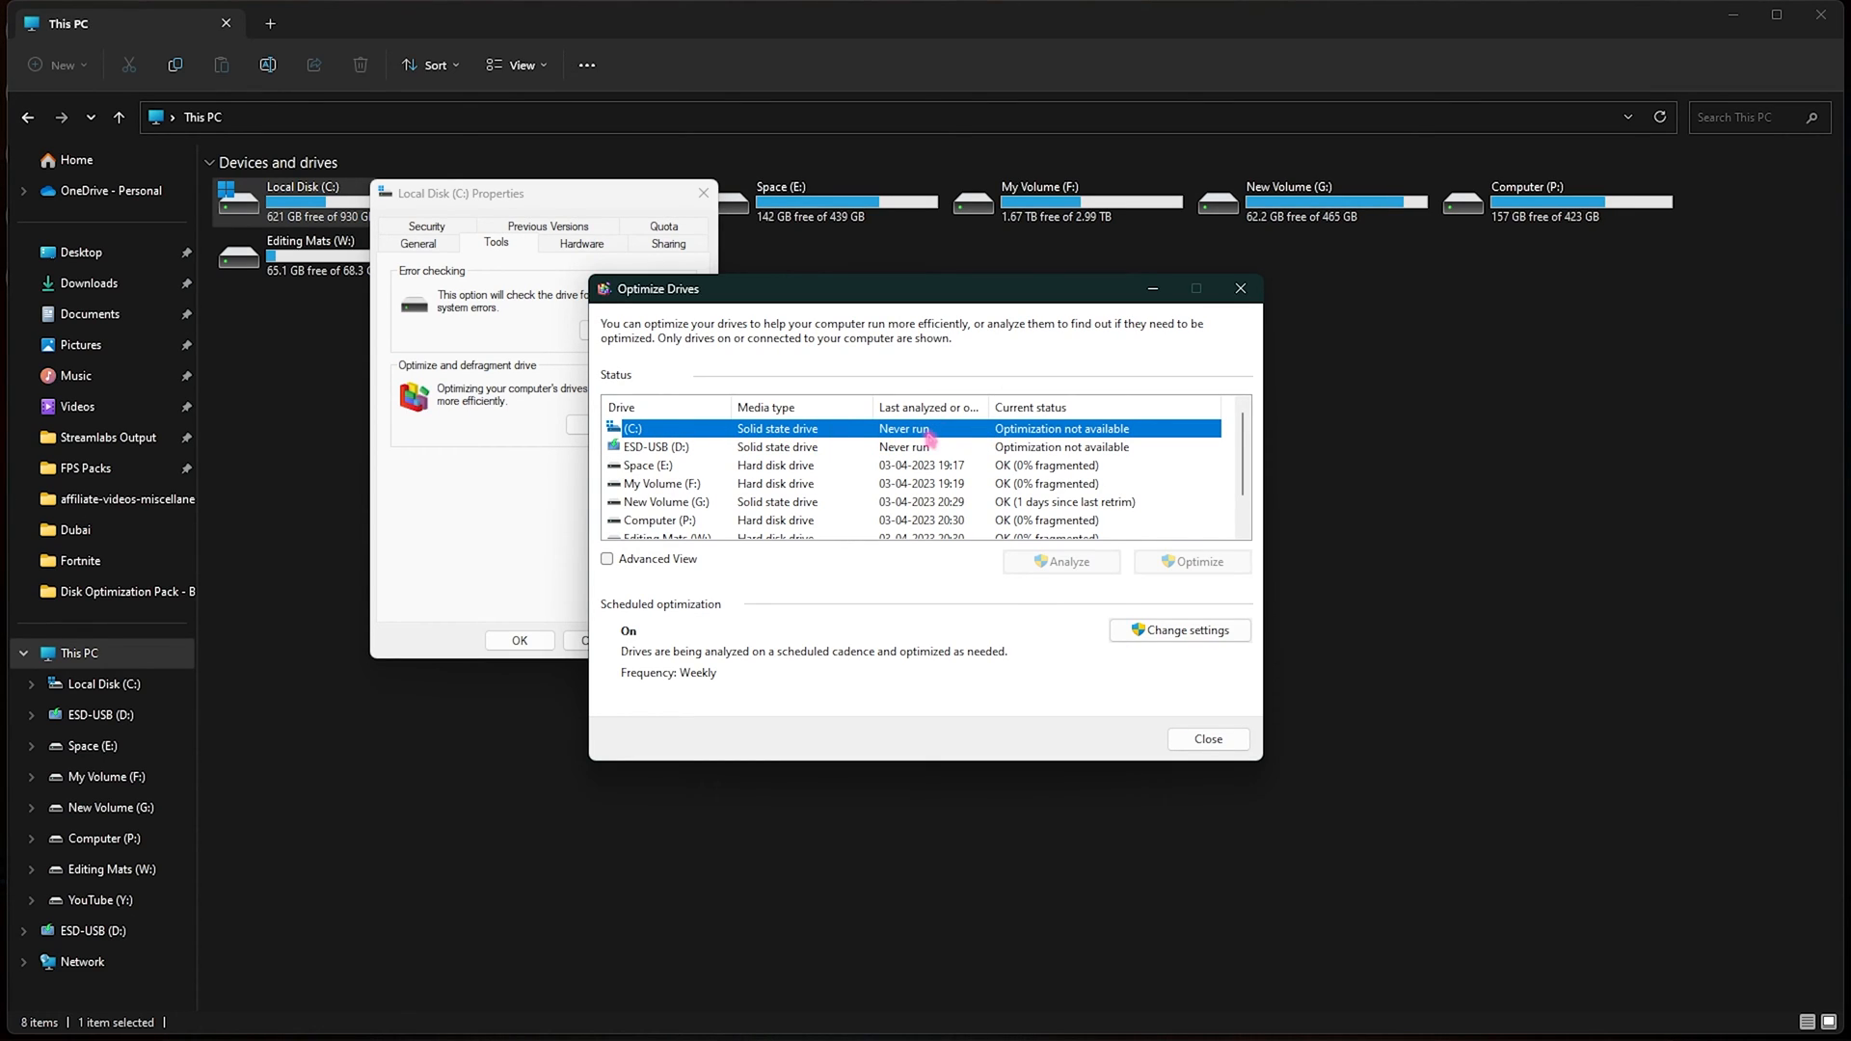
pyautogui.moveTo(1080, 428)
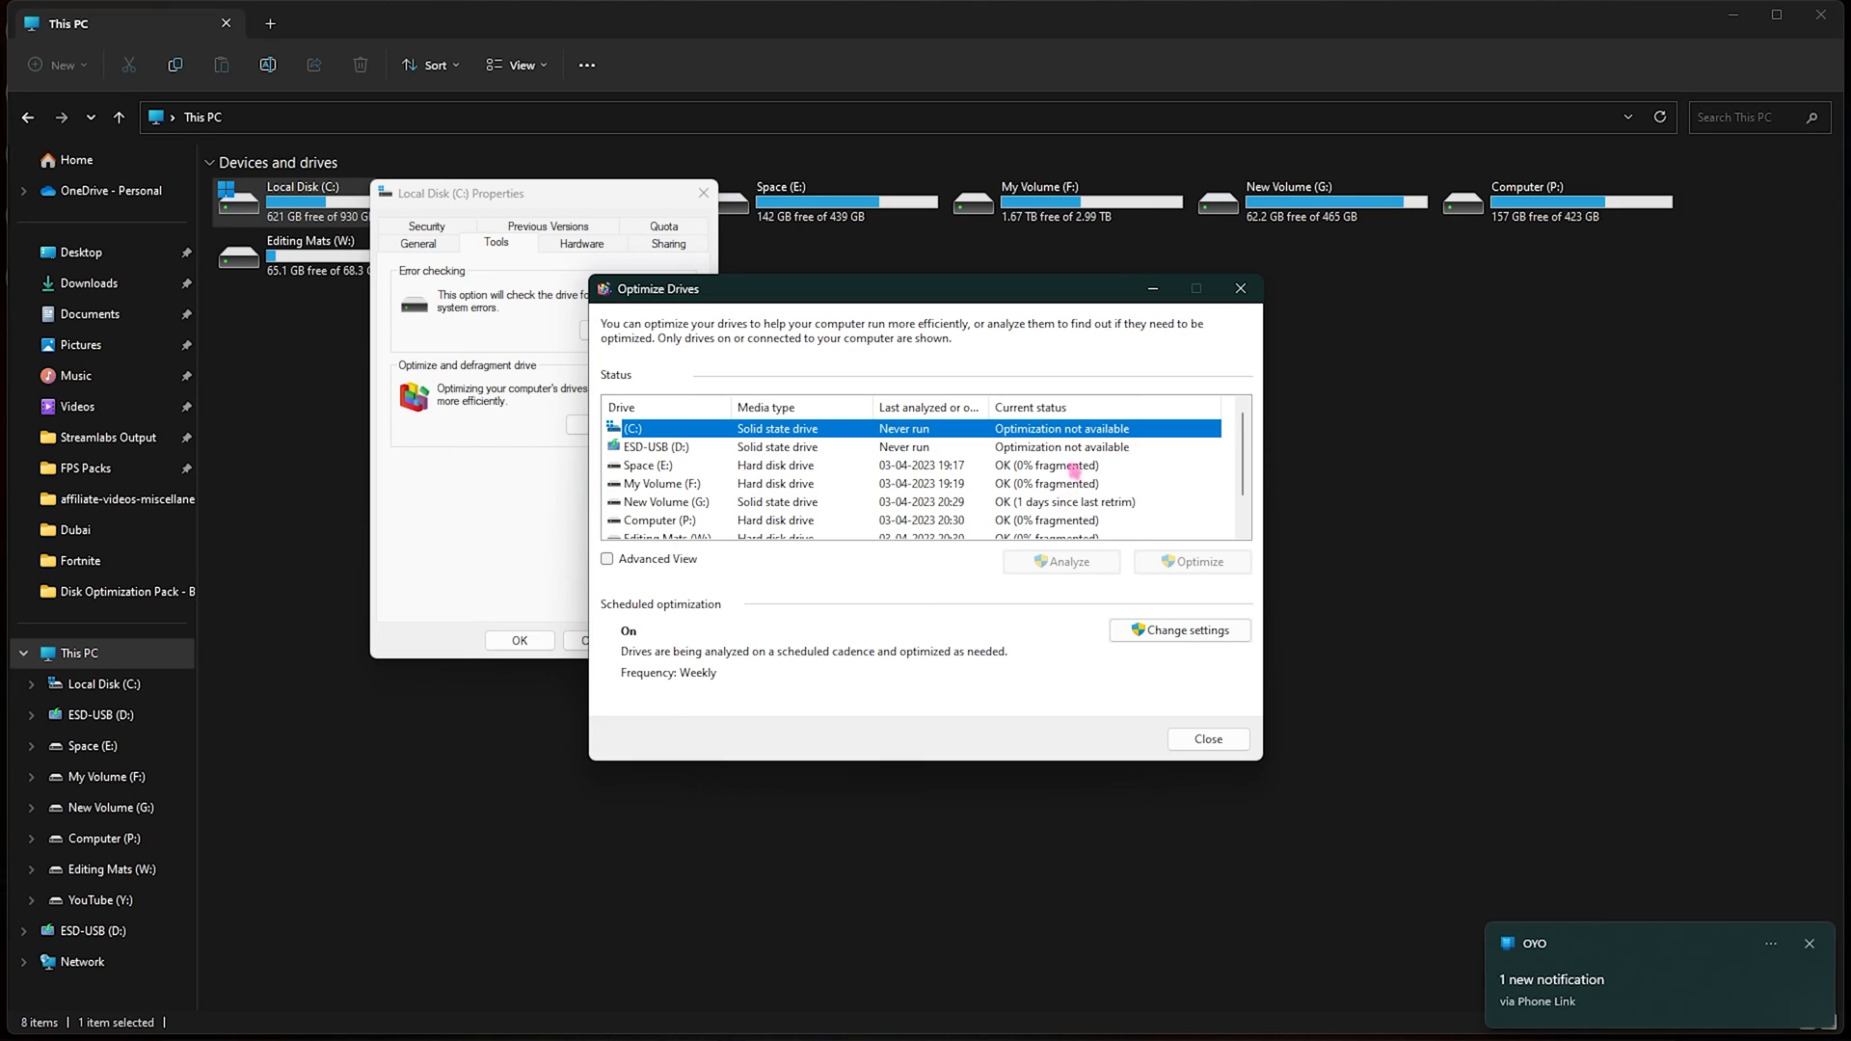
pyautogui.moveTo(914, 443)
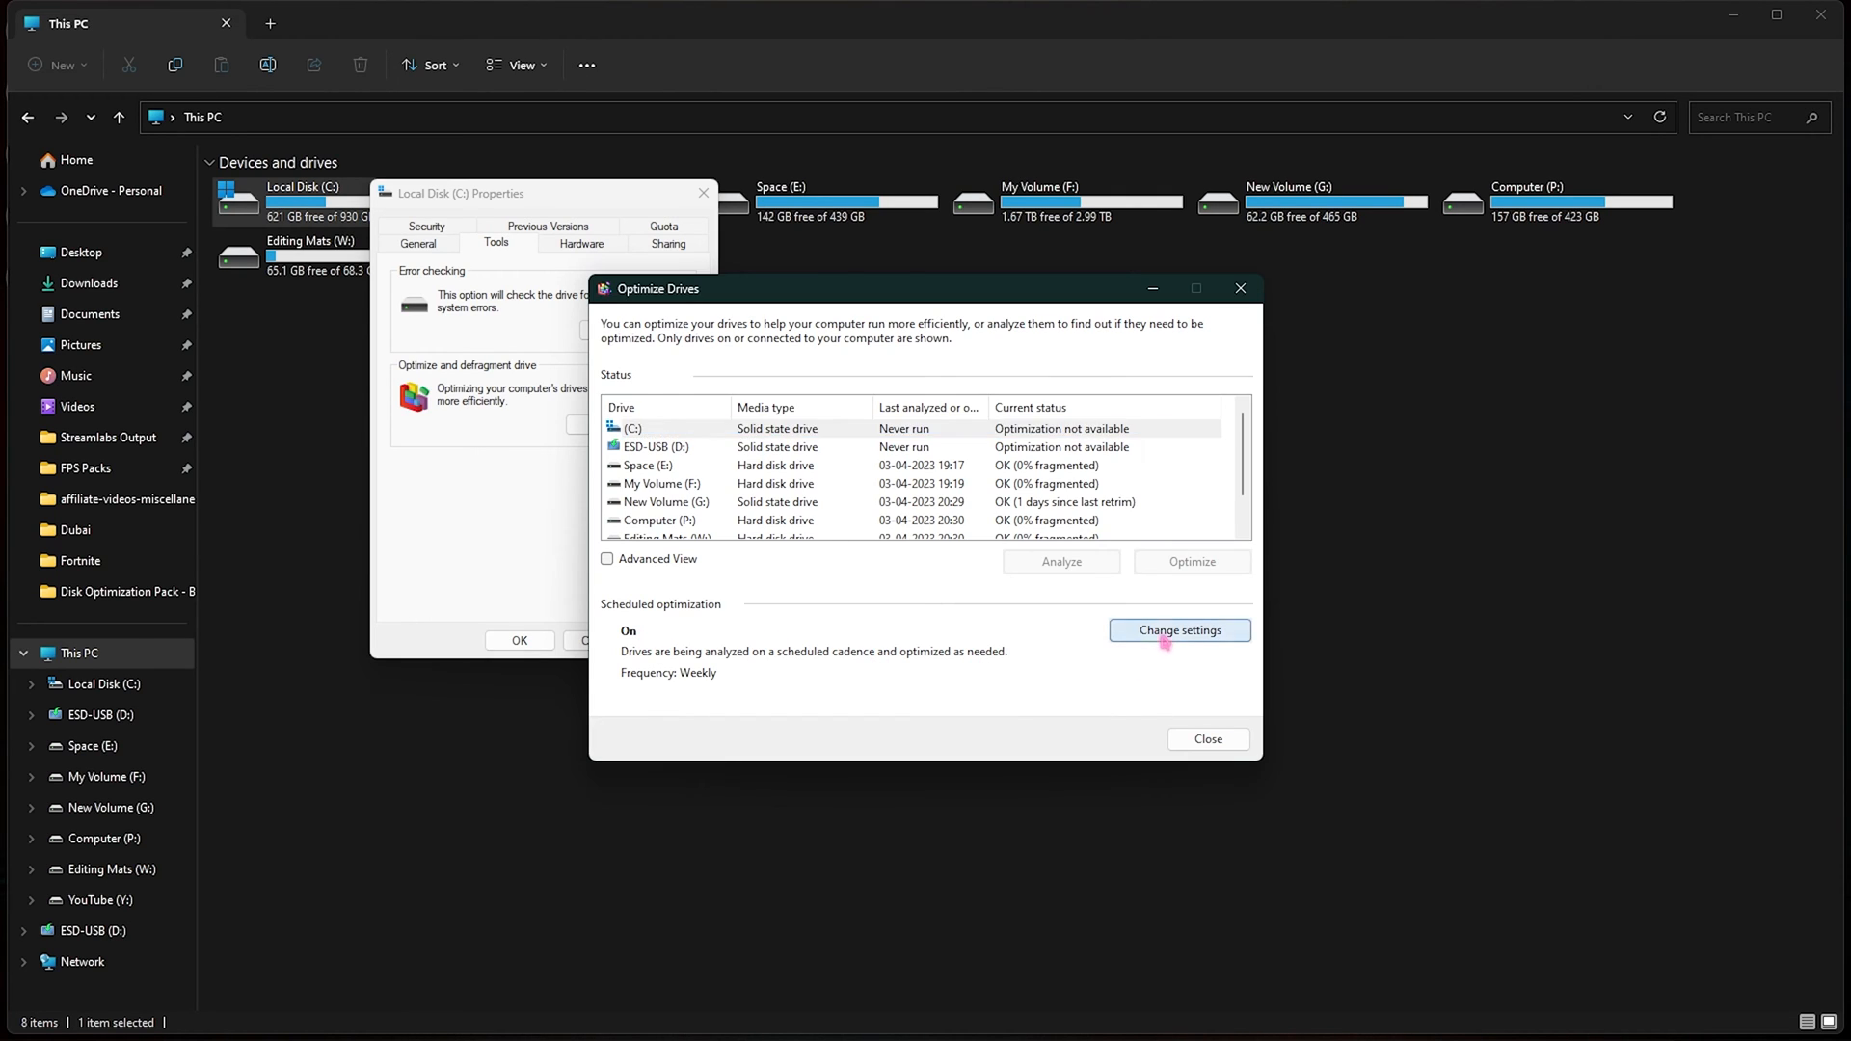
# Uncheck 'Run on a schedule' in the optimization settings and confirm
pyautogui.click(1179, 629)
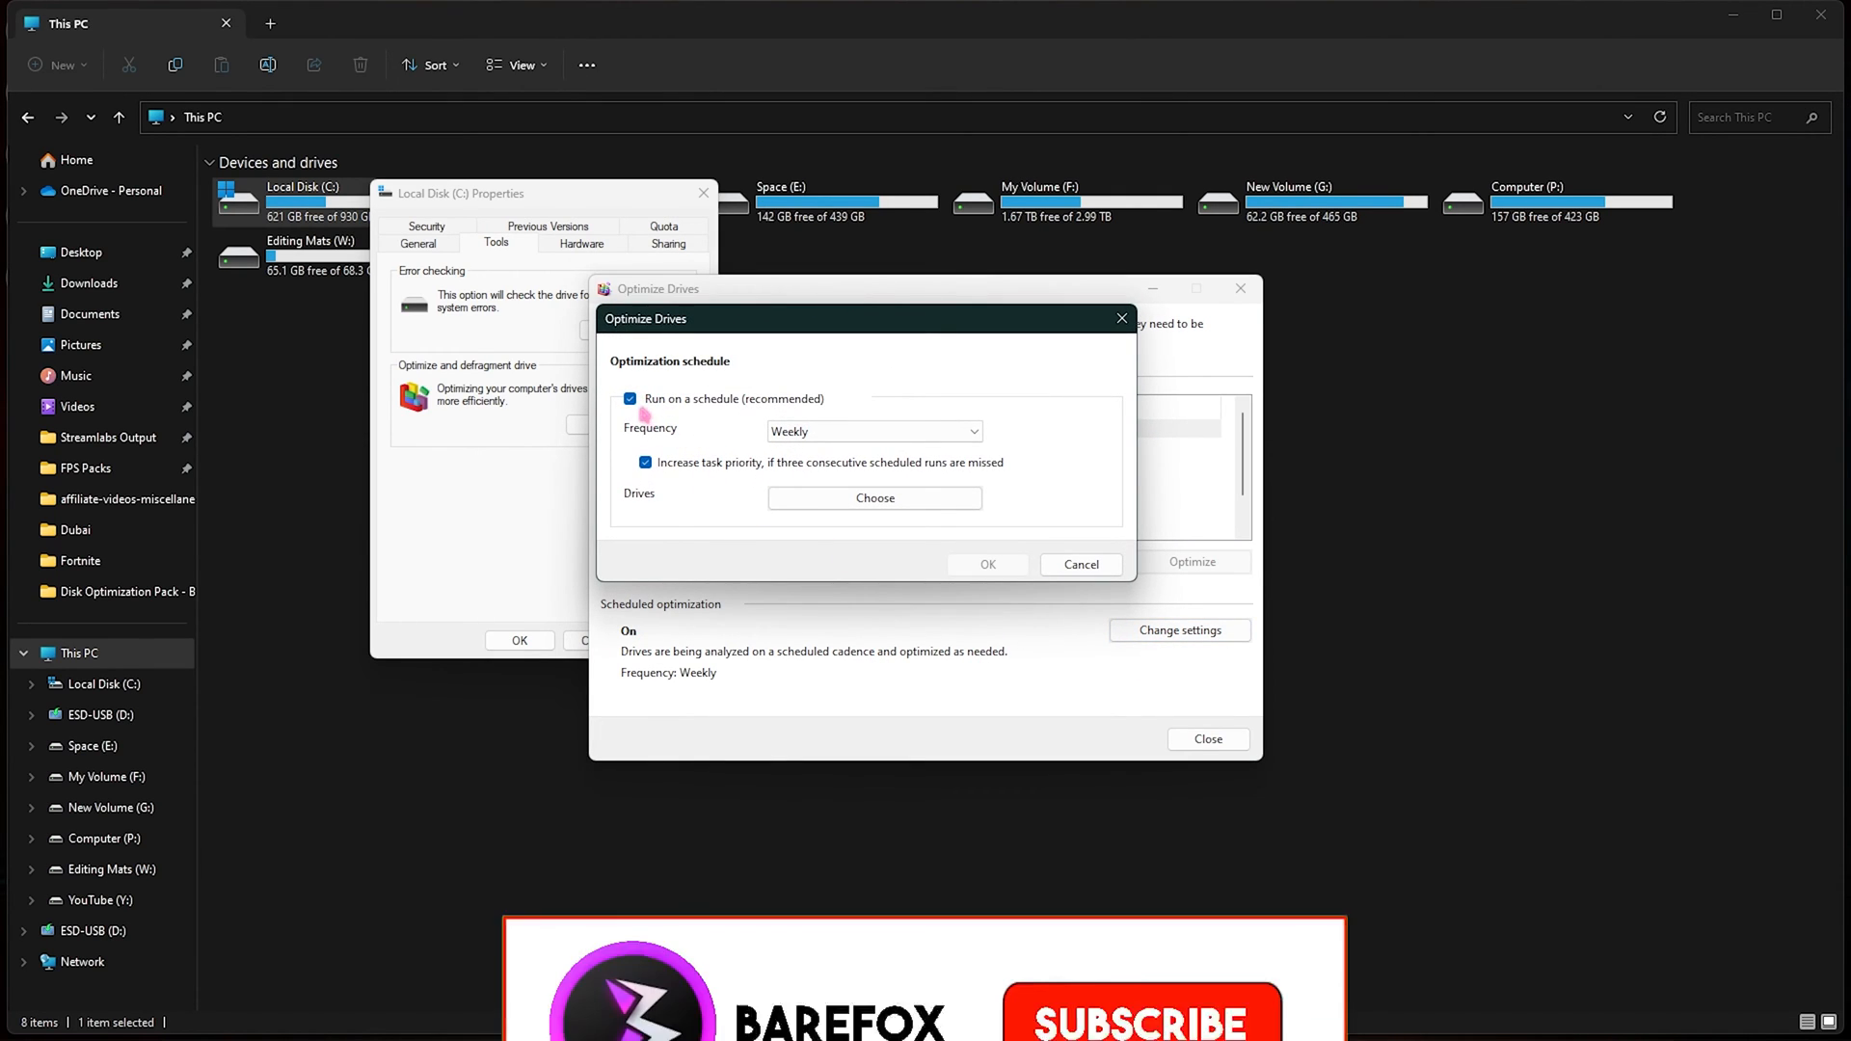
pyautogui.click(631, 400)
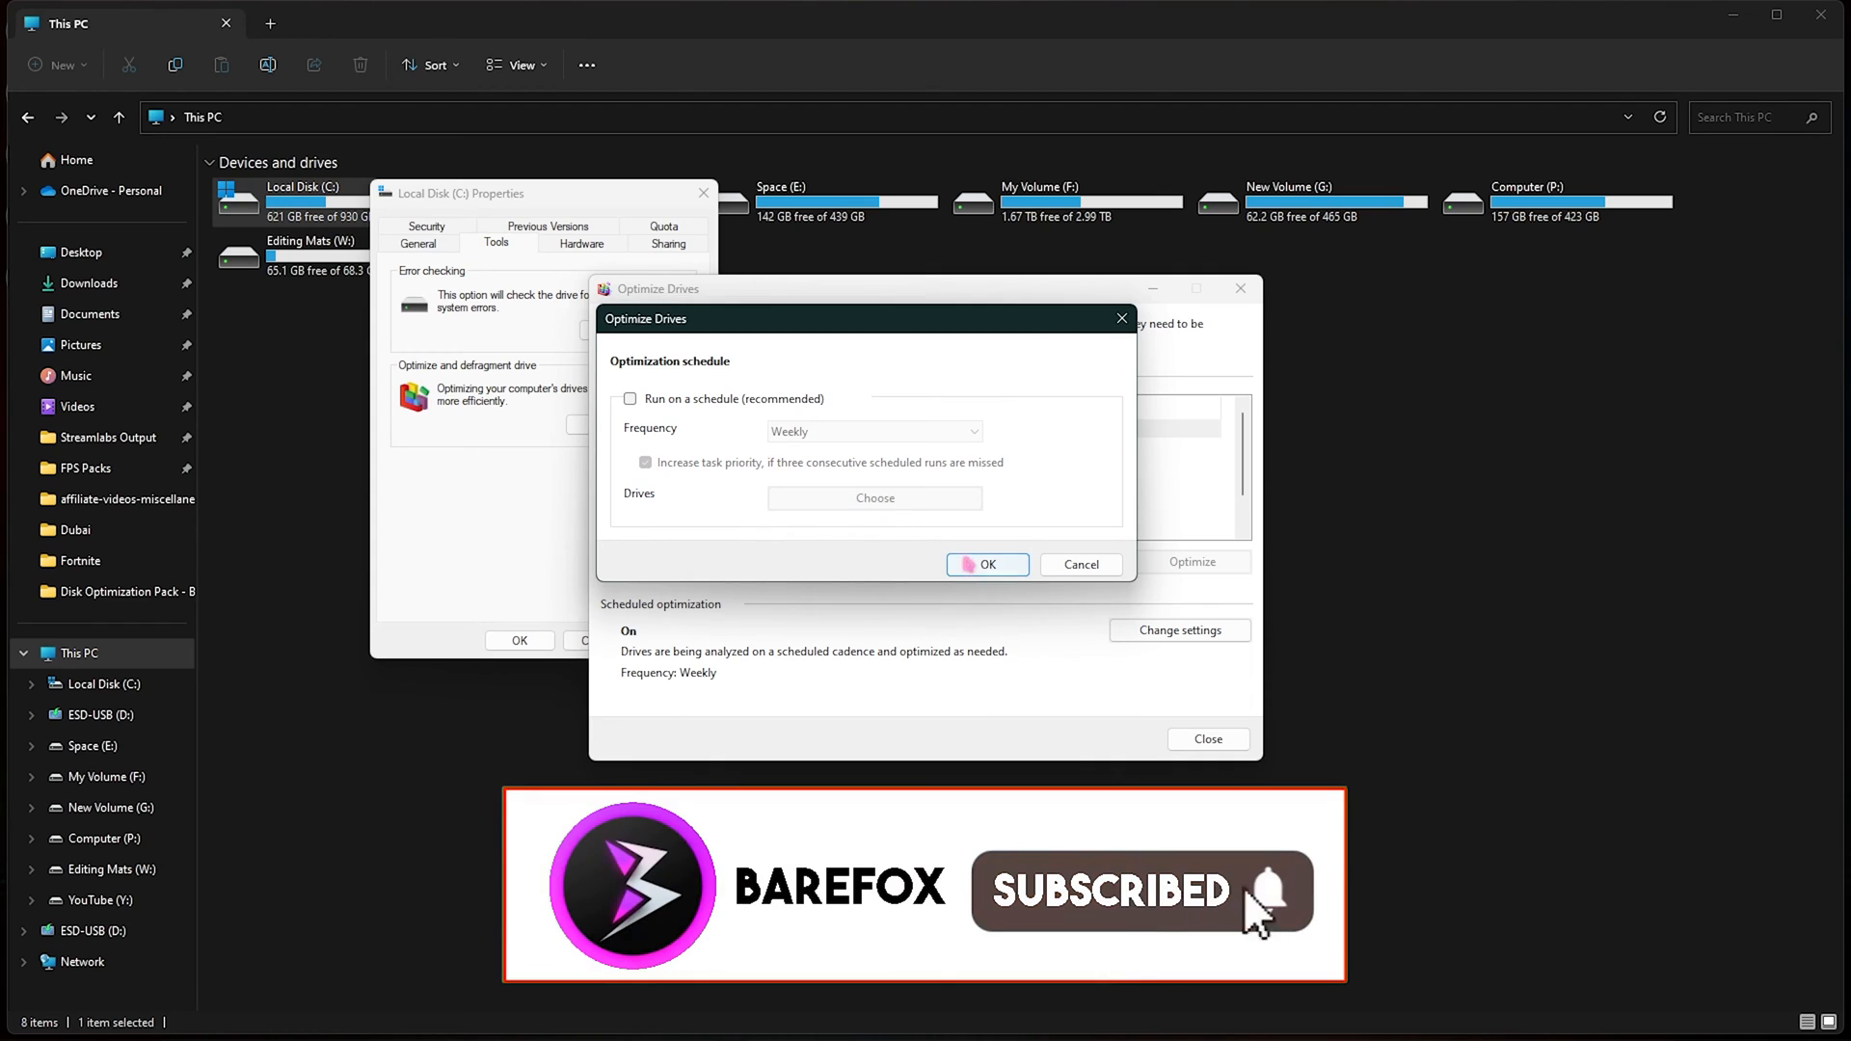
pyautogui.click(985, 565)
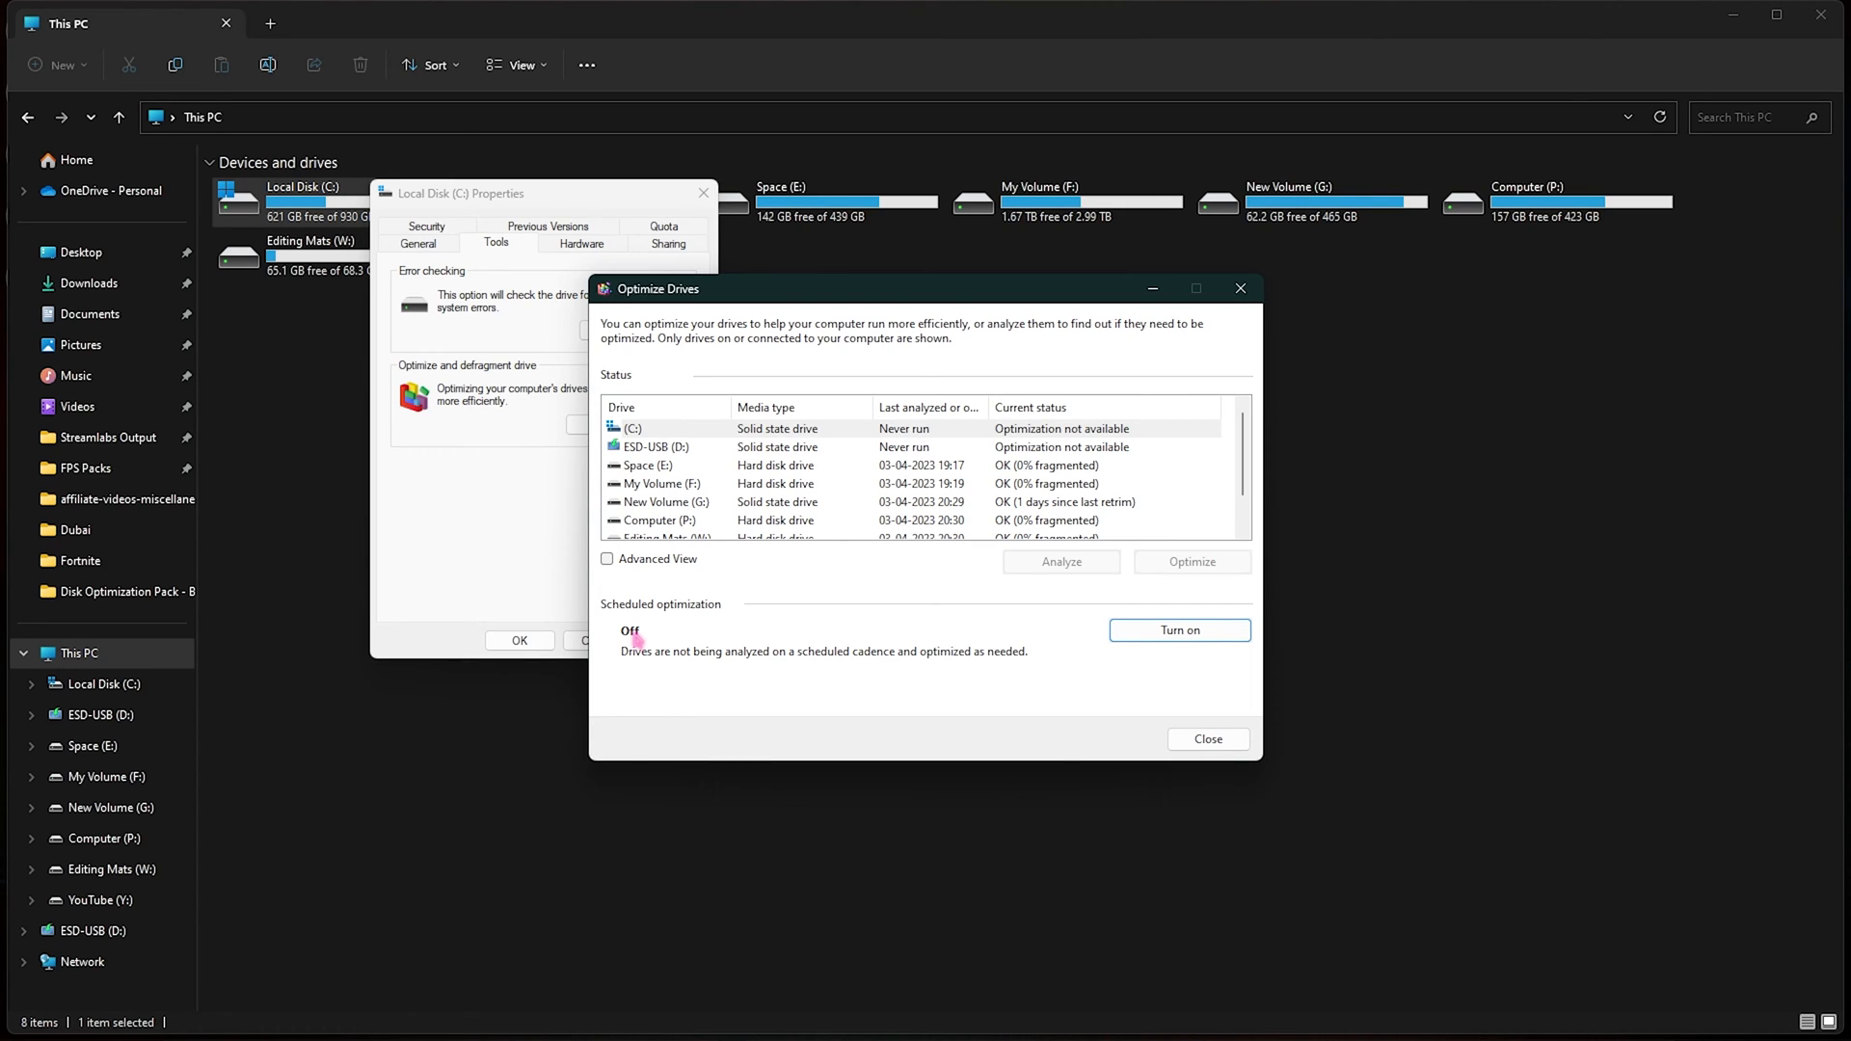
pyautogui.moveTo(868, 562)
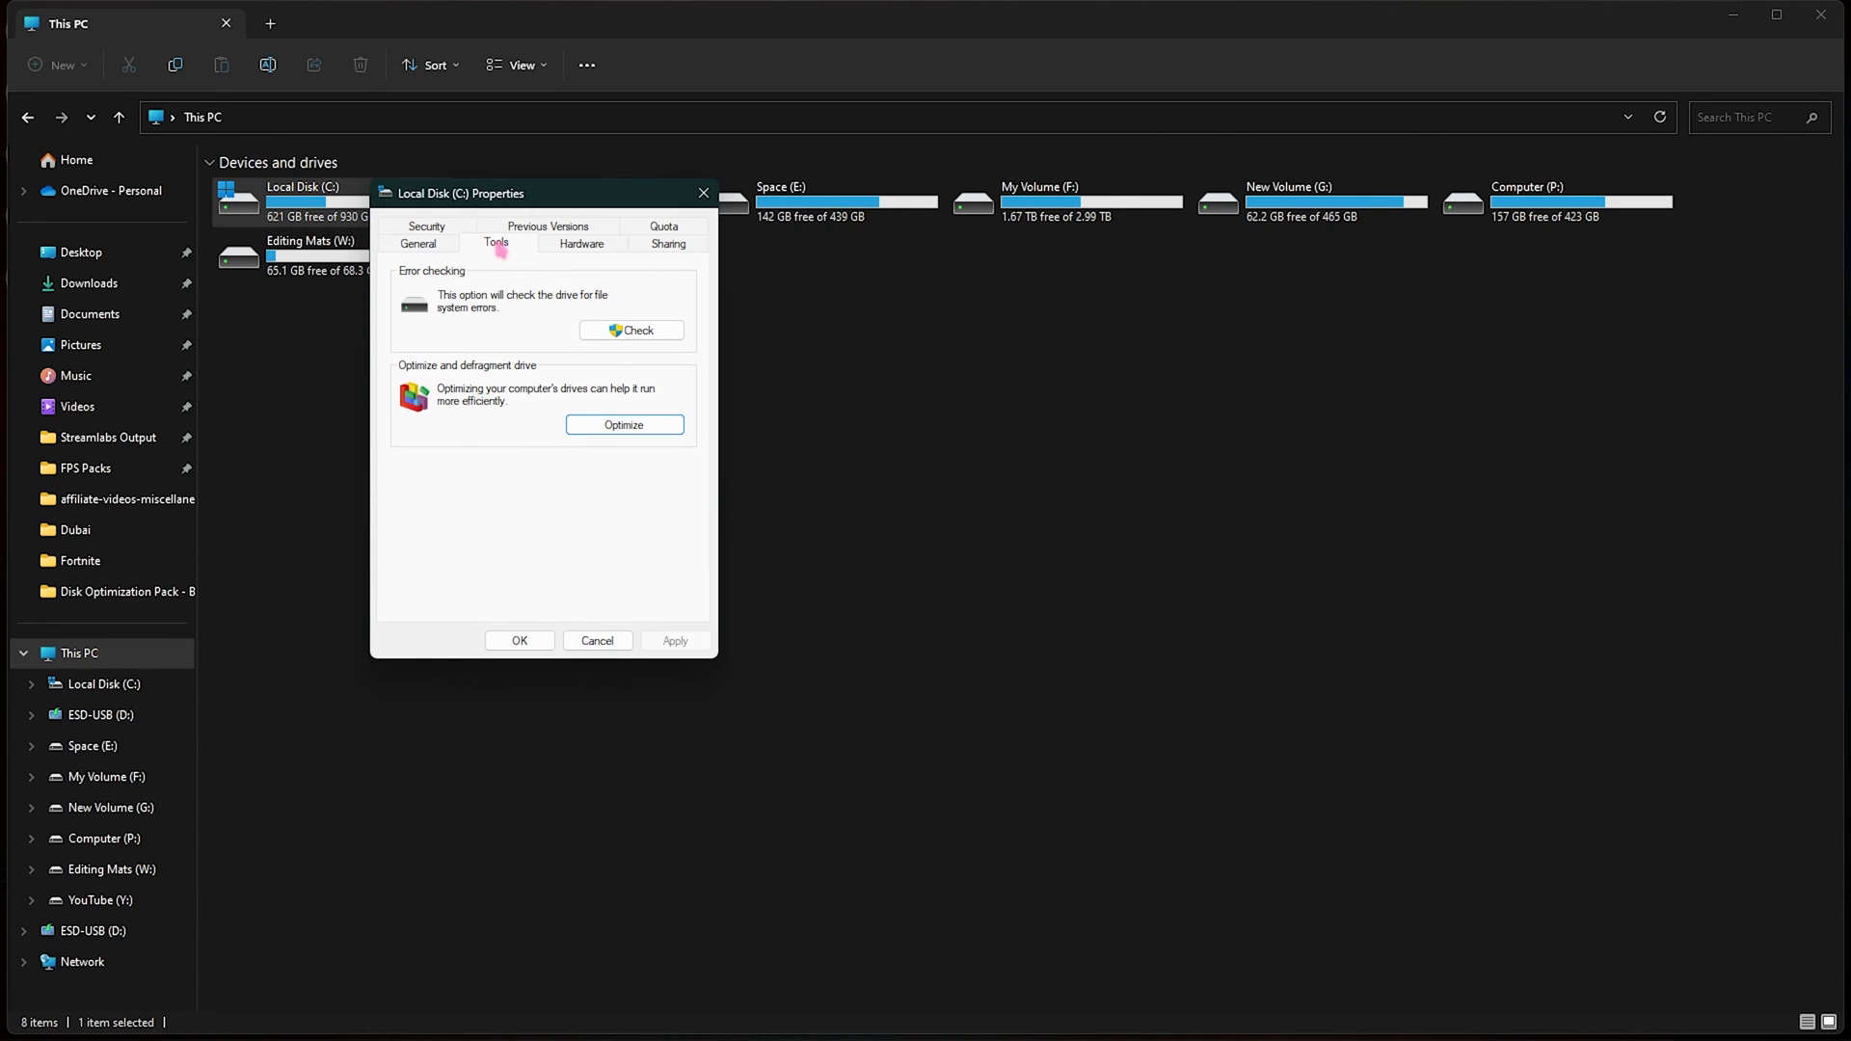
pyautogui.moveTo(364, 361)
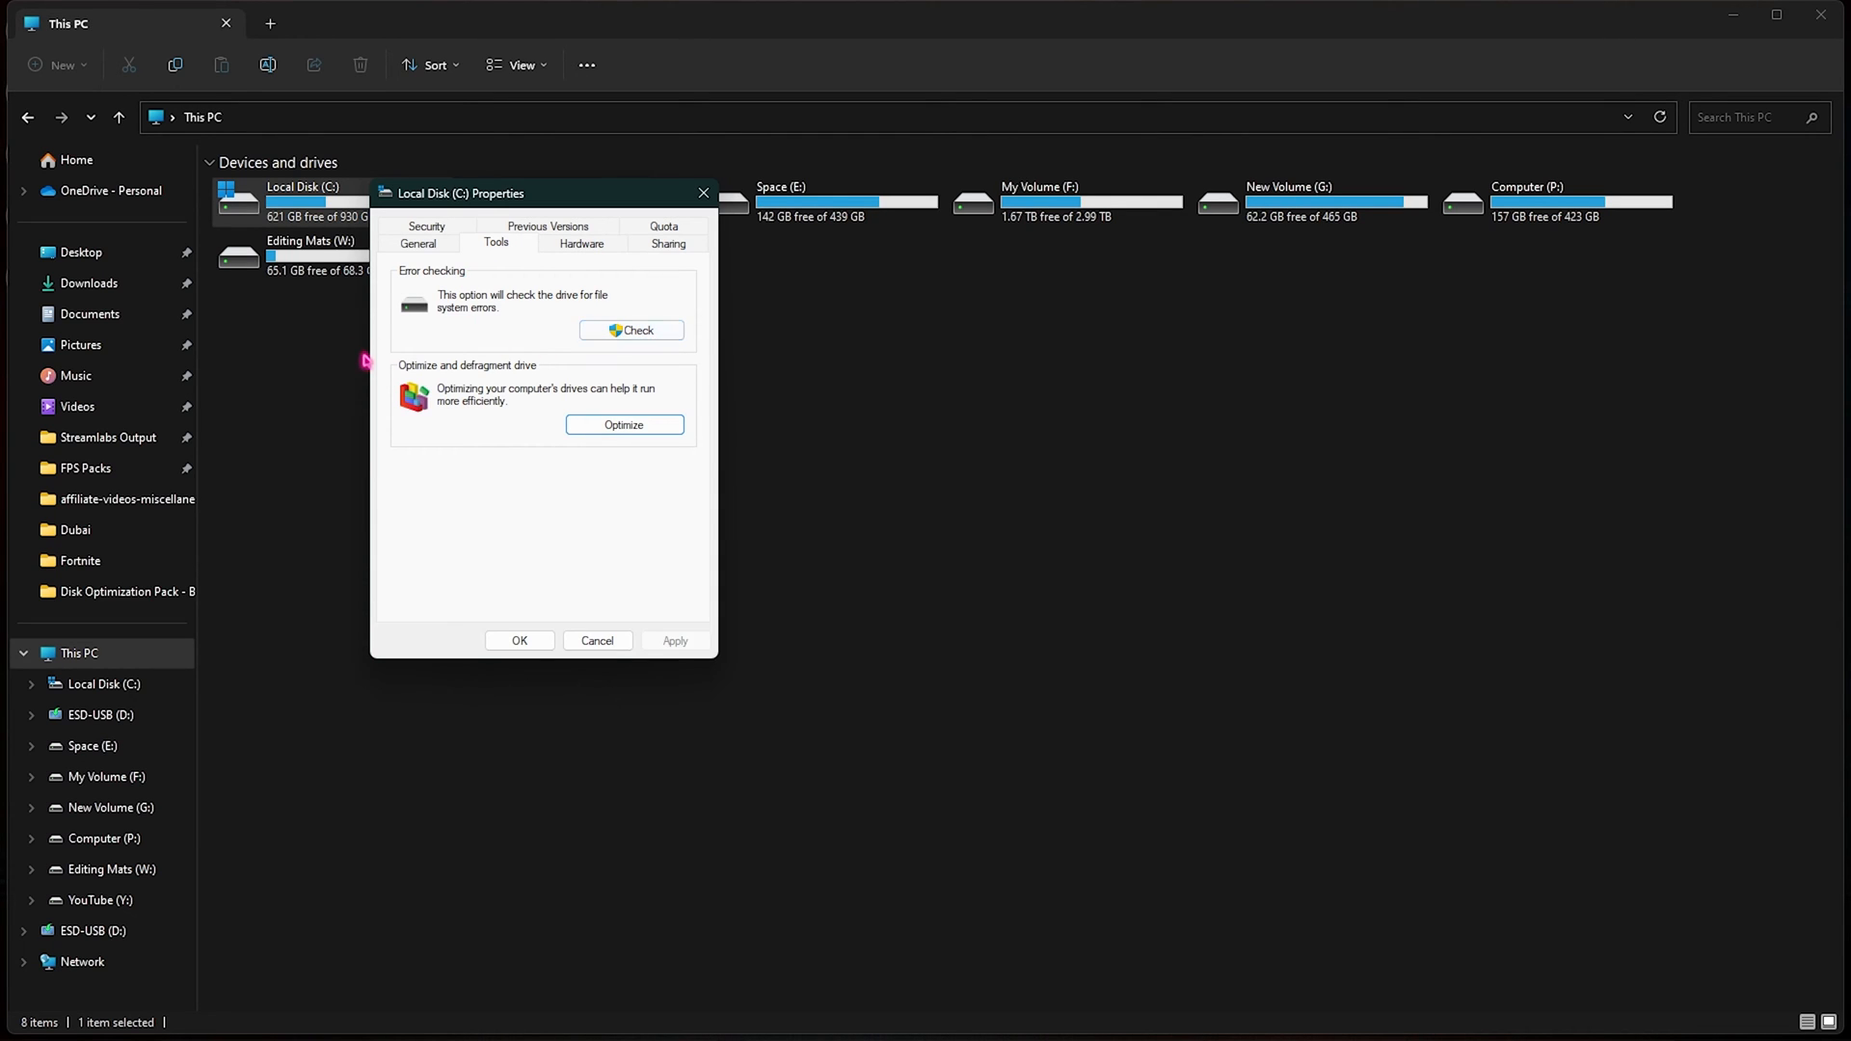
pyautogui.moveTo(724, 257)
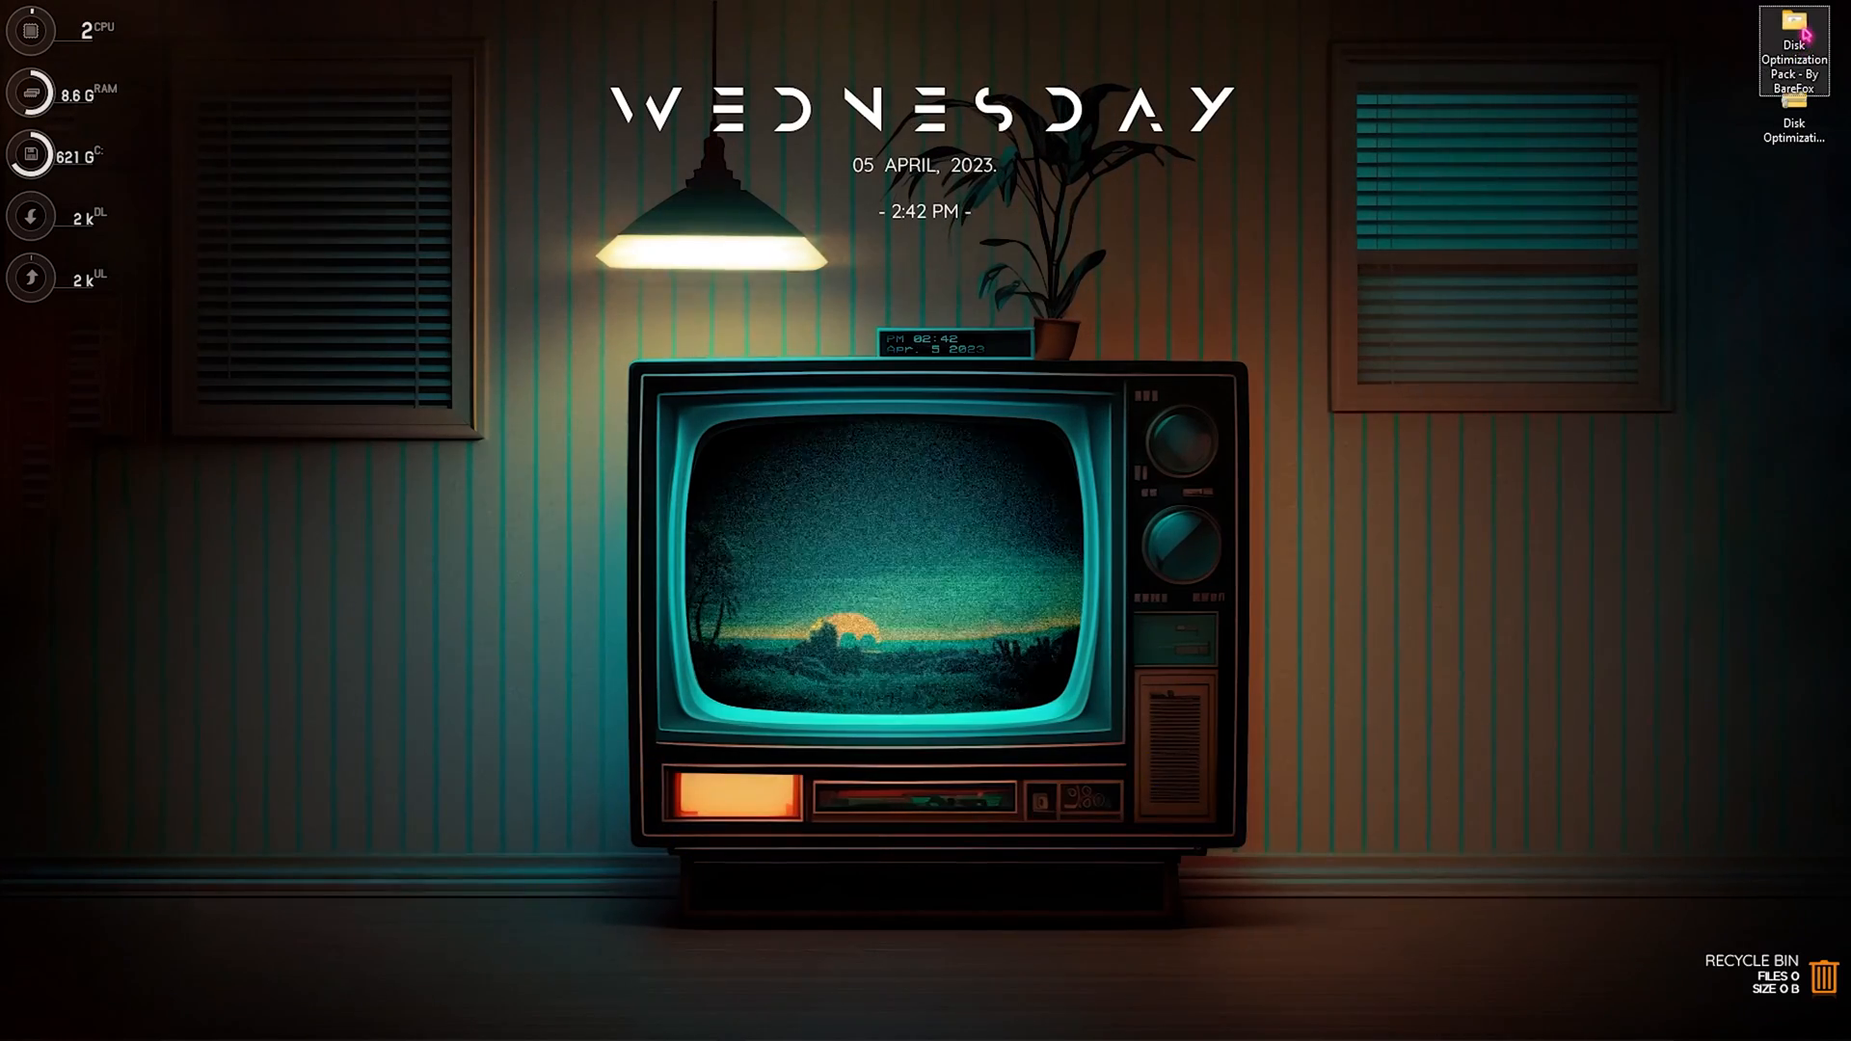
# Run 'Clean Temporary Files.bat' as administrator from the Disk Optimization Pack folder
pyautogui.doubleClick(1793, 47)
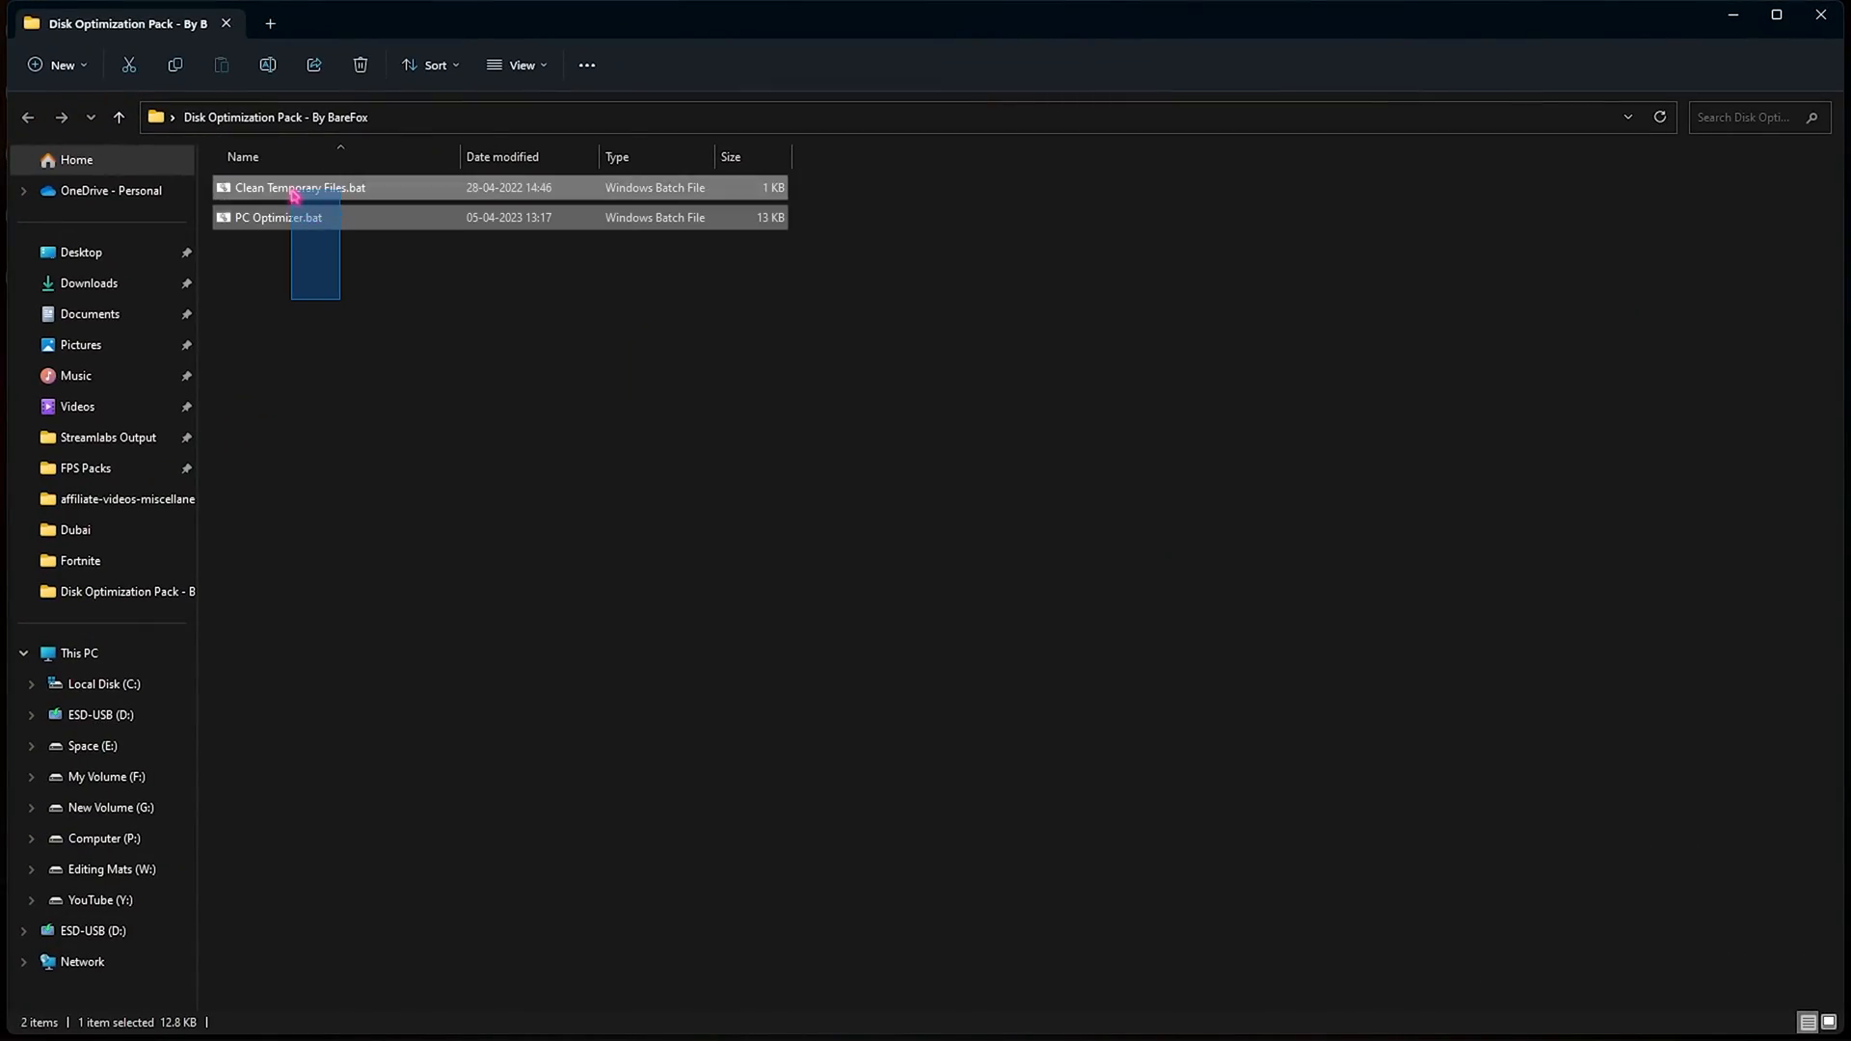
pyautogui.click(343, 313)
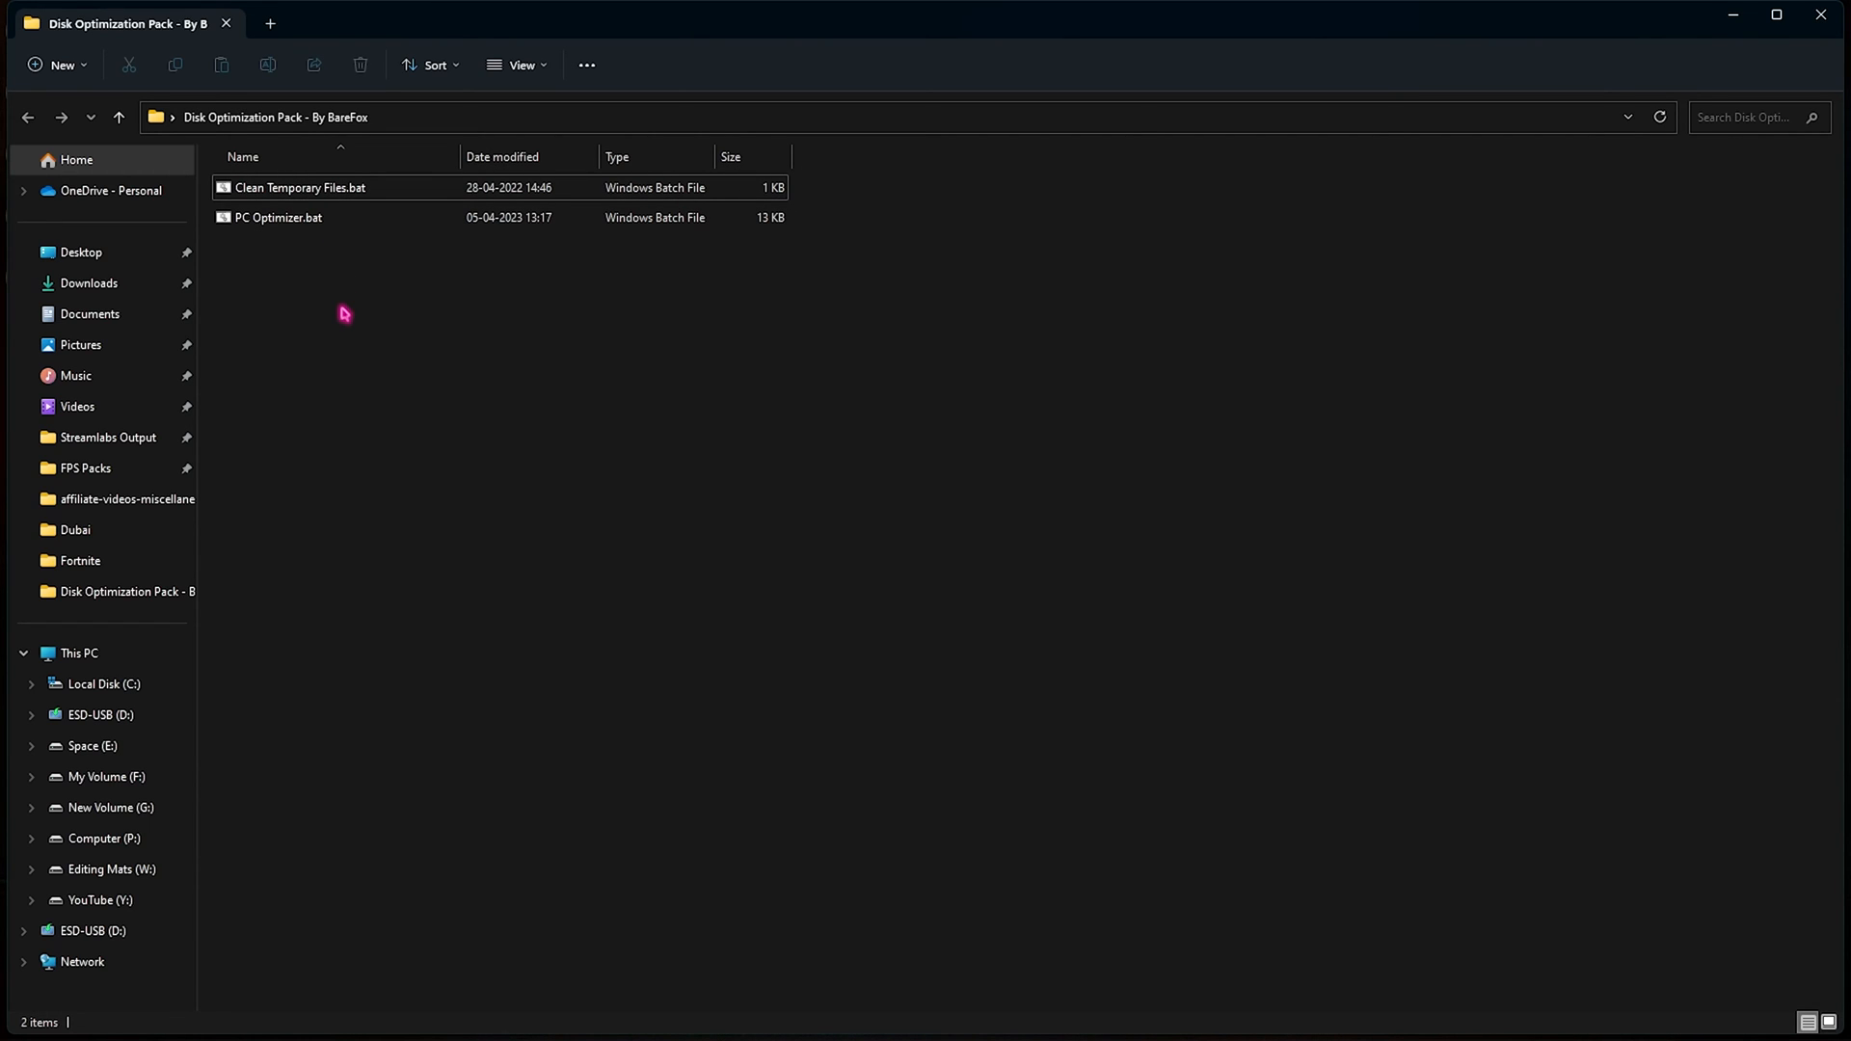
pyautogui.click(301, 187)
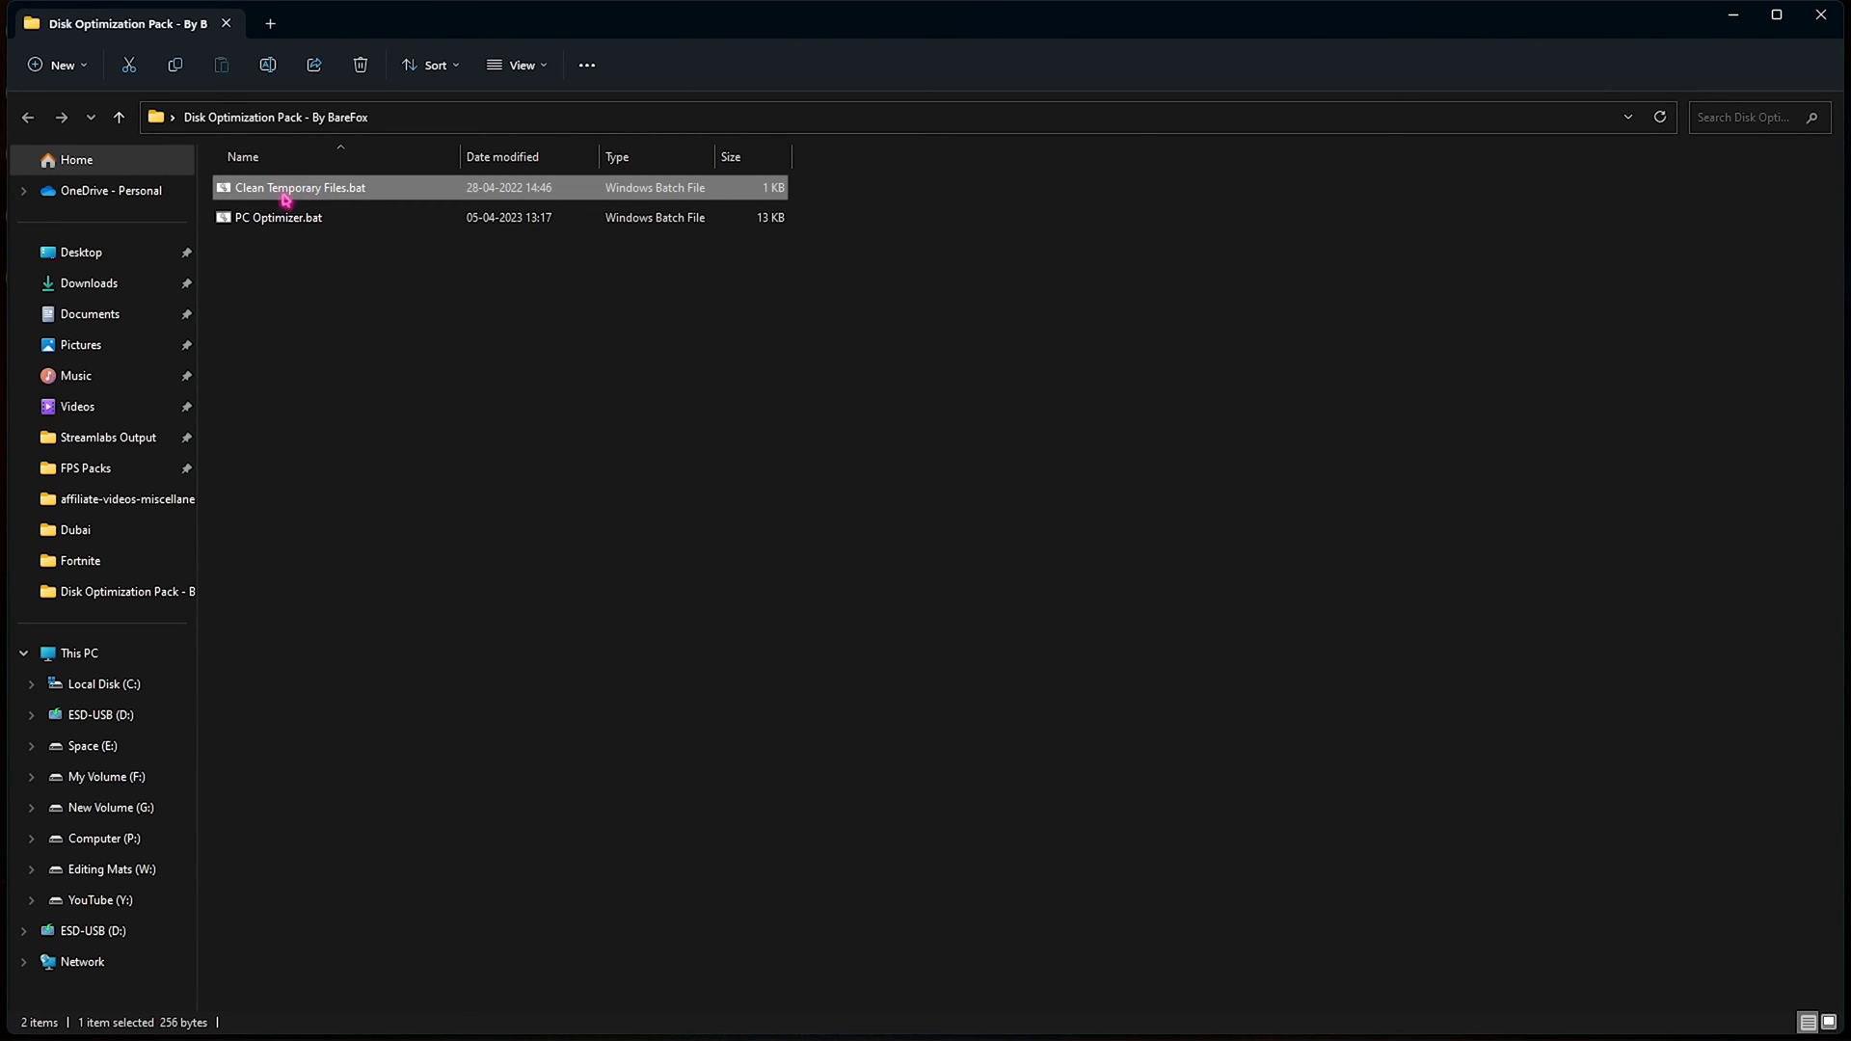
pyautogui.moveTo(297, 195)
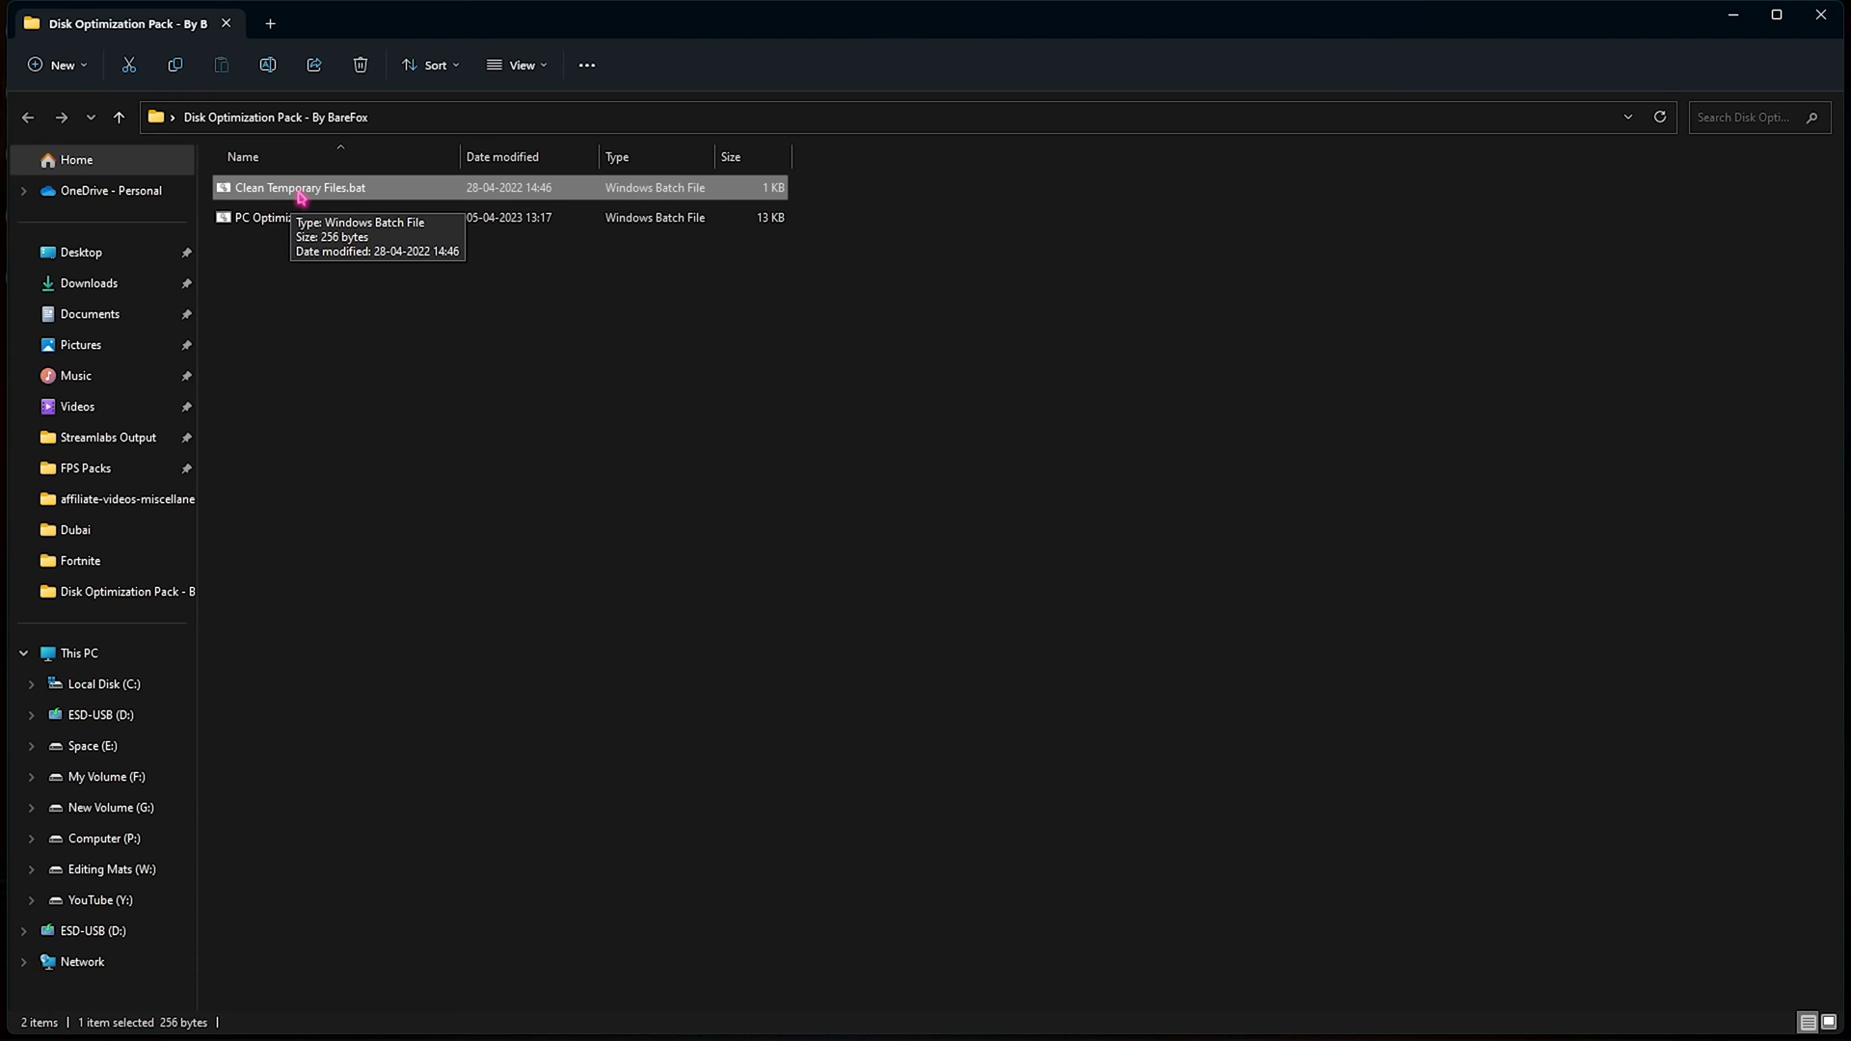
pyautogui.rightClick(301, 189)
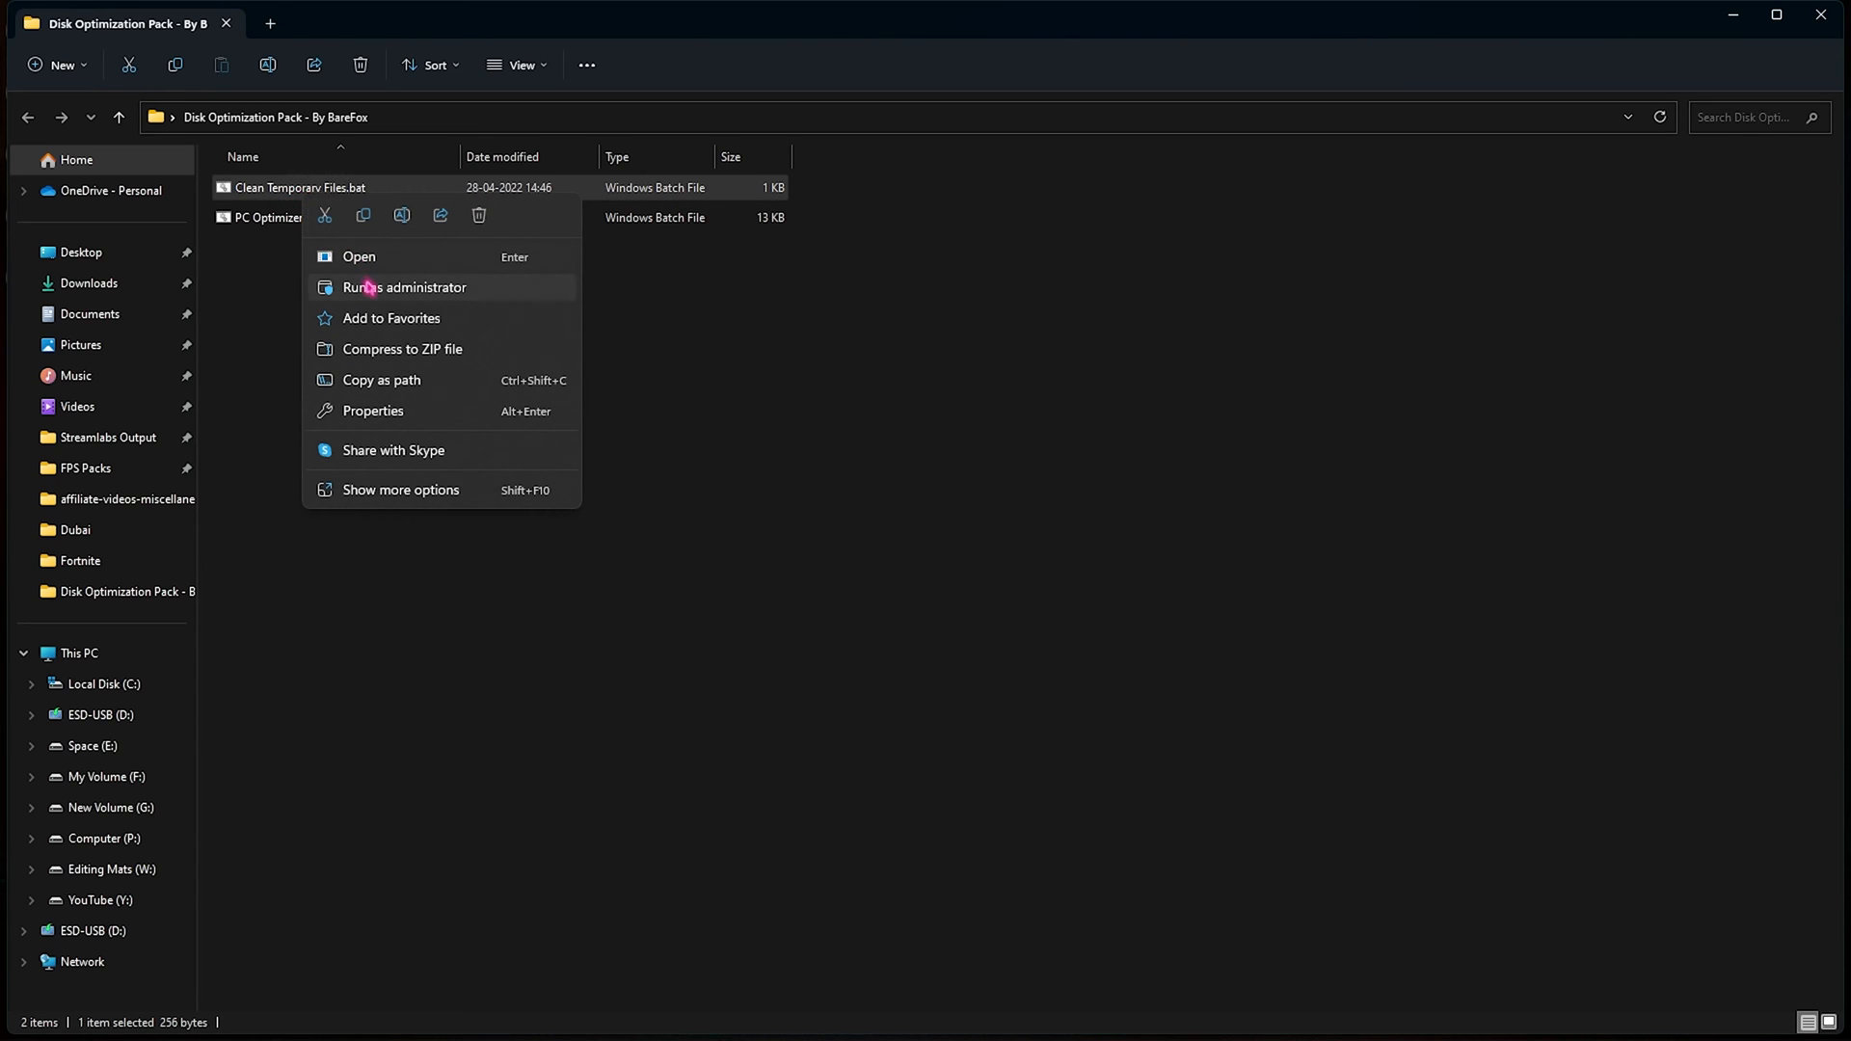
pyautogui.click(359, 256)
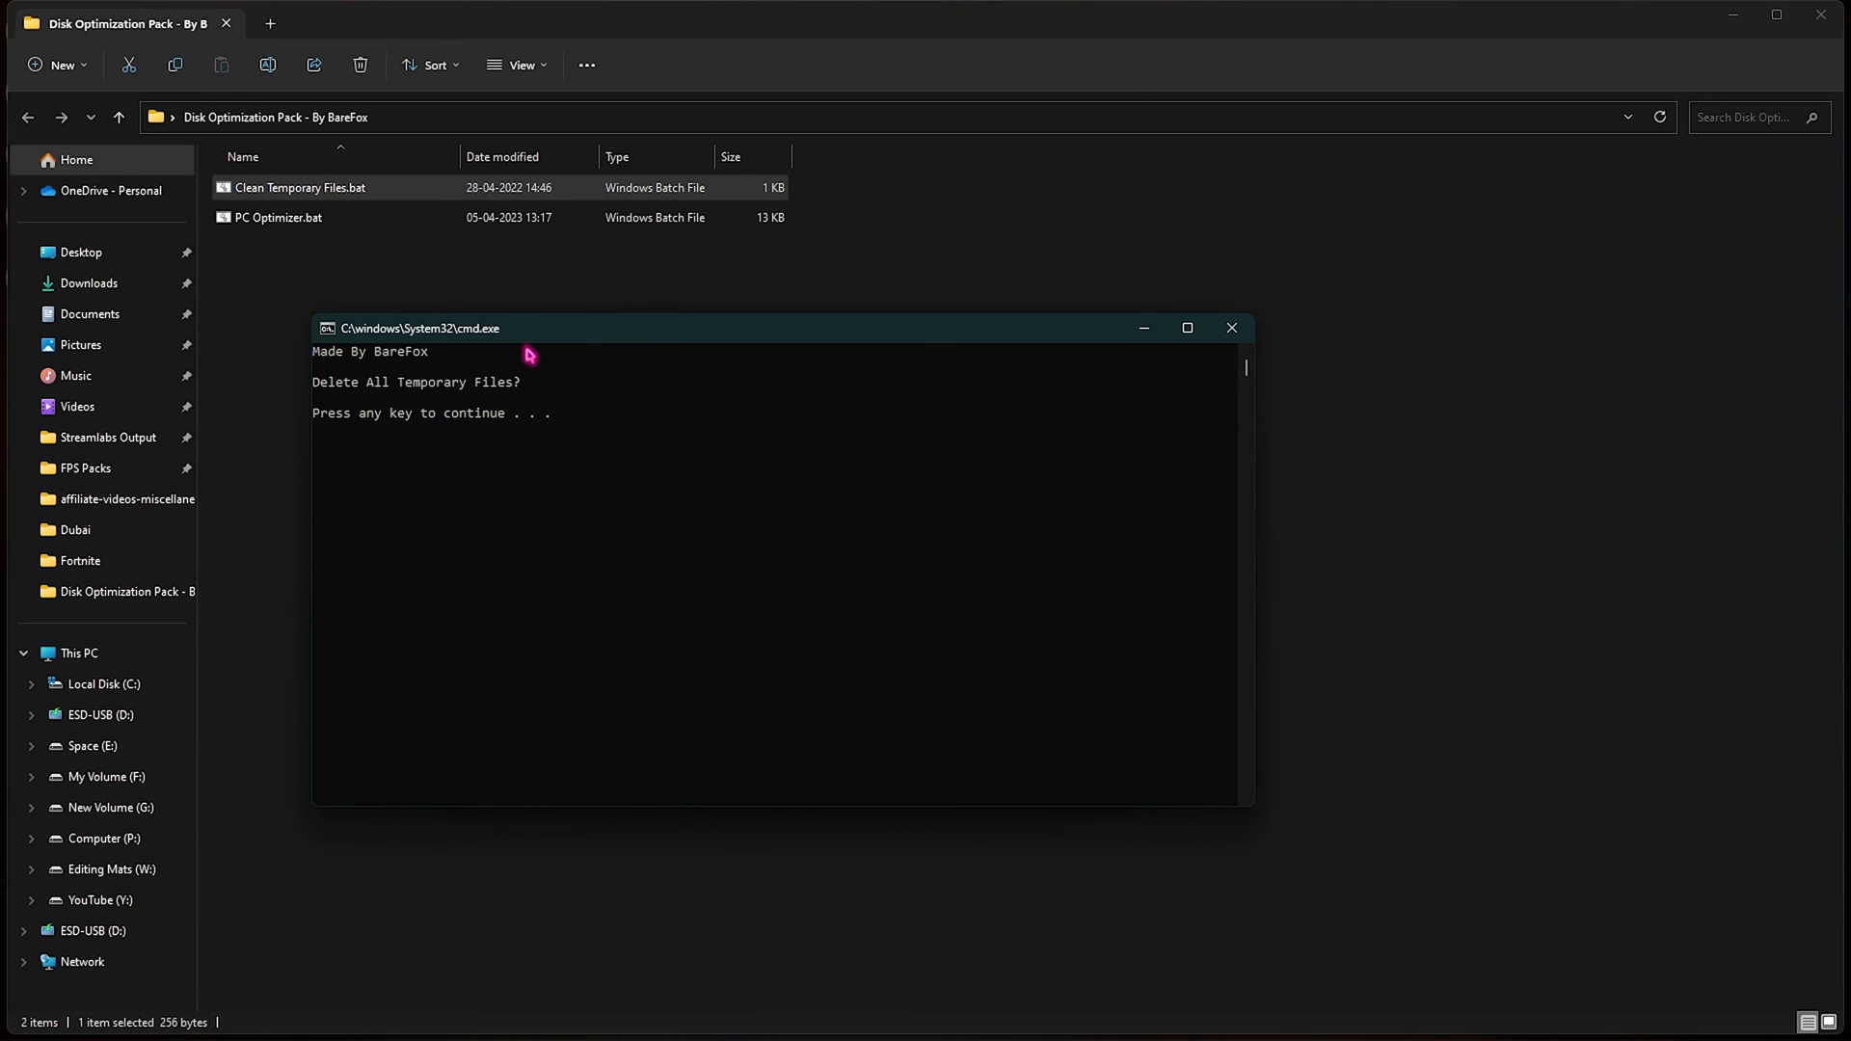
pyautogui.moveTo(353, 391)
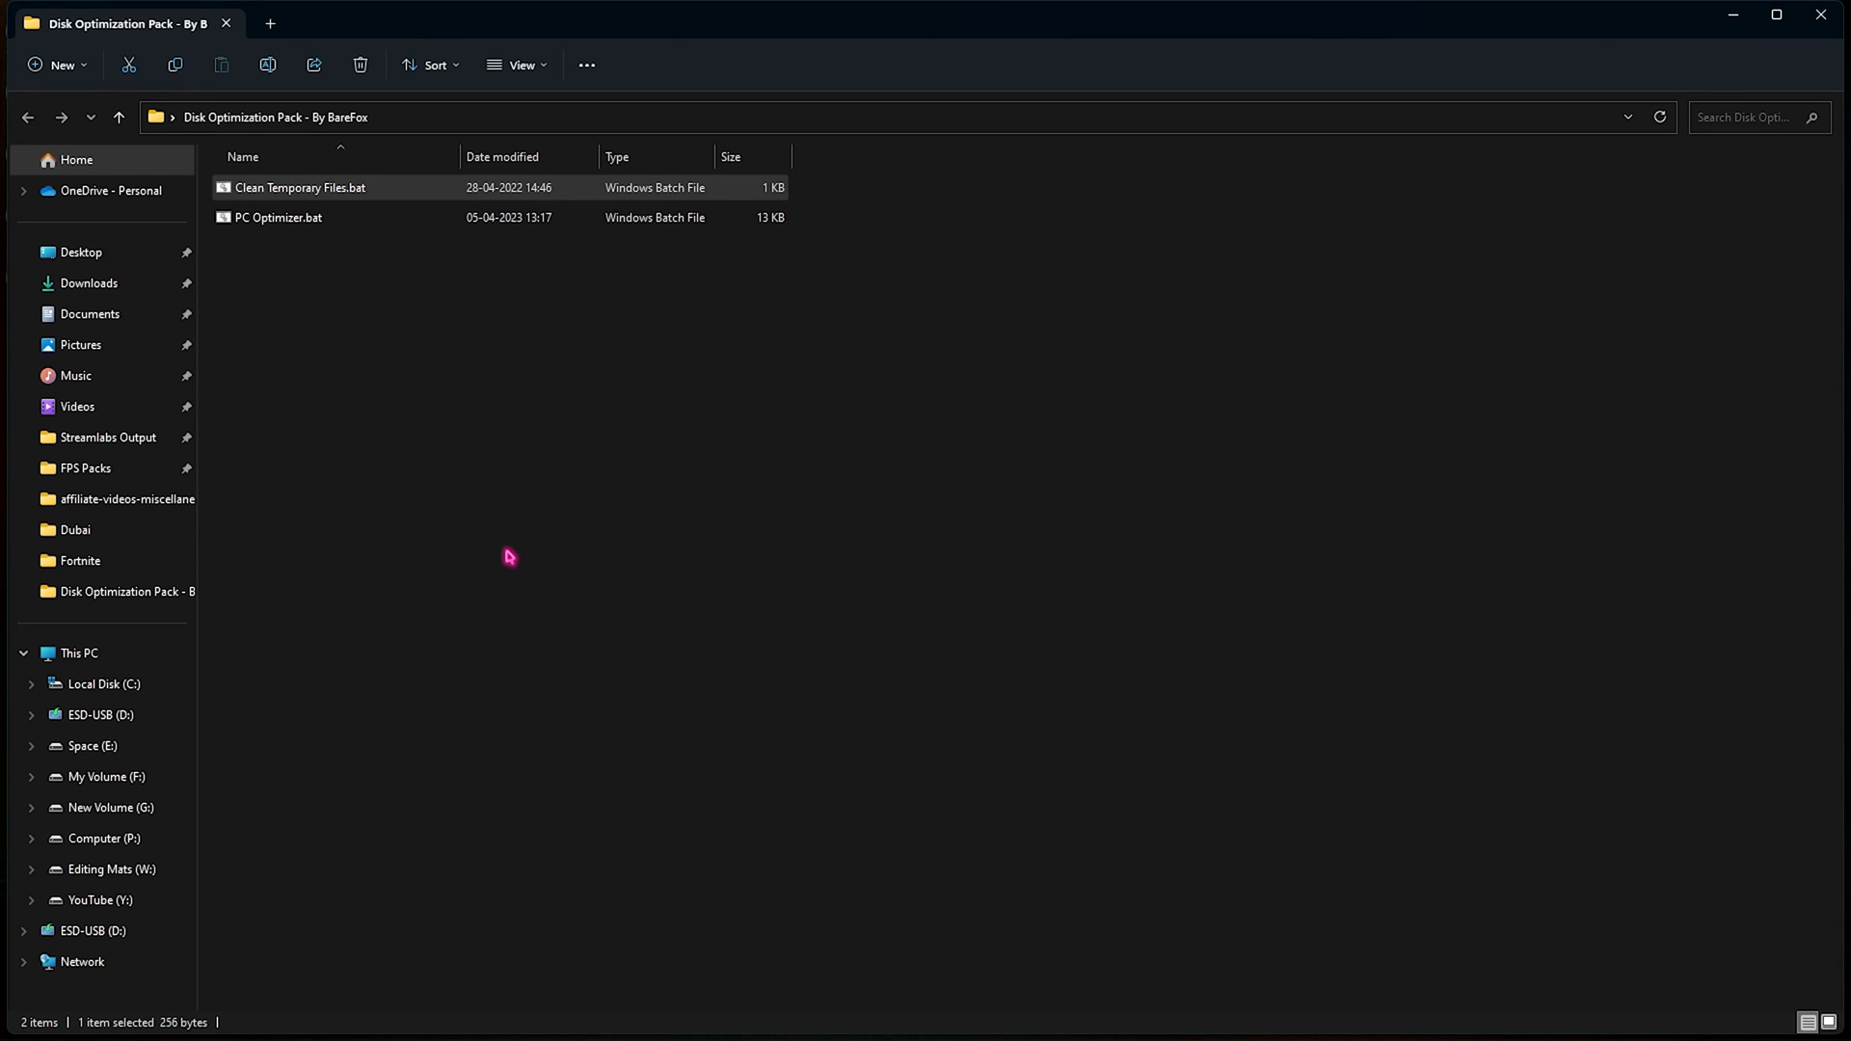
# Run the PC Optimizer.bat script with administrator rights from its context menu
pyautogui.click(277, 218)
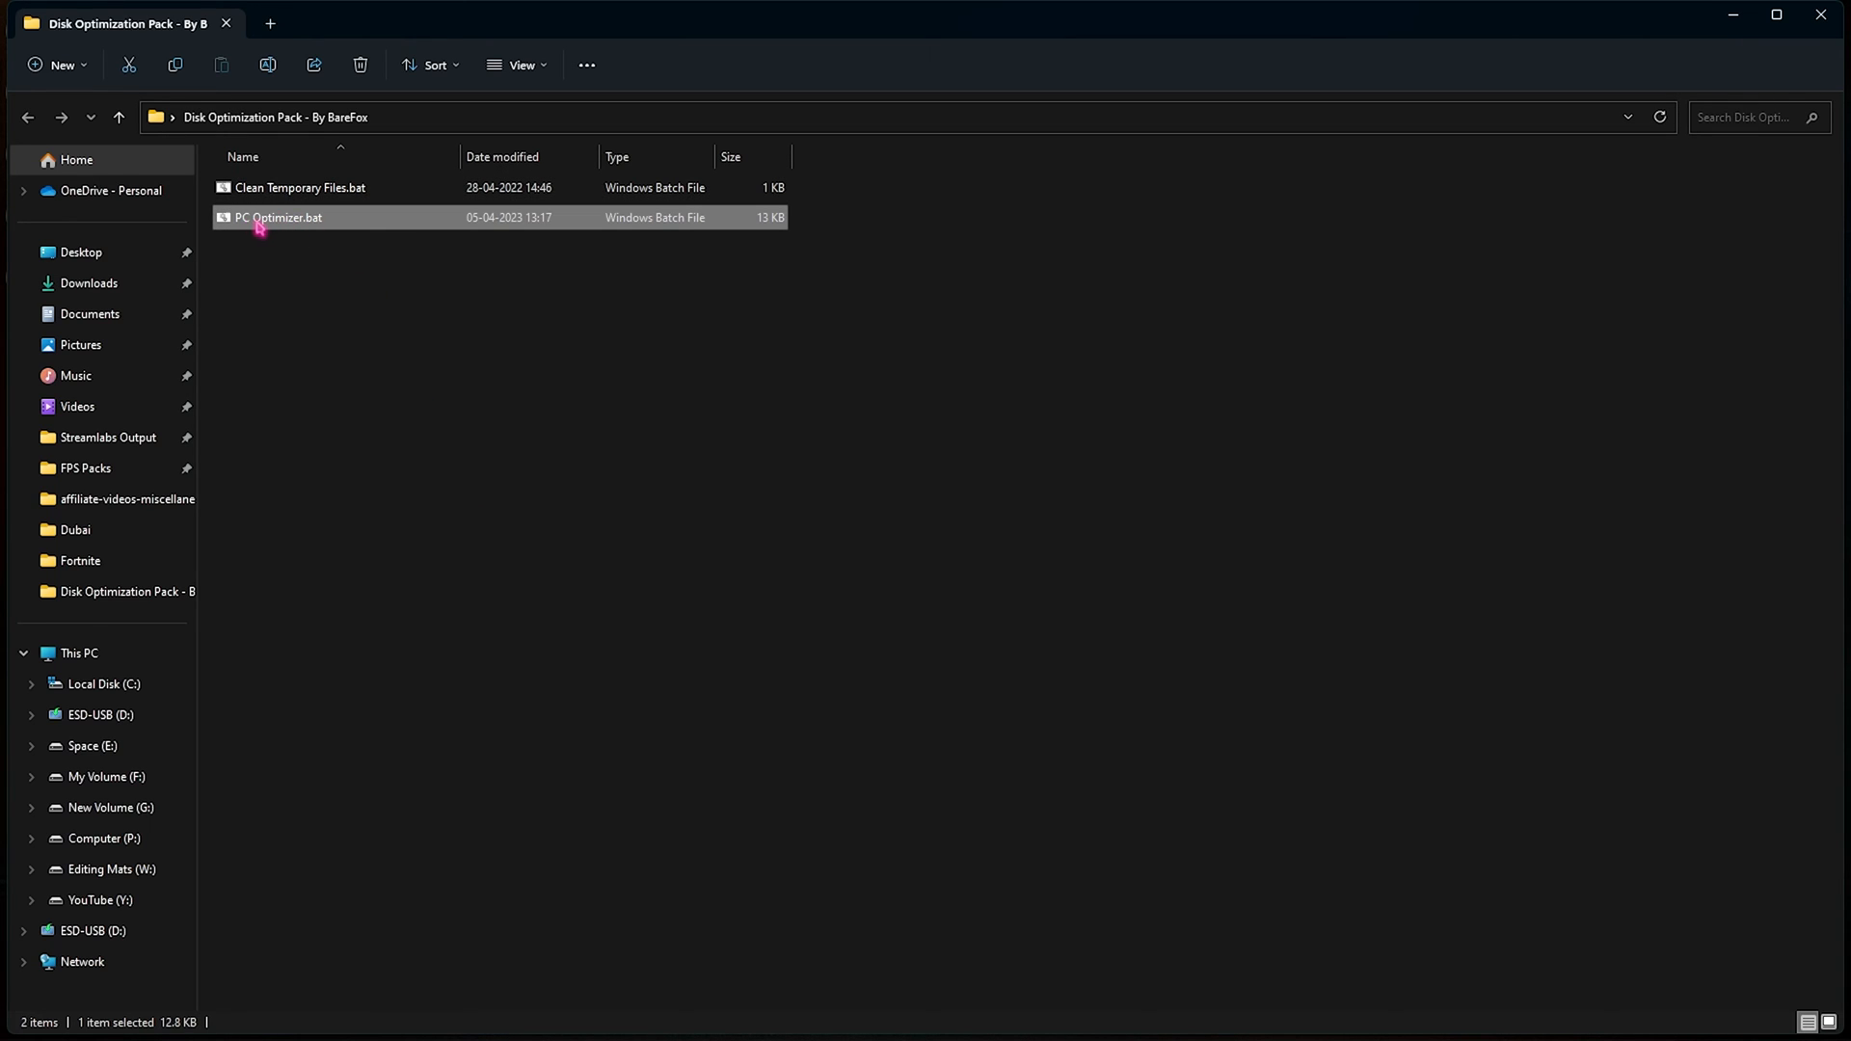
pyautogui.moveTo(278, 218)
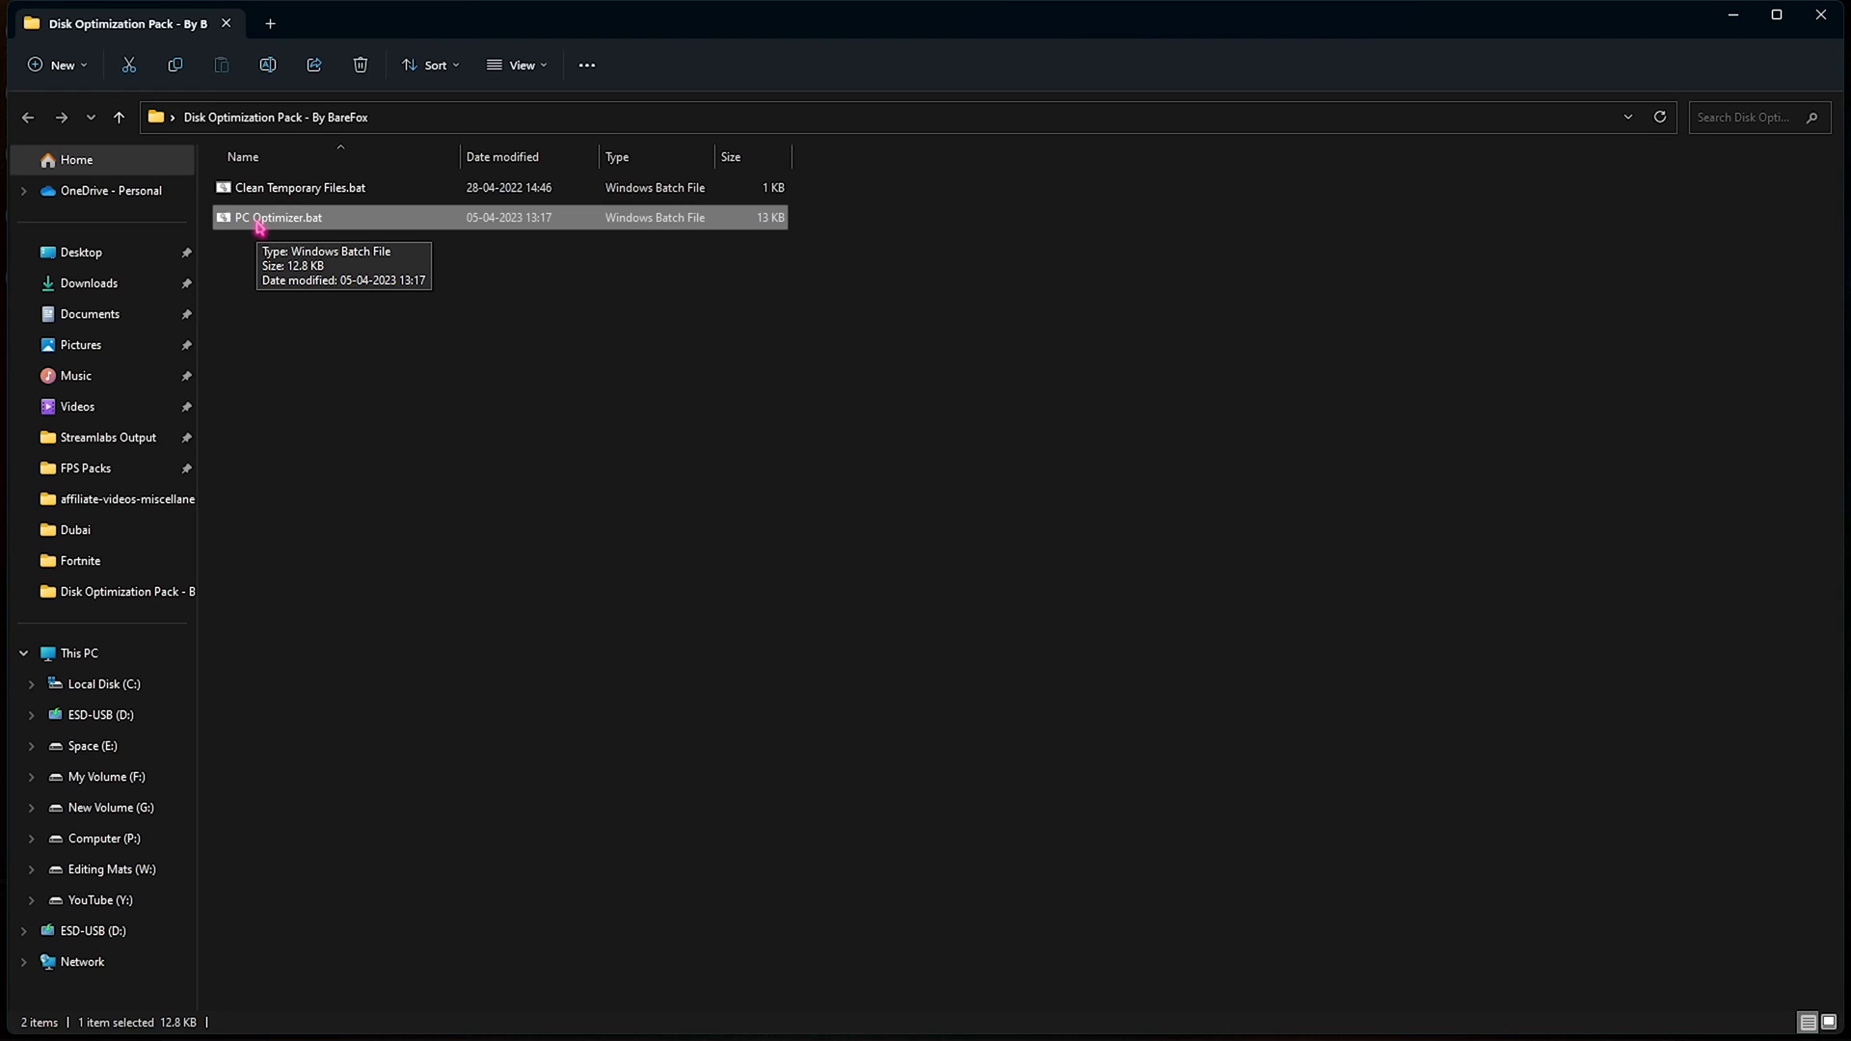
pyautogui.rightClick(277, 218)
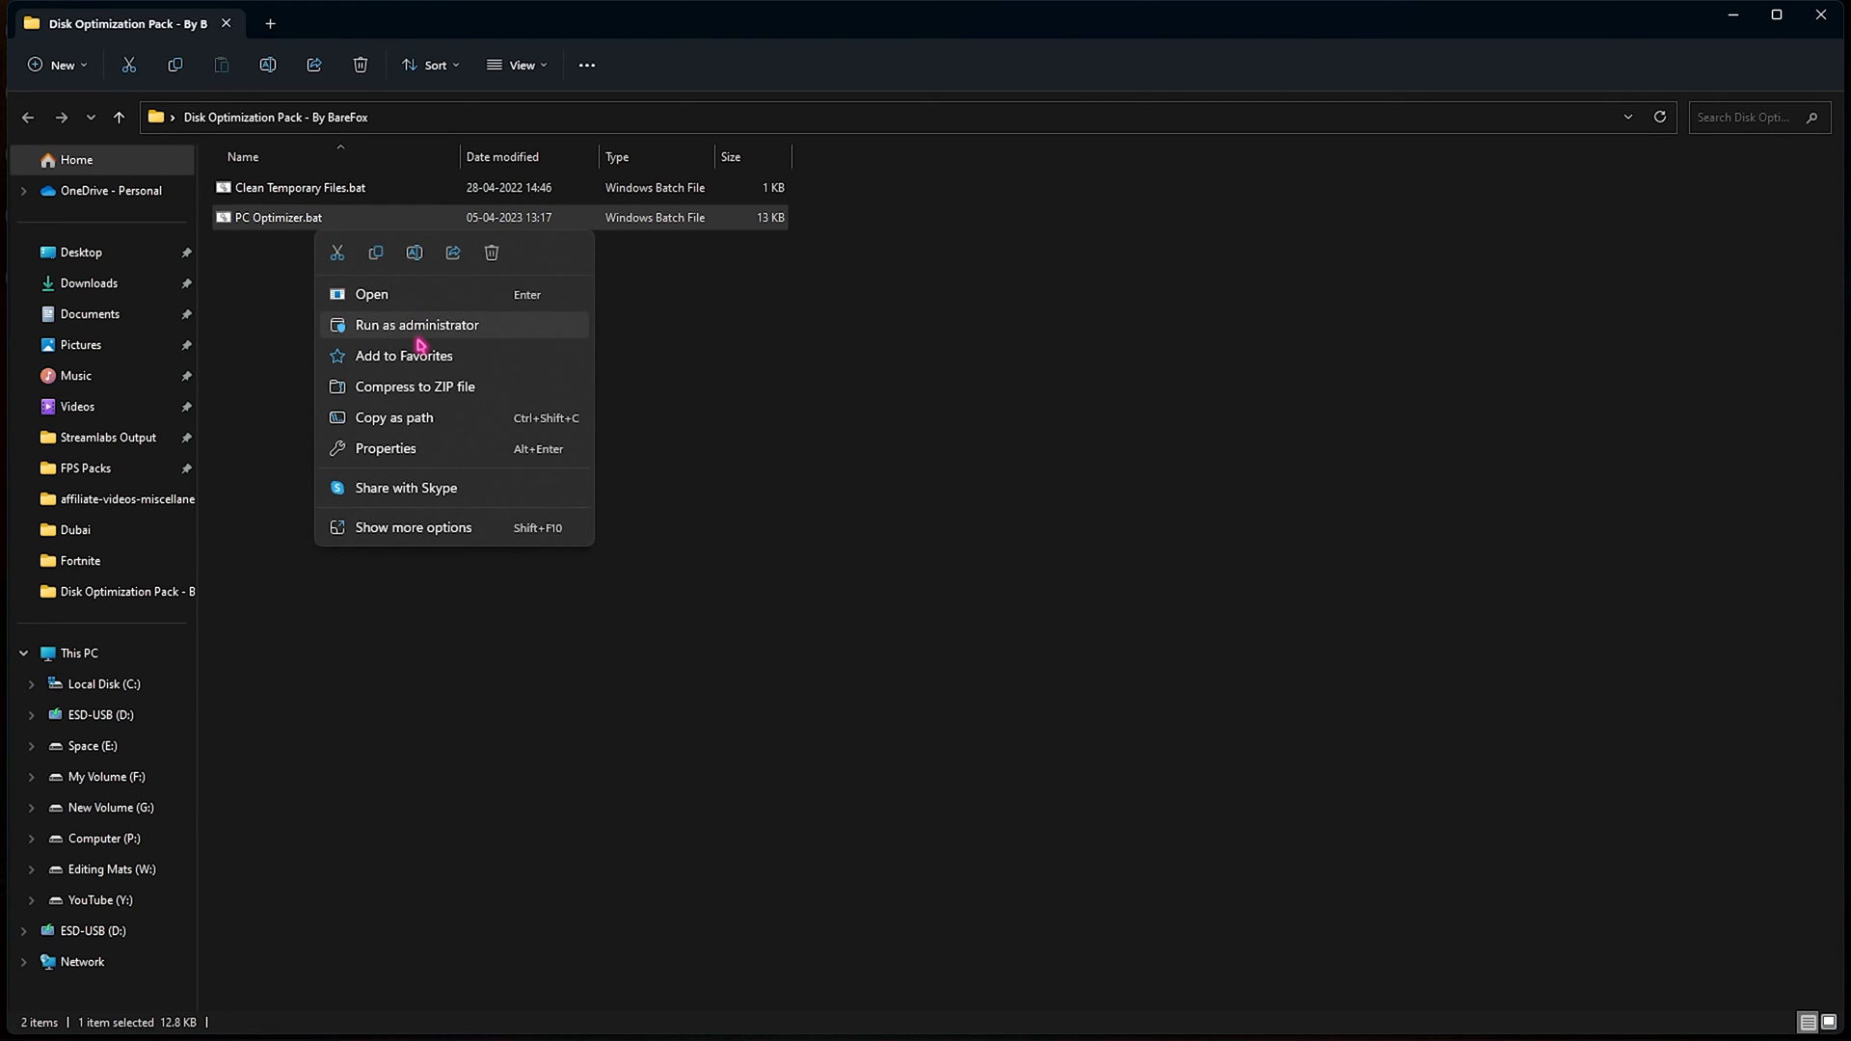
pyautogui.click(417, 324)
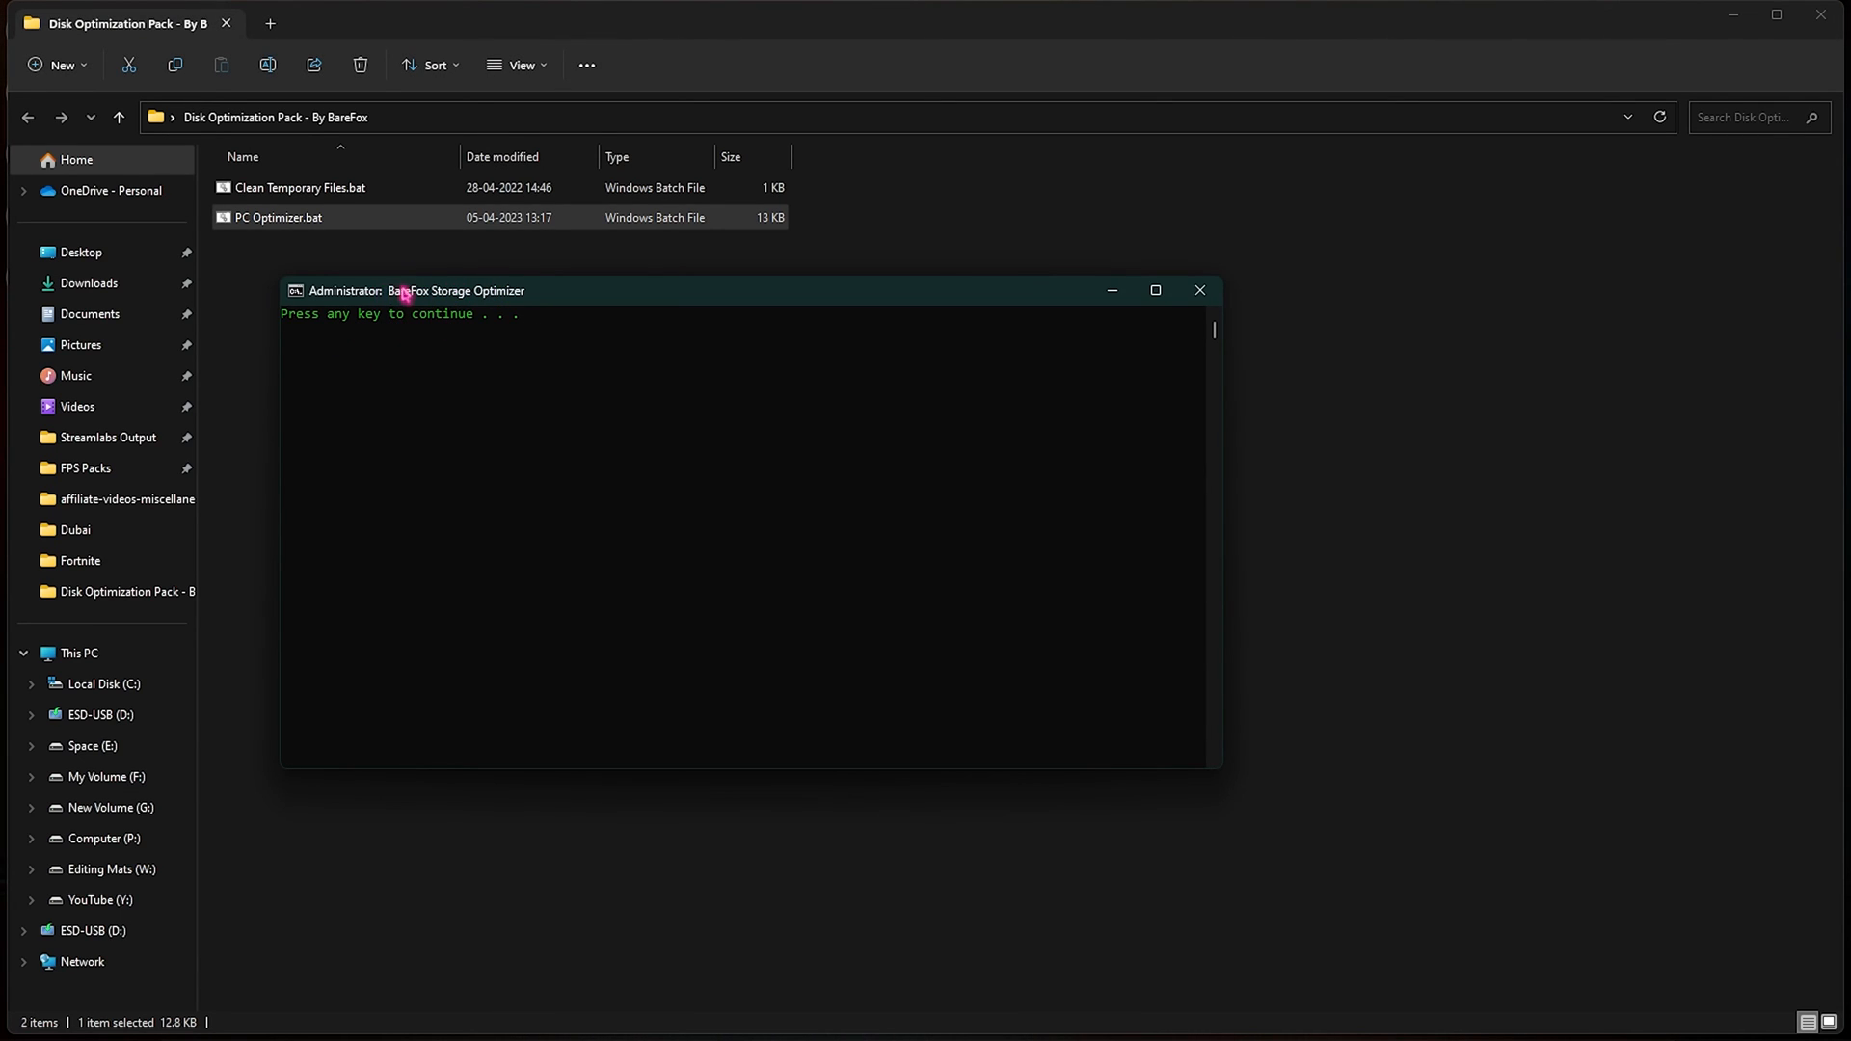
pyautogui.moveTo(417, 299)
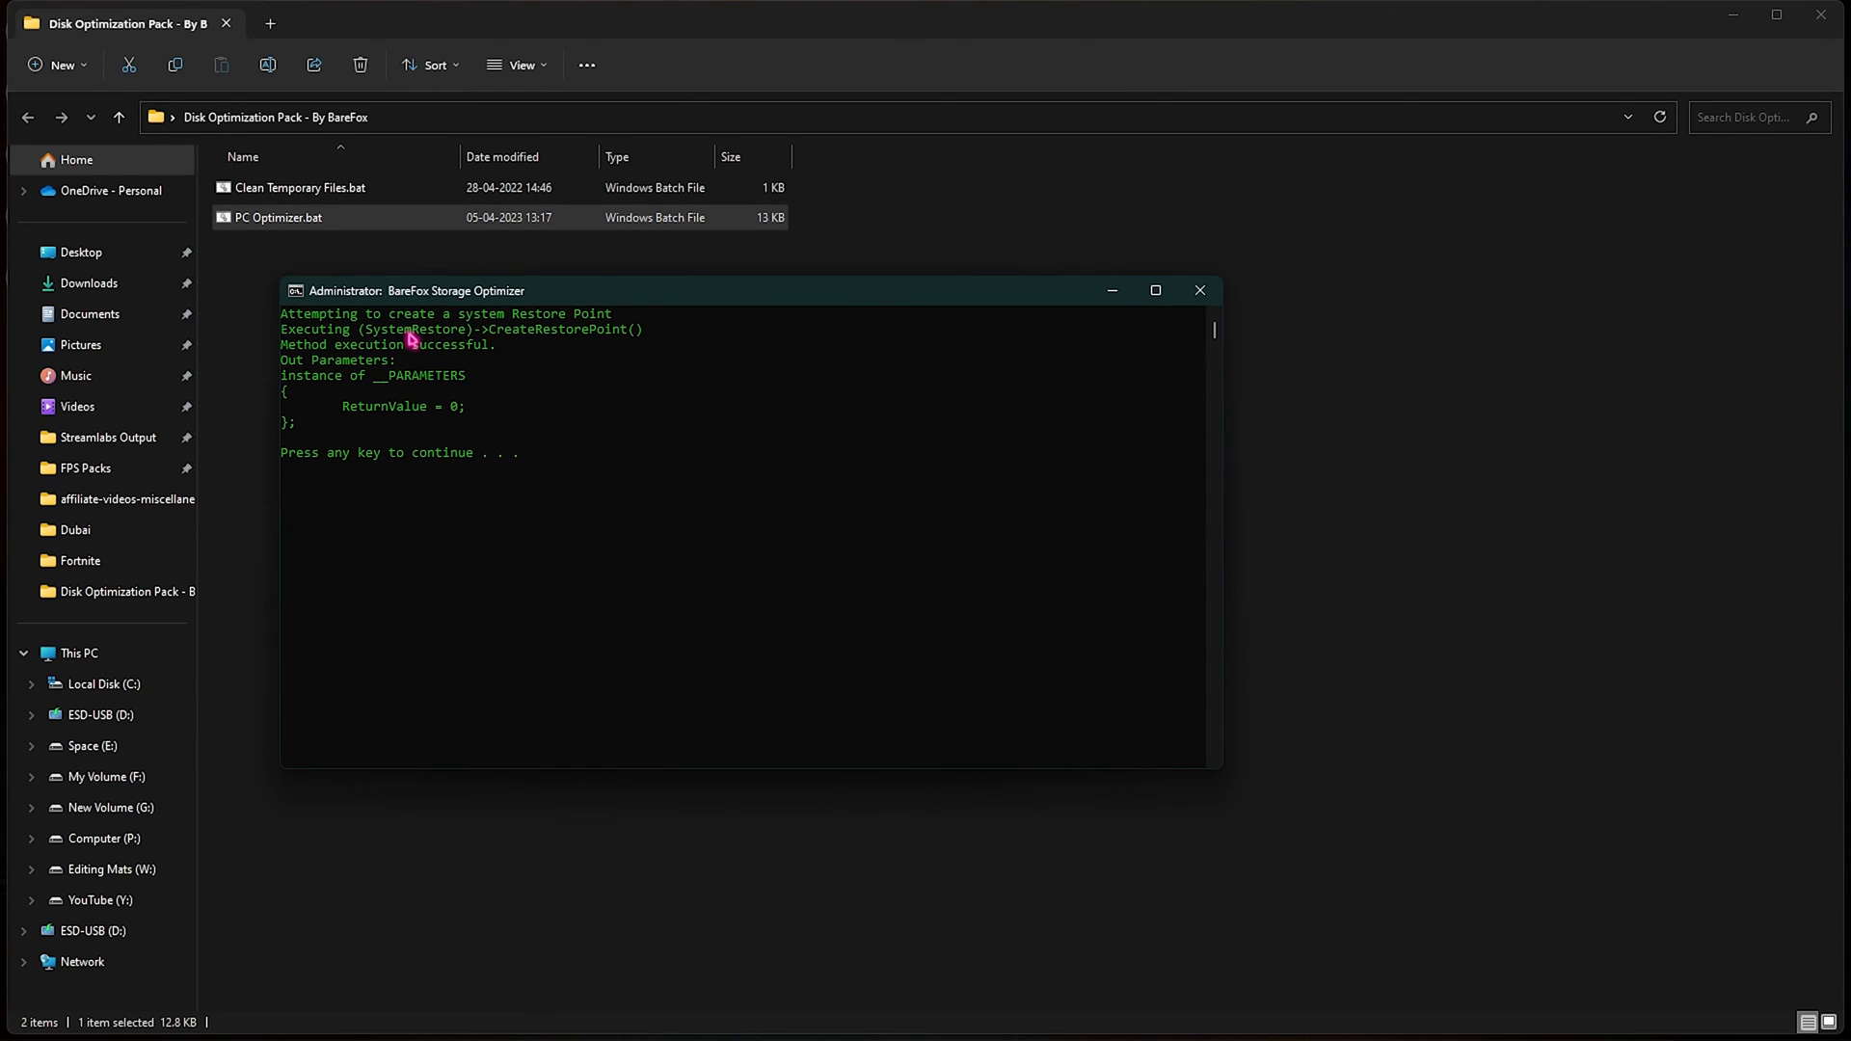
pyautogui.moveTo(422, 413)
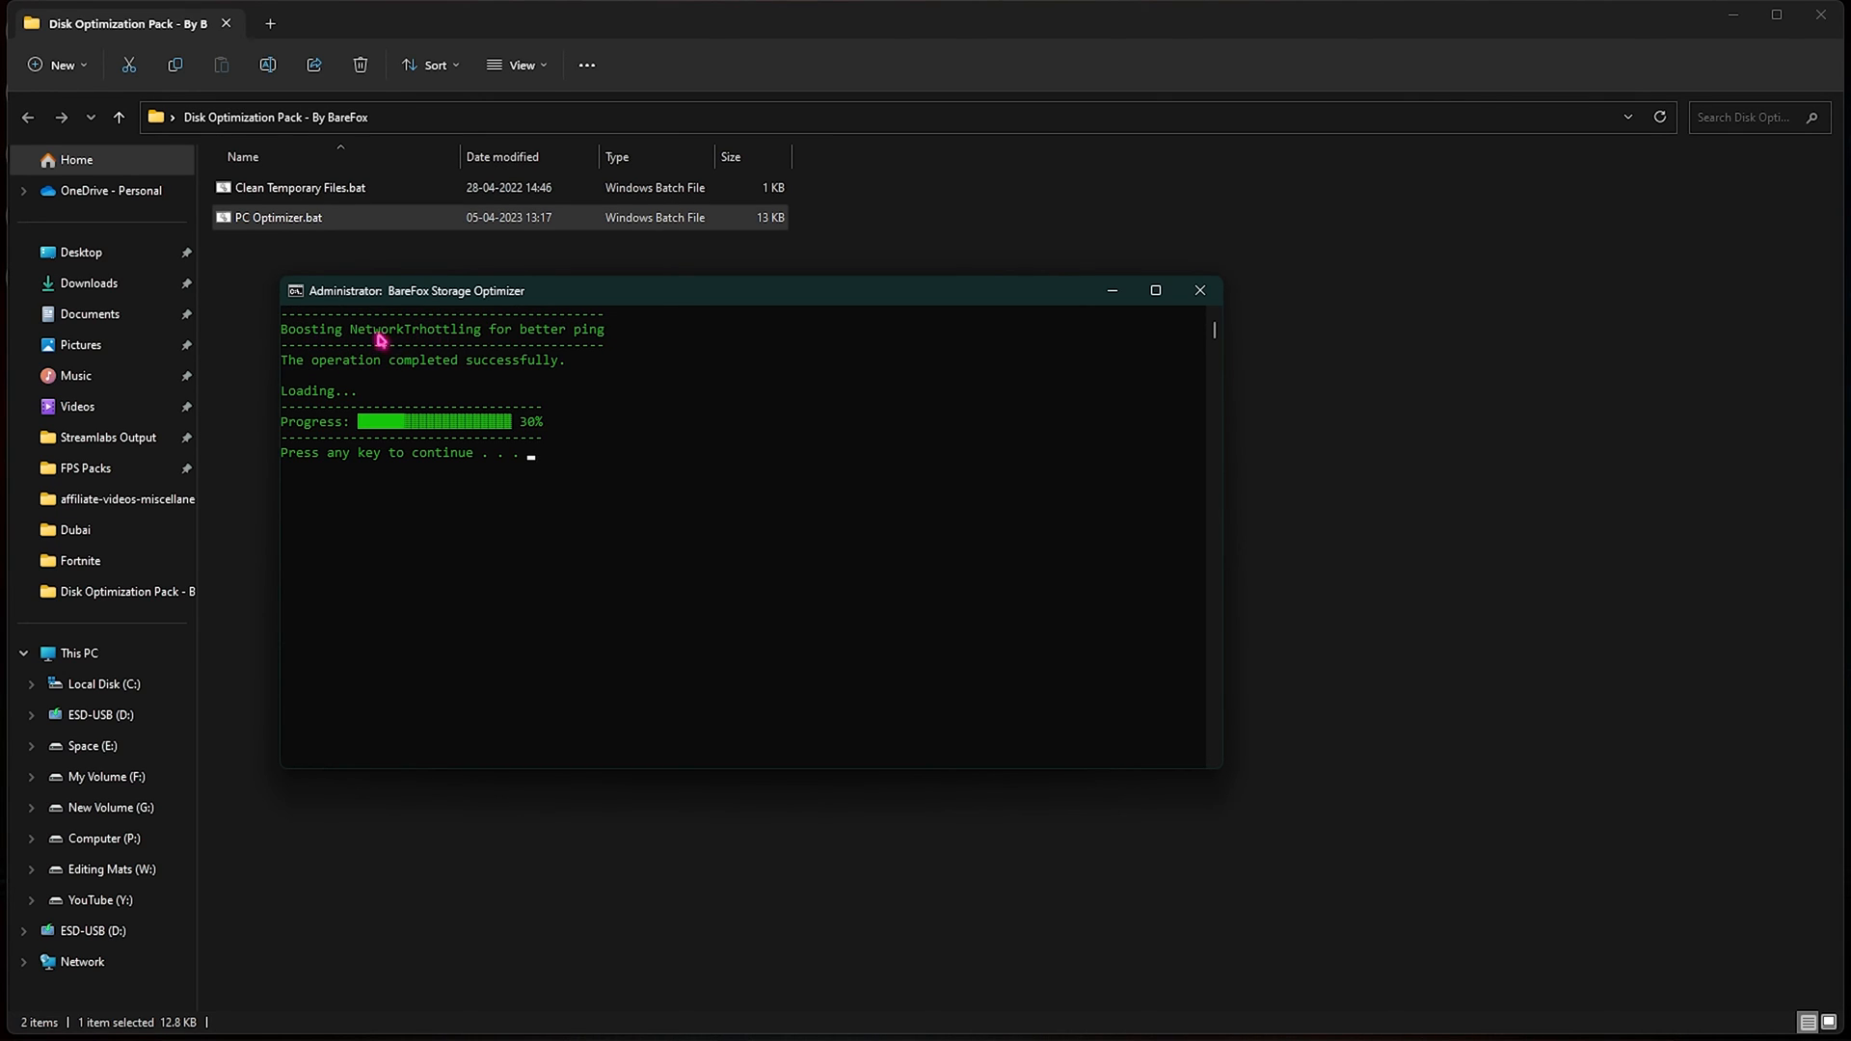
pyautogui.moveTo(561, 372)
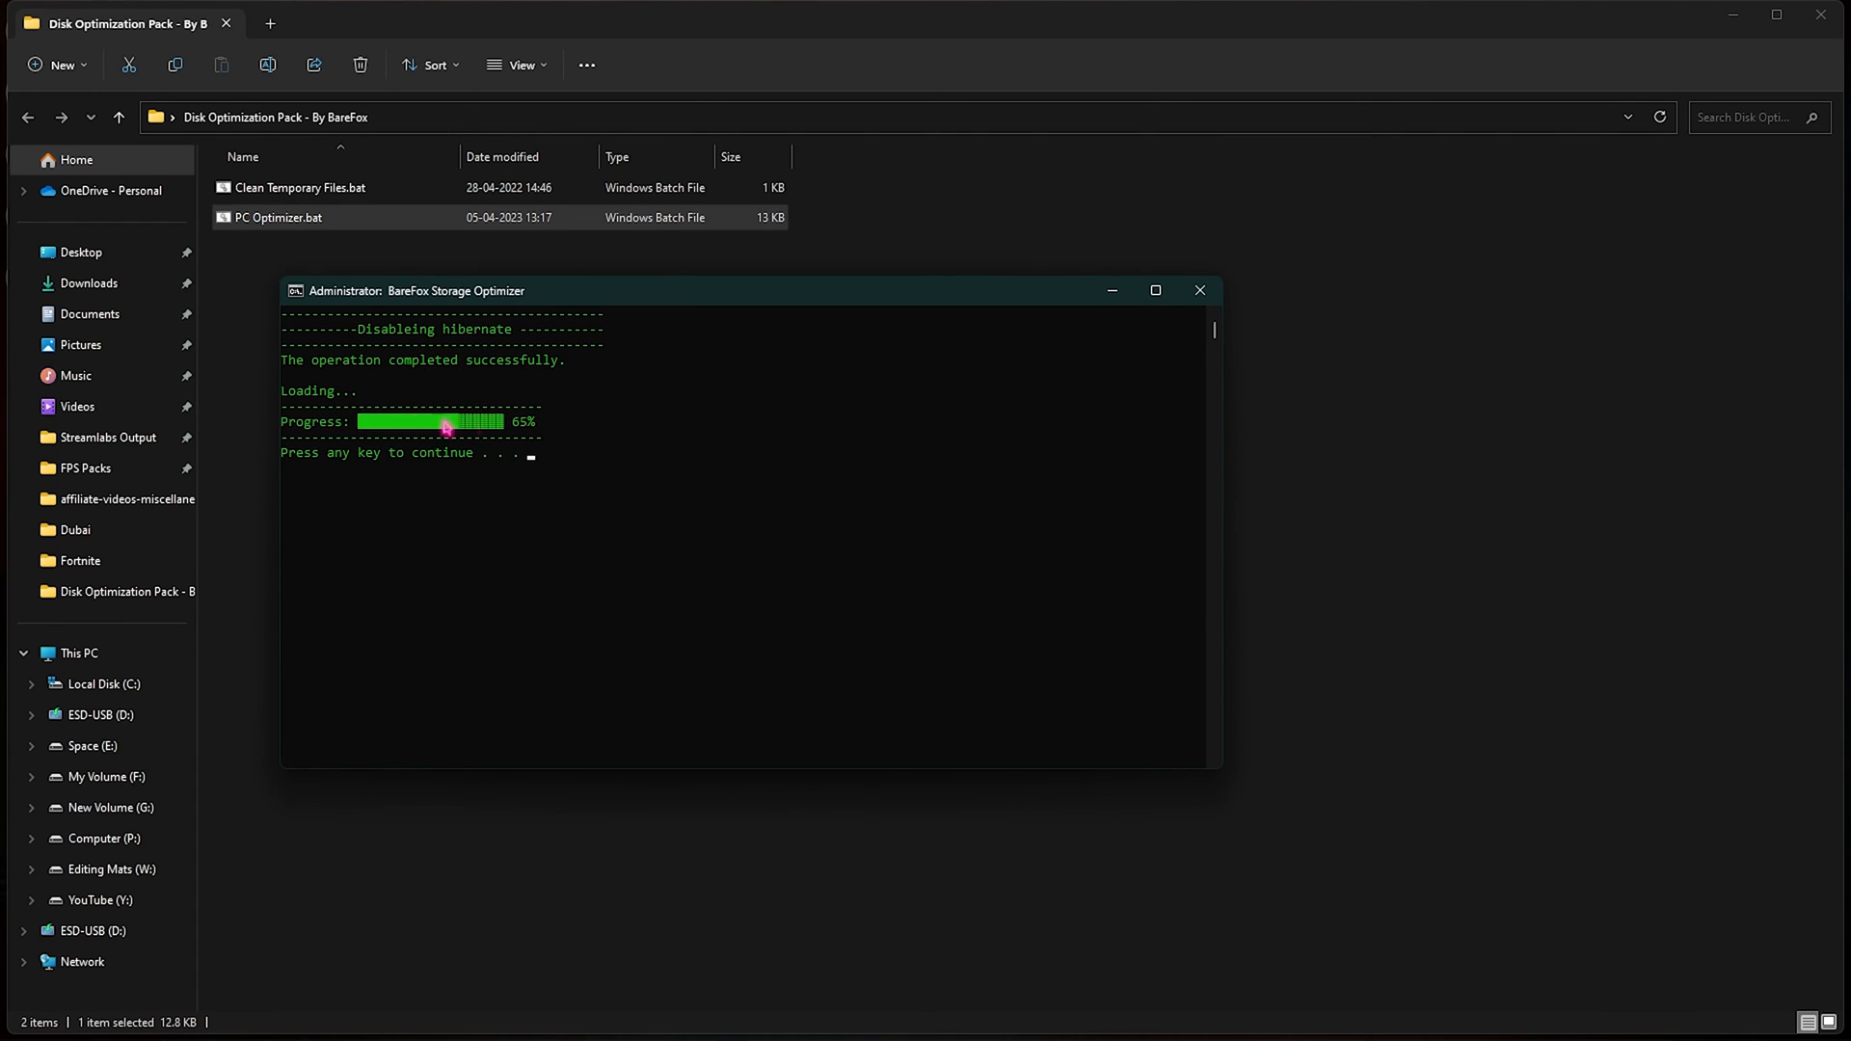
pyautogui.moveTo(393, 378)
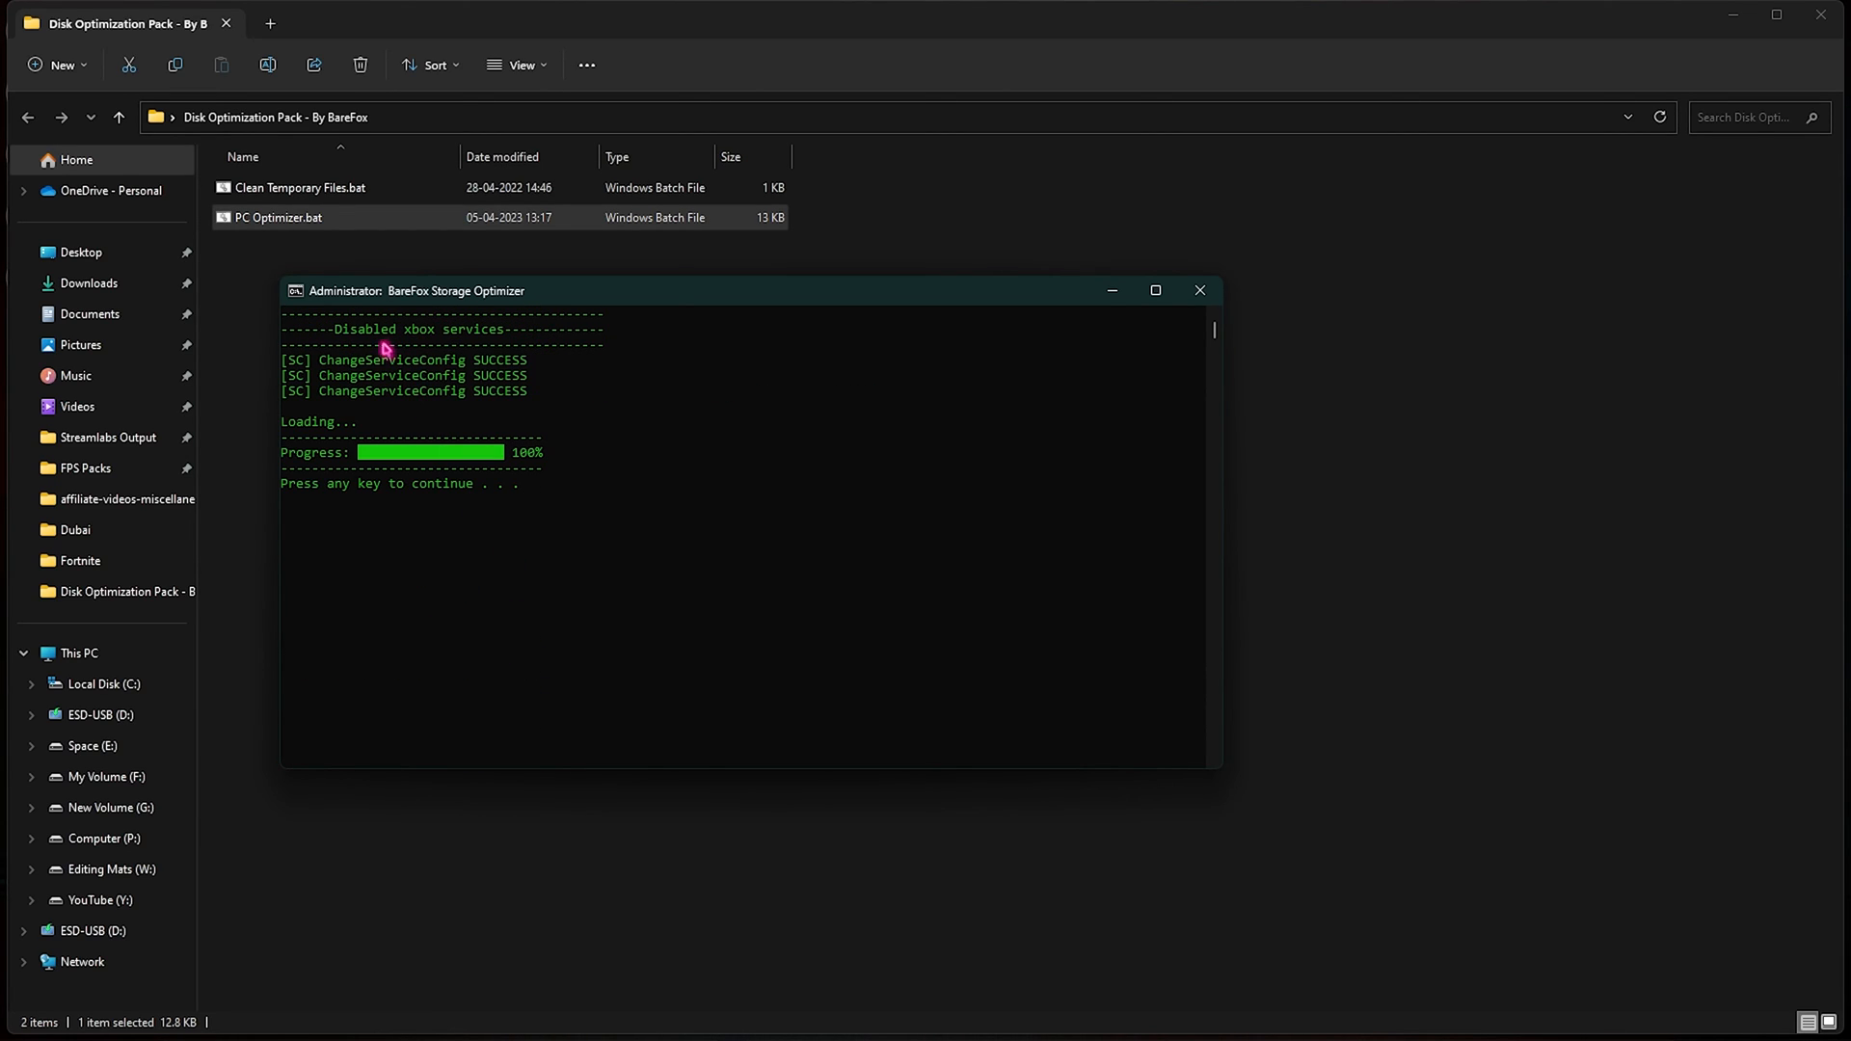
pyautogui.moveTo(463, 337)
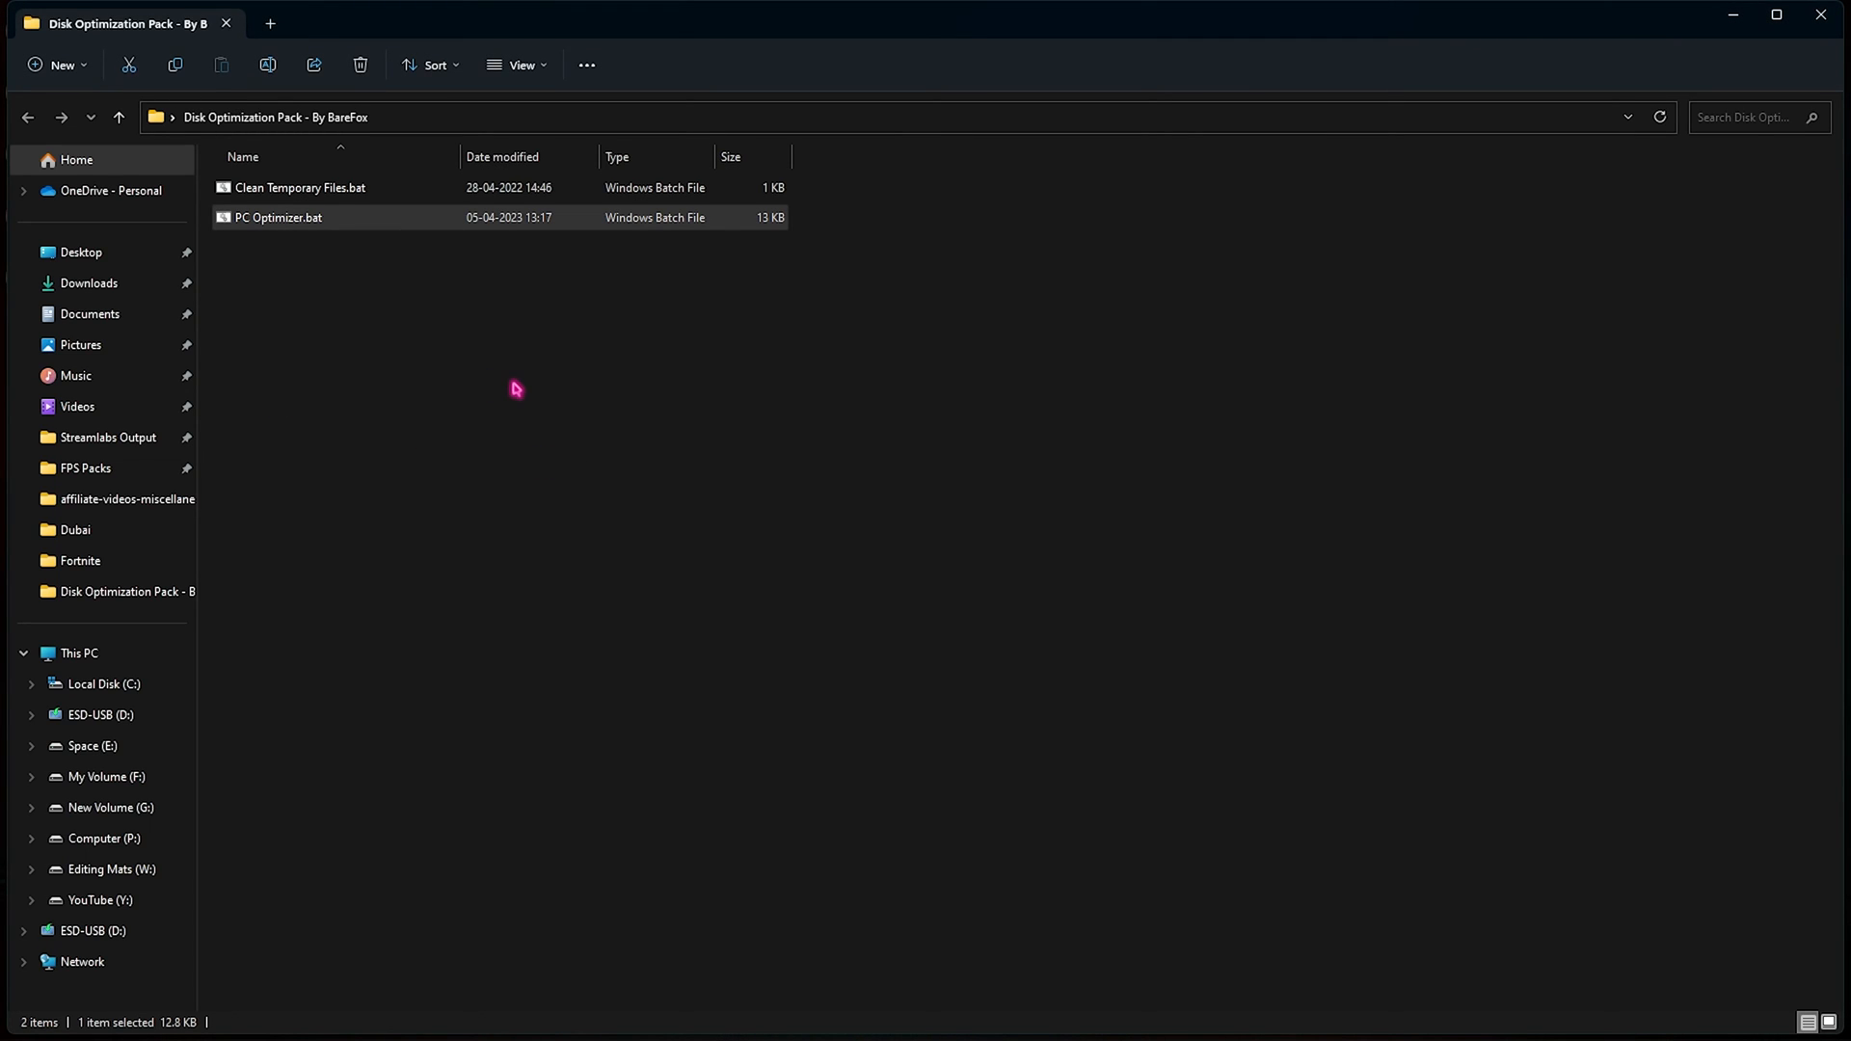
# Search Control Panel for 'powe' to reach Power Options
pyautogui.click(950, 482)
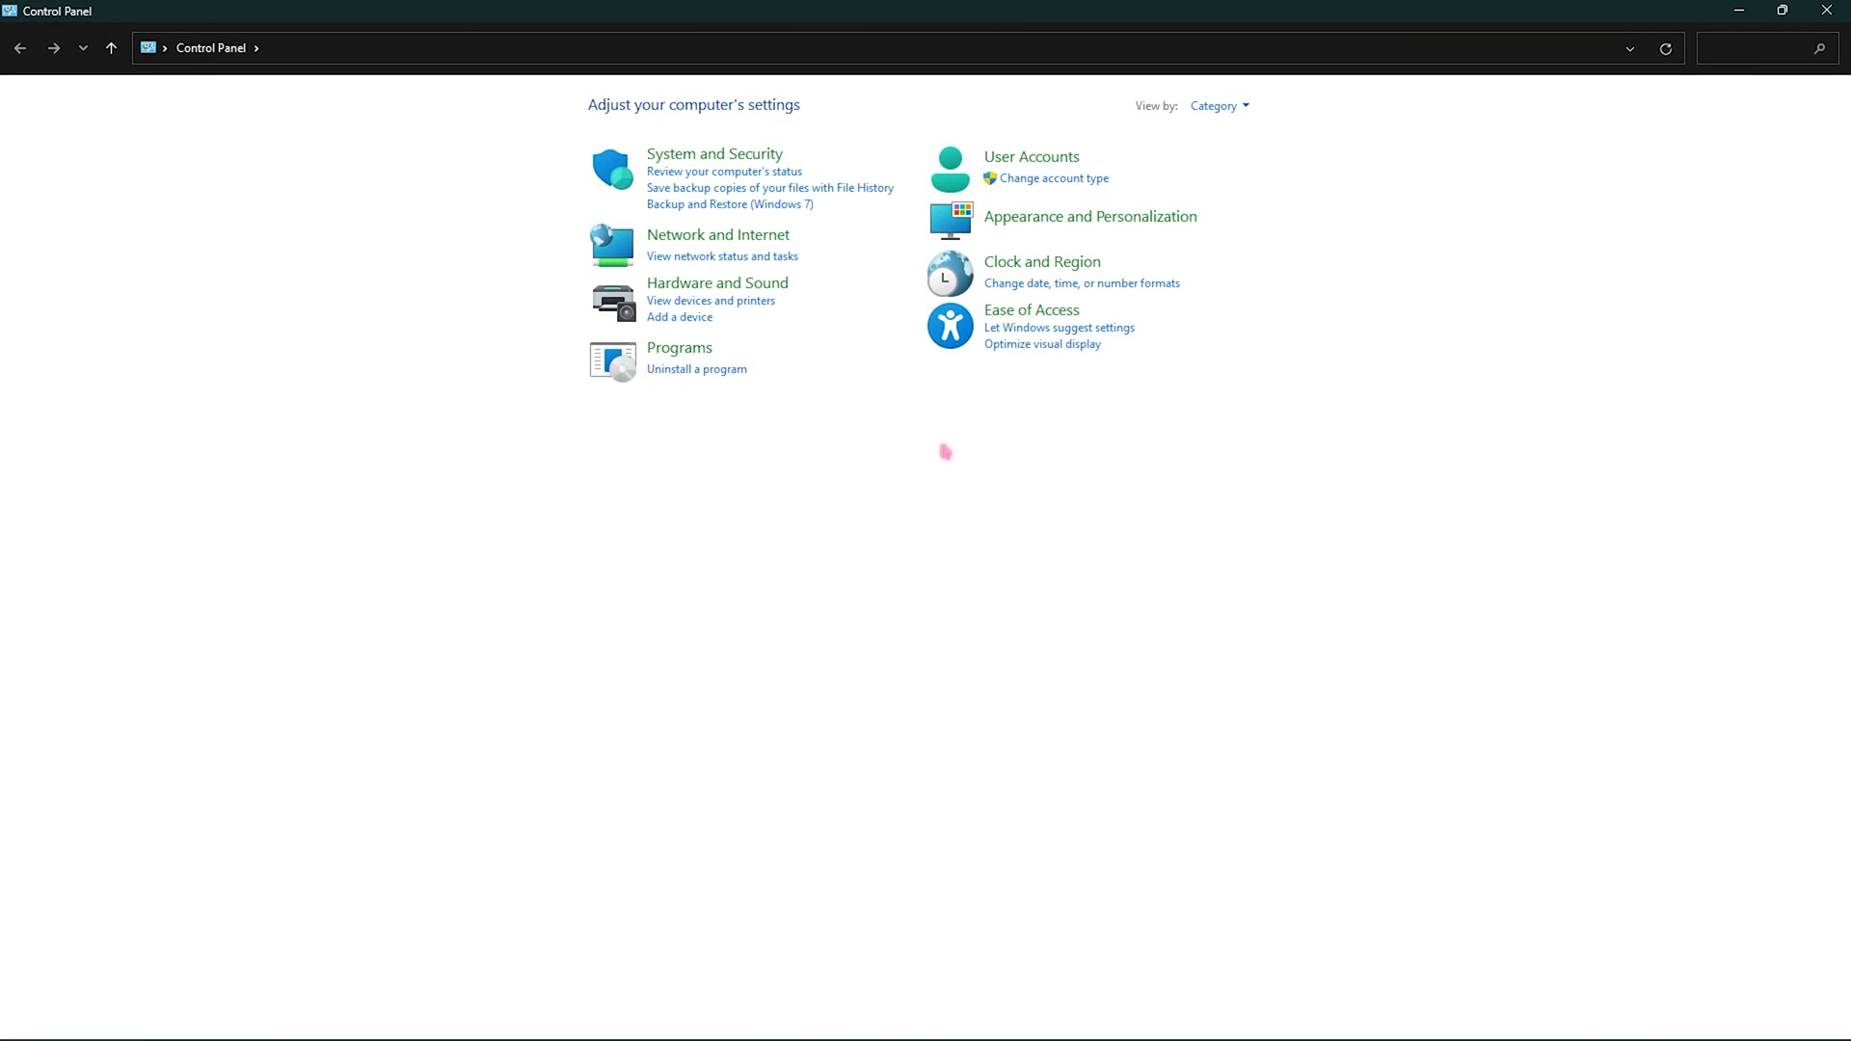
pyautogui.write('powe')
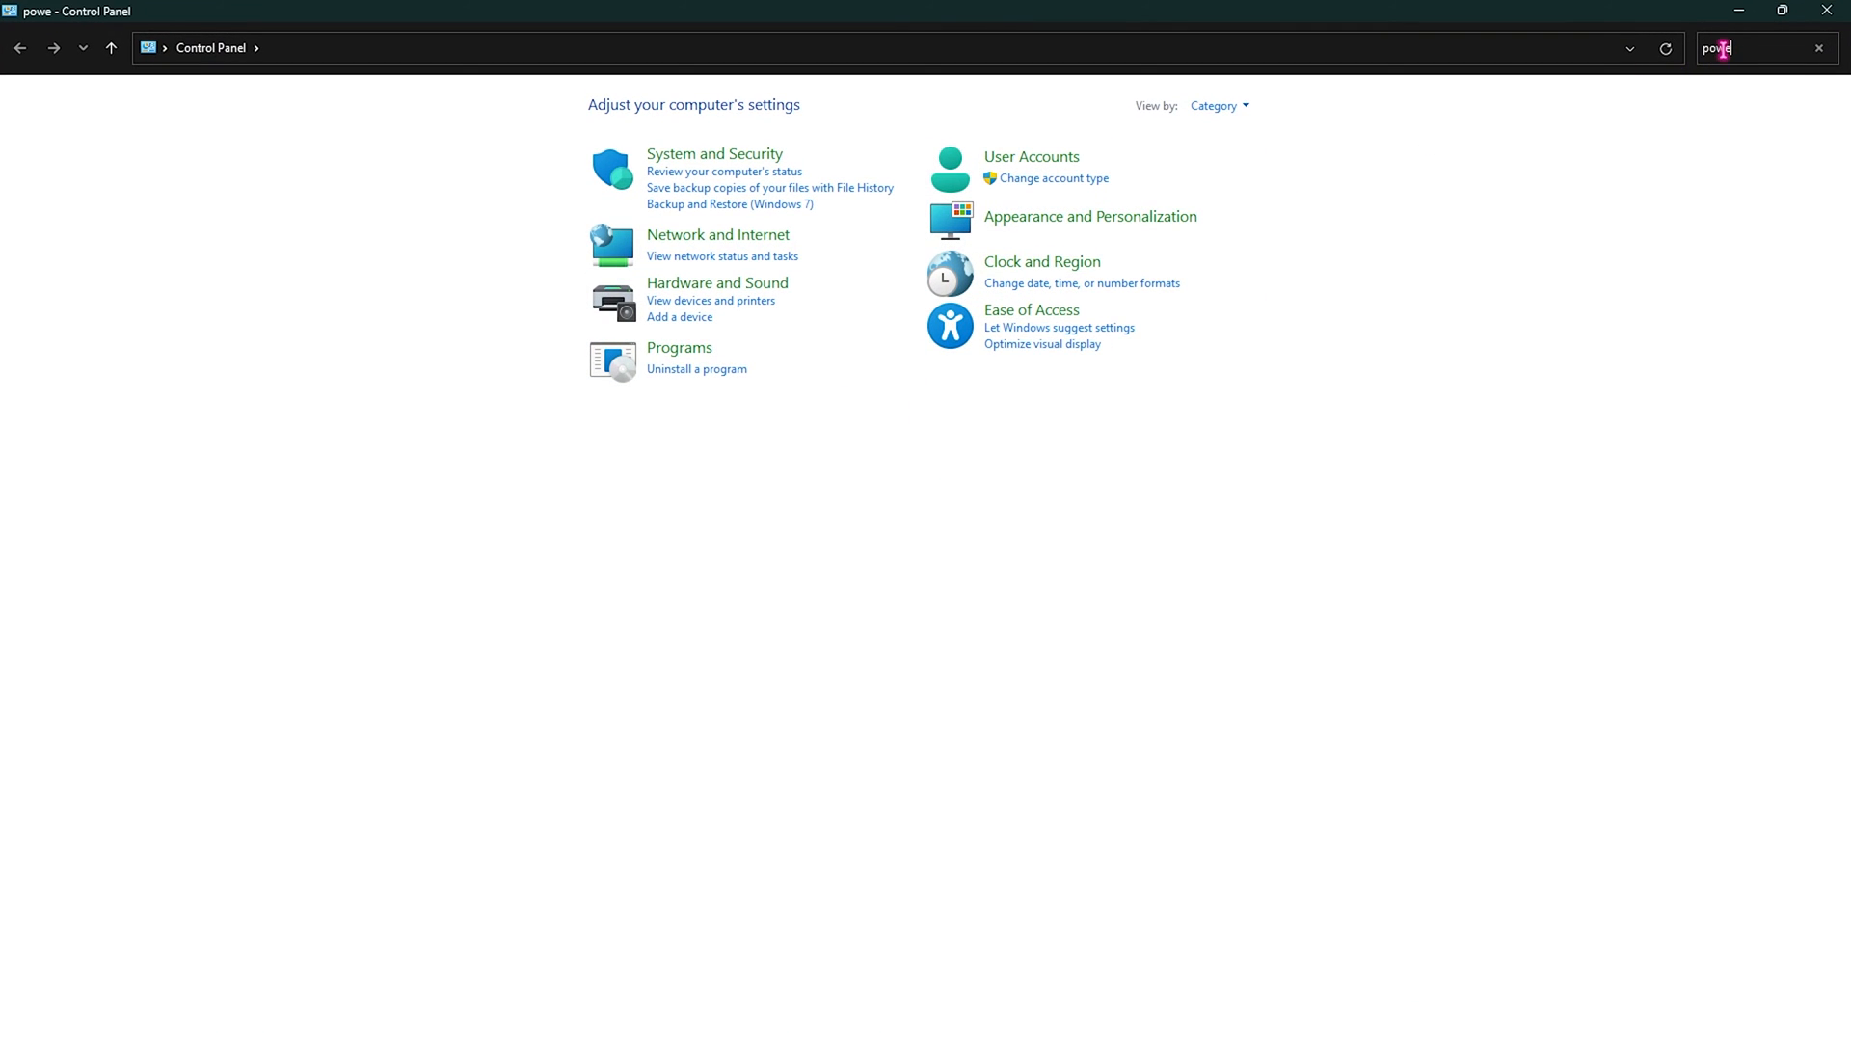
pyautogui.press('Return')
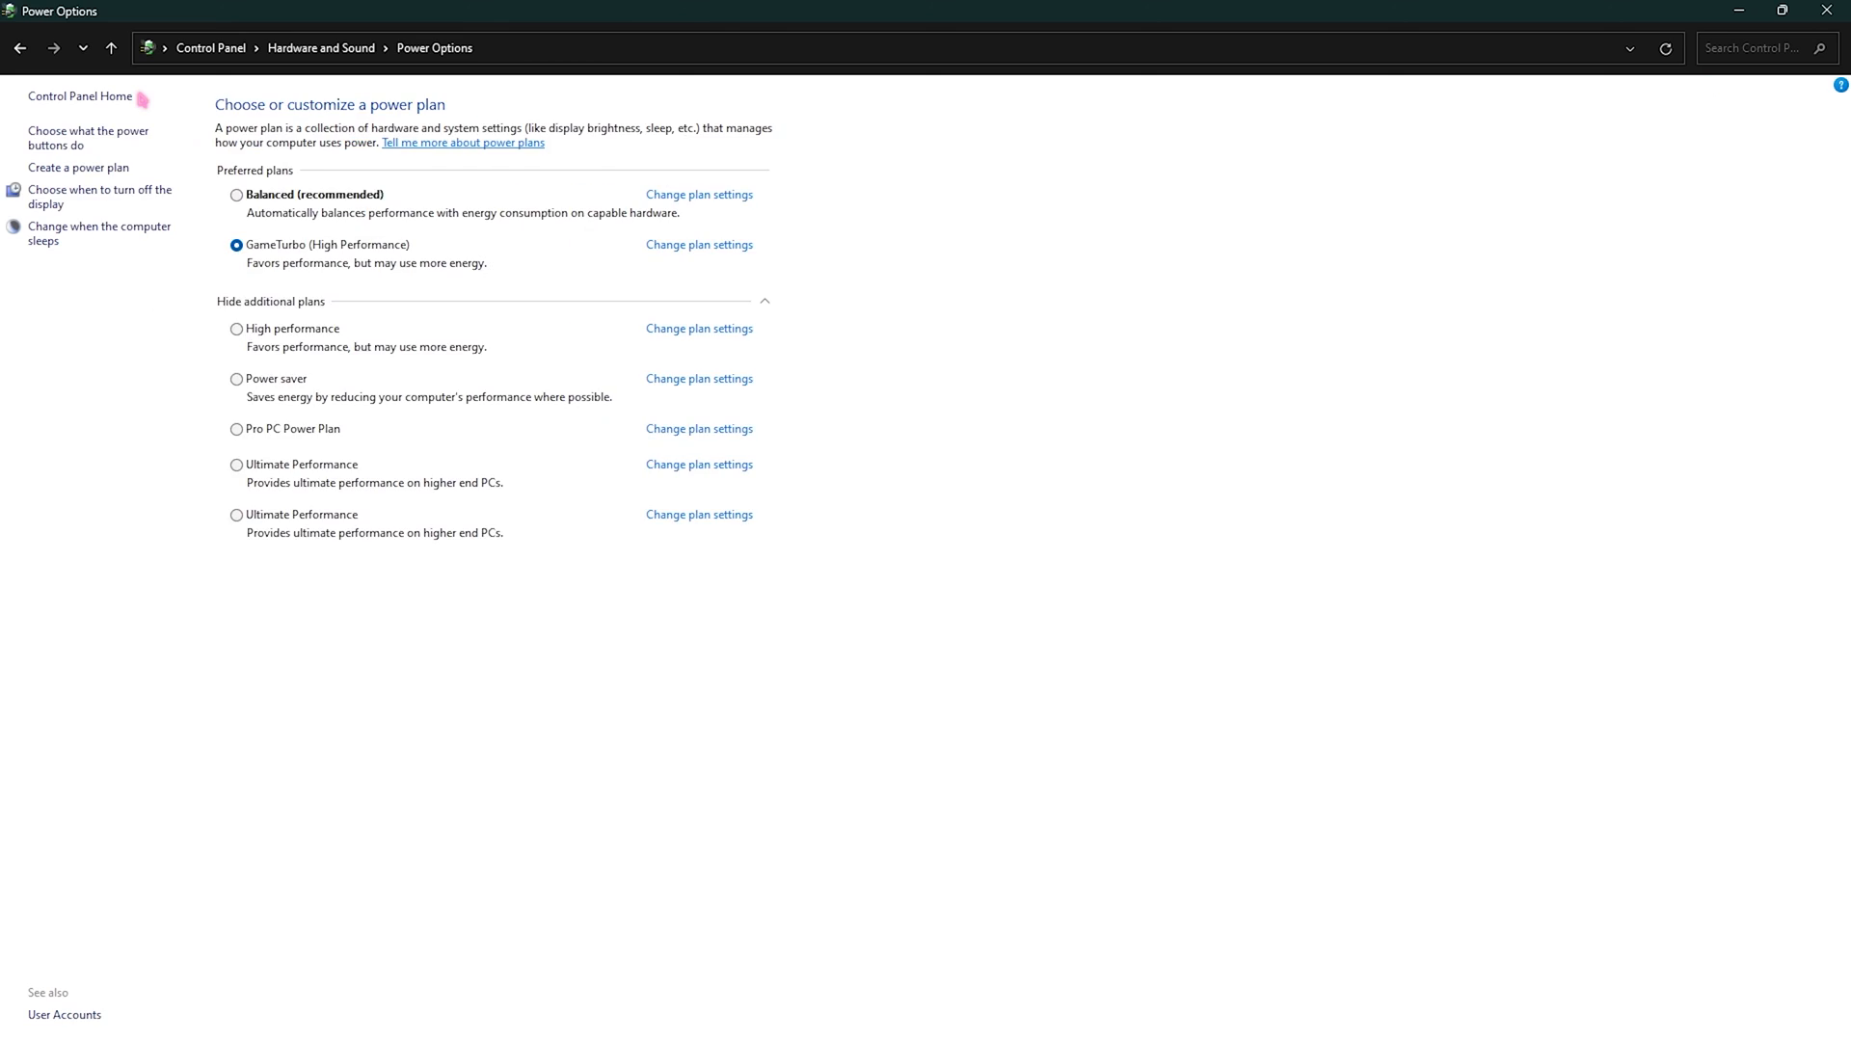
pyautogui.moveTo(278, 472)
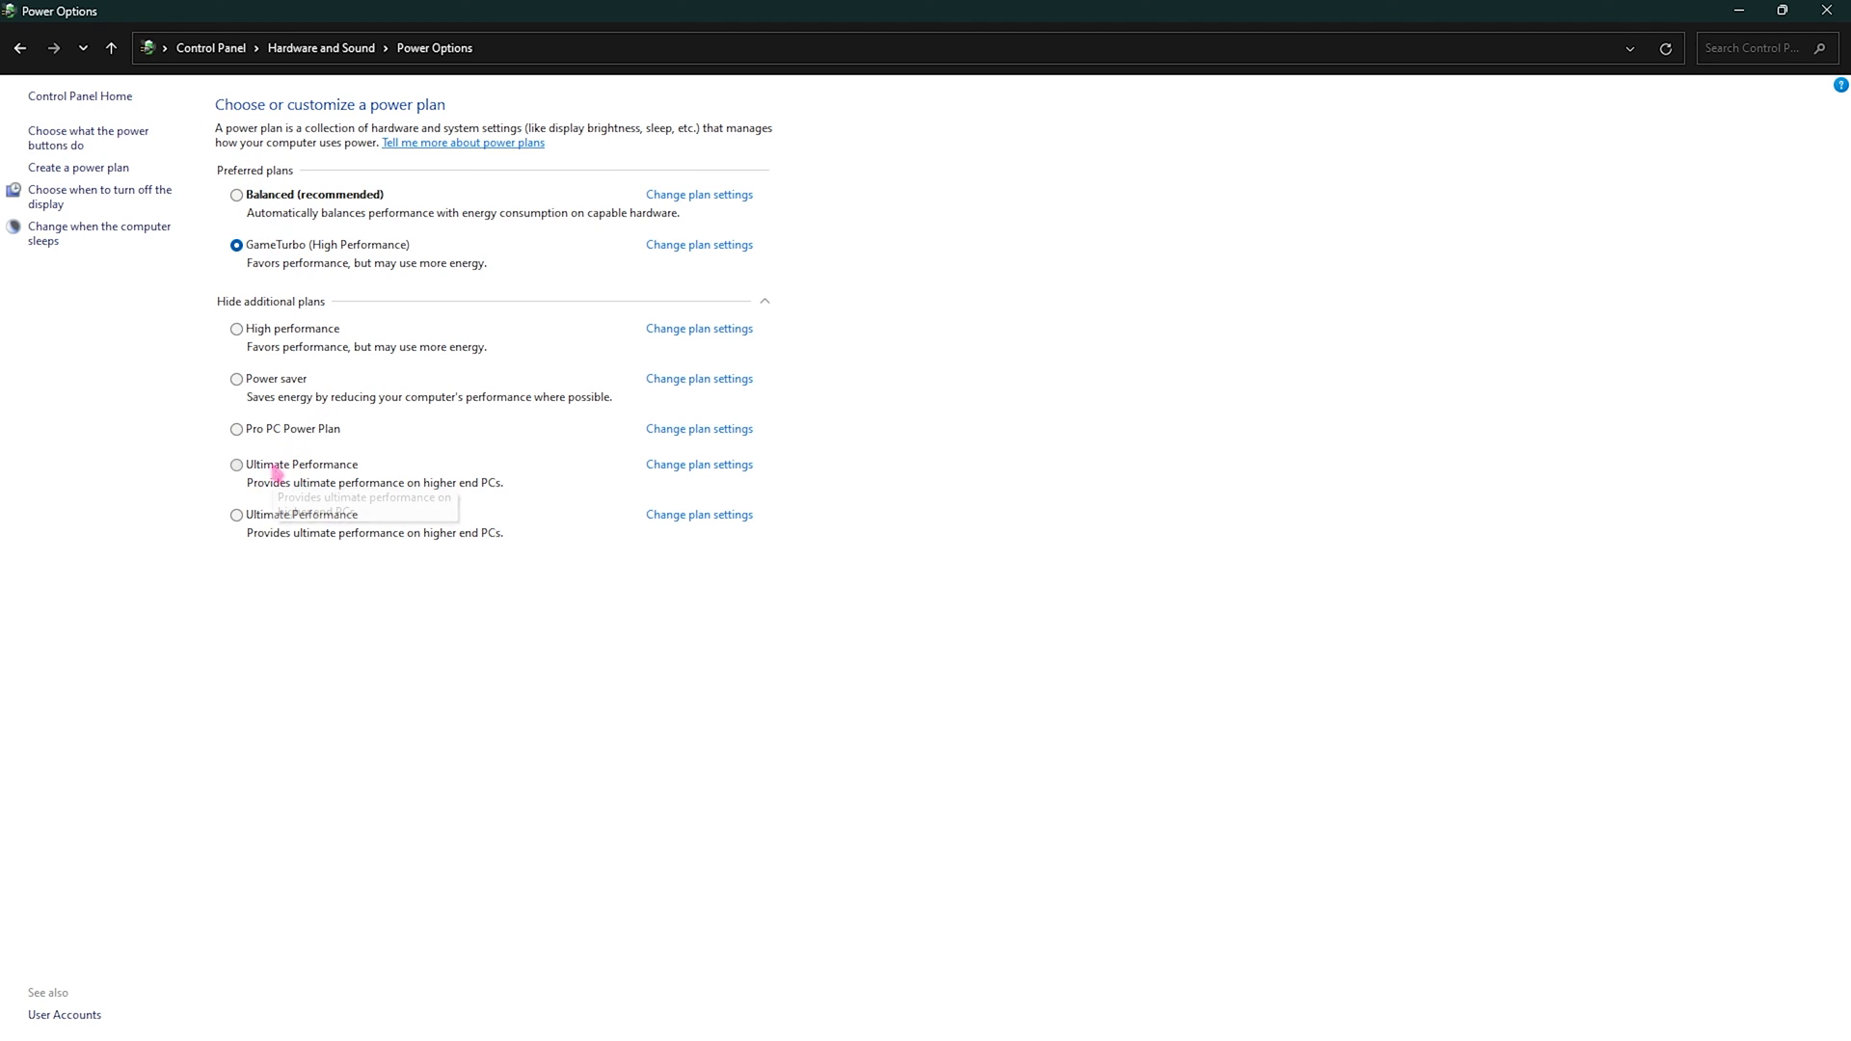
# Try the Ultimate Performance plan, then settle on Balanced (recommended) as the active plan
pyautogui.click(235, 464)
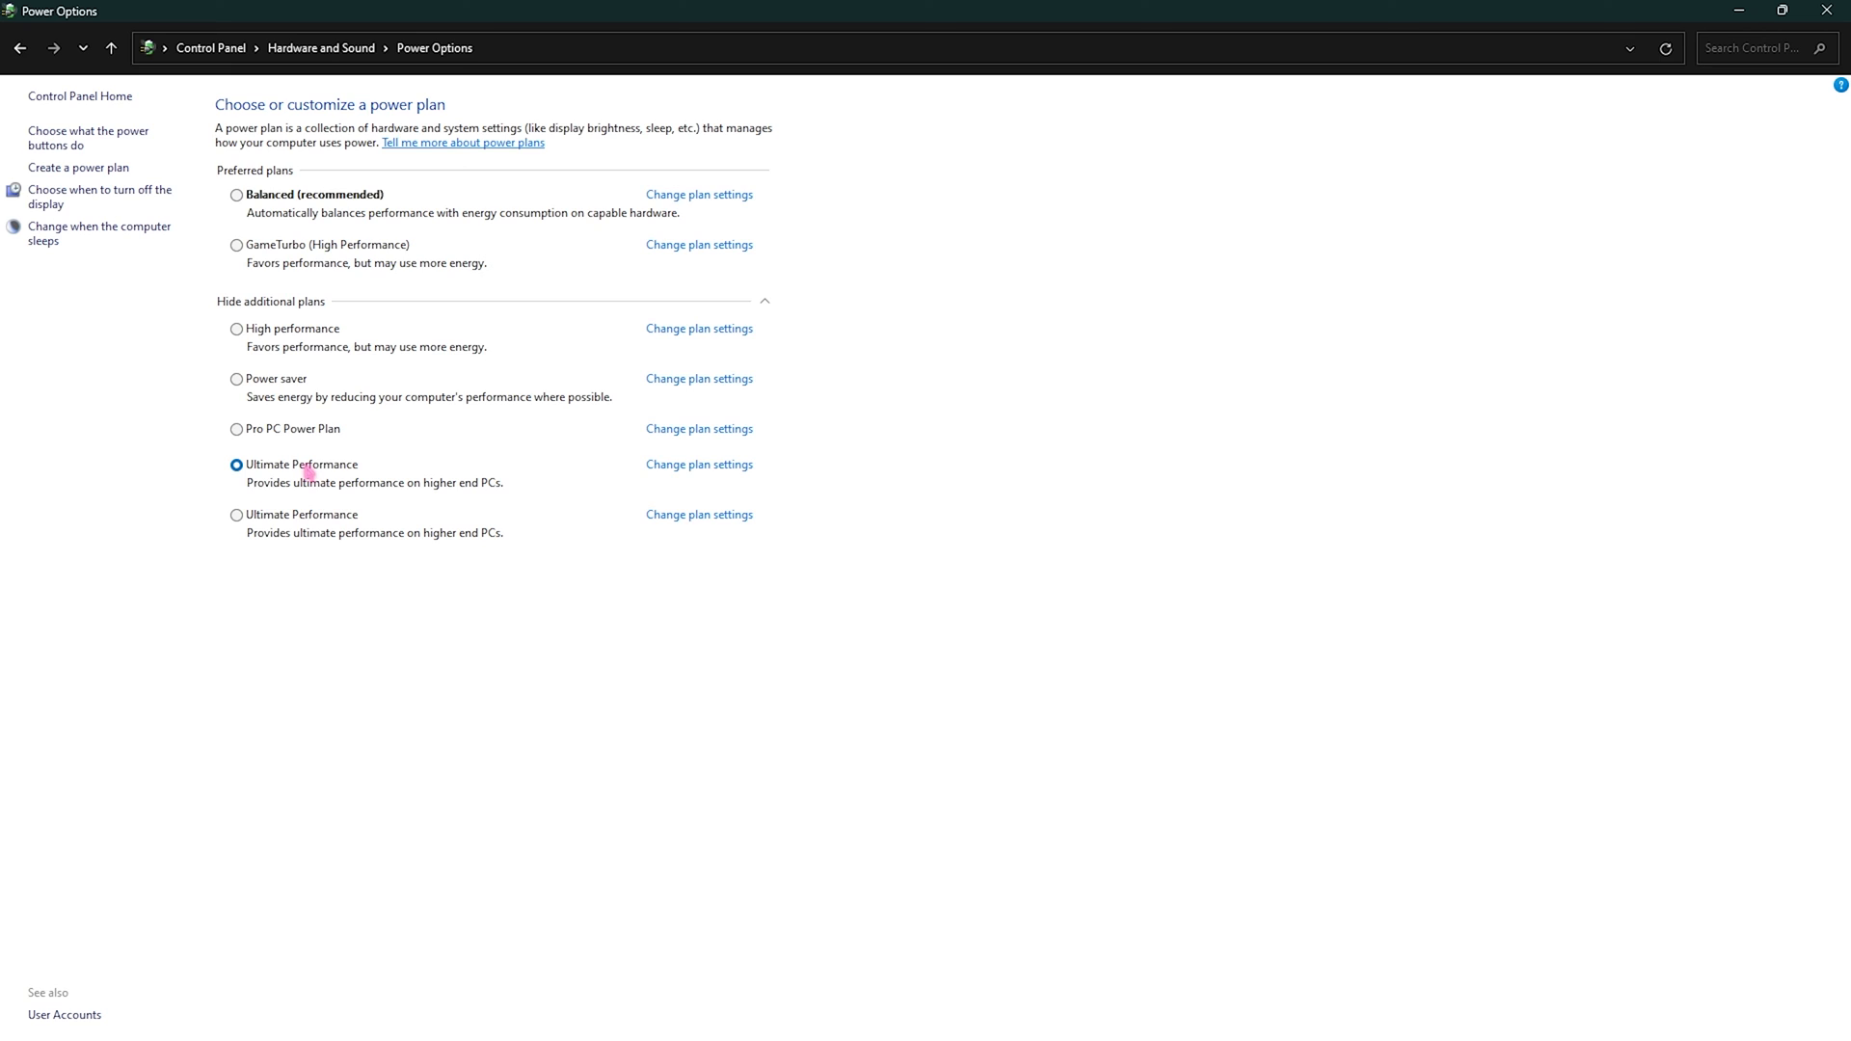
pyautogui.moveTo(301, 473)
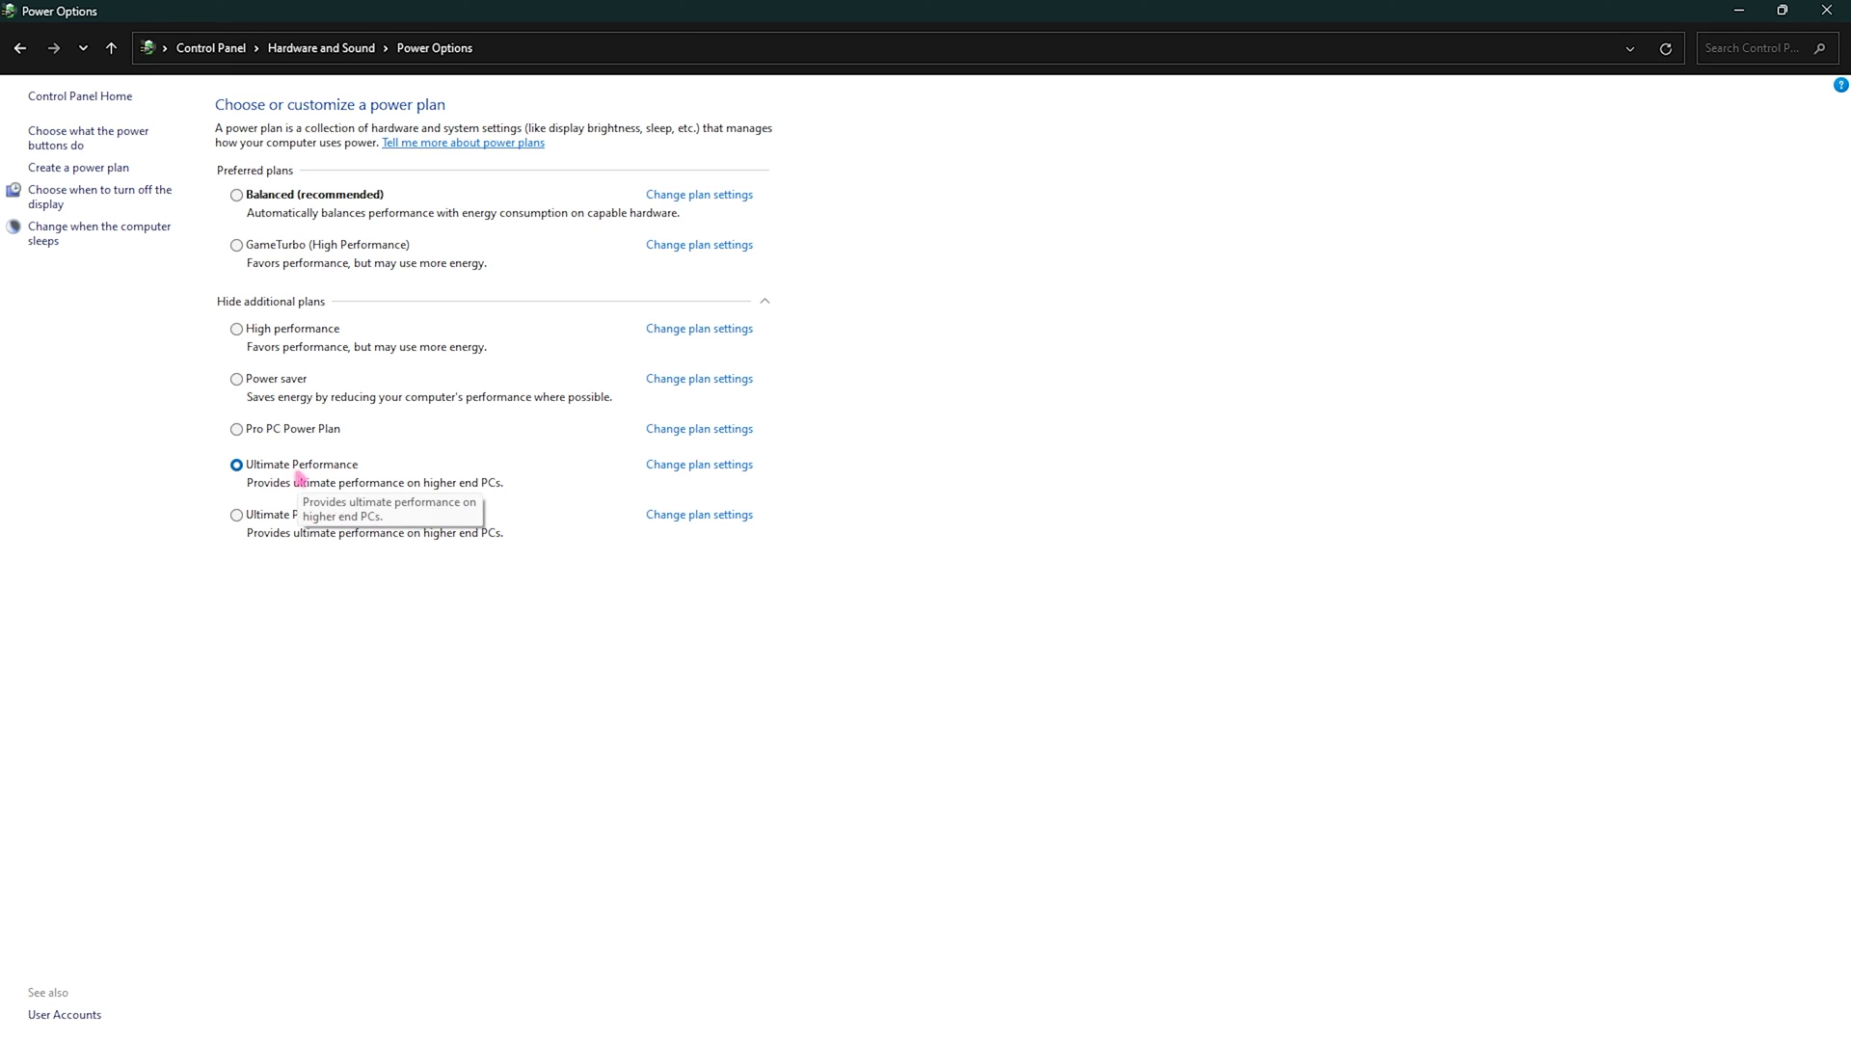
pyautogui.moveTo(328, 474)
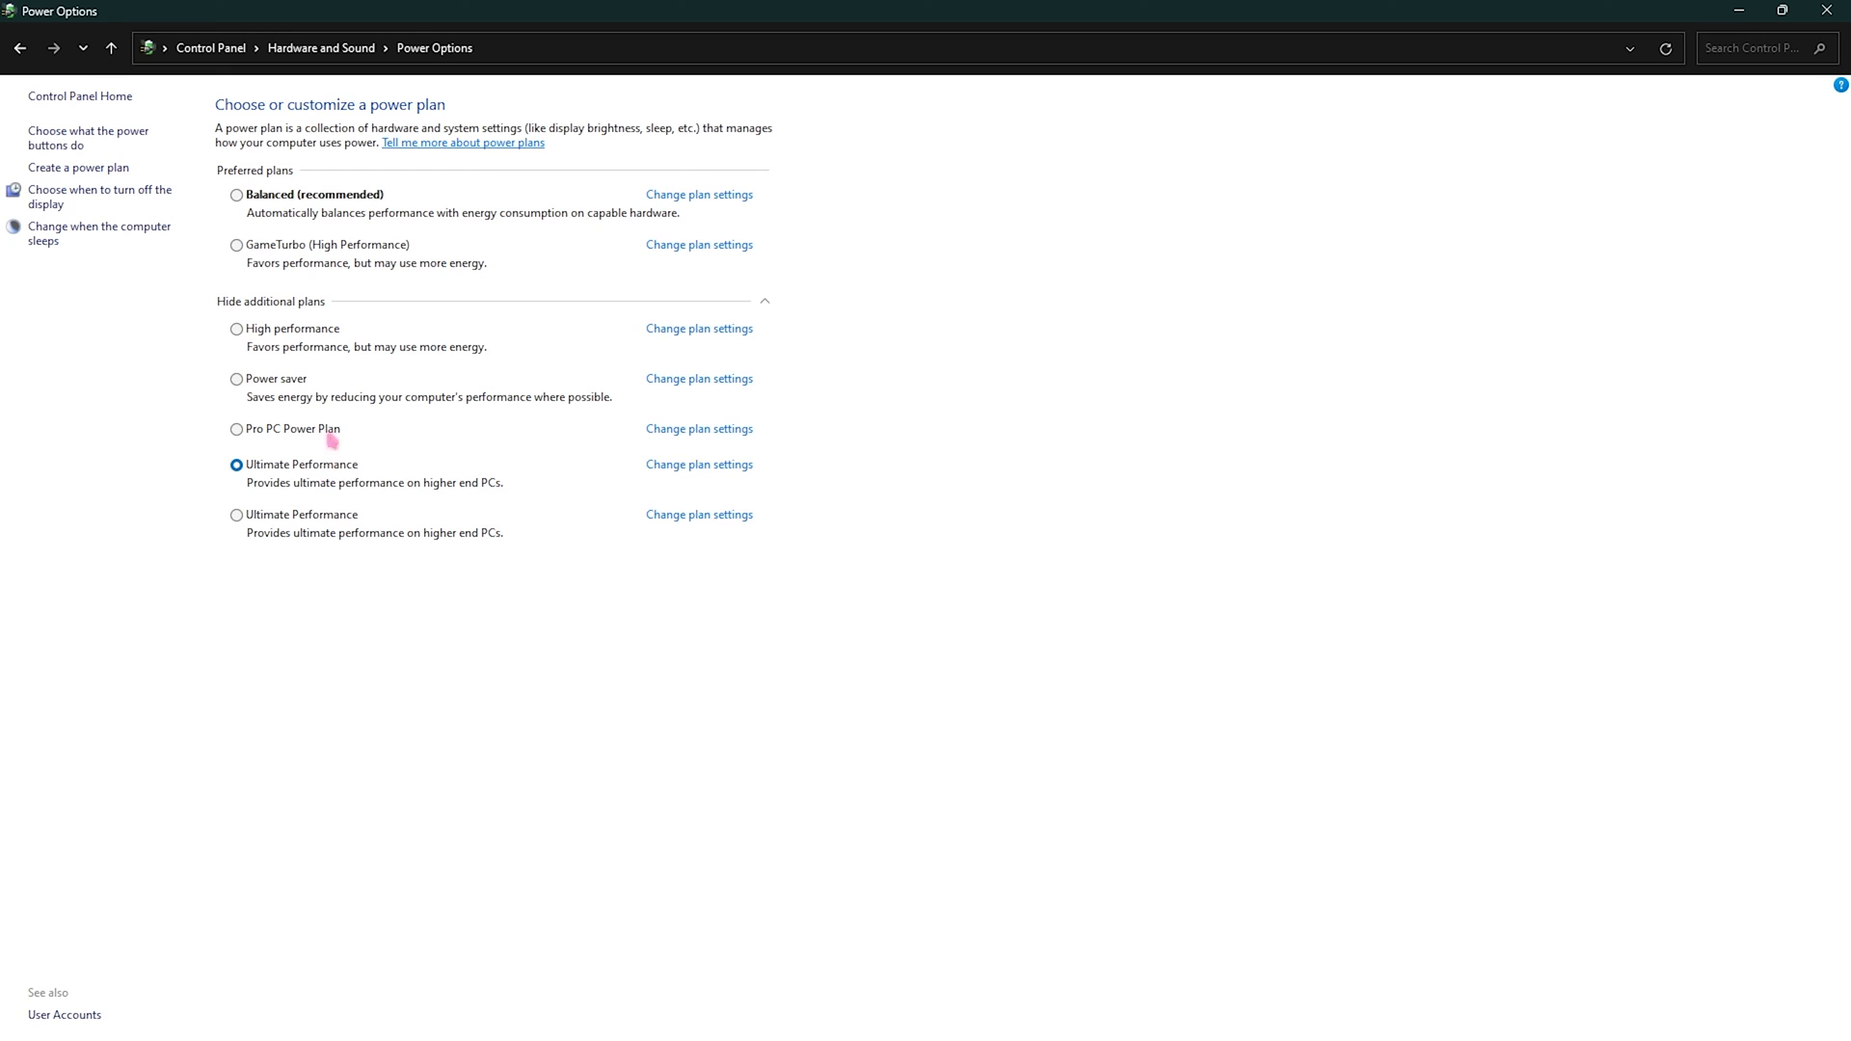
pyautogui.click(235, 193)
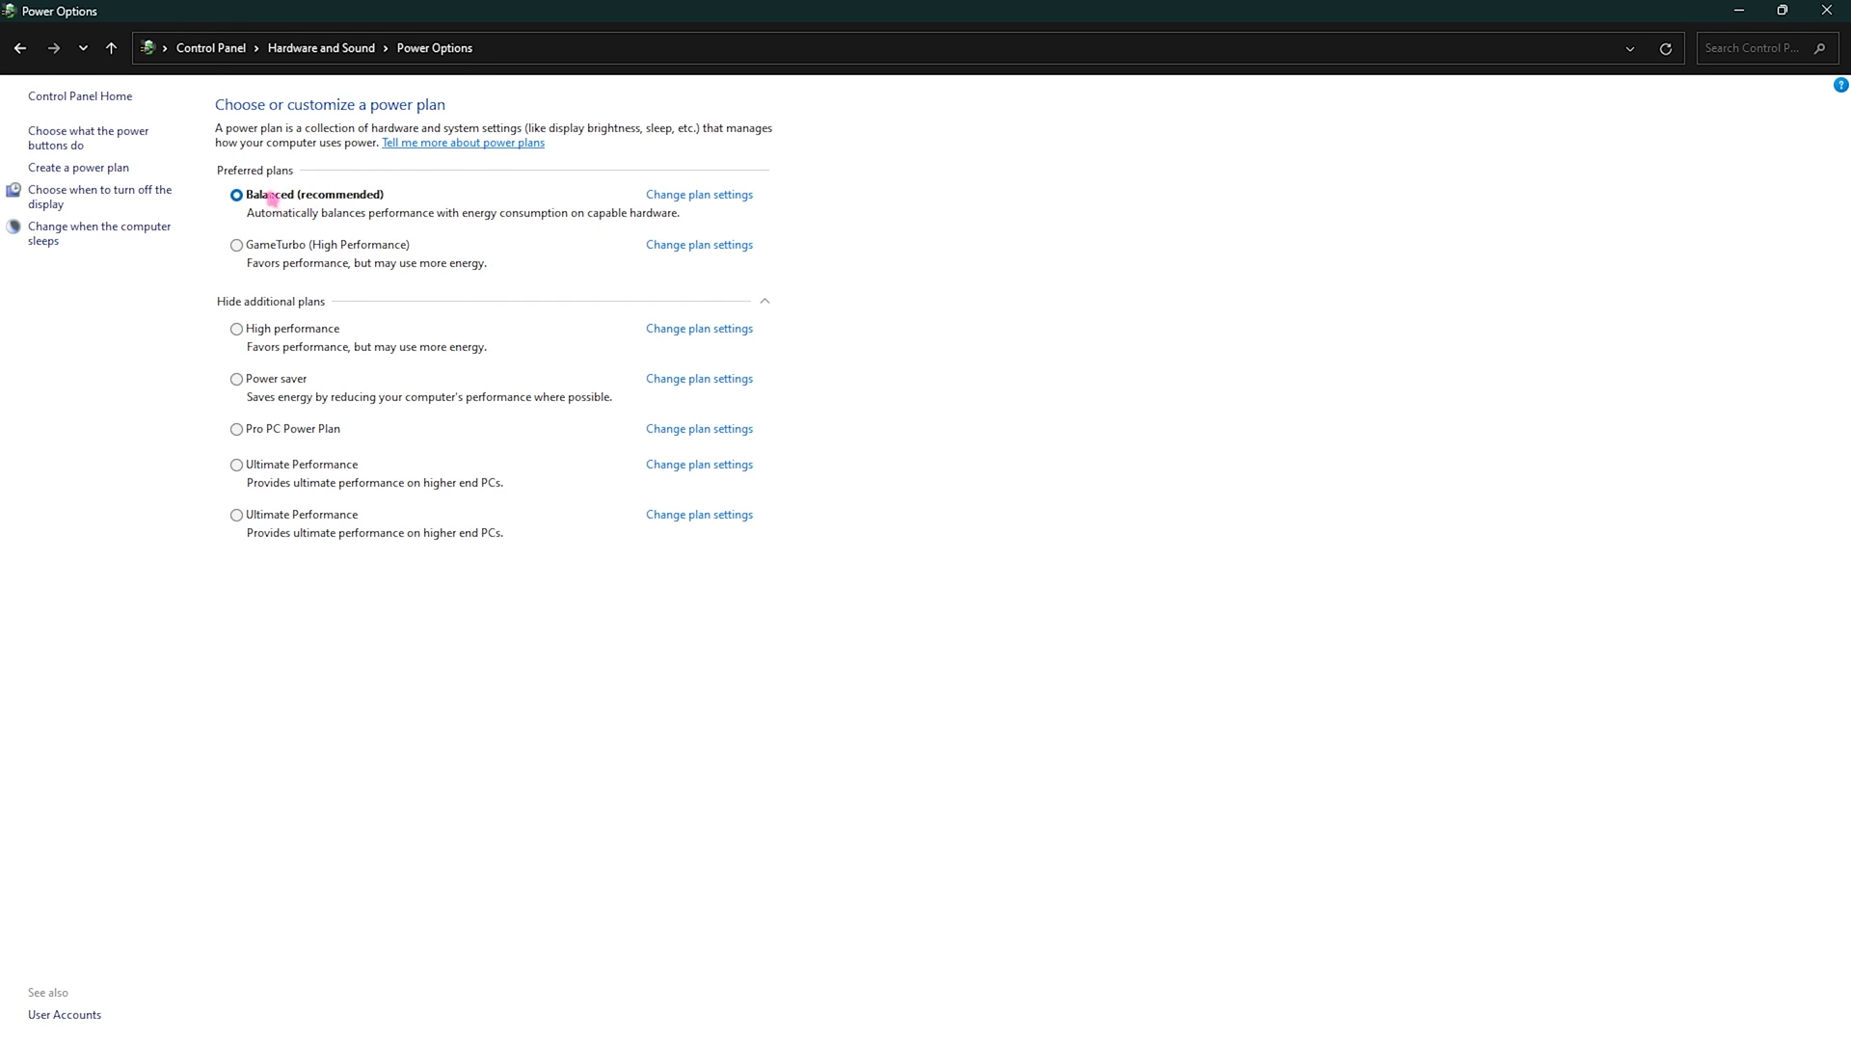
pyautogui.click(235, 464)
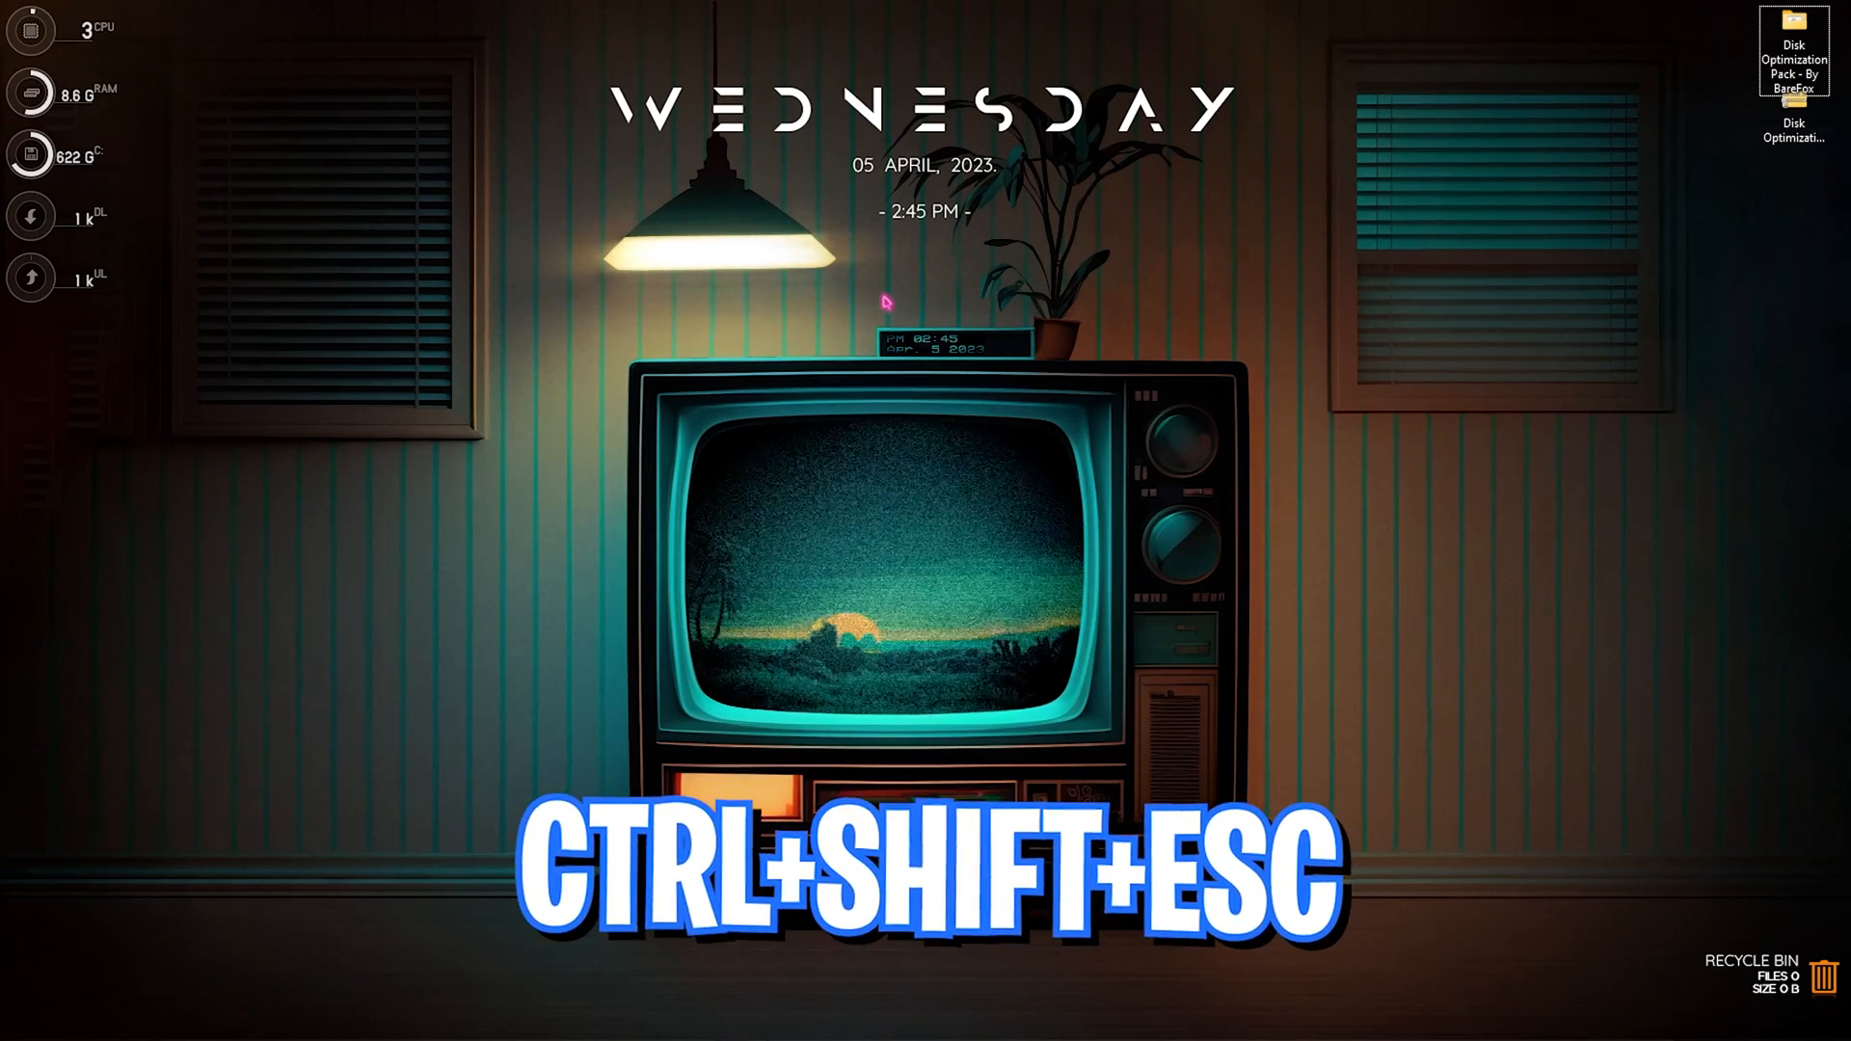
# Bring up Task Manager's Performance page showing disk activity near 0%
pyautogui.press('ctrl+shift+esc')
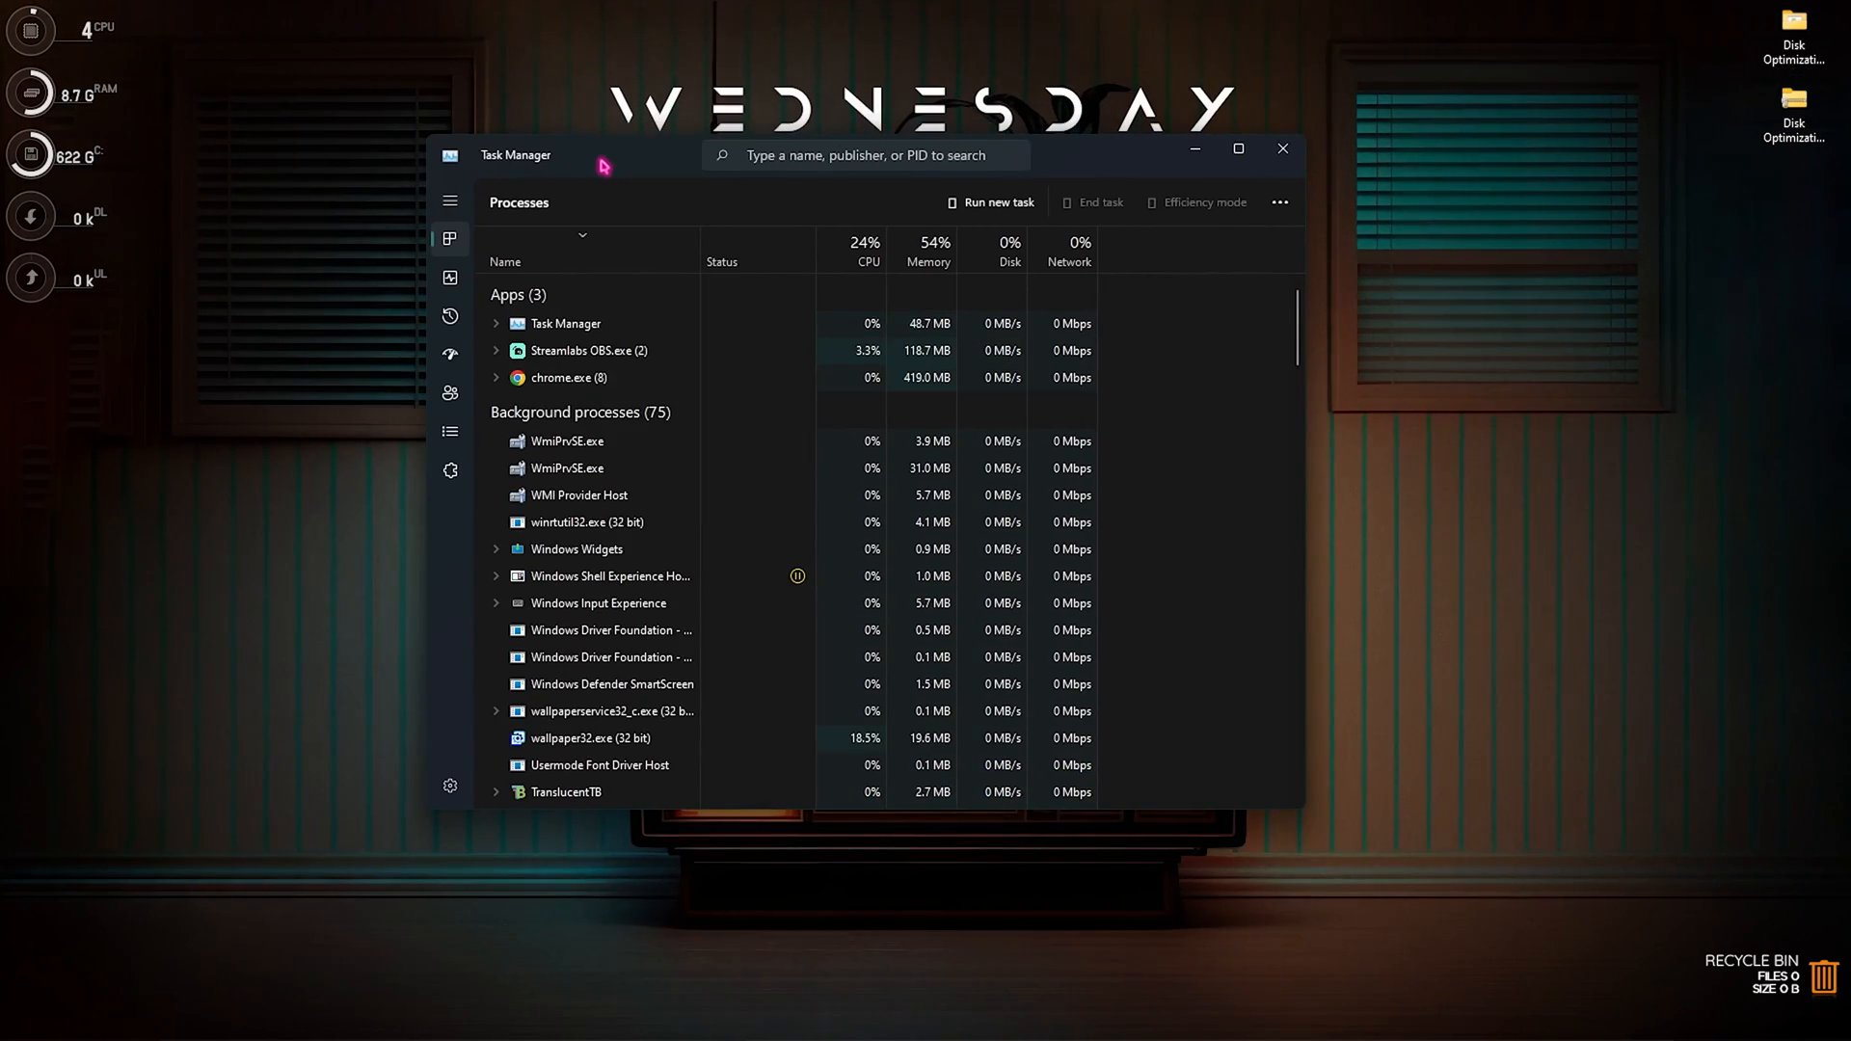
pyautogui.moveTo(449, 284)
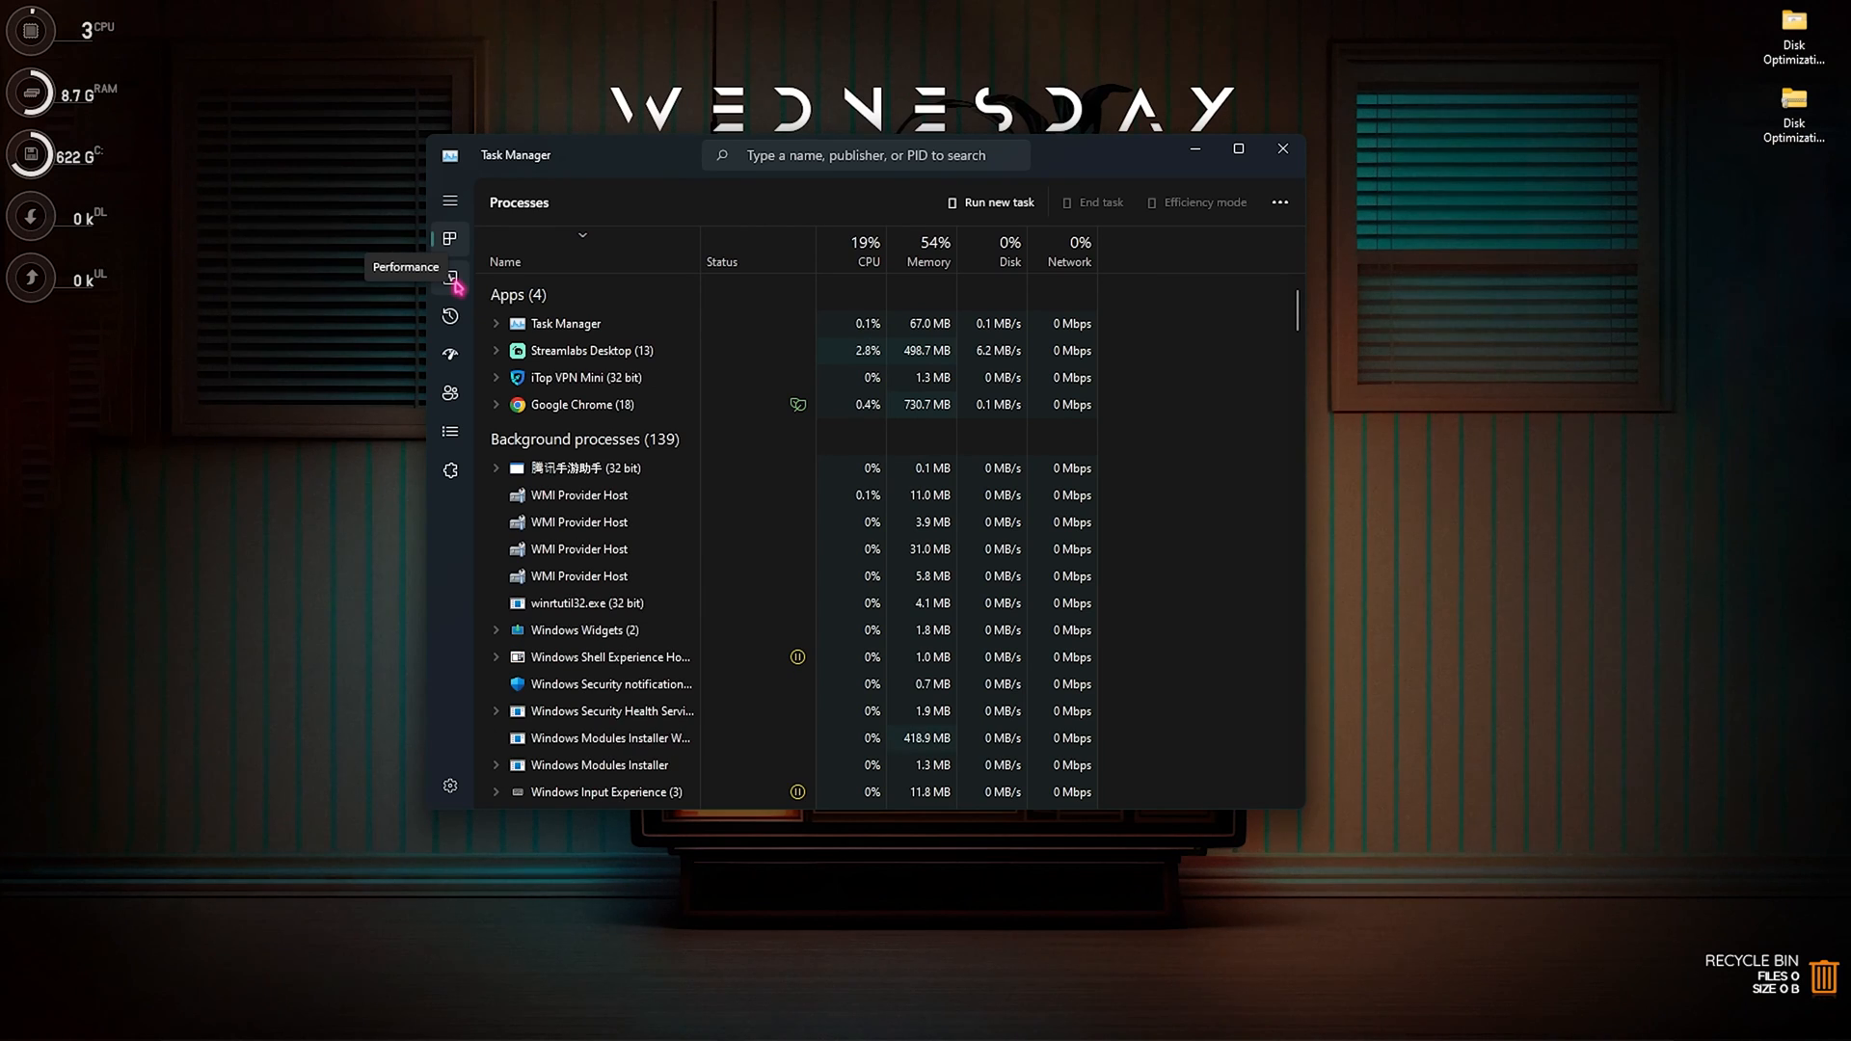
pyautogui.click(449, 276)
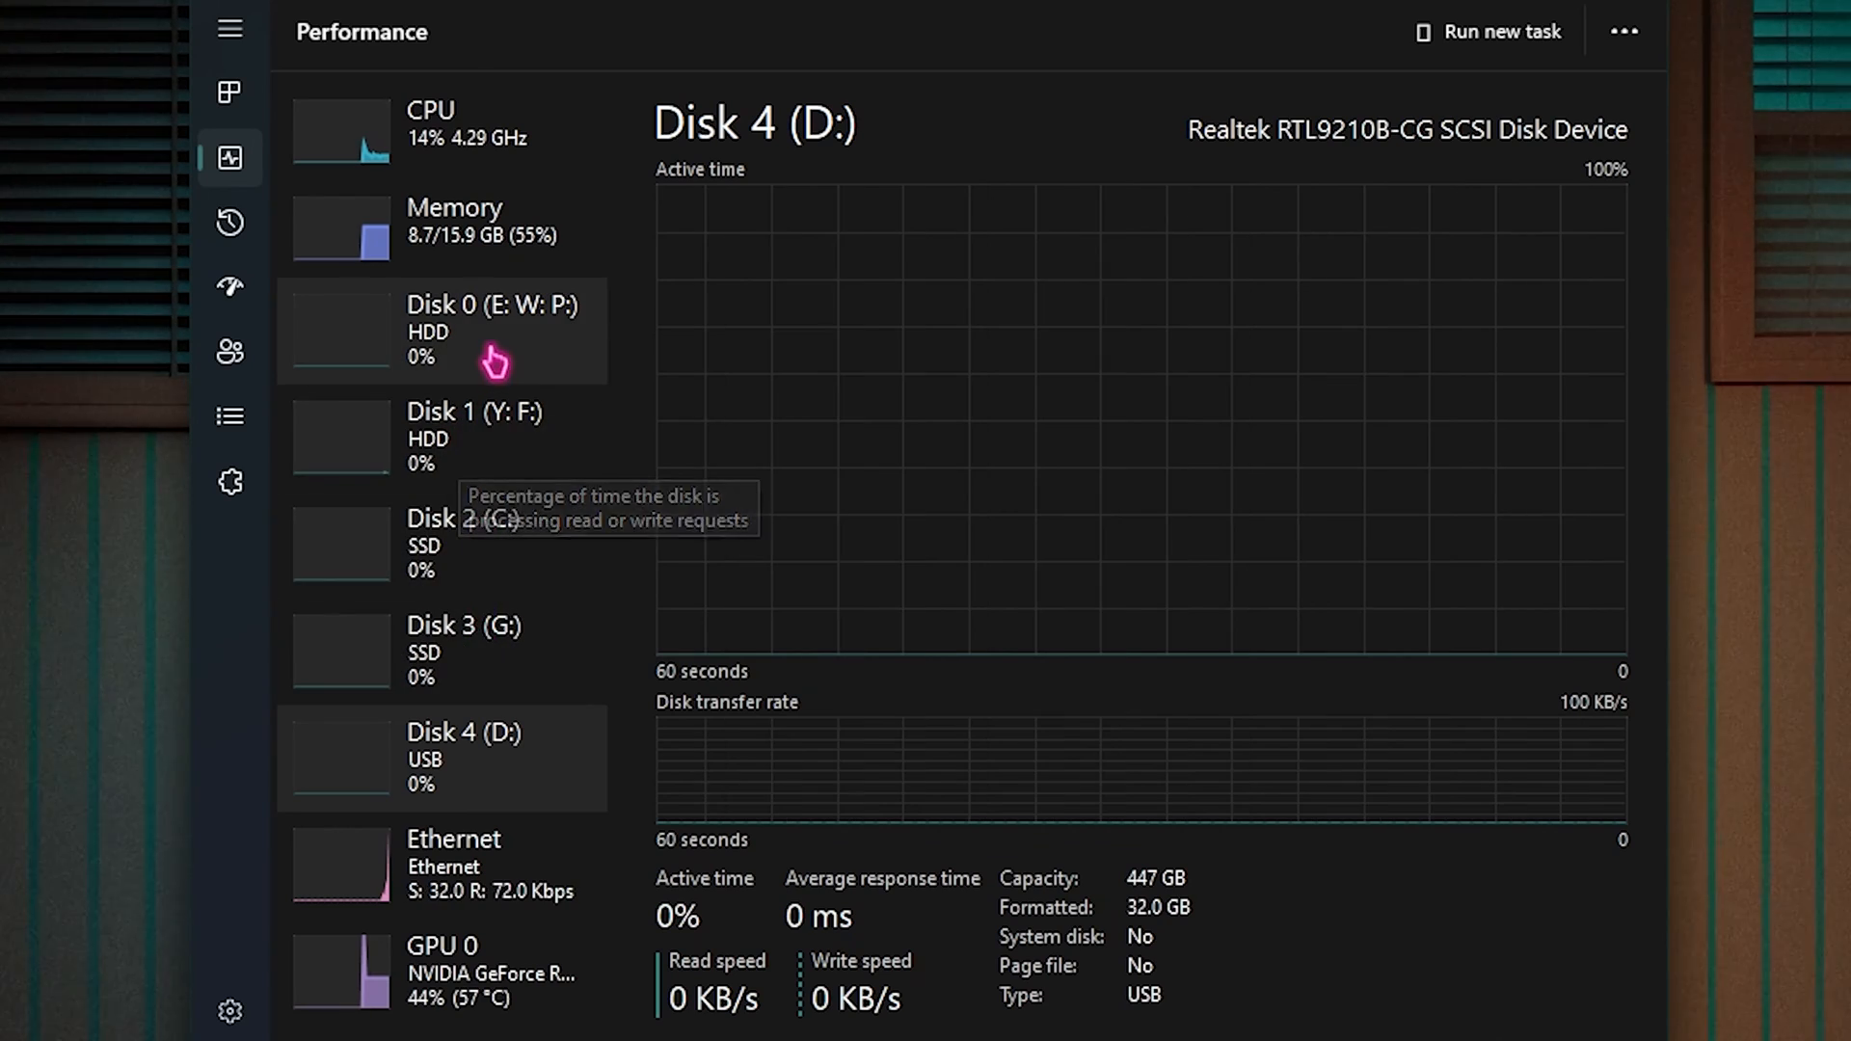
pyautogui.moveTo(459, 650)
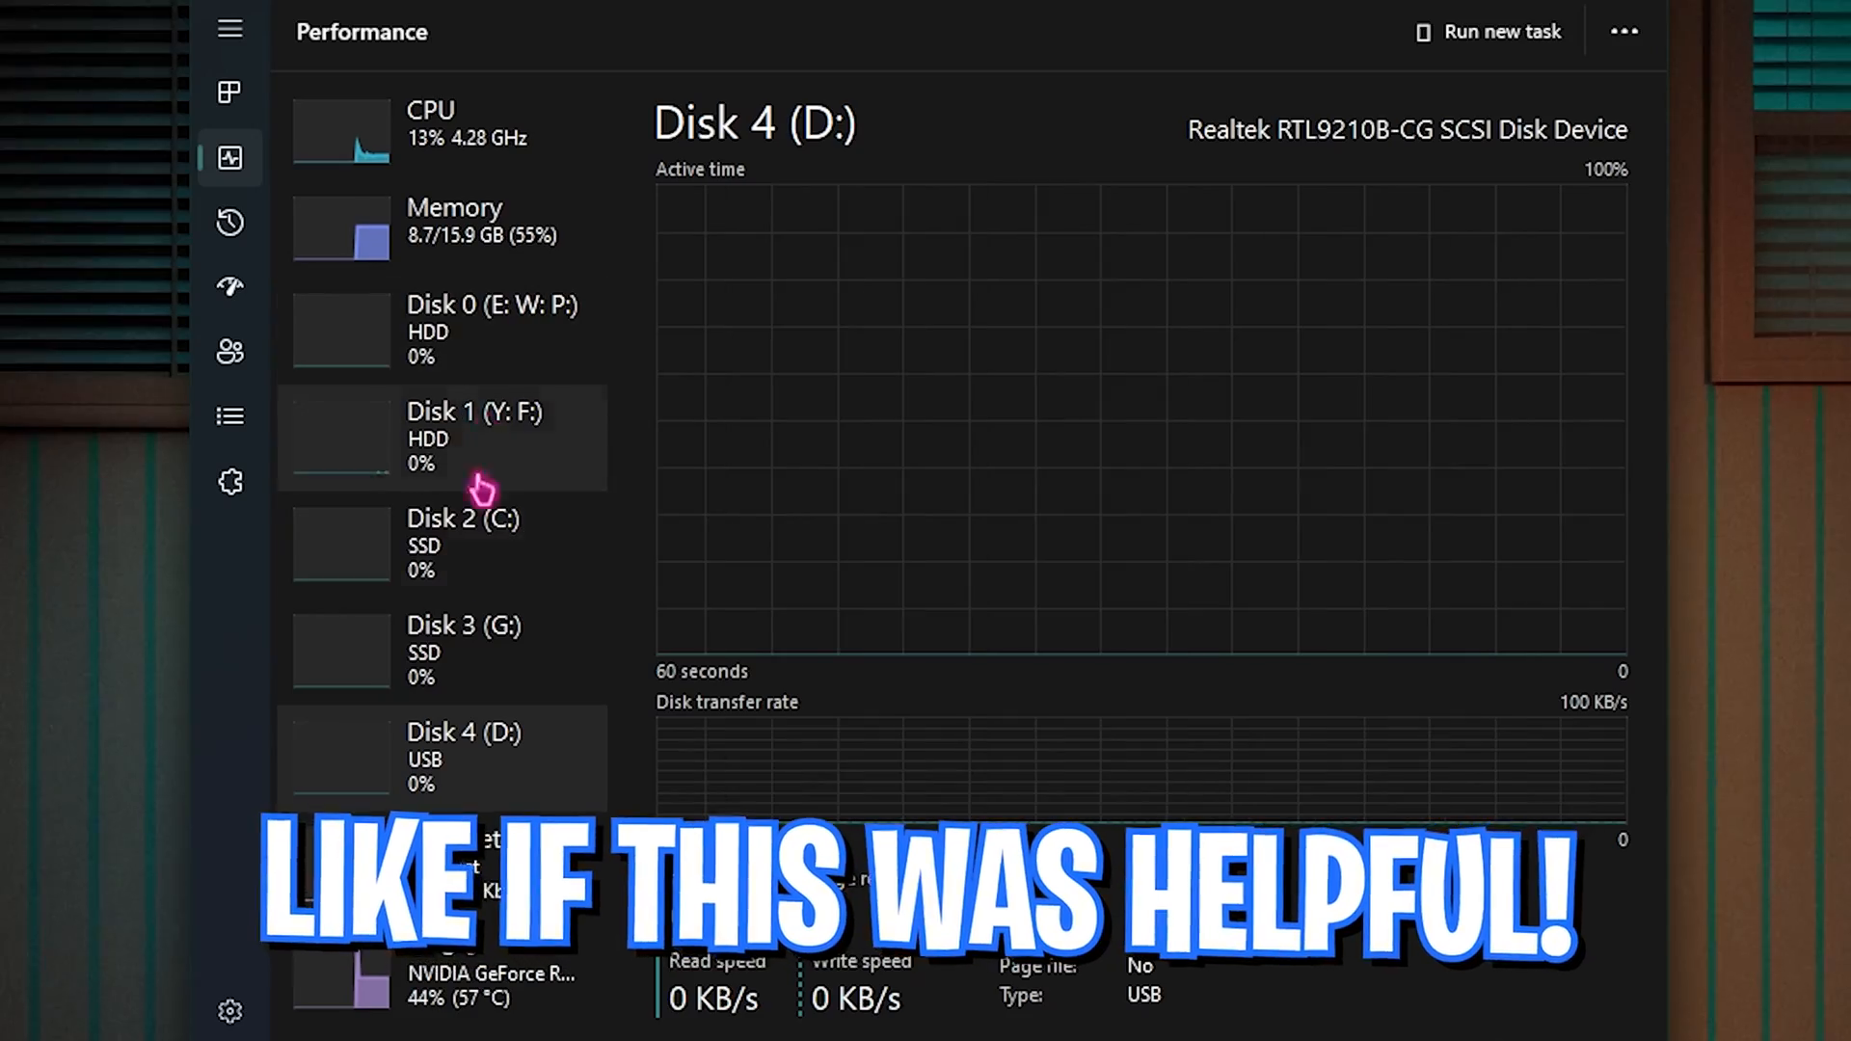
pyautogui.moveTo(476, 384)
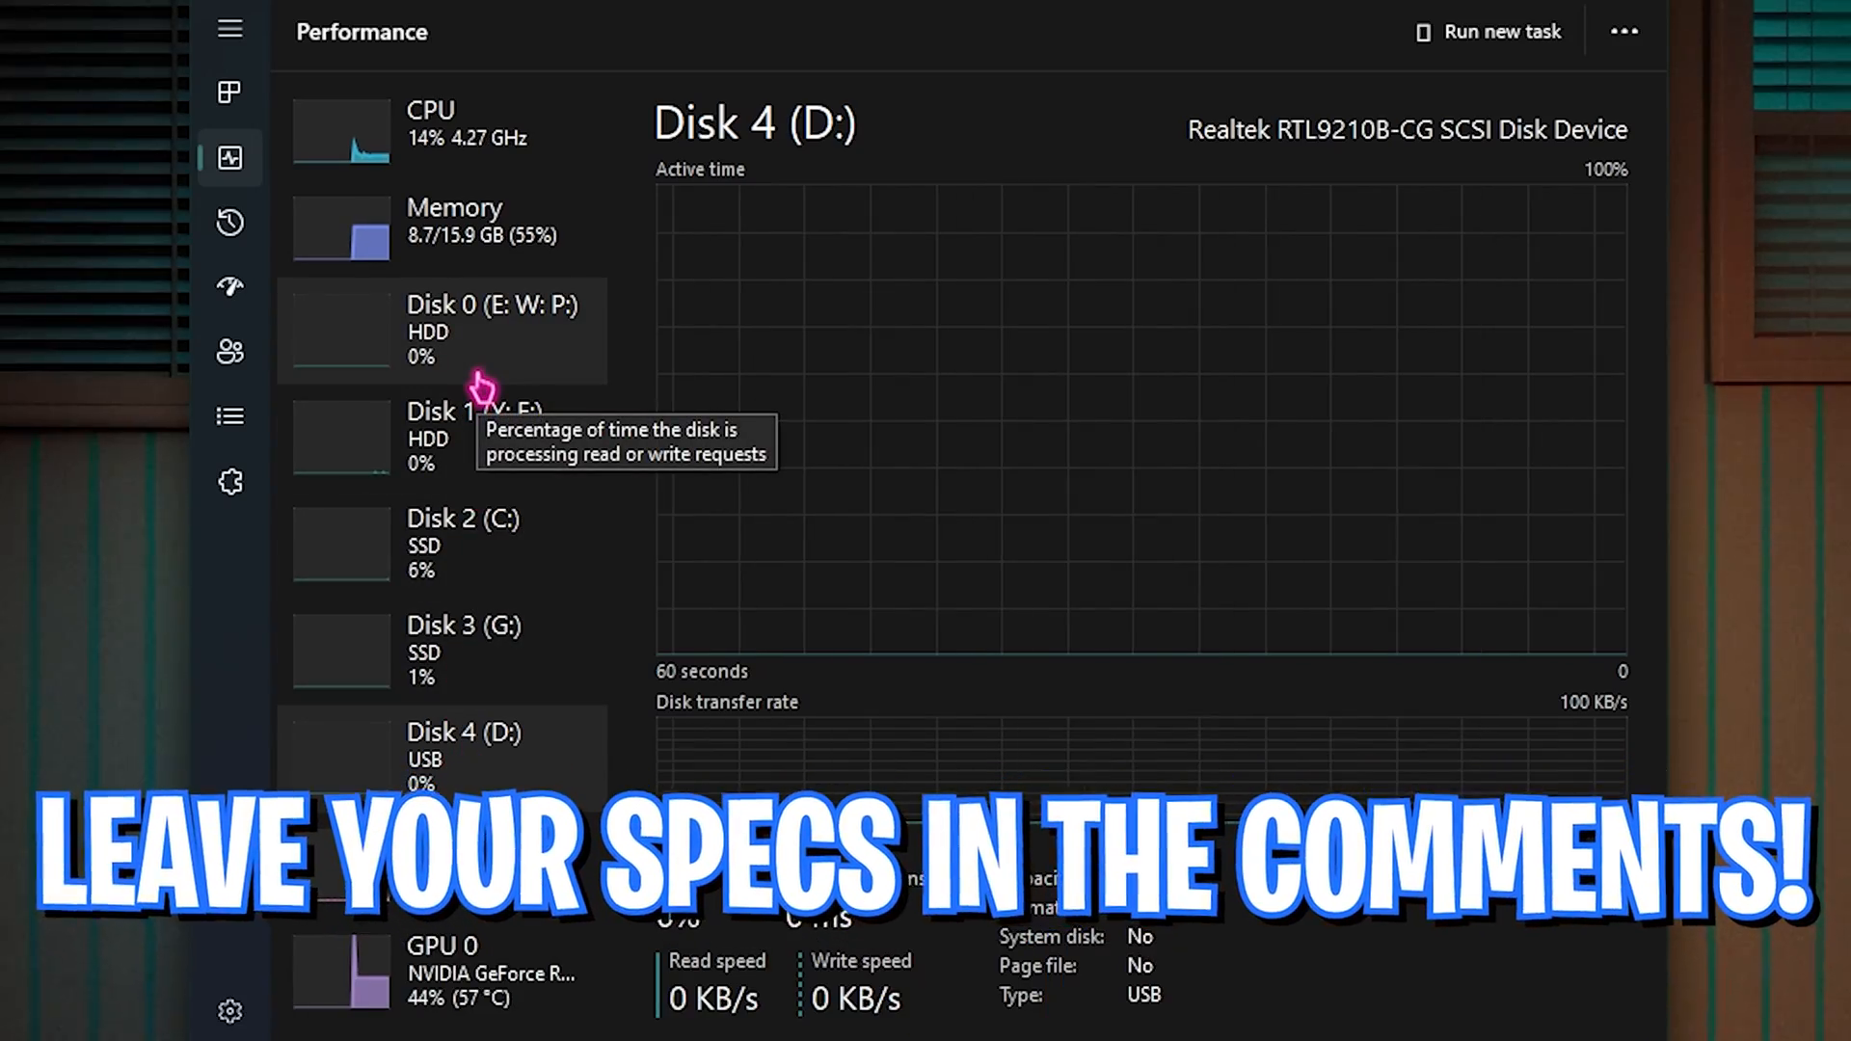